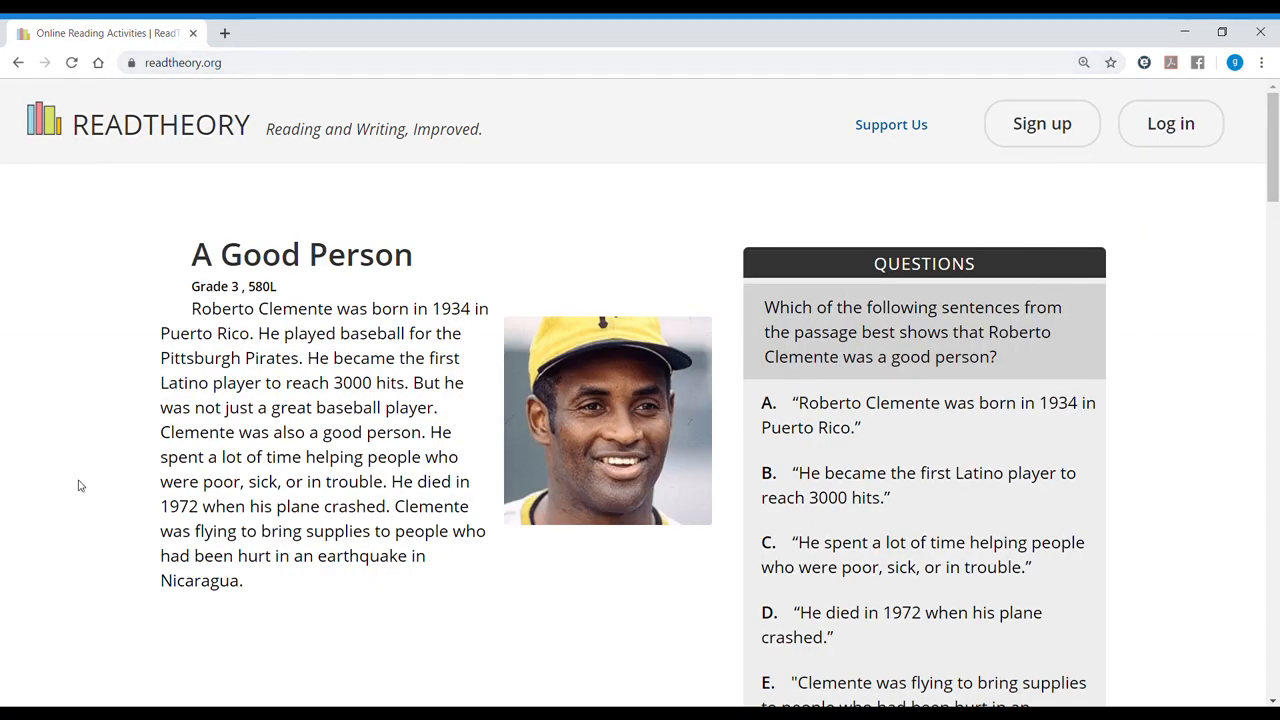
mouse_move(112, 552)
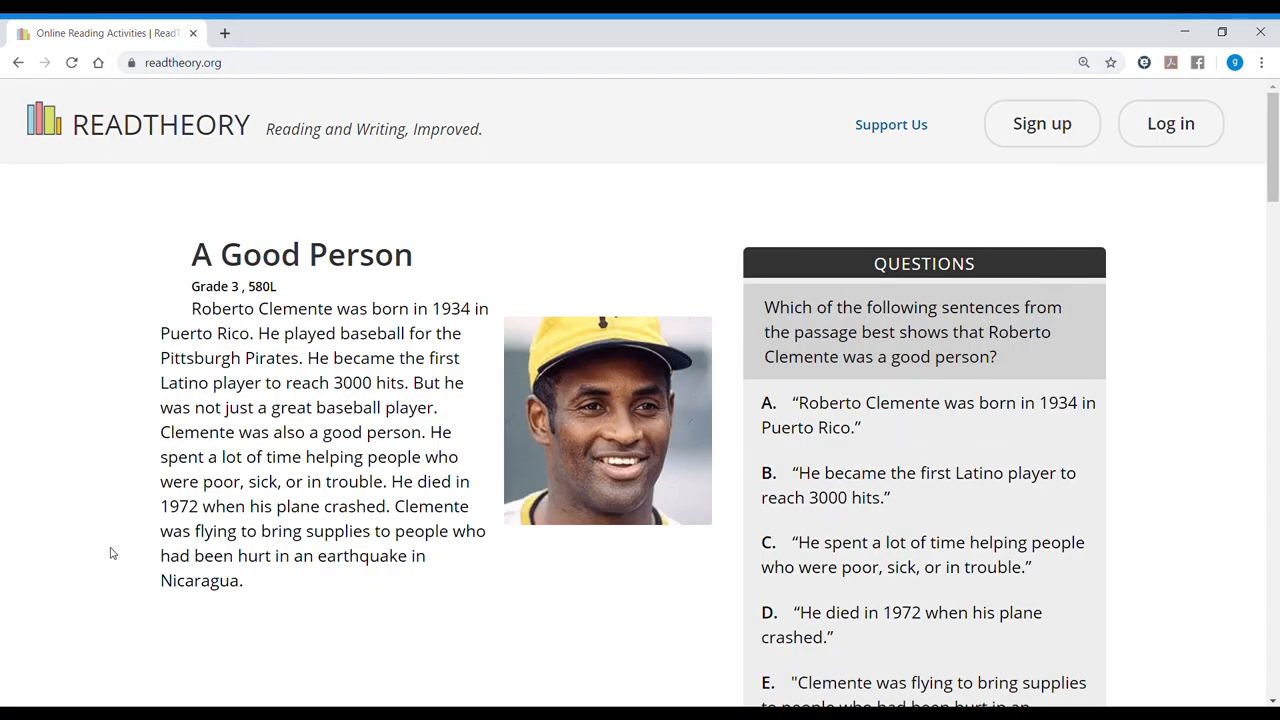
mouse_move(212, 424)
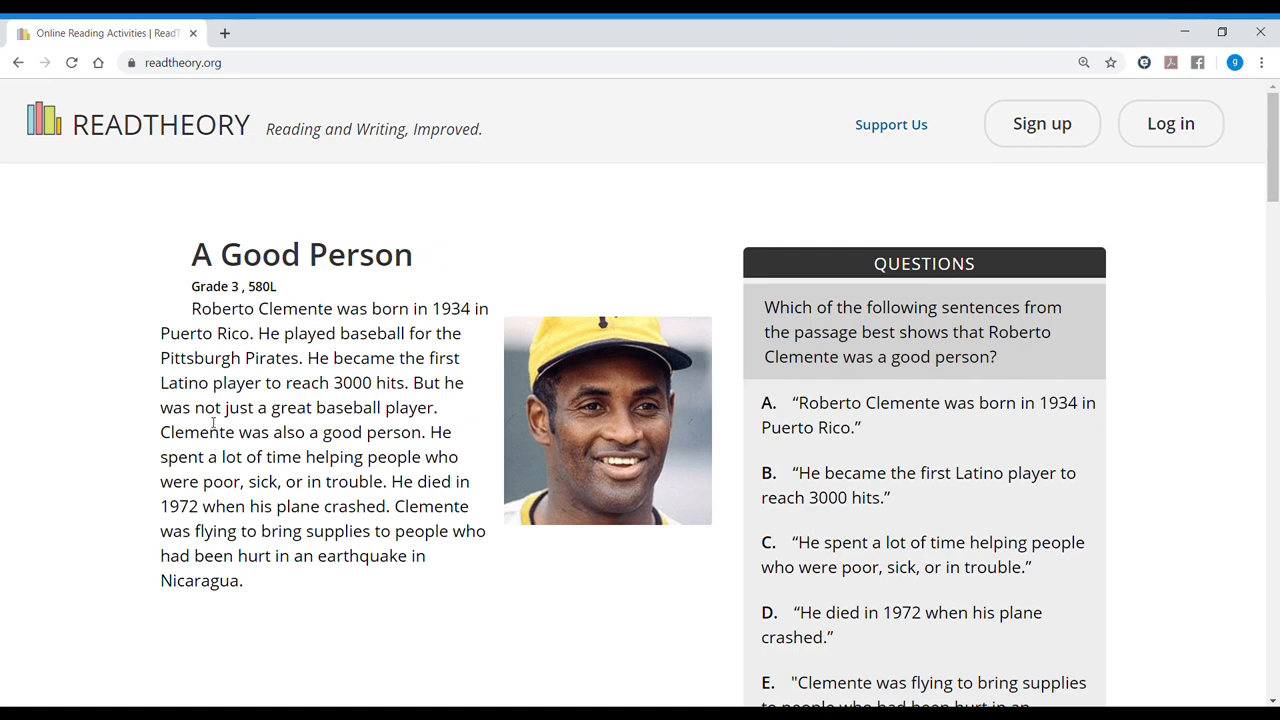
mouse_move(468, 344)
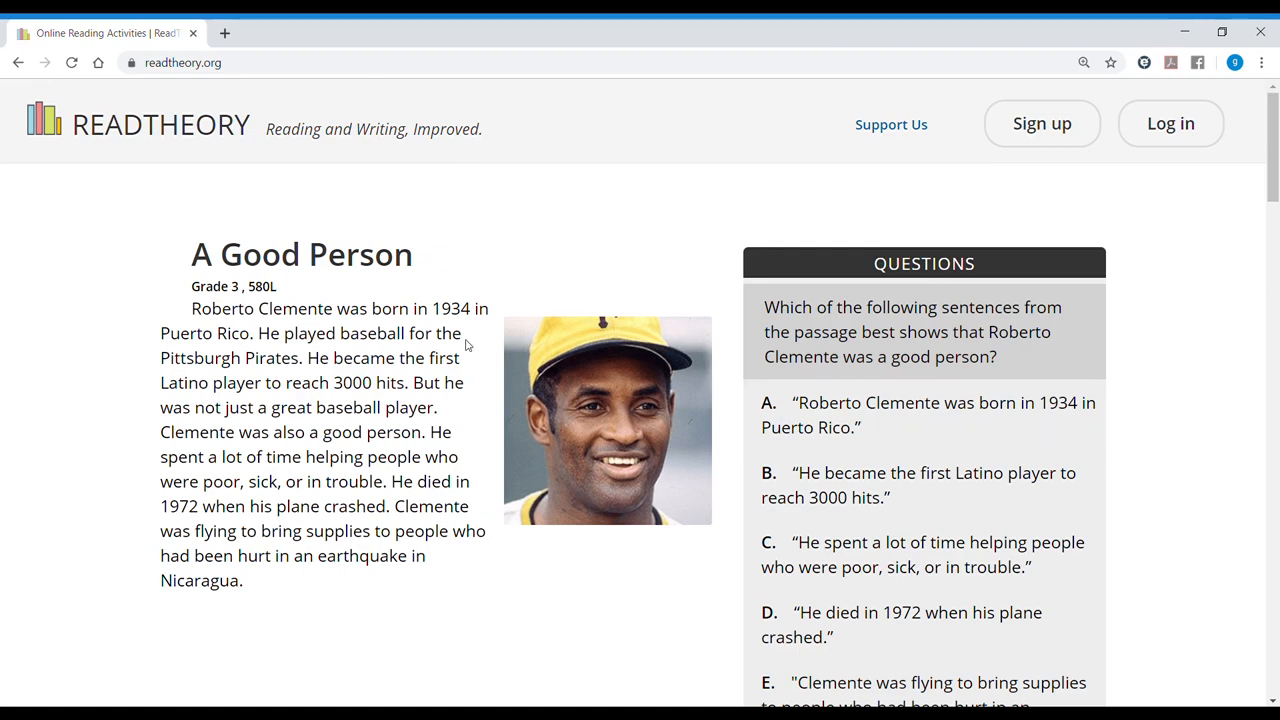
mouse_move(1170, 108)
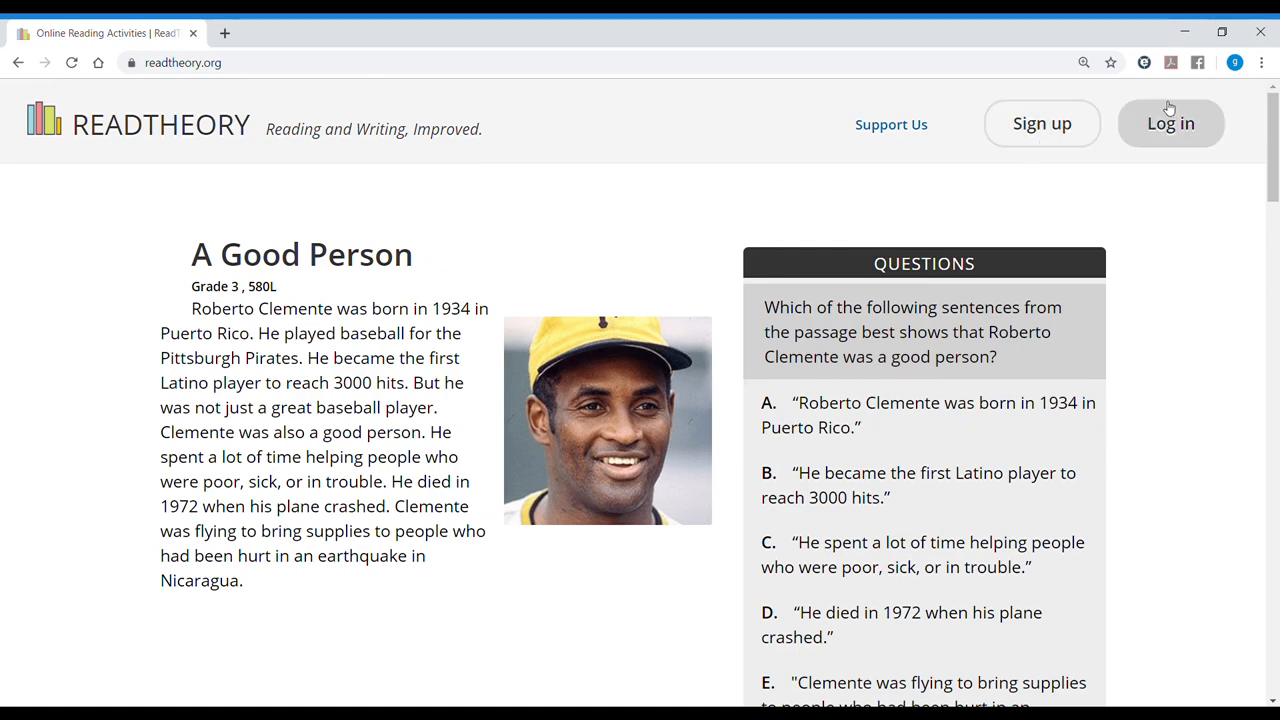
mouse_move(1108, 224)
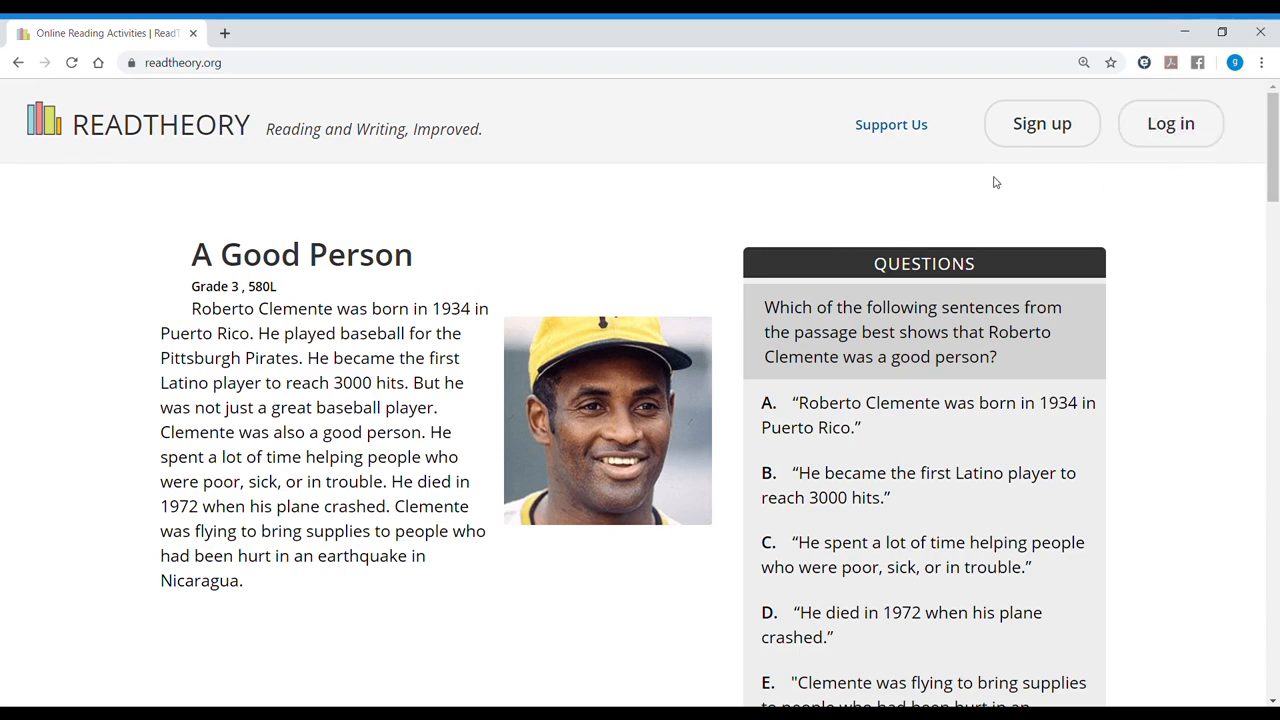
Start signing up for a new ReadTheory account from the home page top bar
left_click(1042, 124)
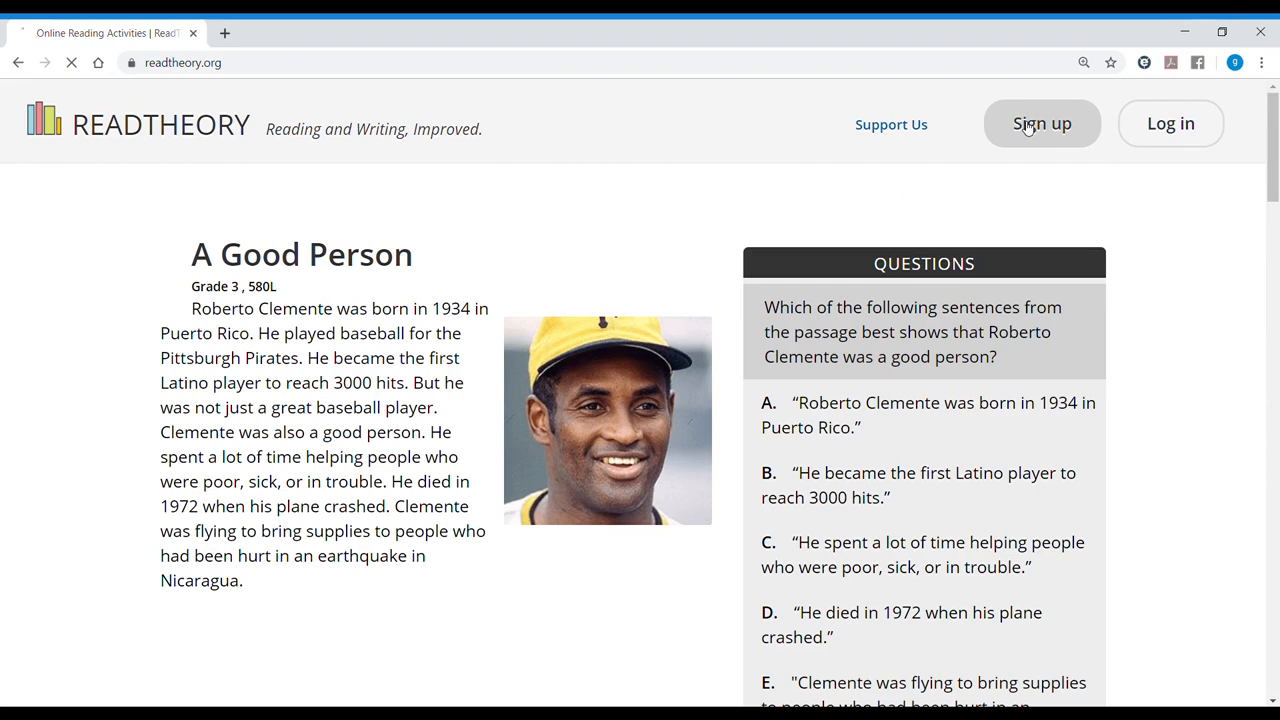
left_click(1042, 124)
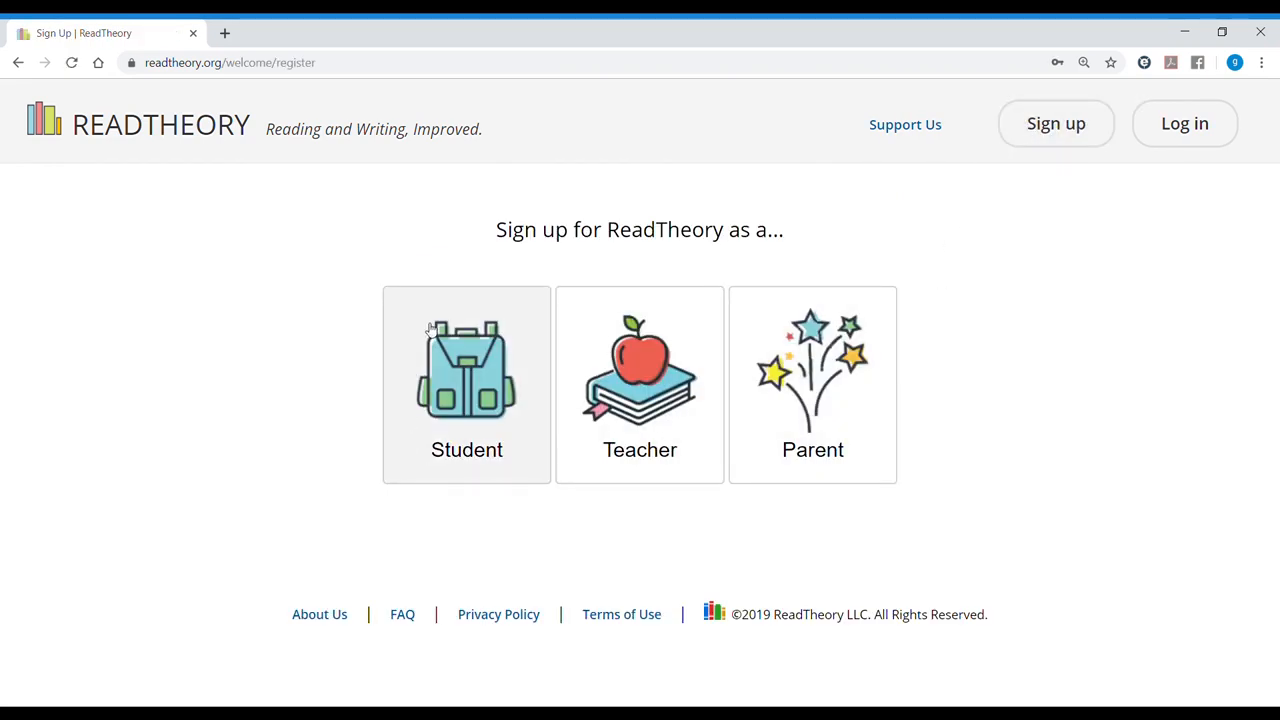
mouse_move(842, 480)
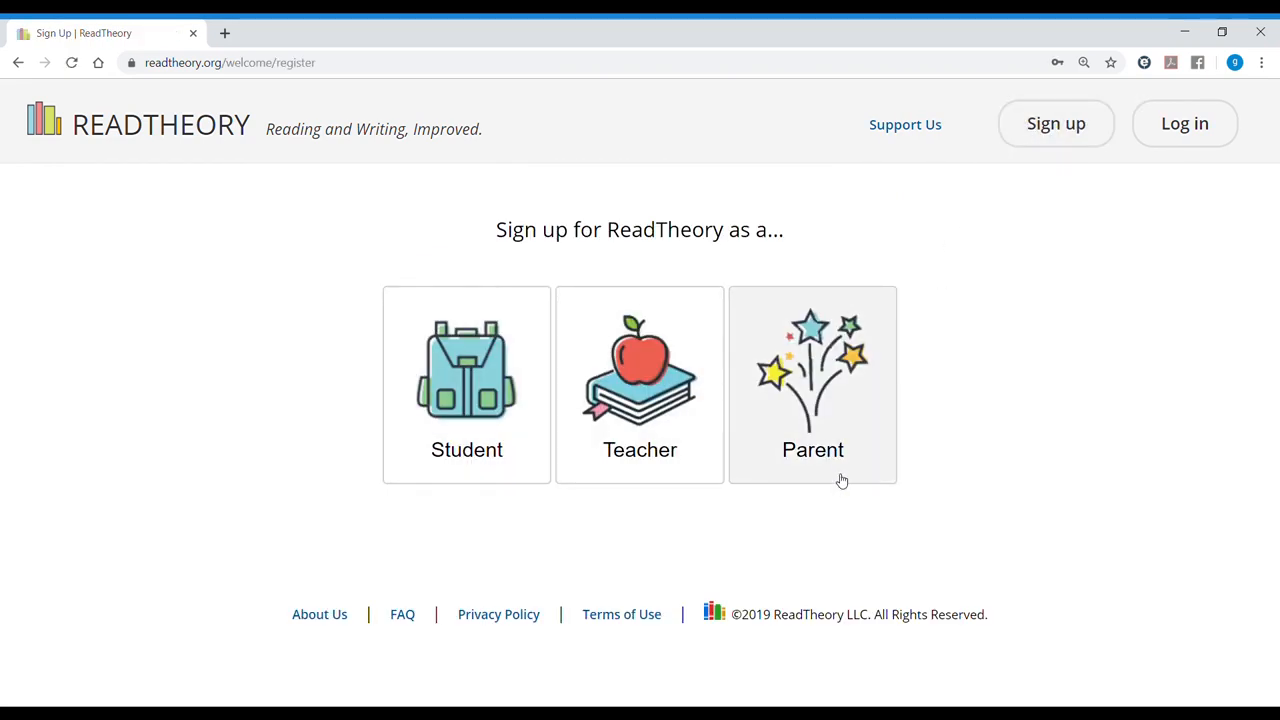
mouse_move(644, 304)
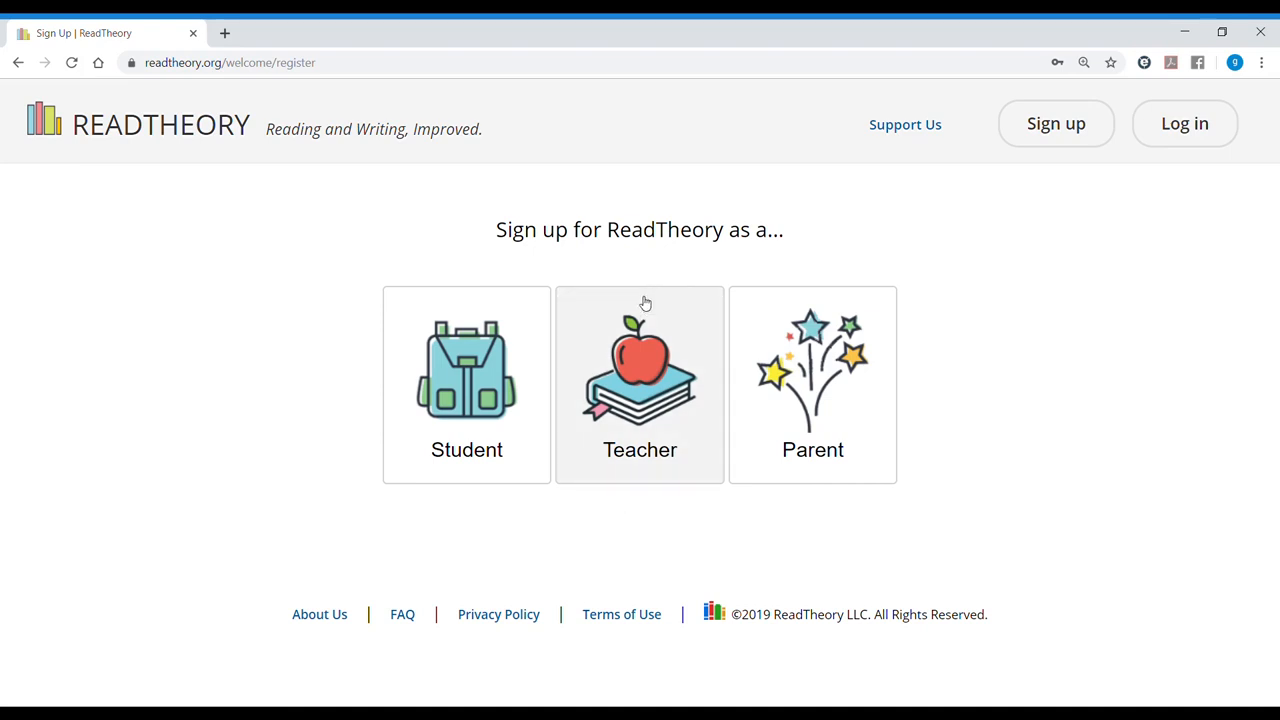
mouse_move(456, 490)
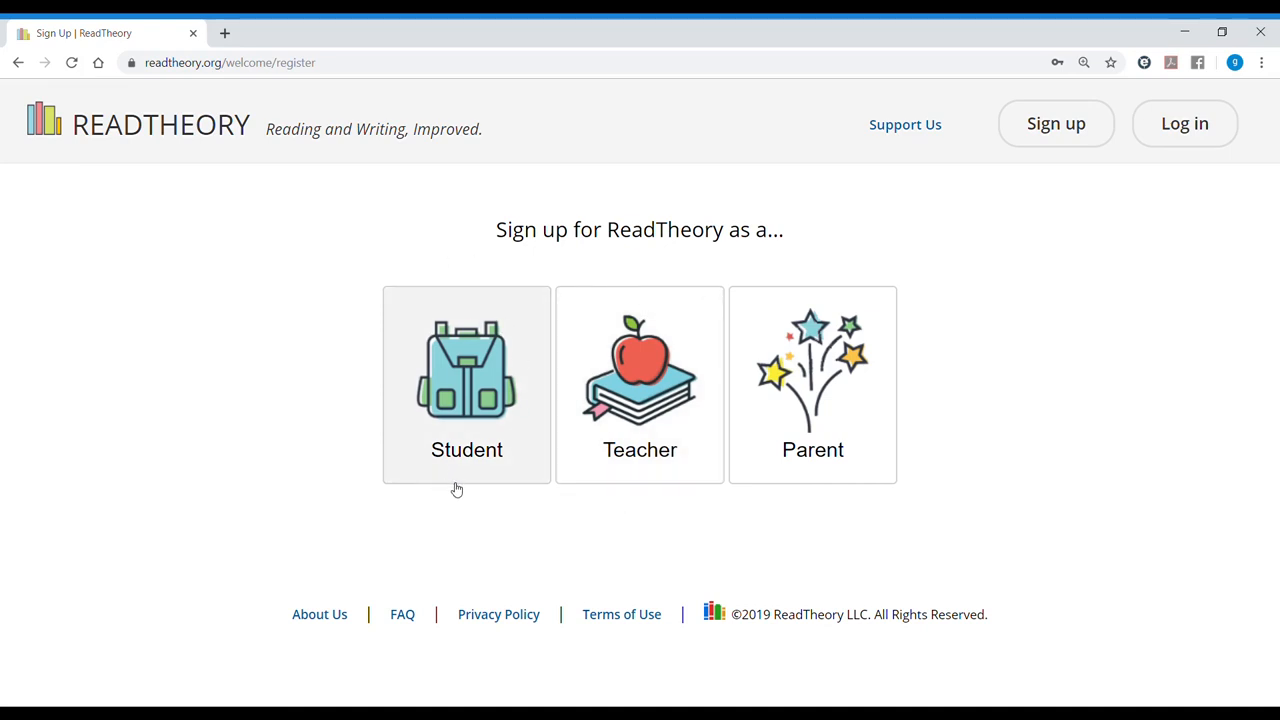
mouse_move(468, 448)
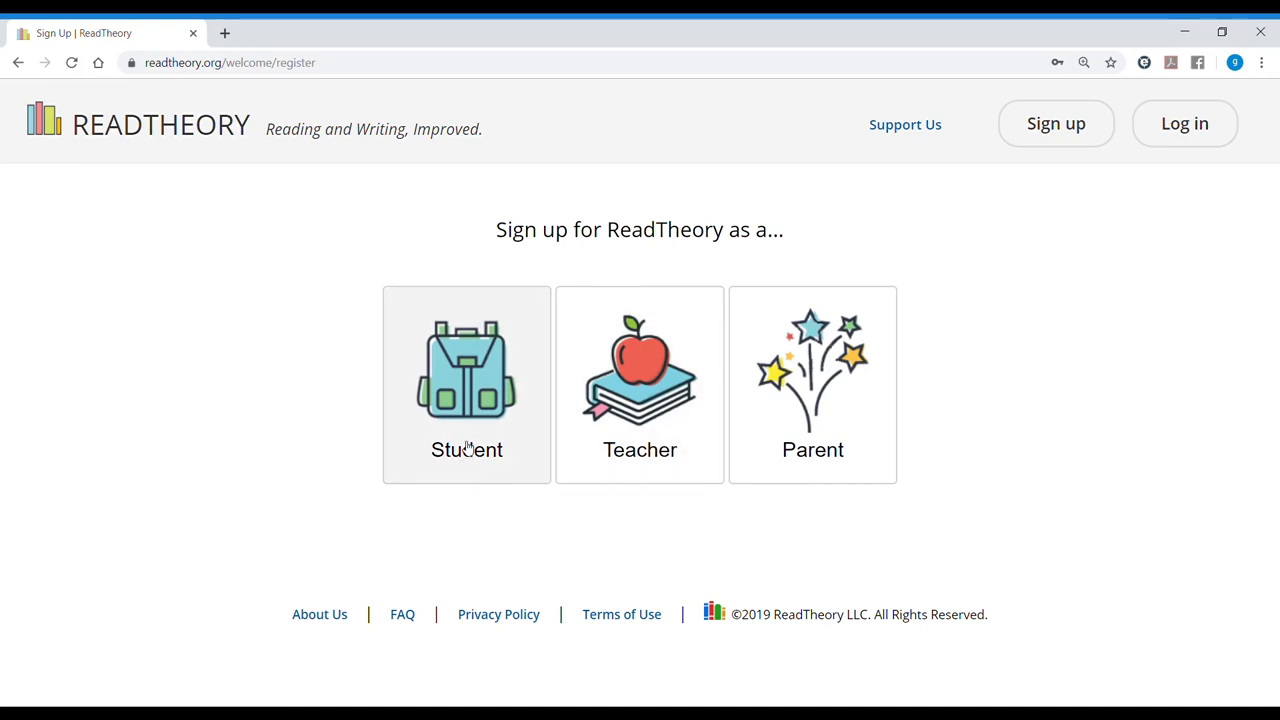
Choose the Student account type and enter the username 'freeae', moving on to the password
left_click(466, 384)
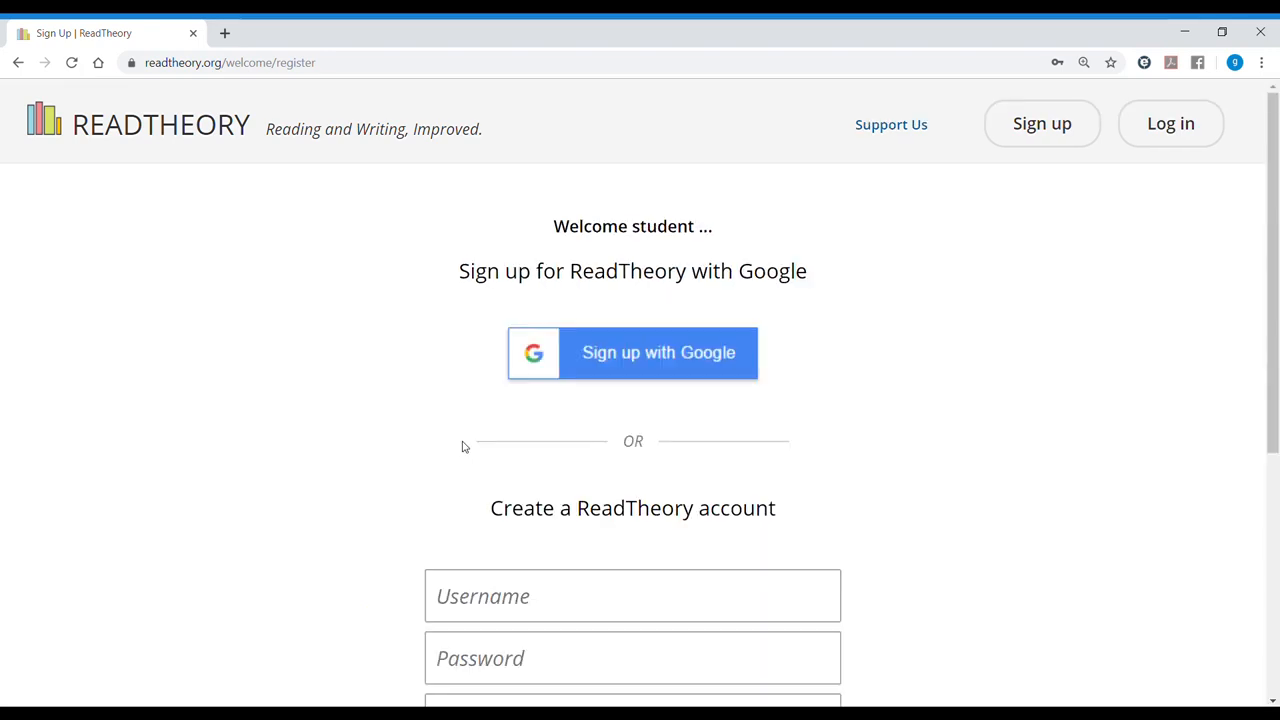
mouse_move(274, 420)
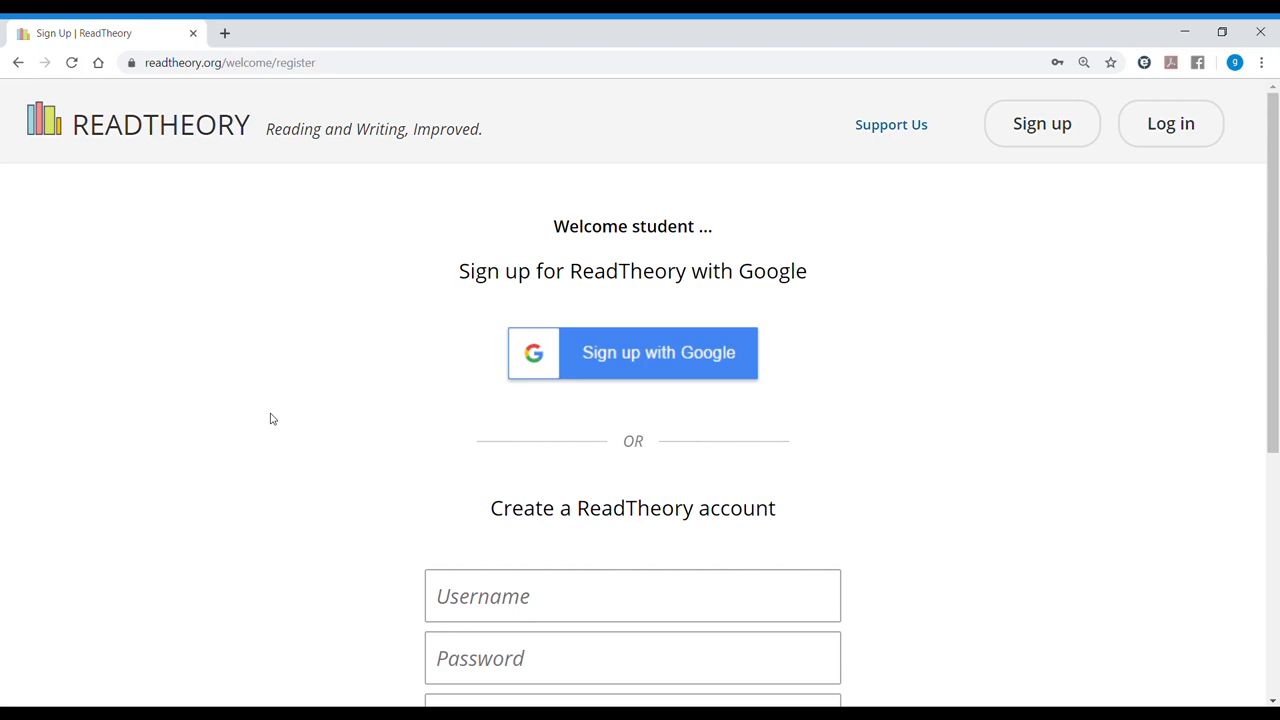
scroll("down", 3)
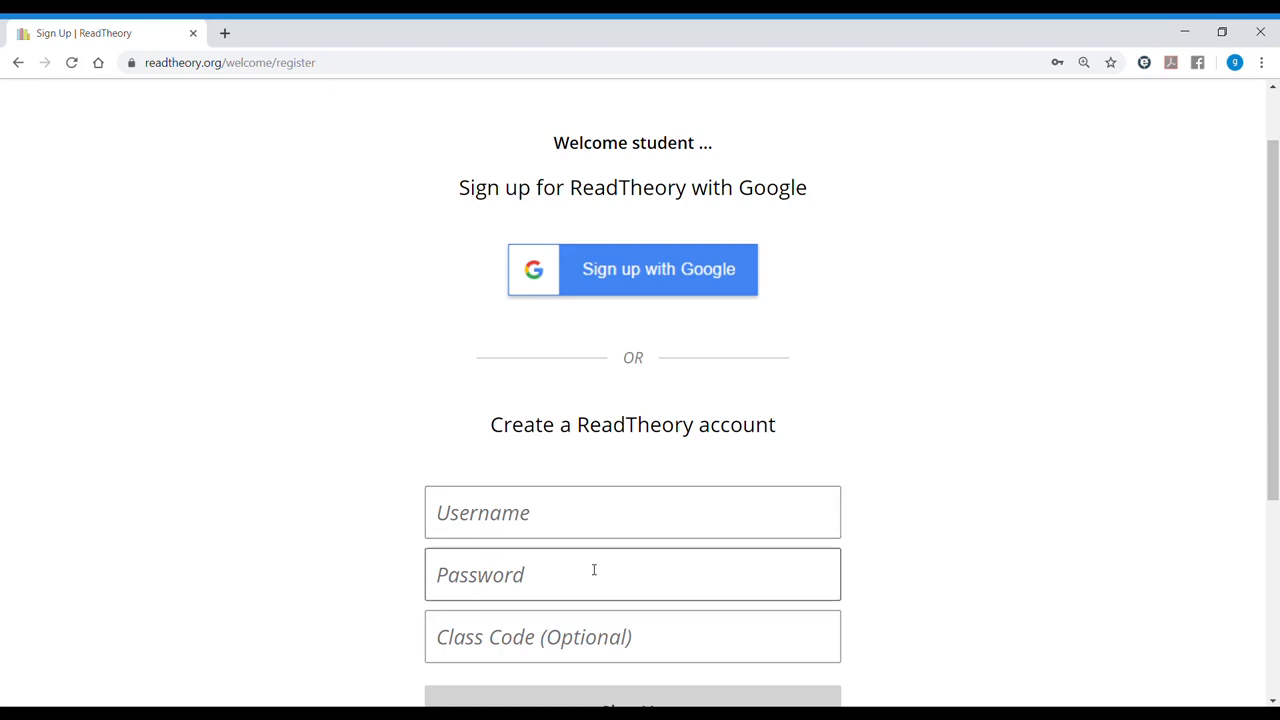
scroll("down", 3)
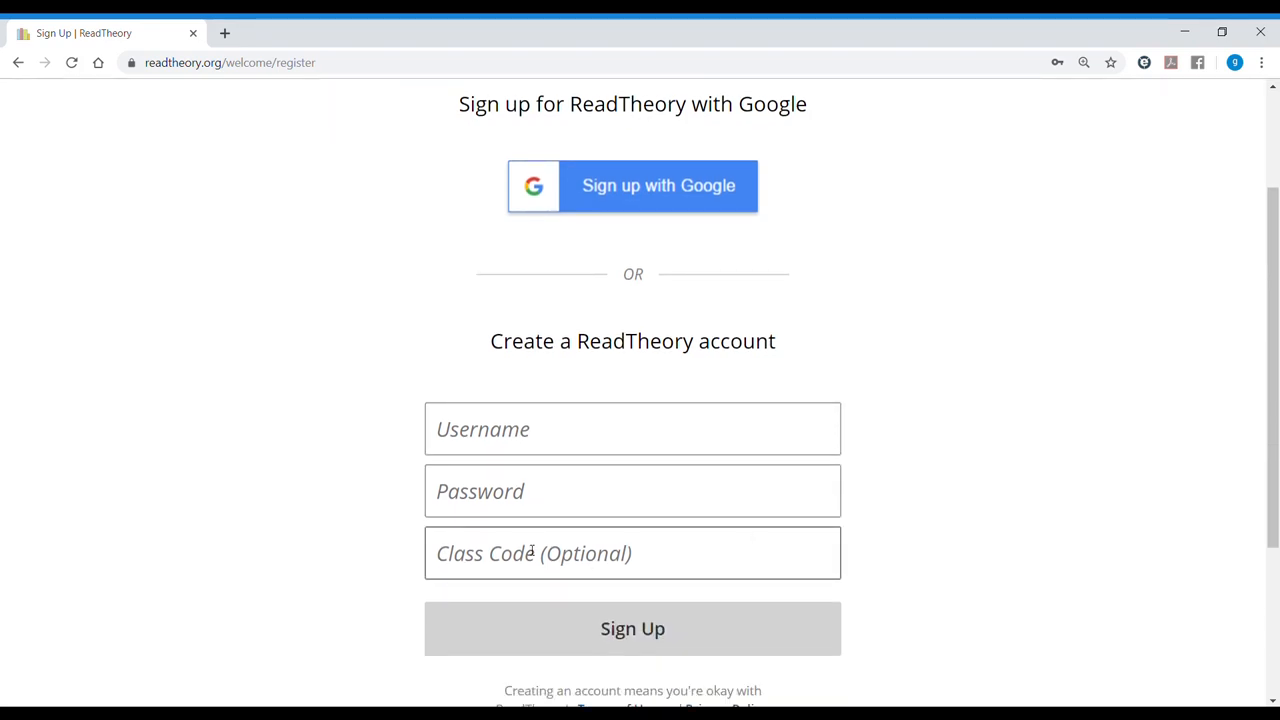
left_click(632, 428)
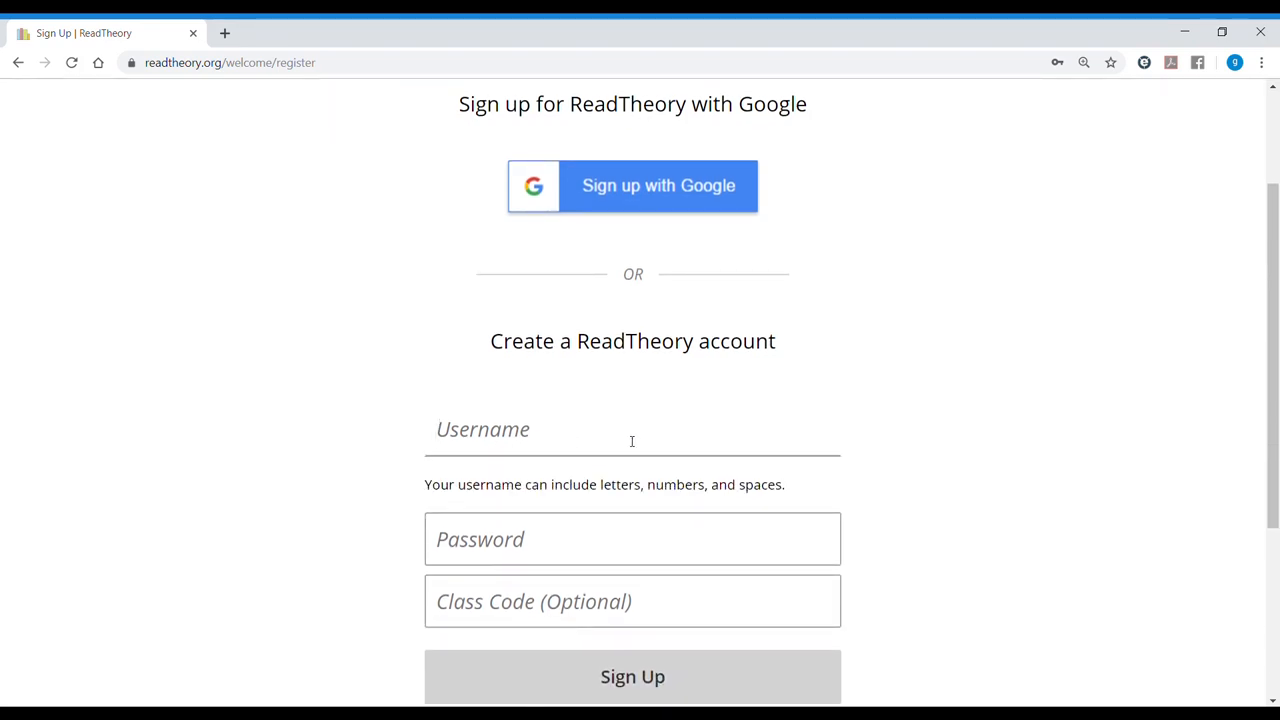
type("freeae")
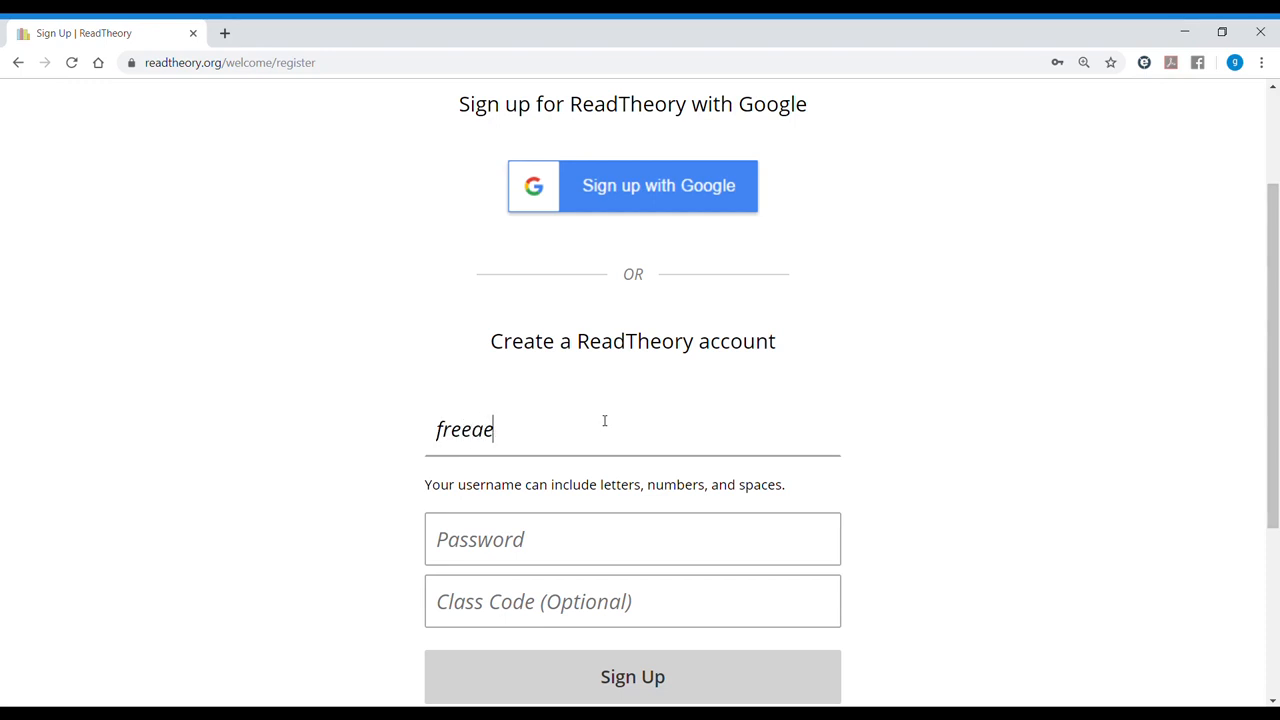
left_click(632, 540)
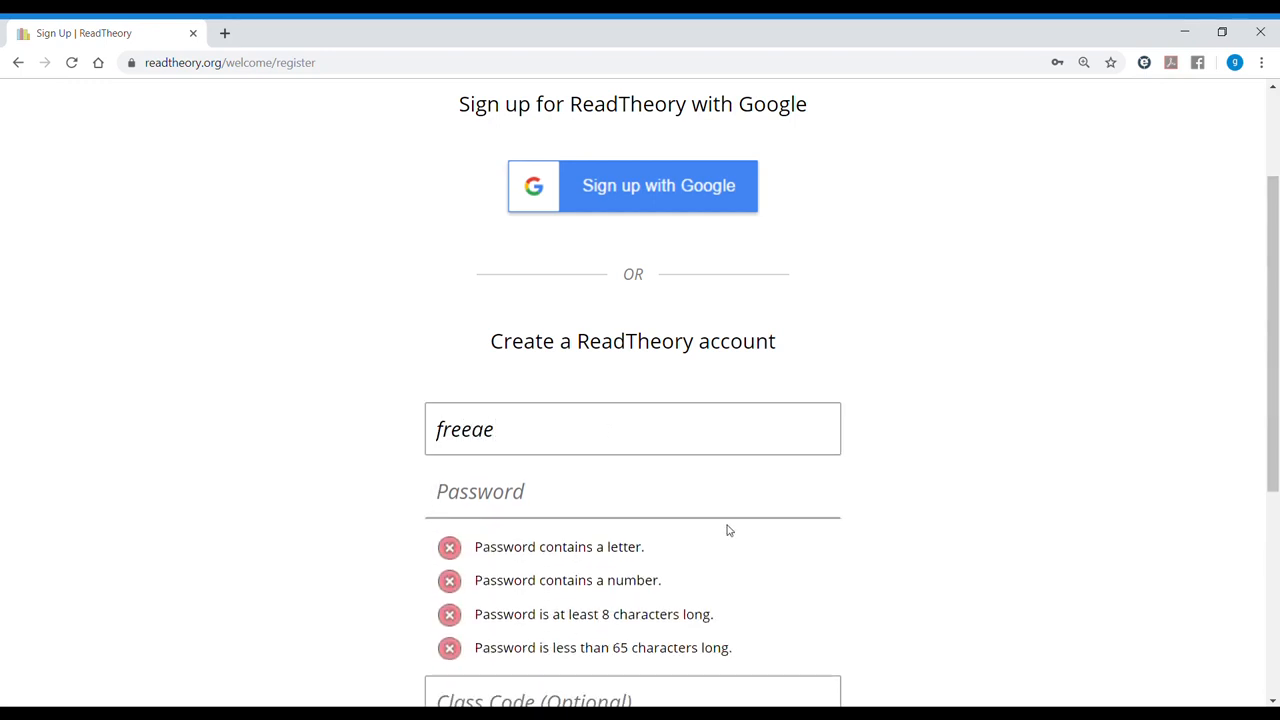
mouse_move(736, 528)
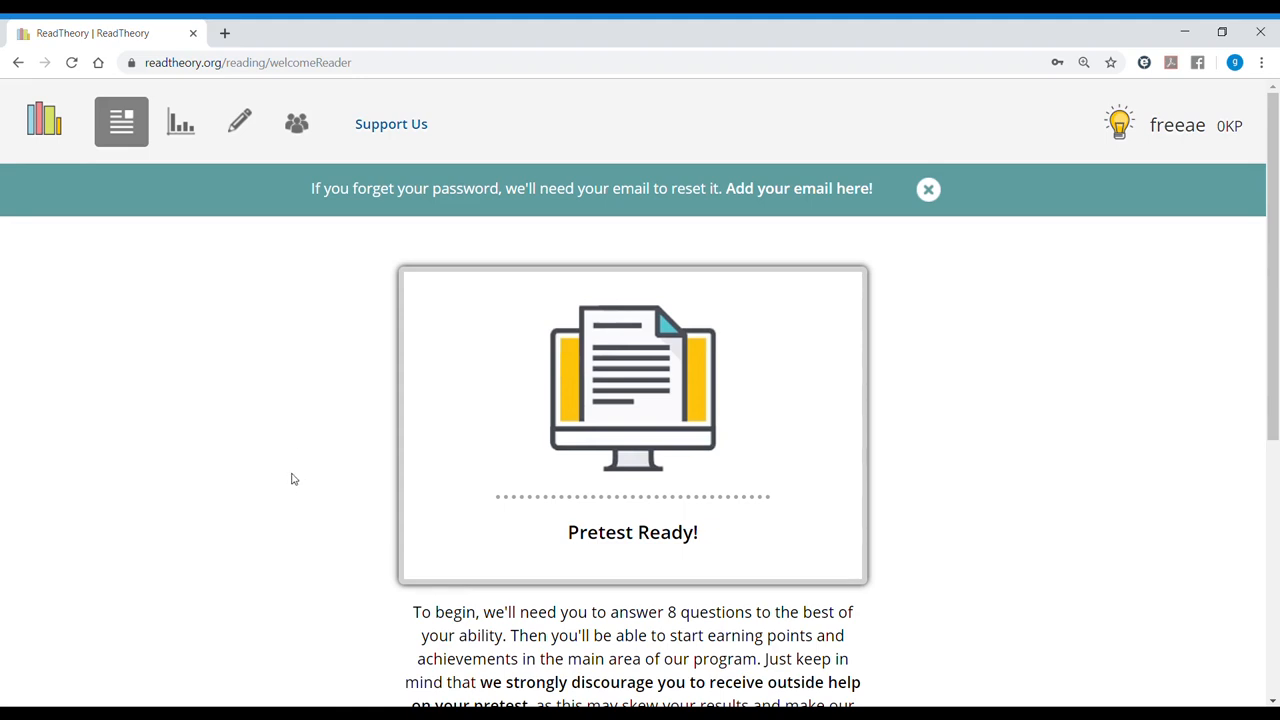
mouse_move(184, 464)
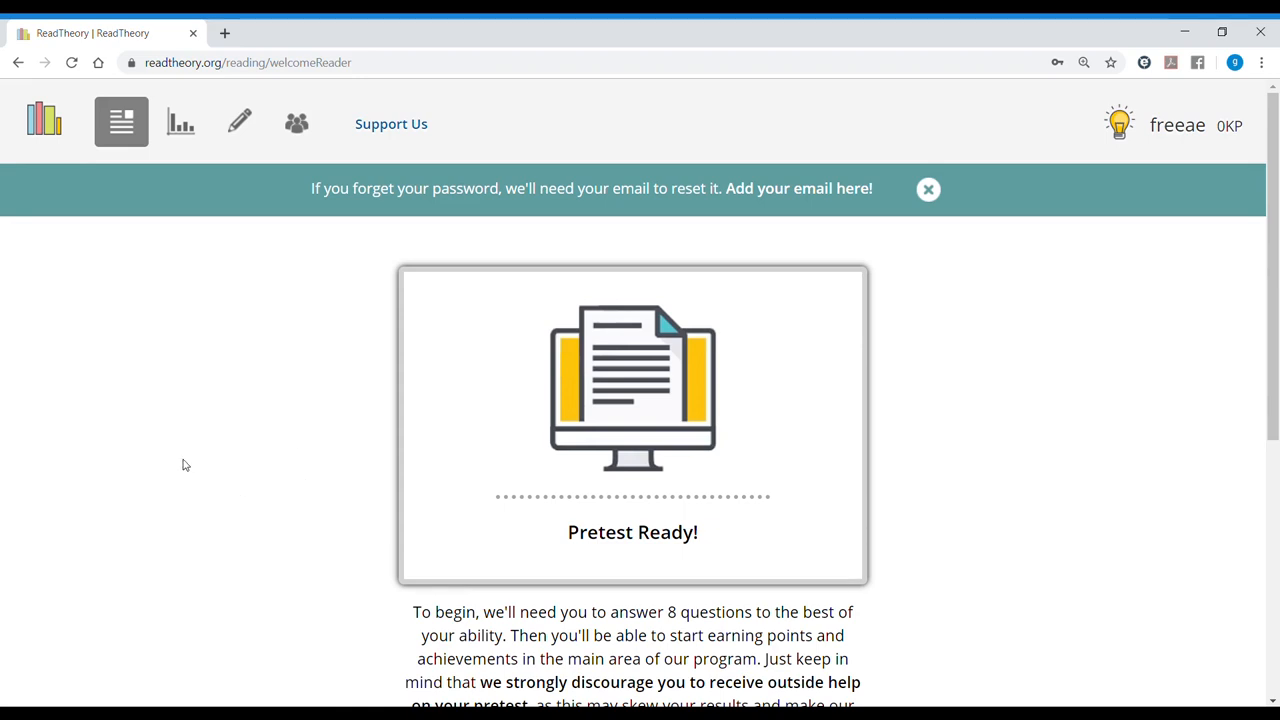
mouse_move(502, 612)
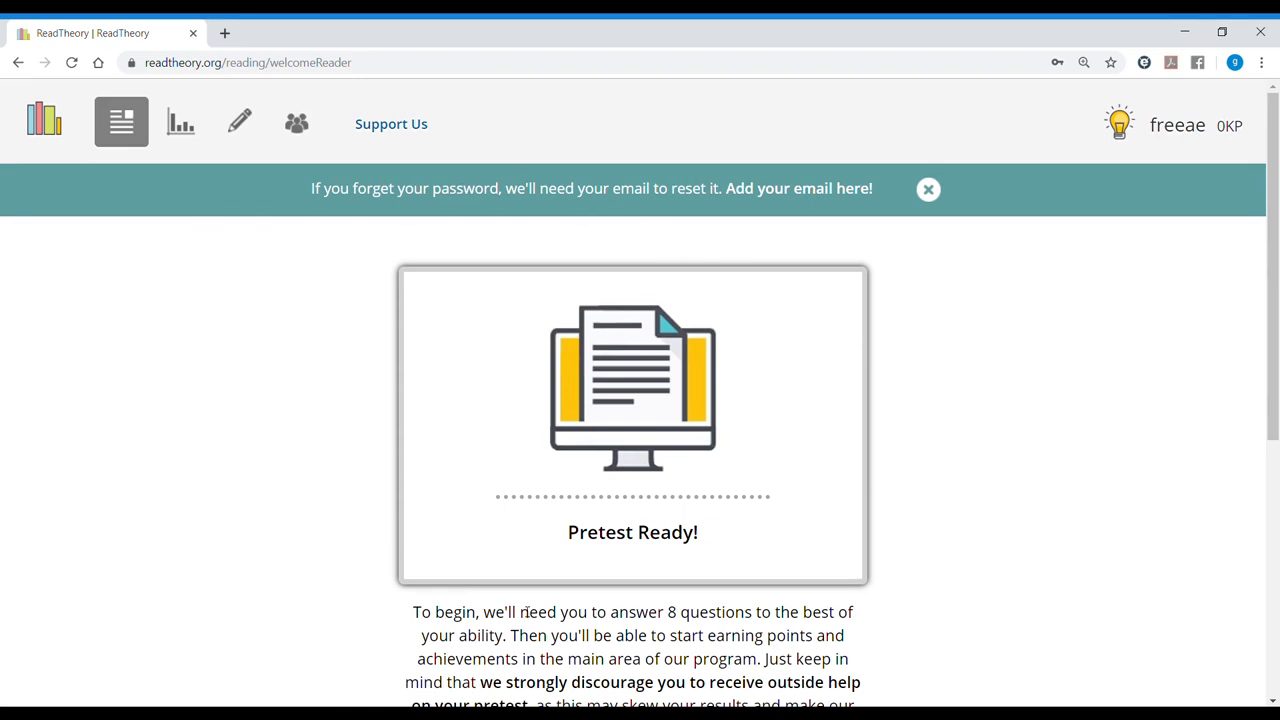
mouse_move(308, 452)
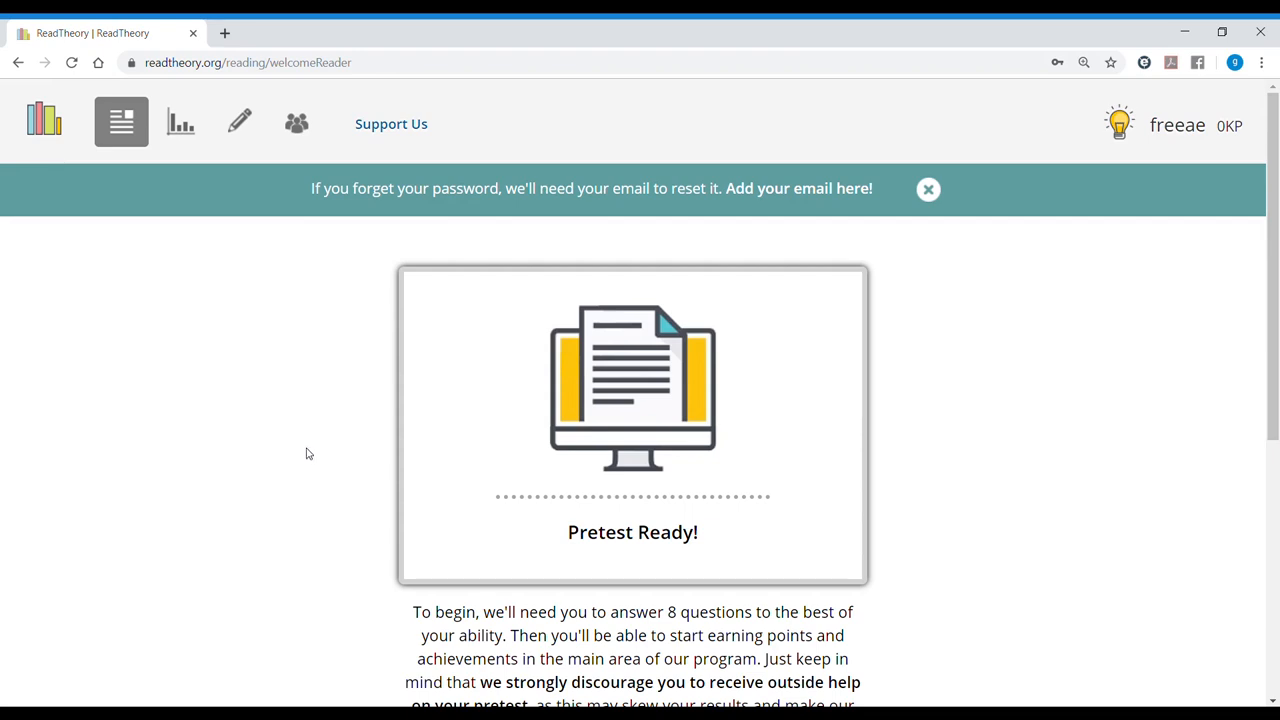
mouse_move(402, 132)
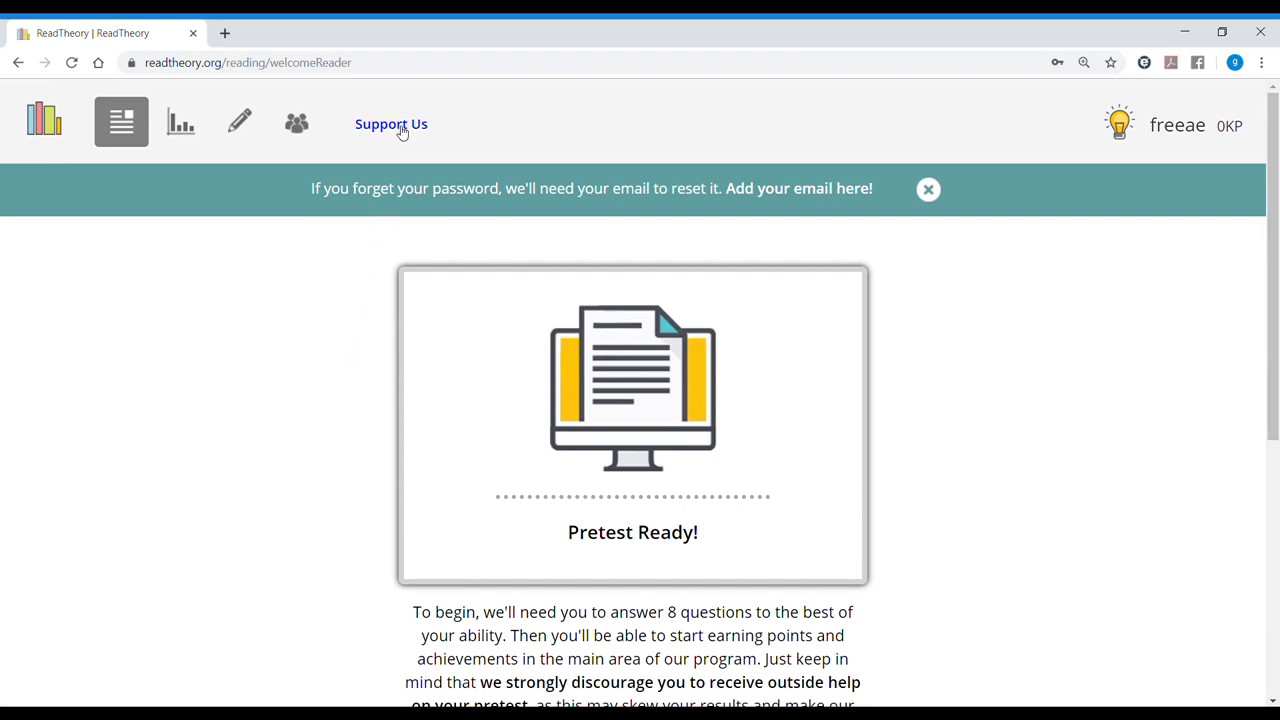
mouse_move(504, 106)
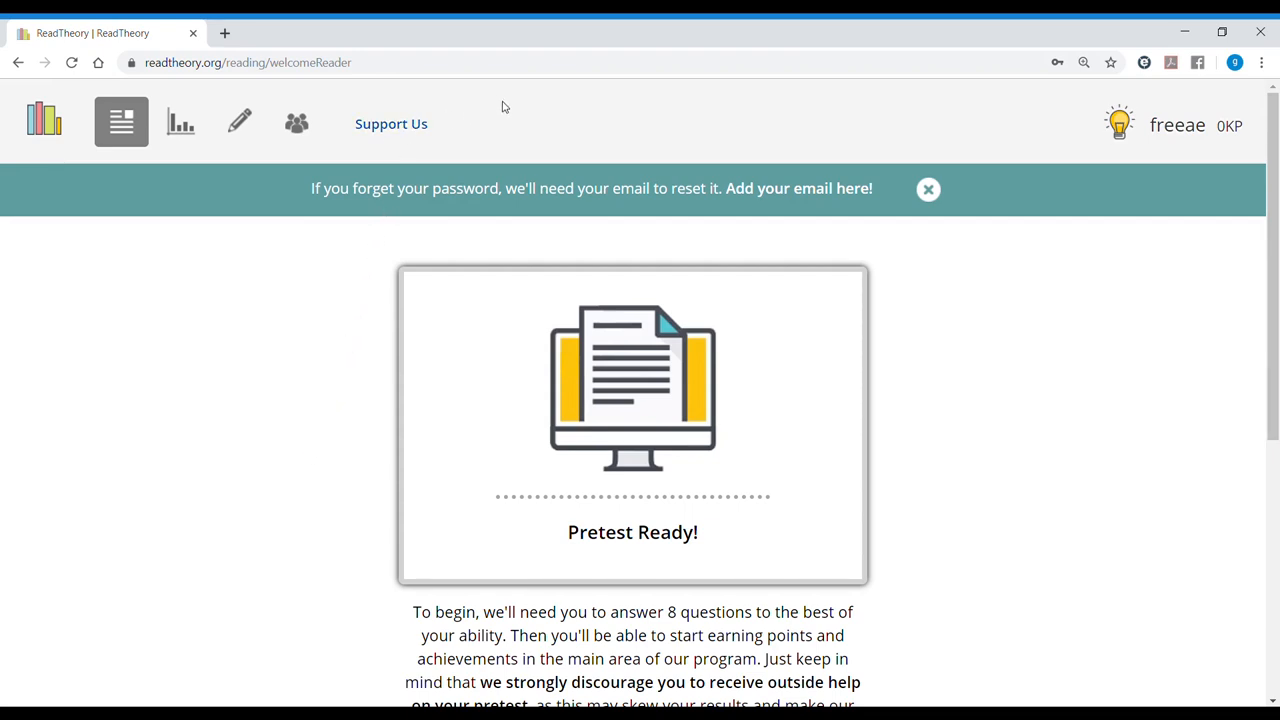
mouse_move(316, 206)
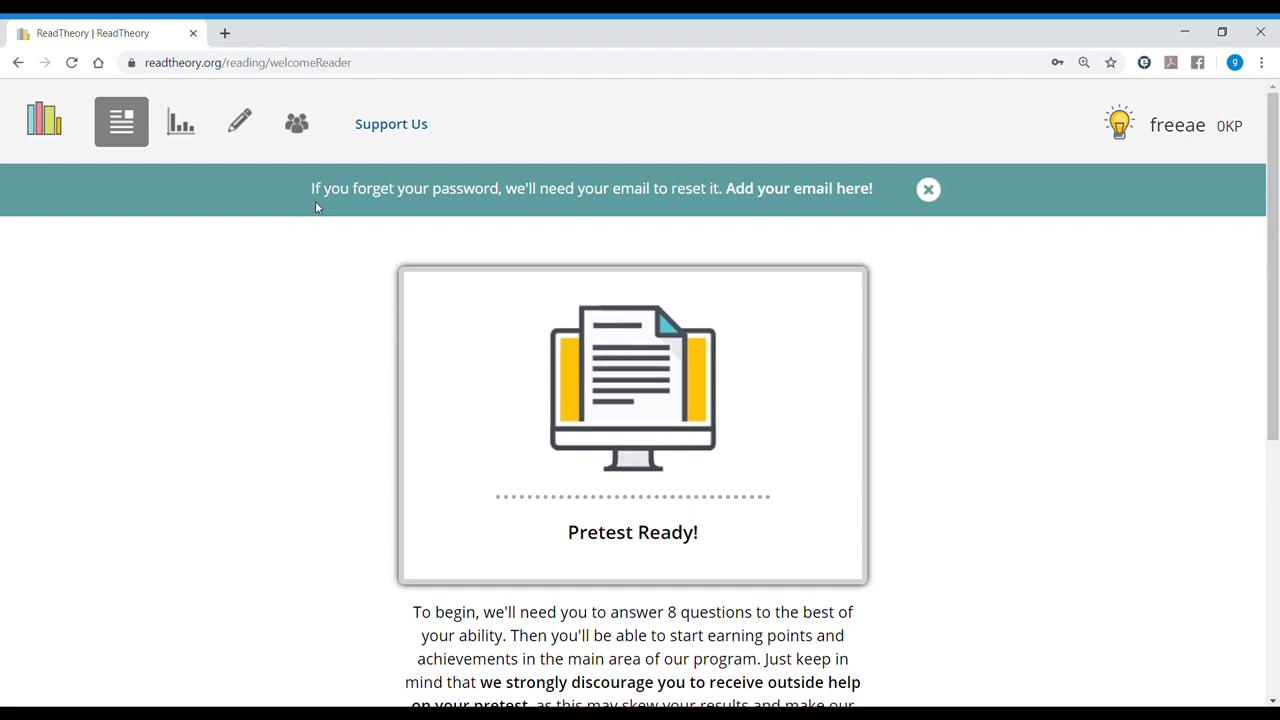
mouse_move(214, 208)
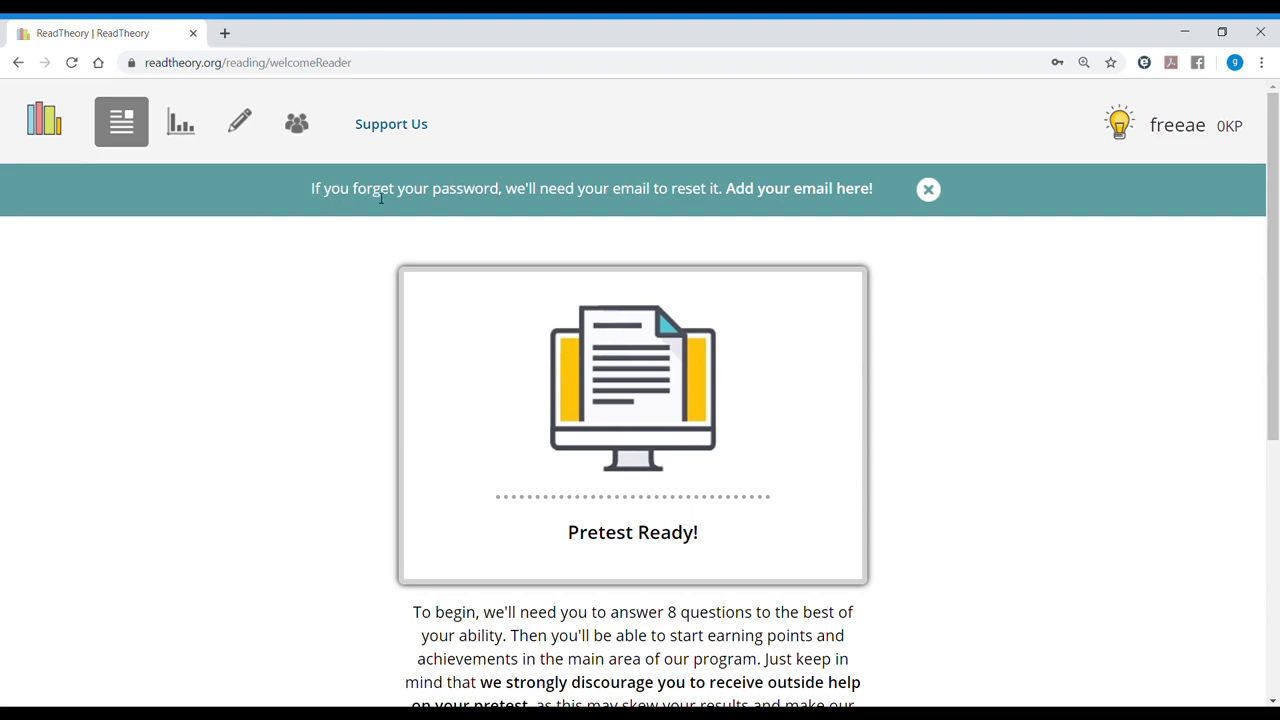
mouse_move(712, 196)
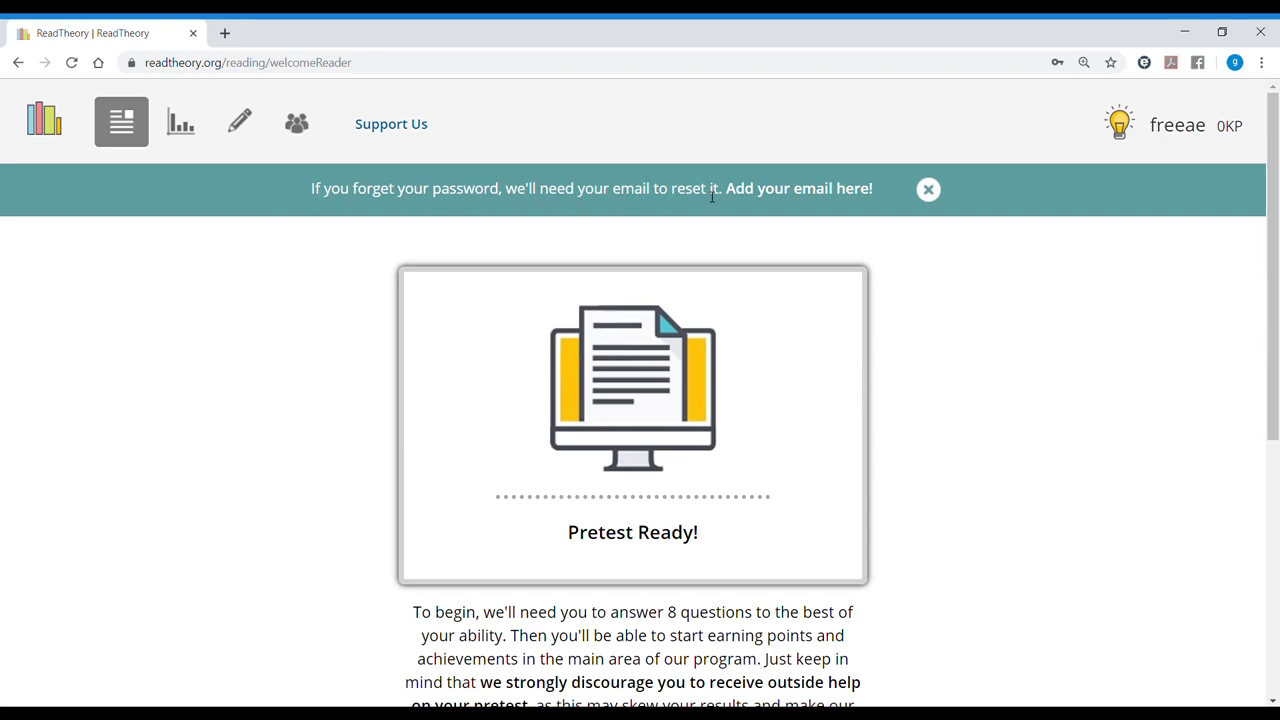
mouse_move(386, 212)
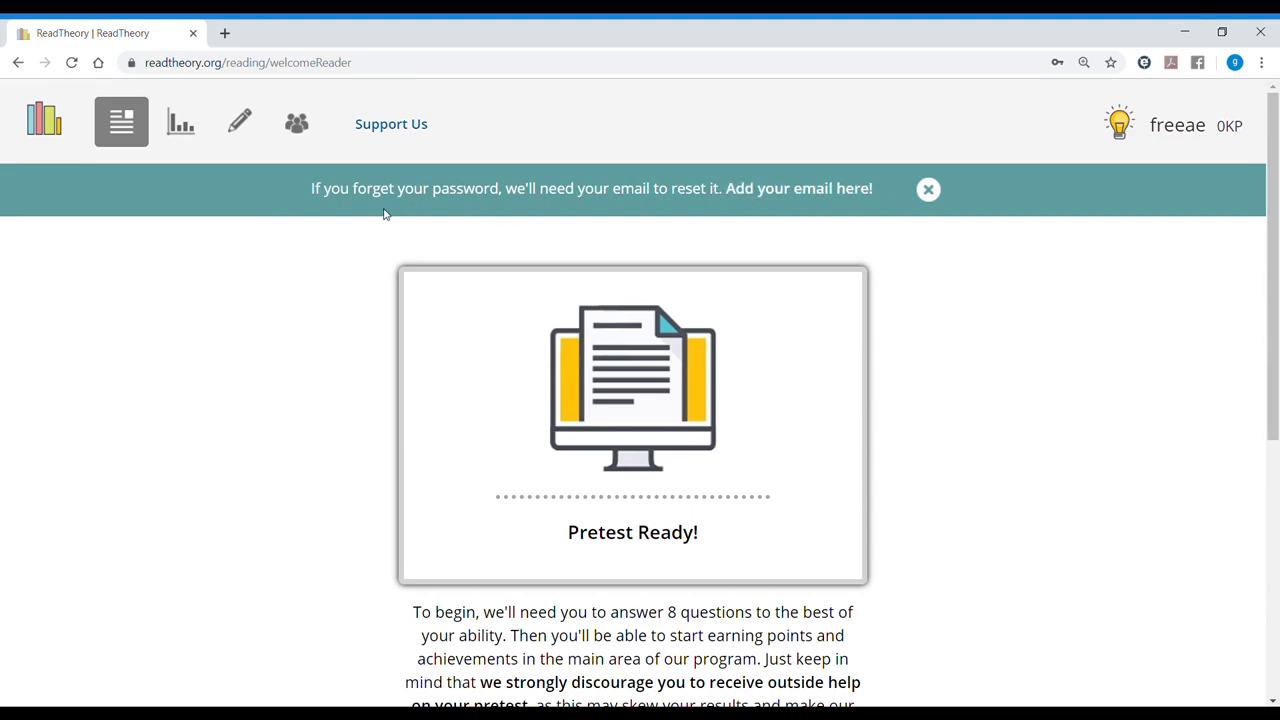
mouse_move(612, 246)
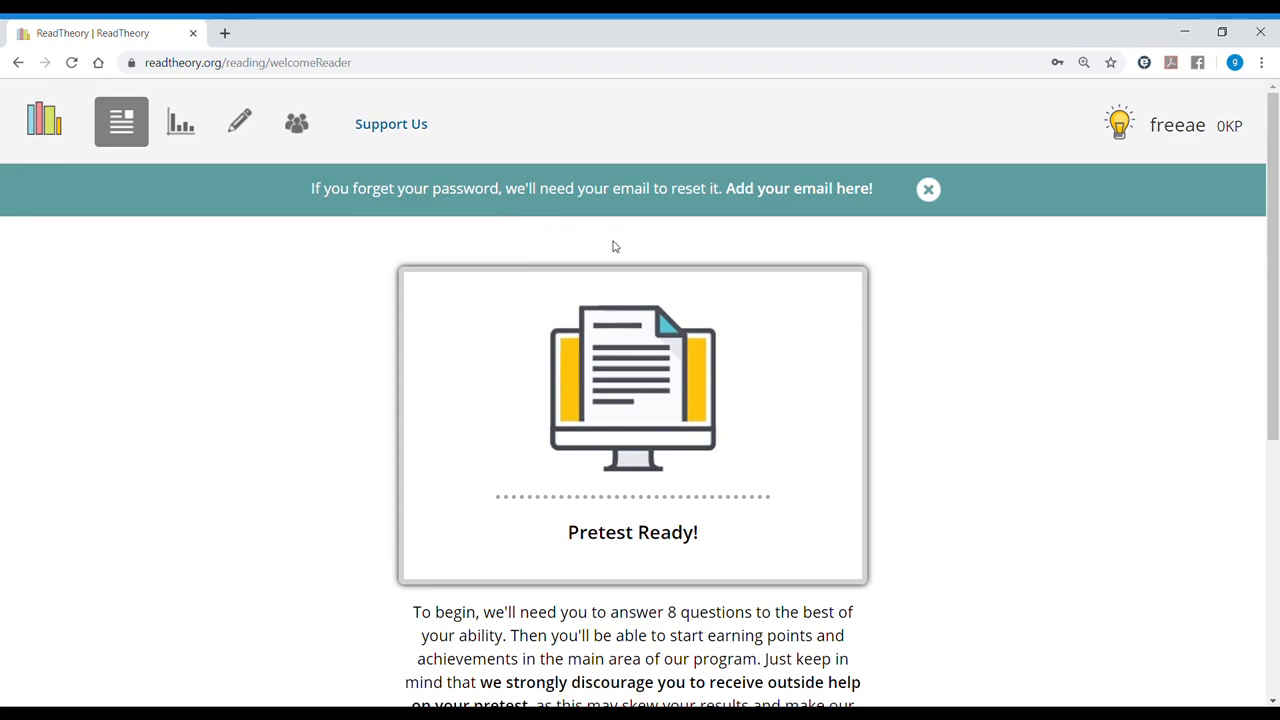
mouse_move(924, 204)
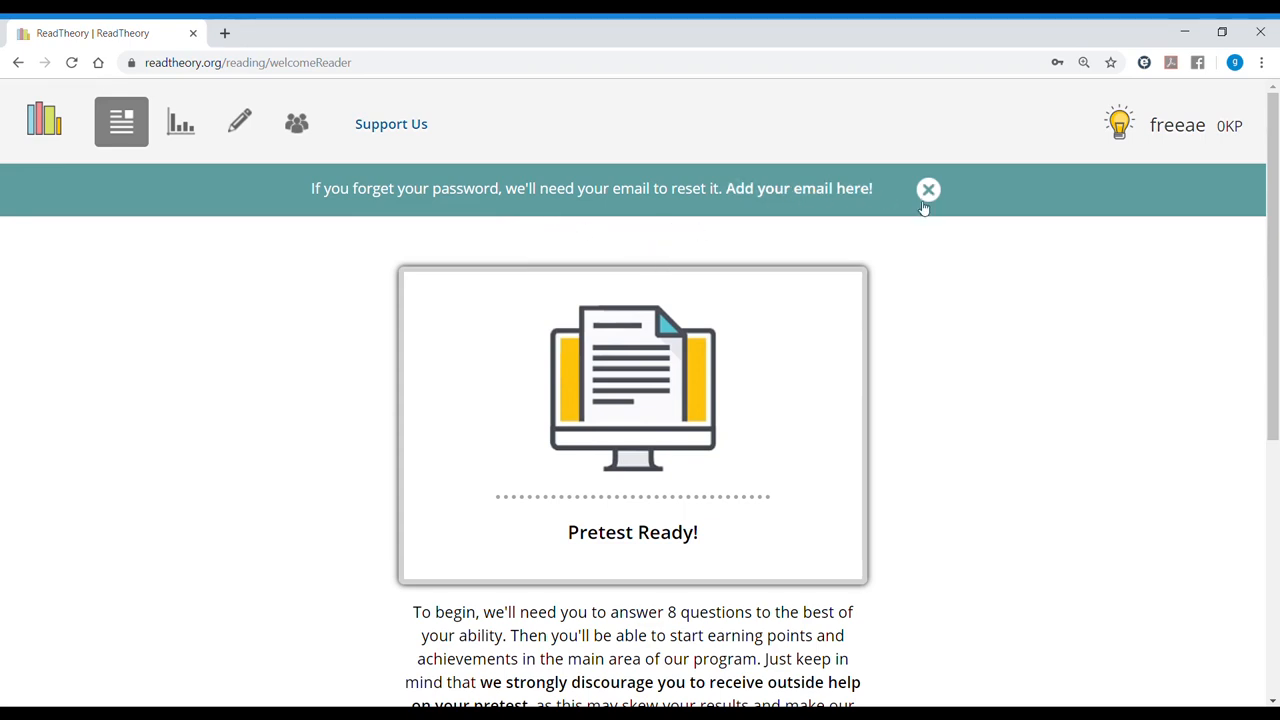
mouse_move(852, 200)
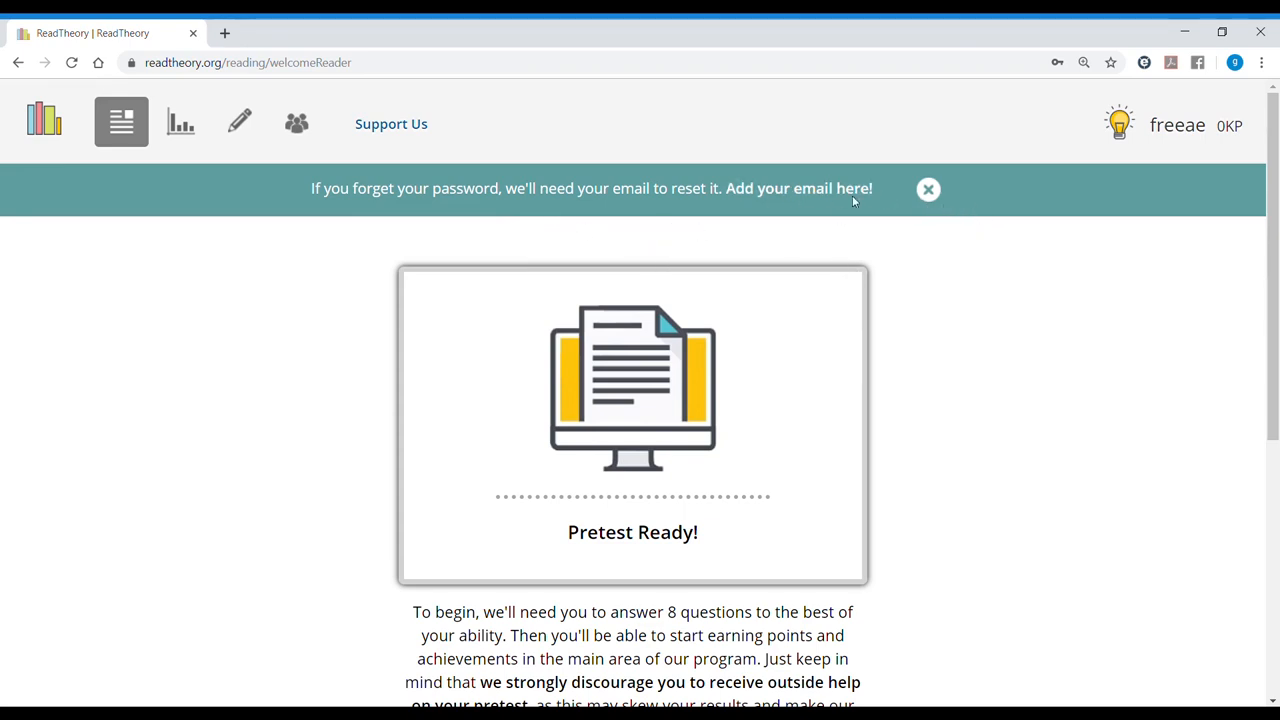
Scroll the welcome page down to the Pretest Ready card and its instructions
scroll("down", 3)
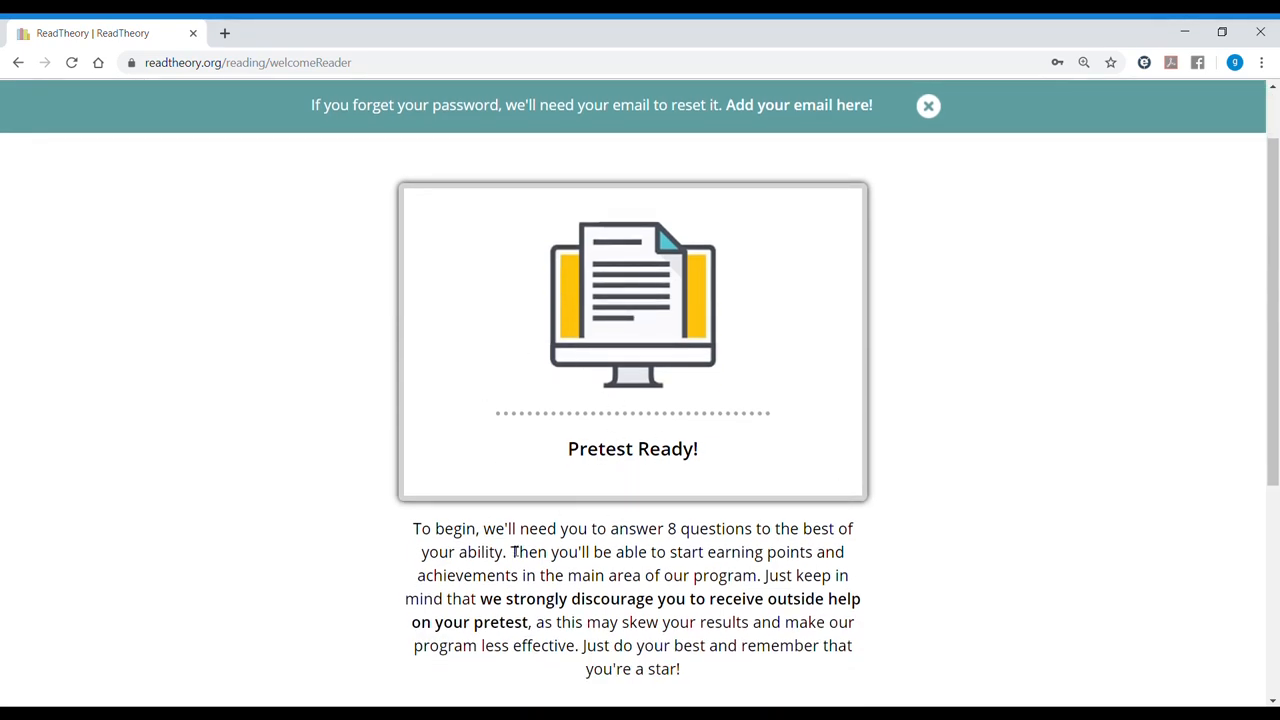
left_click(928, 104)
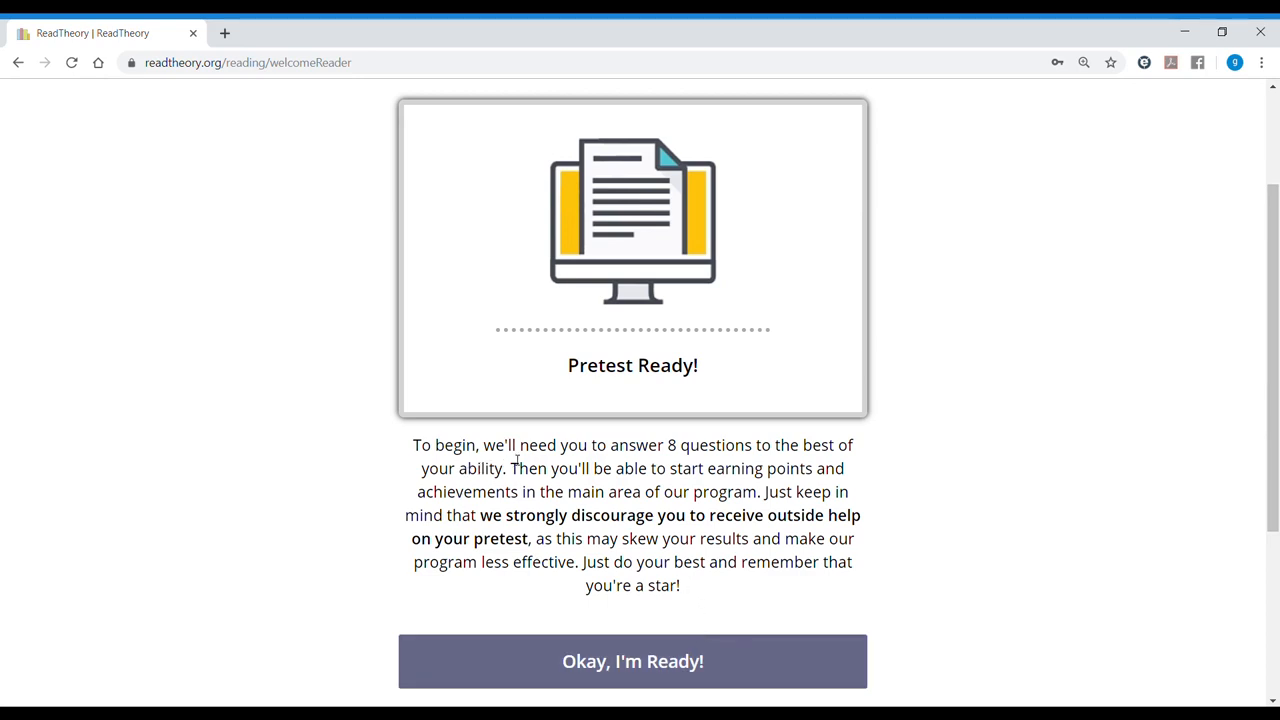
mouse_move(800, 448)
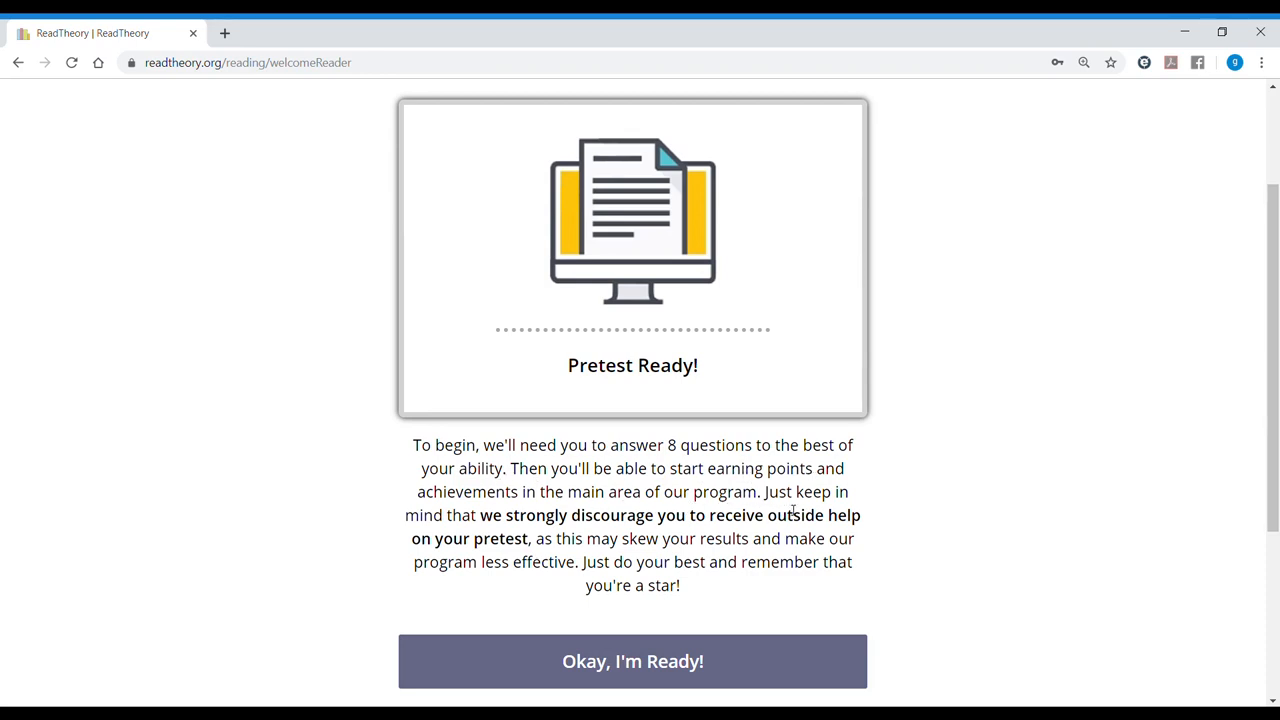
mouse_move(698, 520)
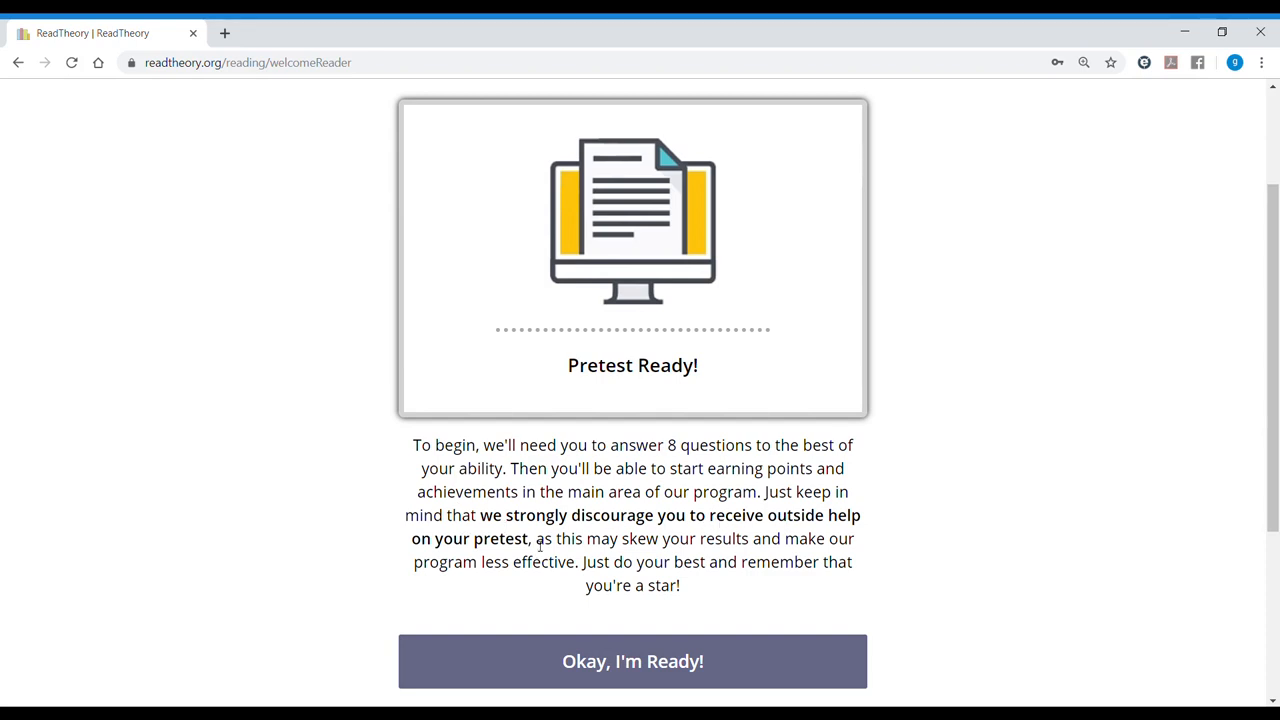
mouse_move(812, 548)
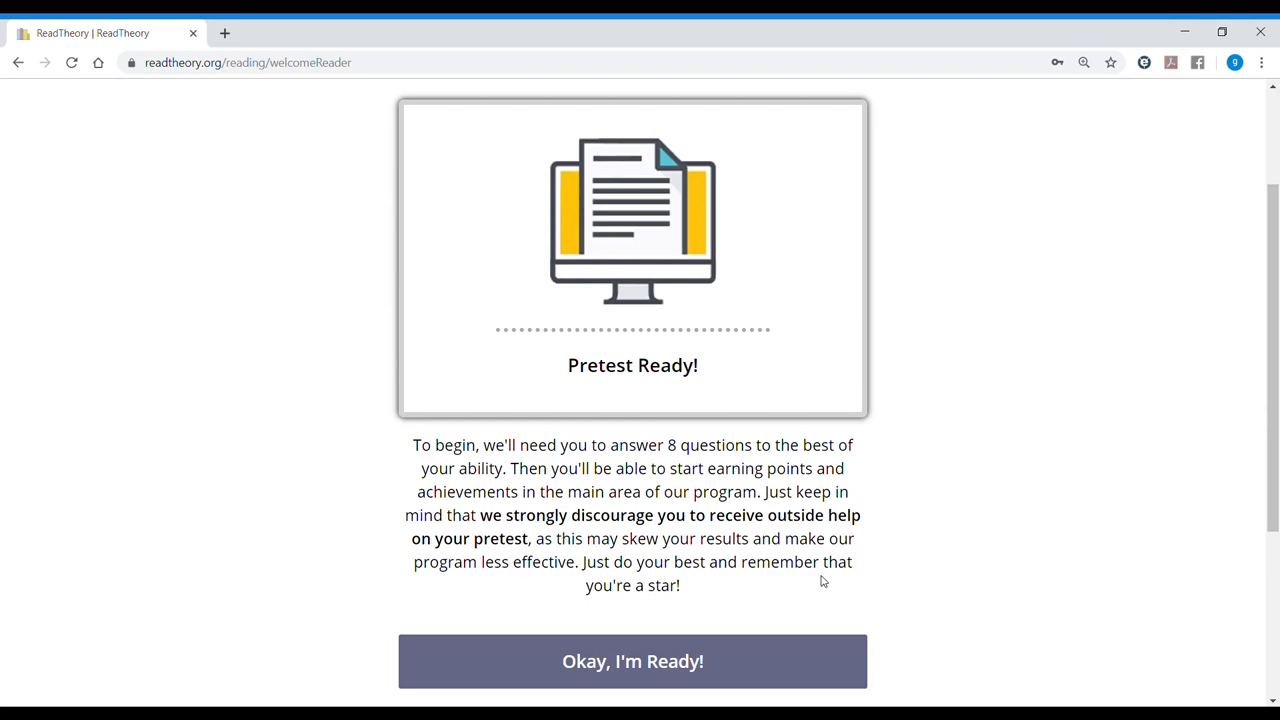
scroll("down", 3)
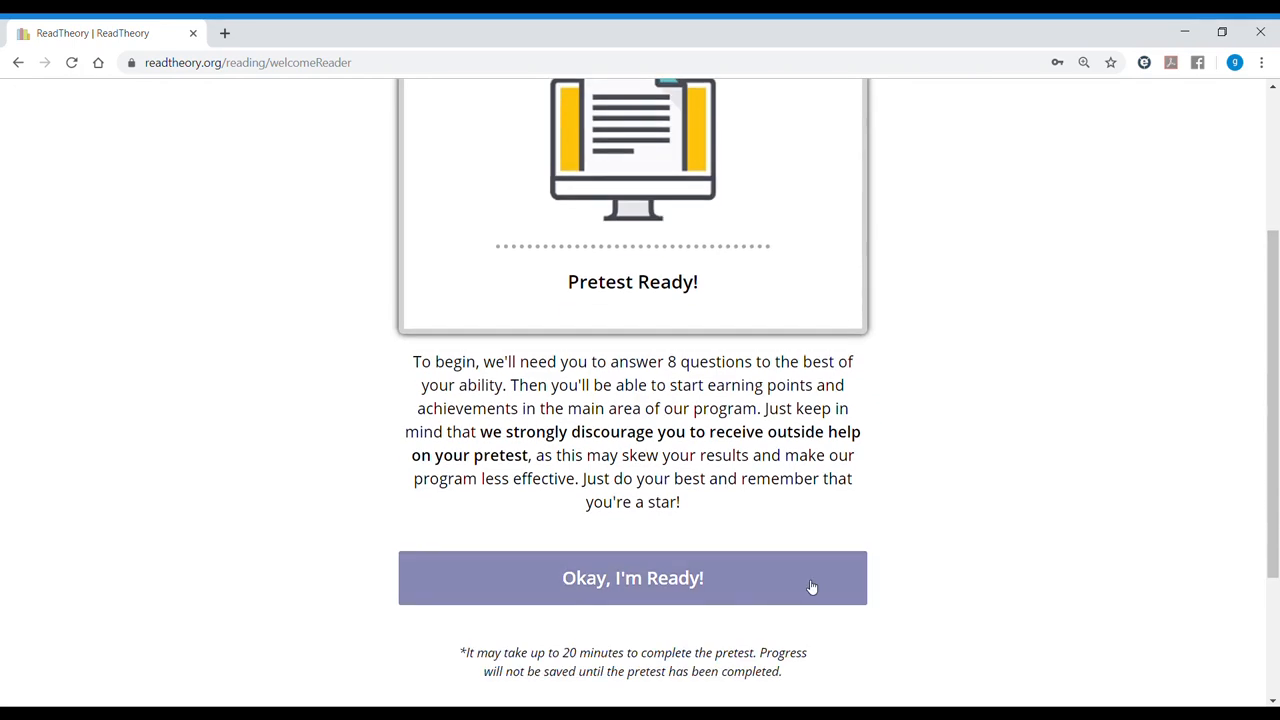
scroll("down", 3)
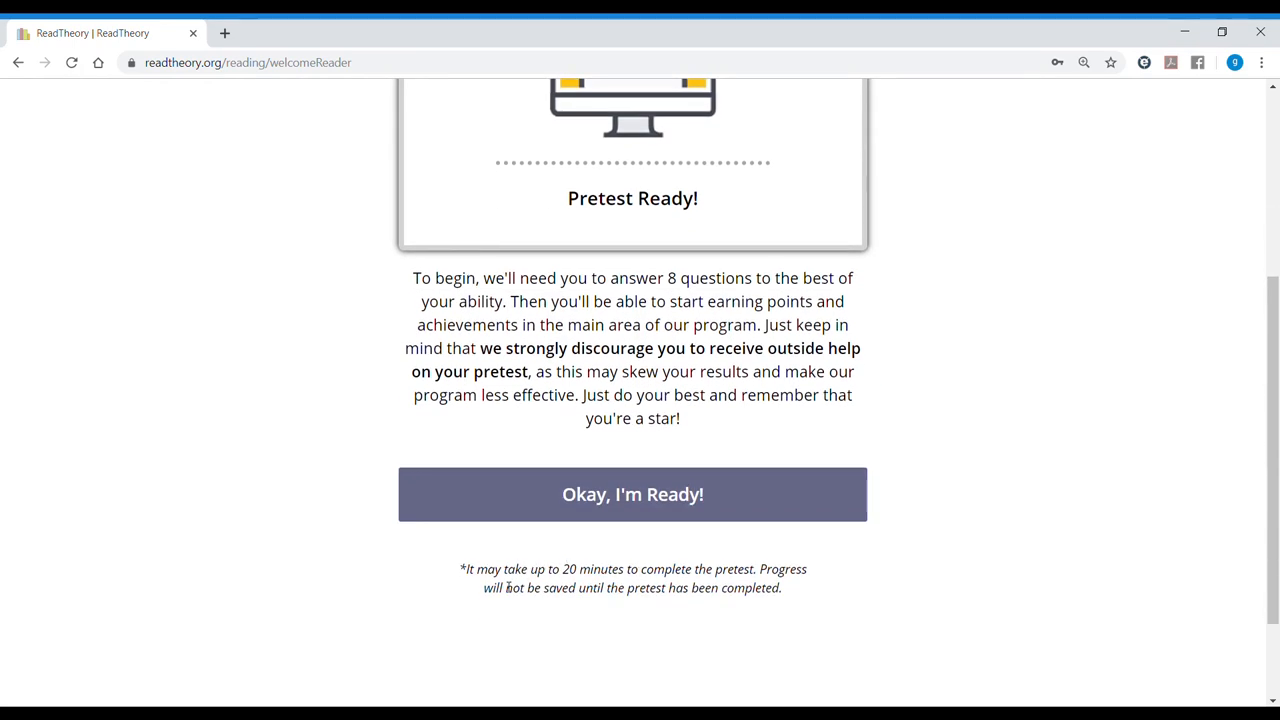
mouse_move(748, 578)
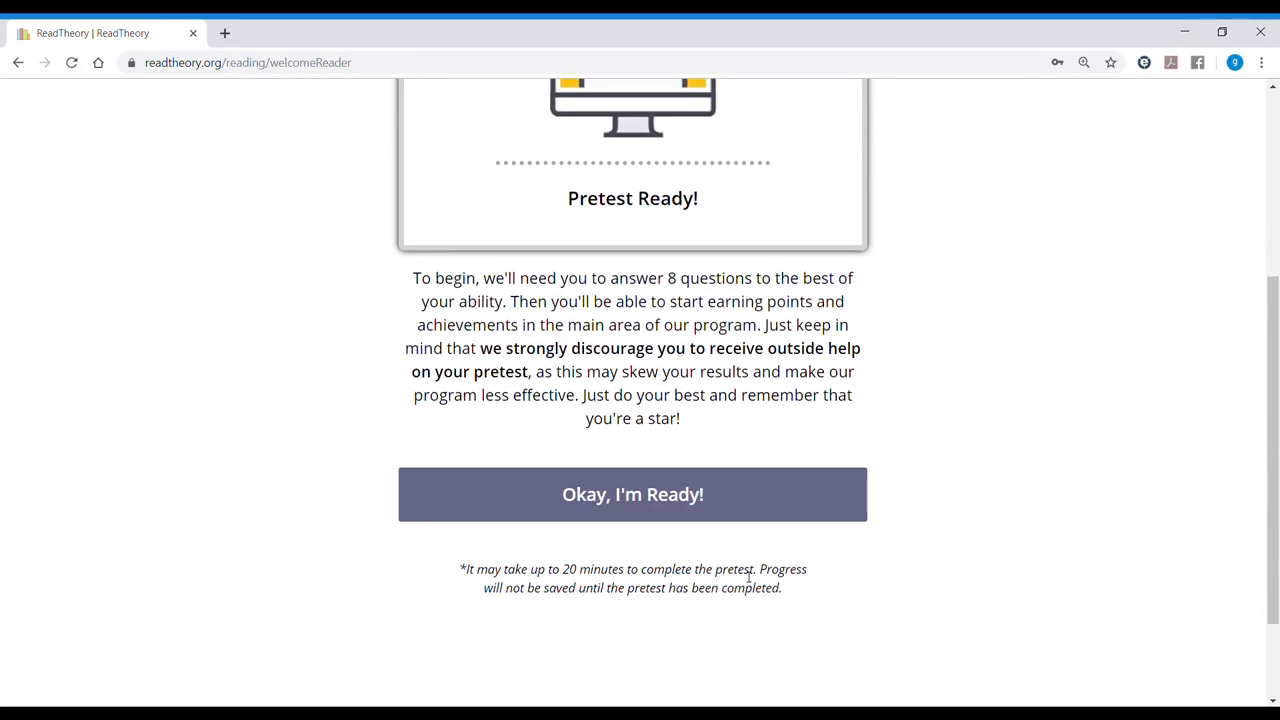
mouse_move(594, 604)
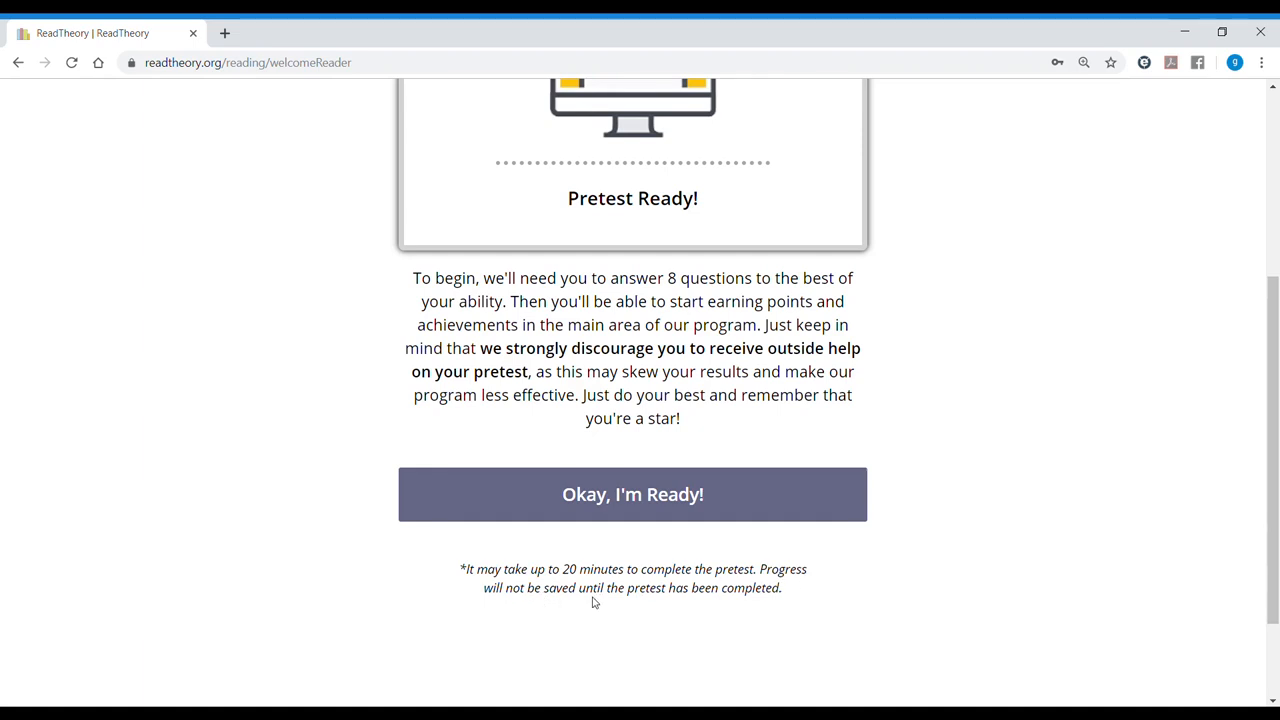
mouse_move(818, 594)
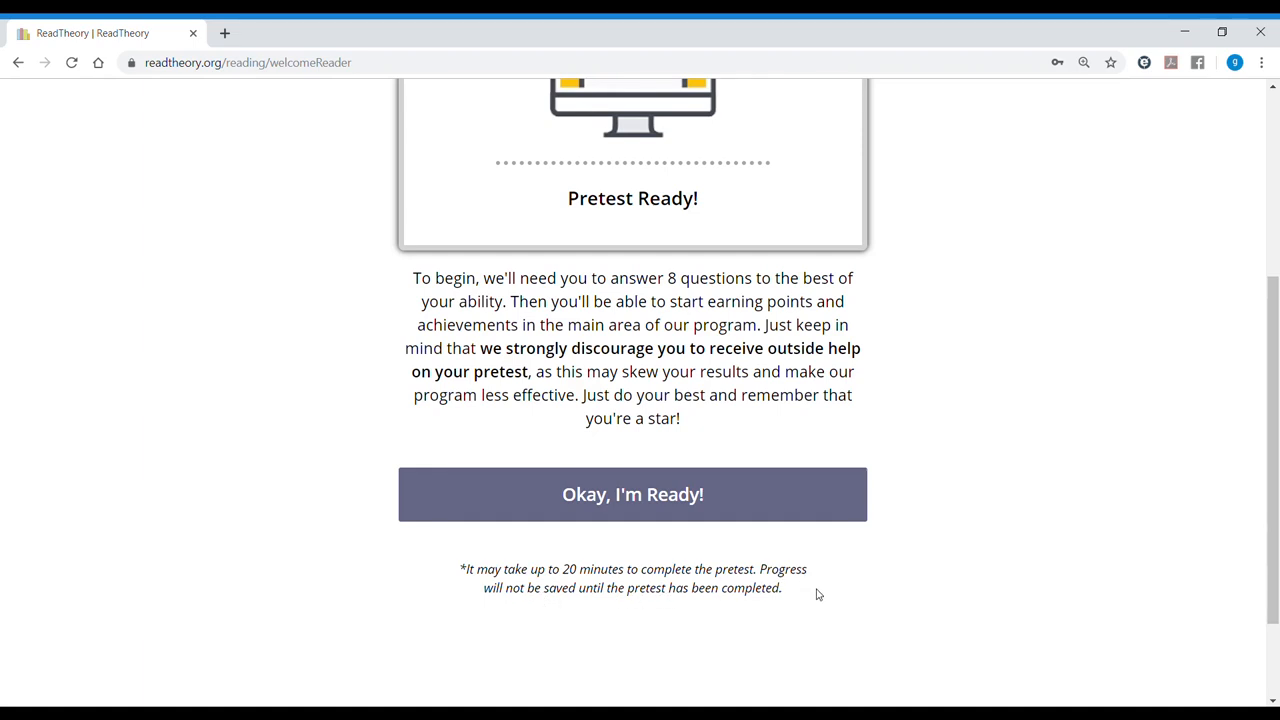
mouse_move(560, 478)
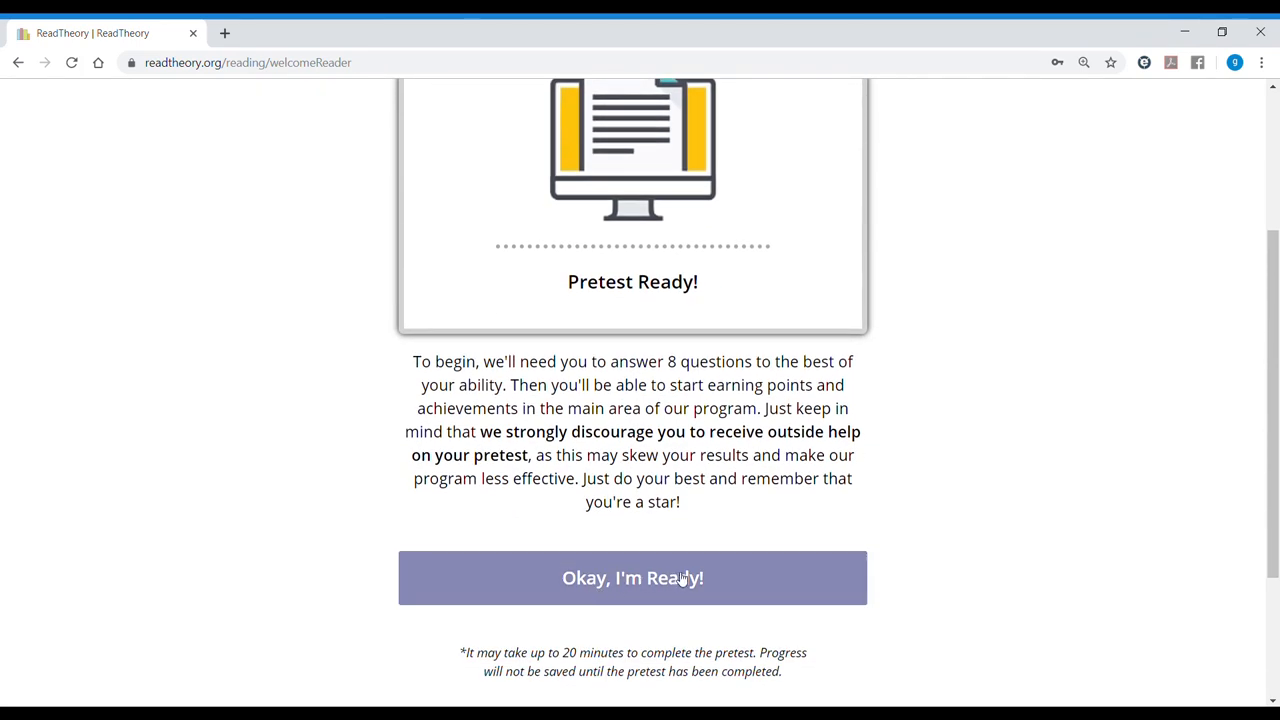
Begin the eight-question pretest and note the passage's Grade 3, 650L reading level
left_click(632, 578)
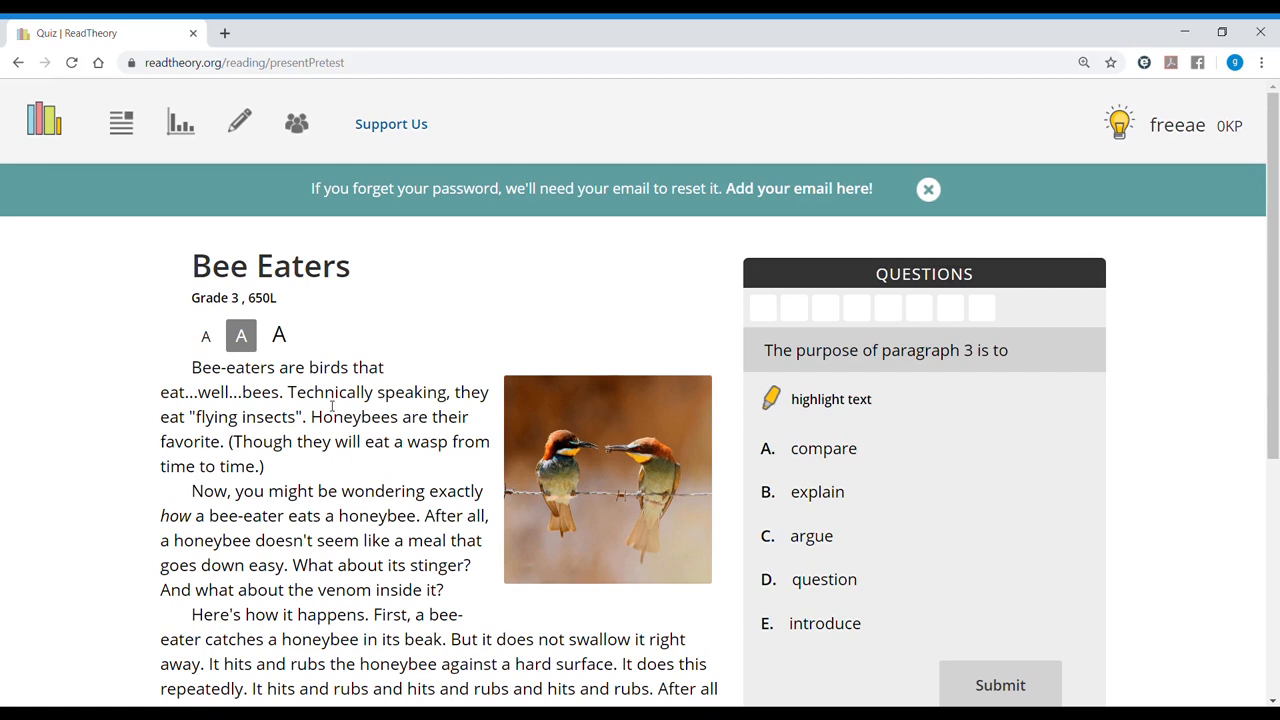
mouse_move(848, 322)
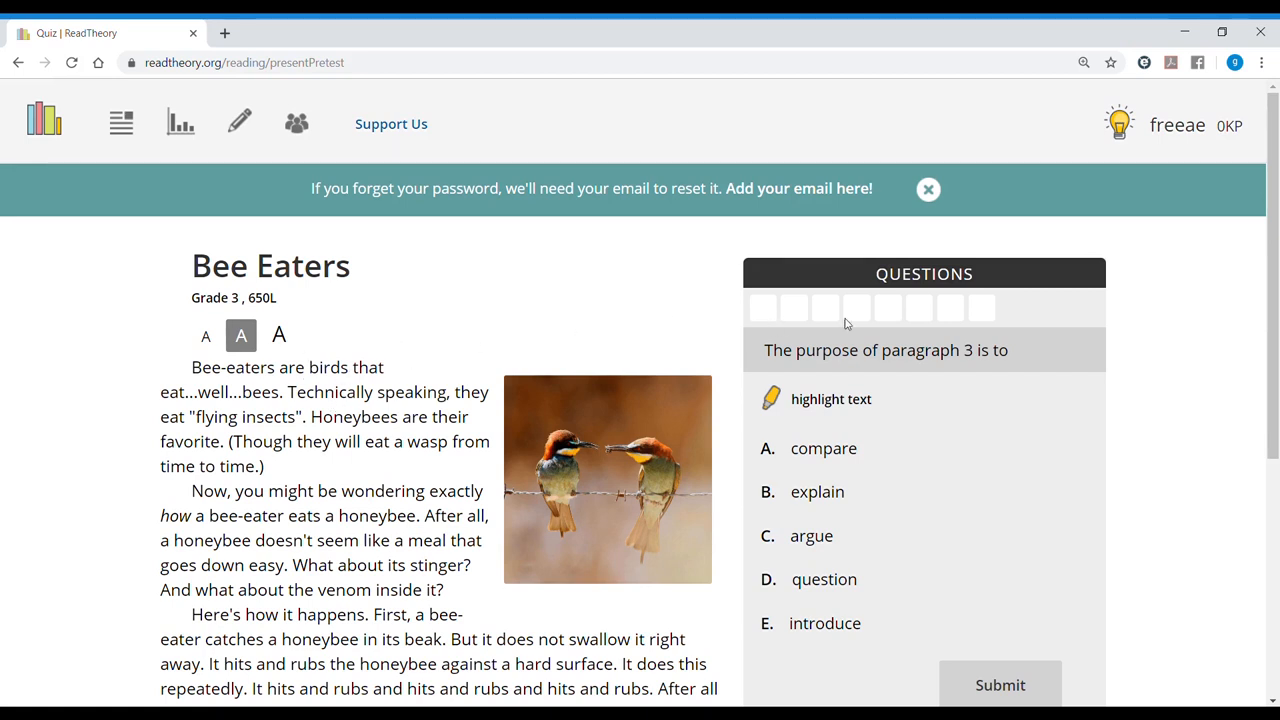
mouse_move(1004, 336)
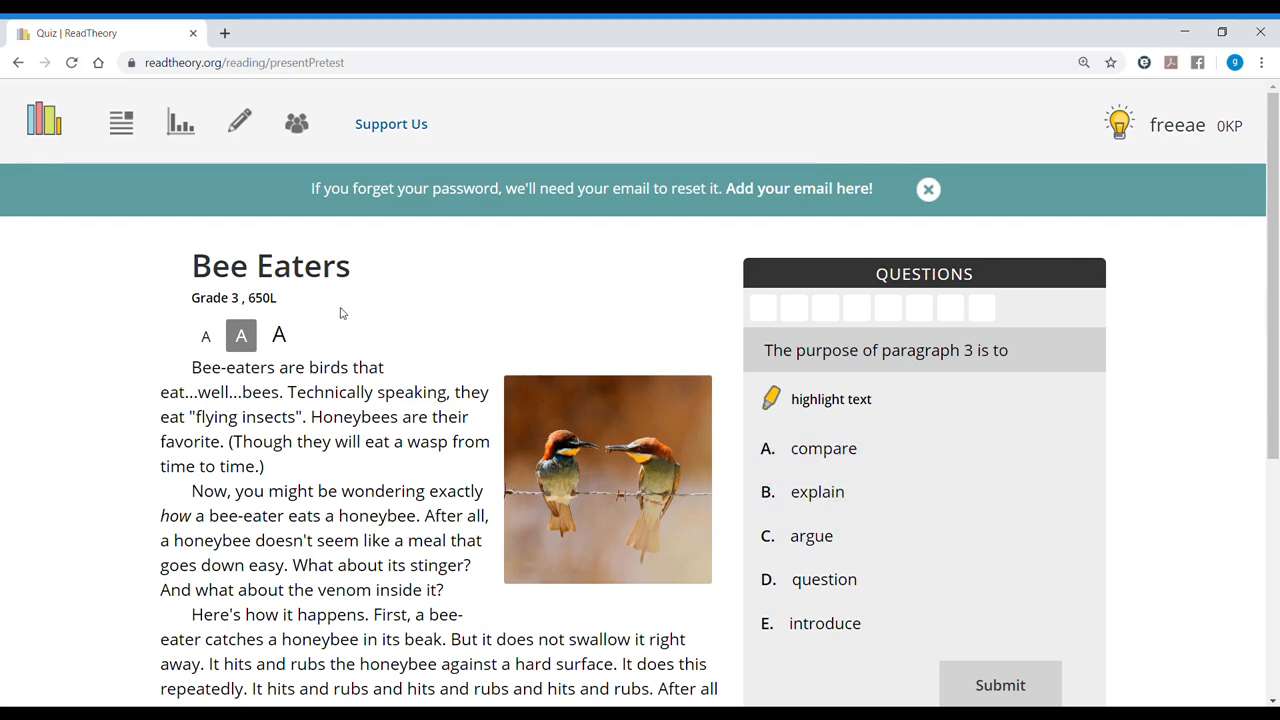
double_click(208, 296)
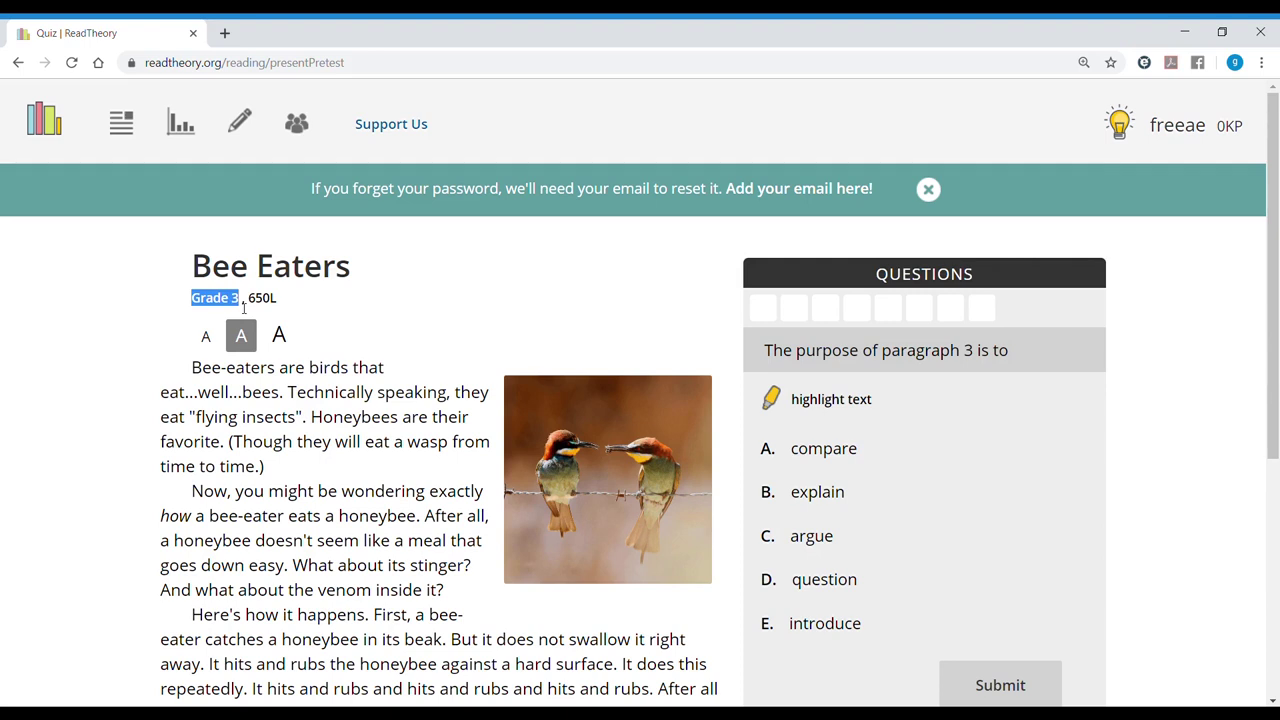
double_click(260, 298)
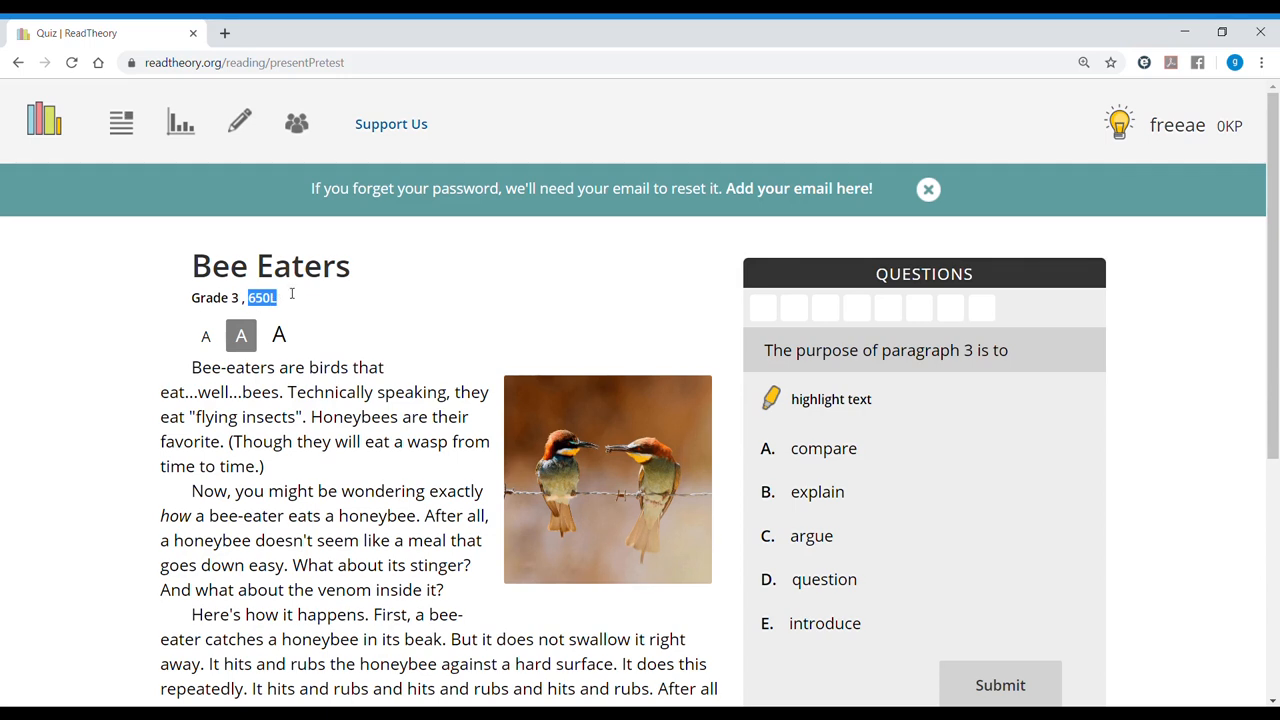
mouse_move(248, 496)
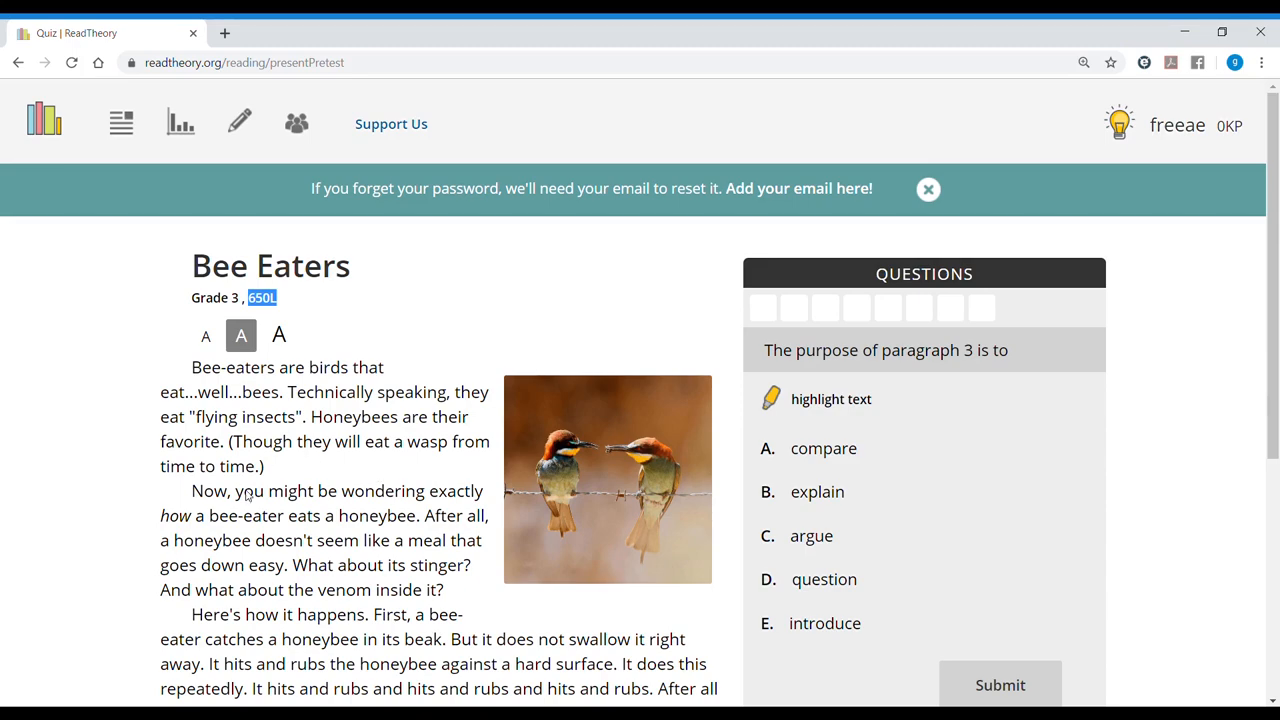
scroll("down", 3)
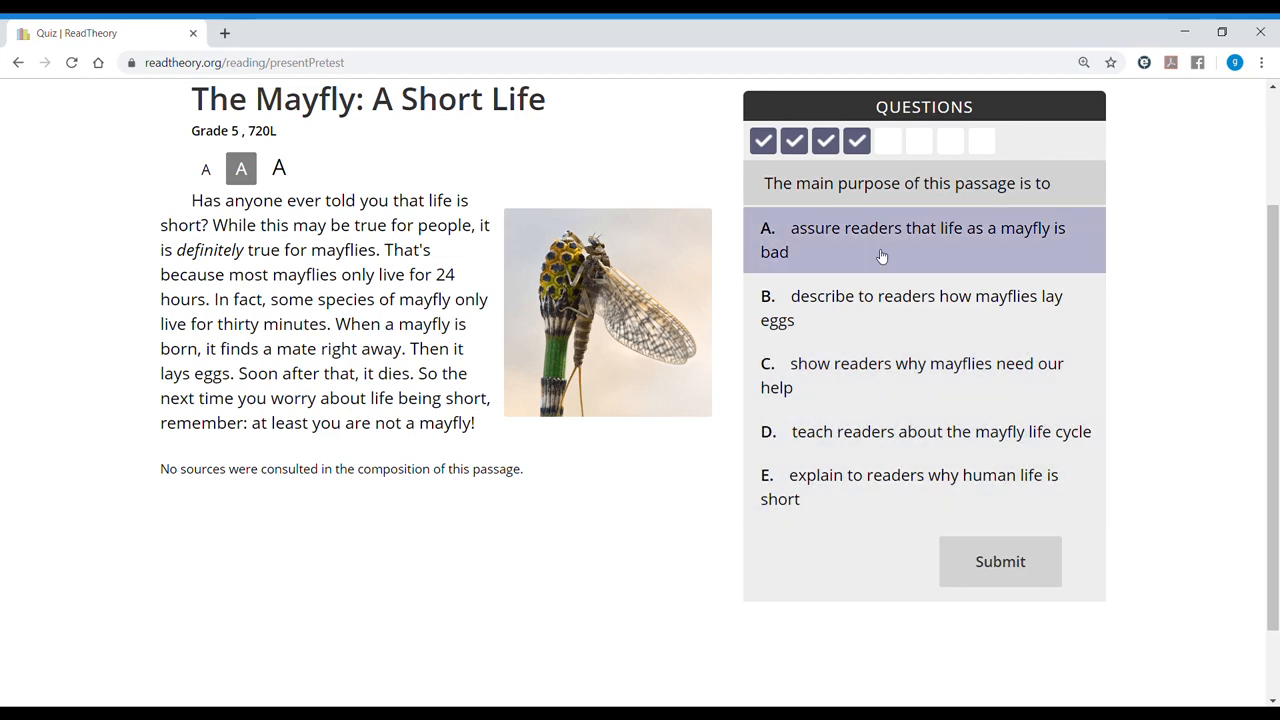
Answer the mayfly purpose, vegetable survey and lac bugs pretest questions
left_click(1000, 560)
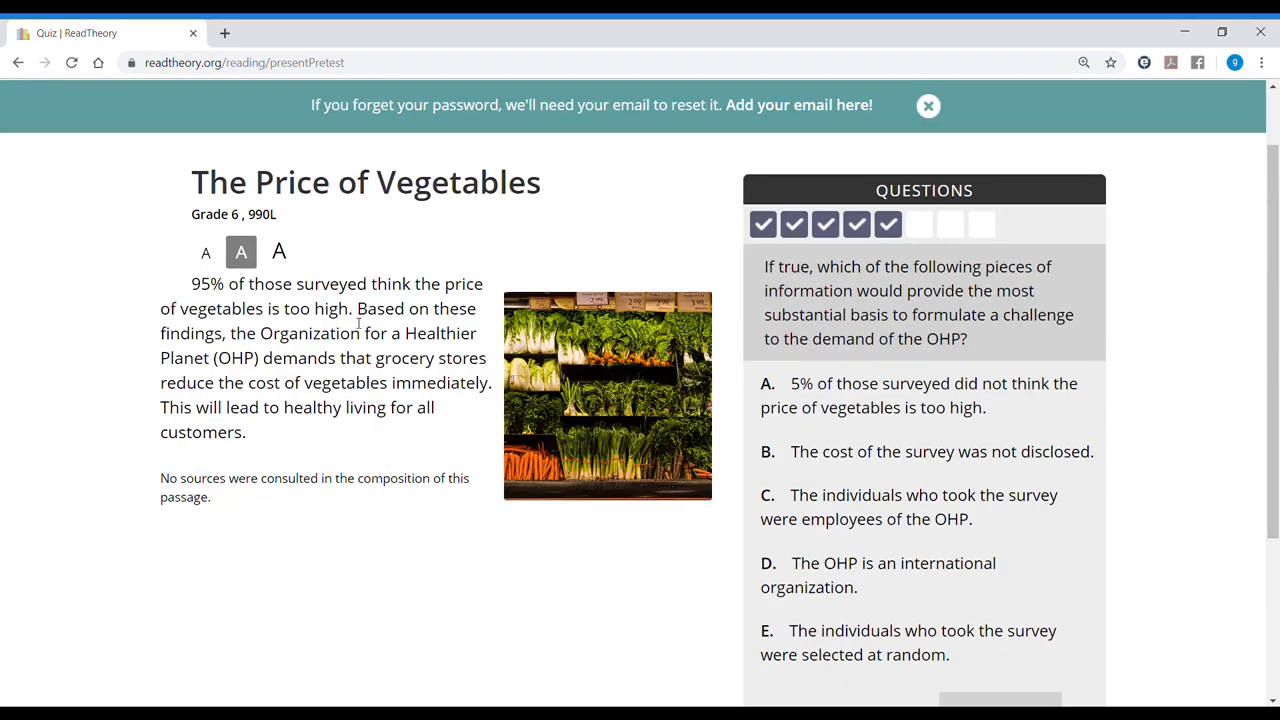
left_click(950, 492)
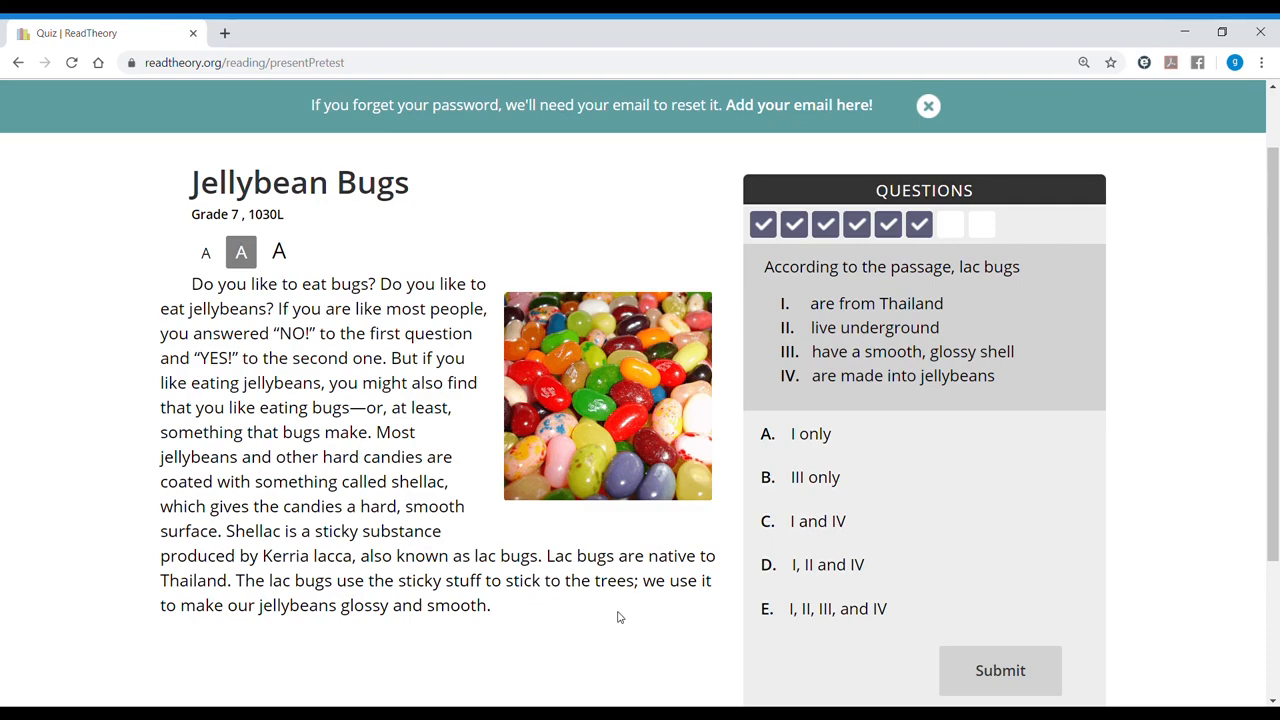
left_click(1000, 670)
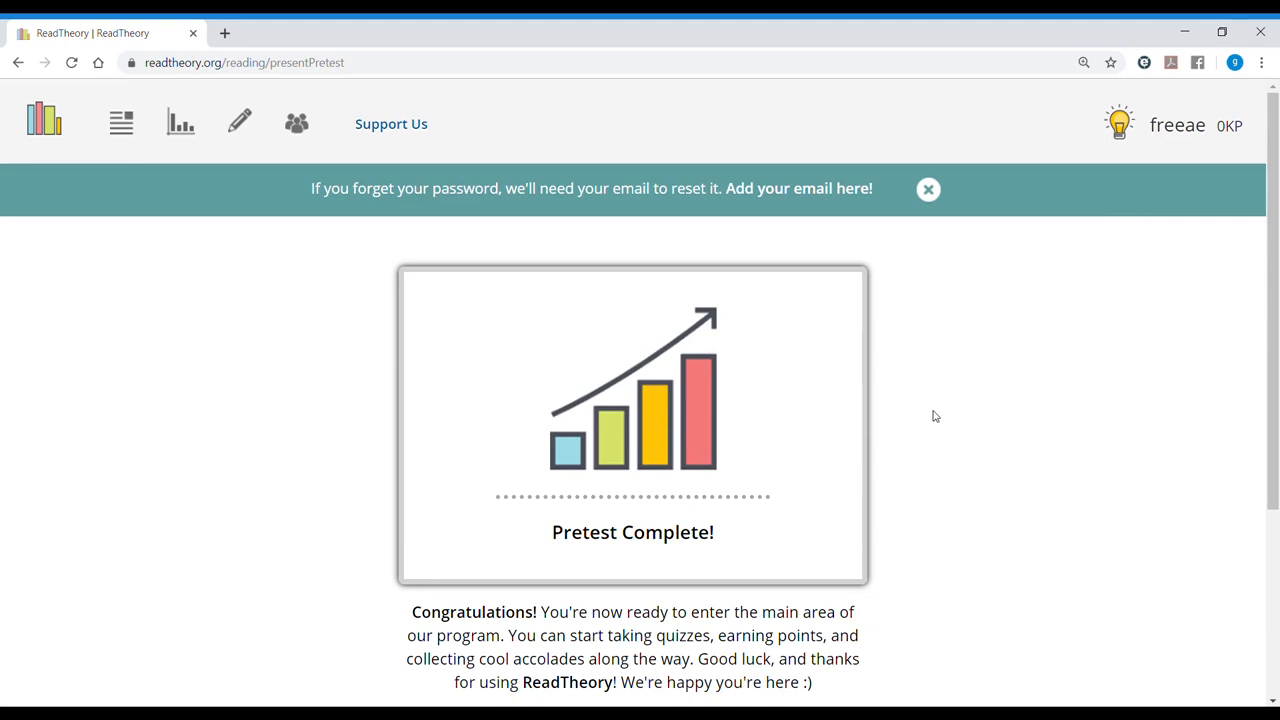
mouse_move(764, 474)
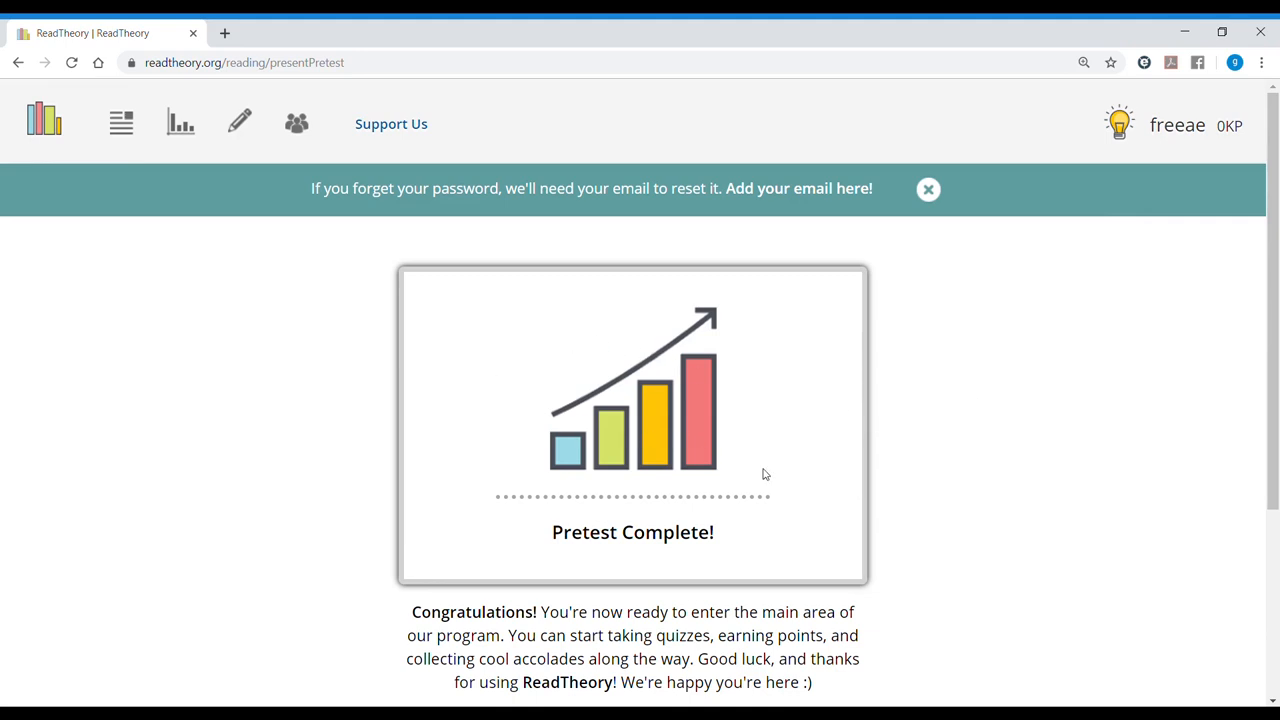
Finish the pretest and enter the main reading program from the Pretest Complete page
scroll("down", 3)
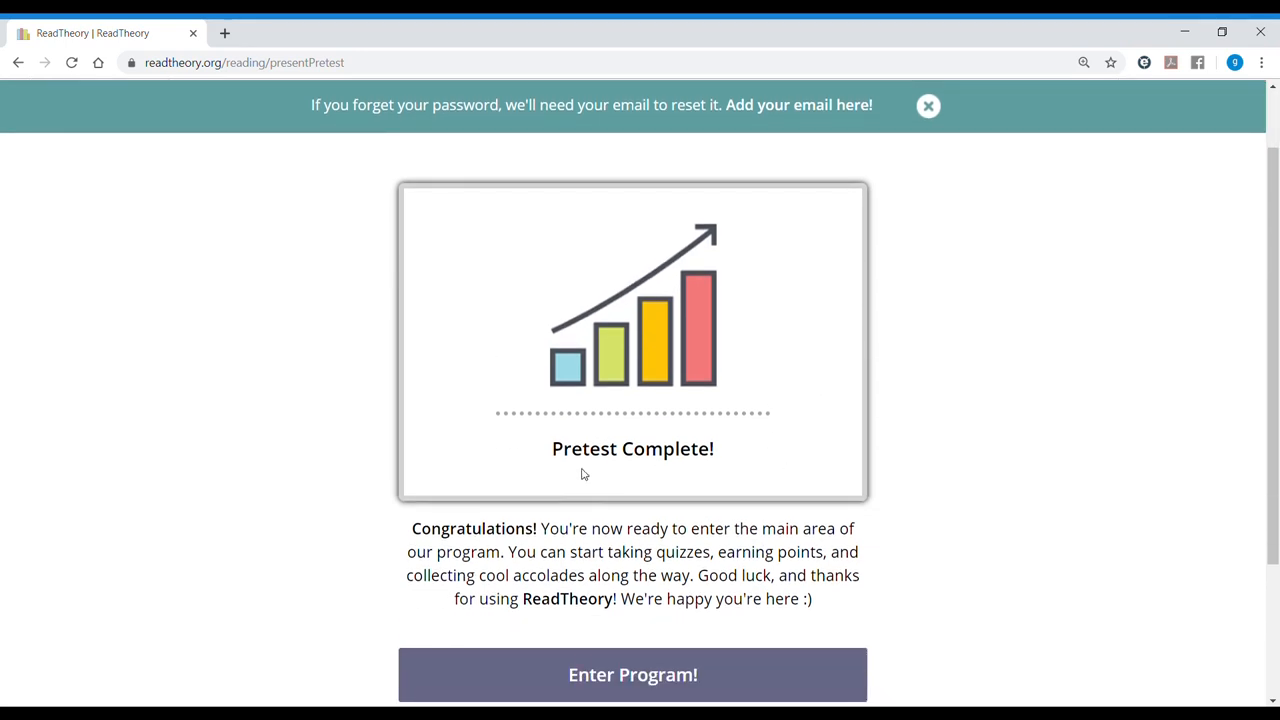
mouse_move(494, 548)
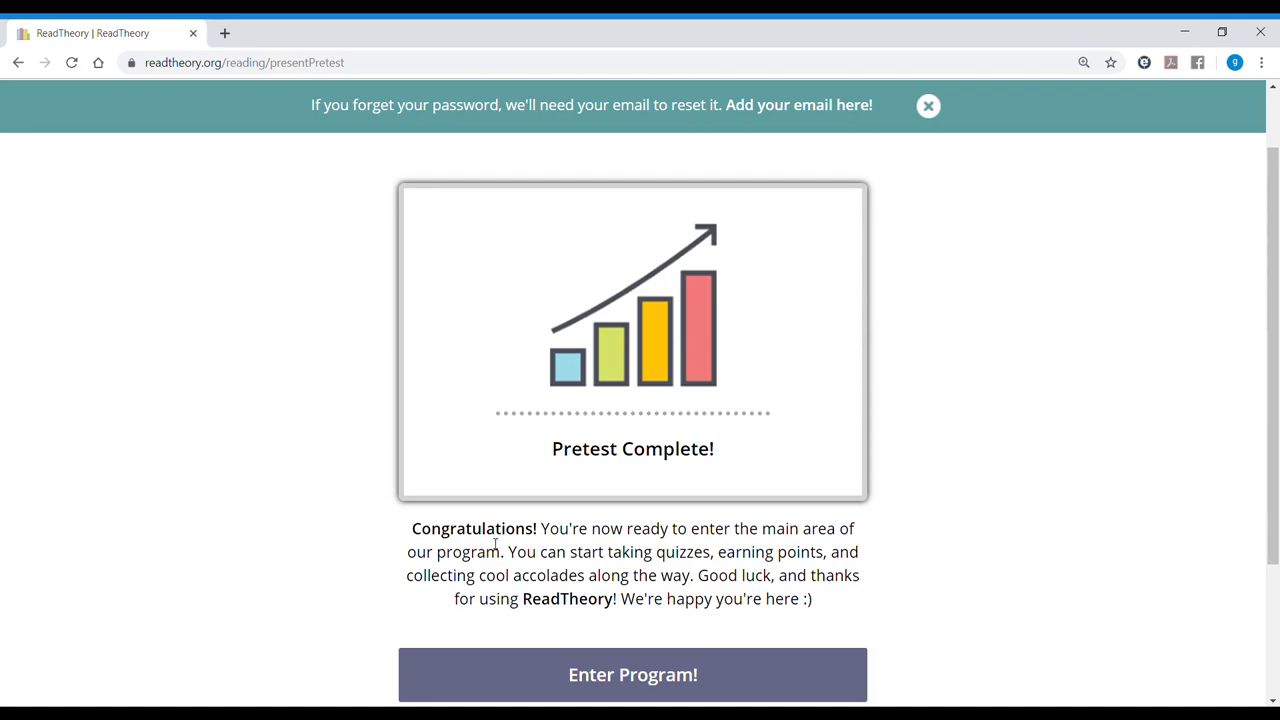
mouse_move(820, 548)
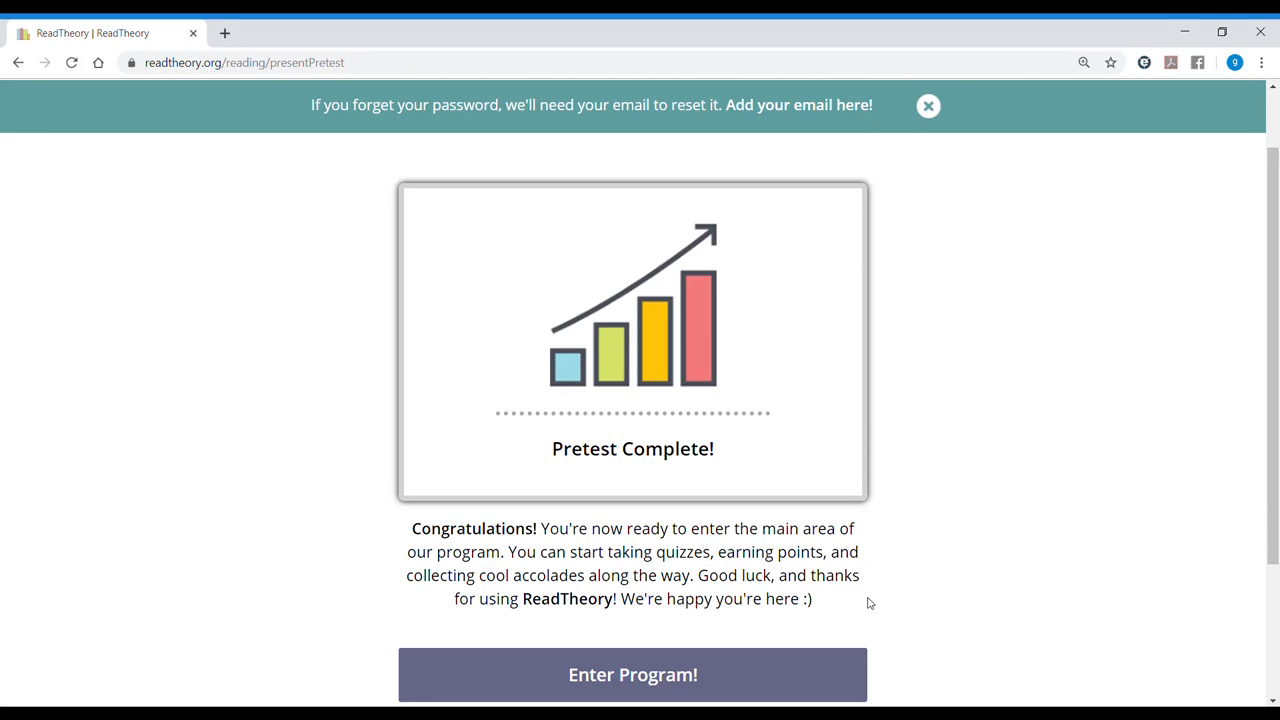
left_click(628, 672)
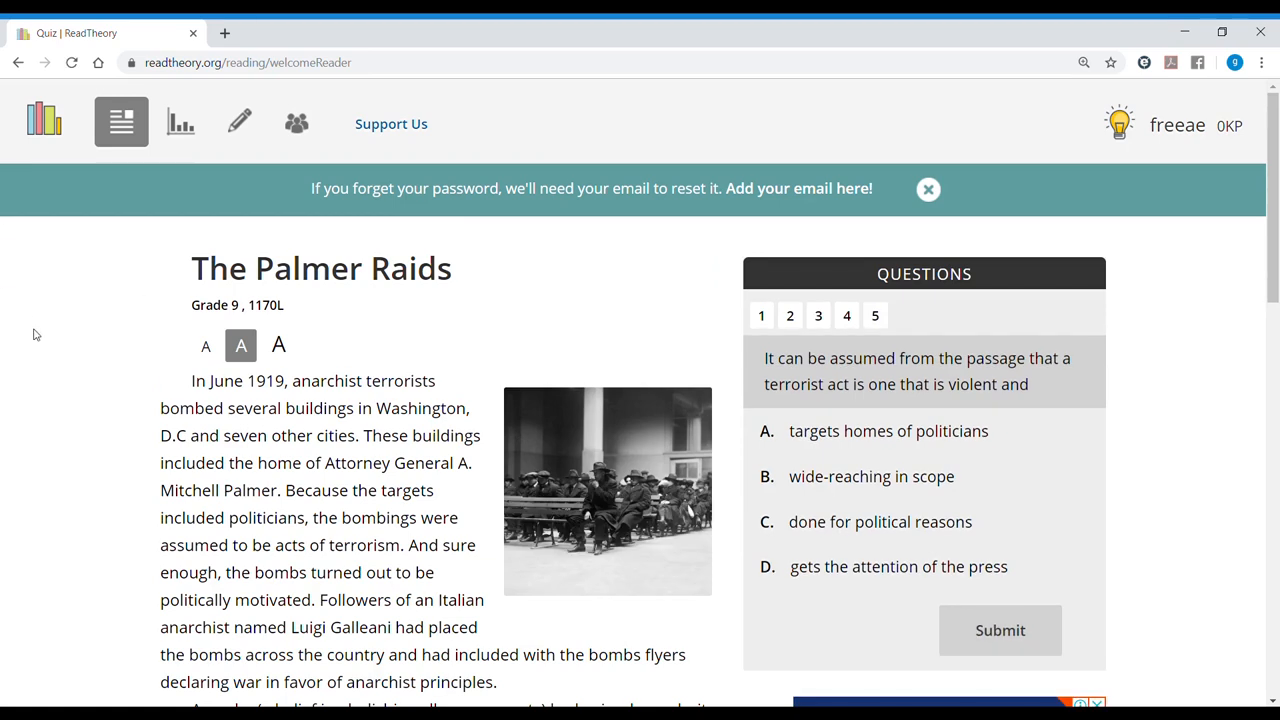
mouse_move(32, 158)
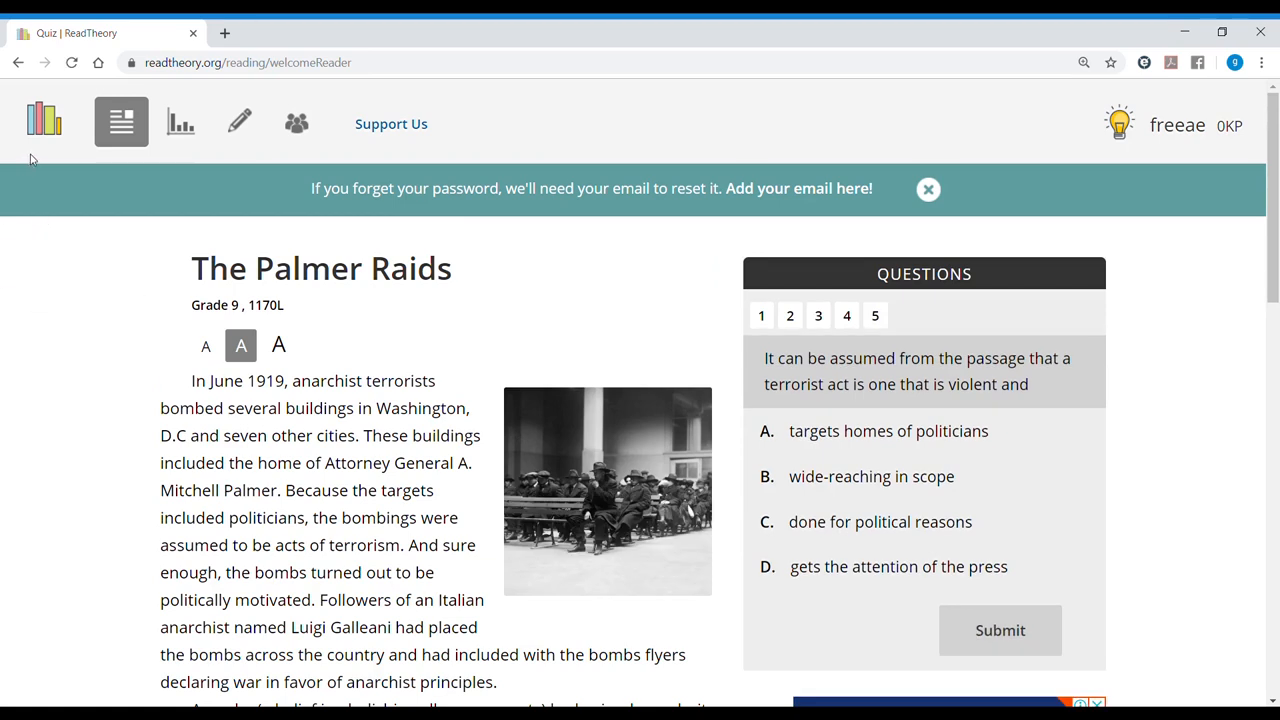
mouse_move(44, 124)
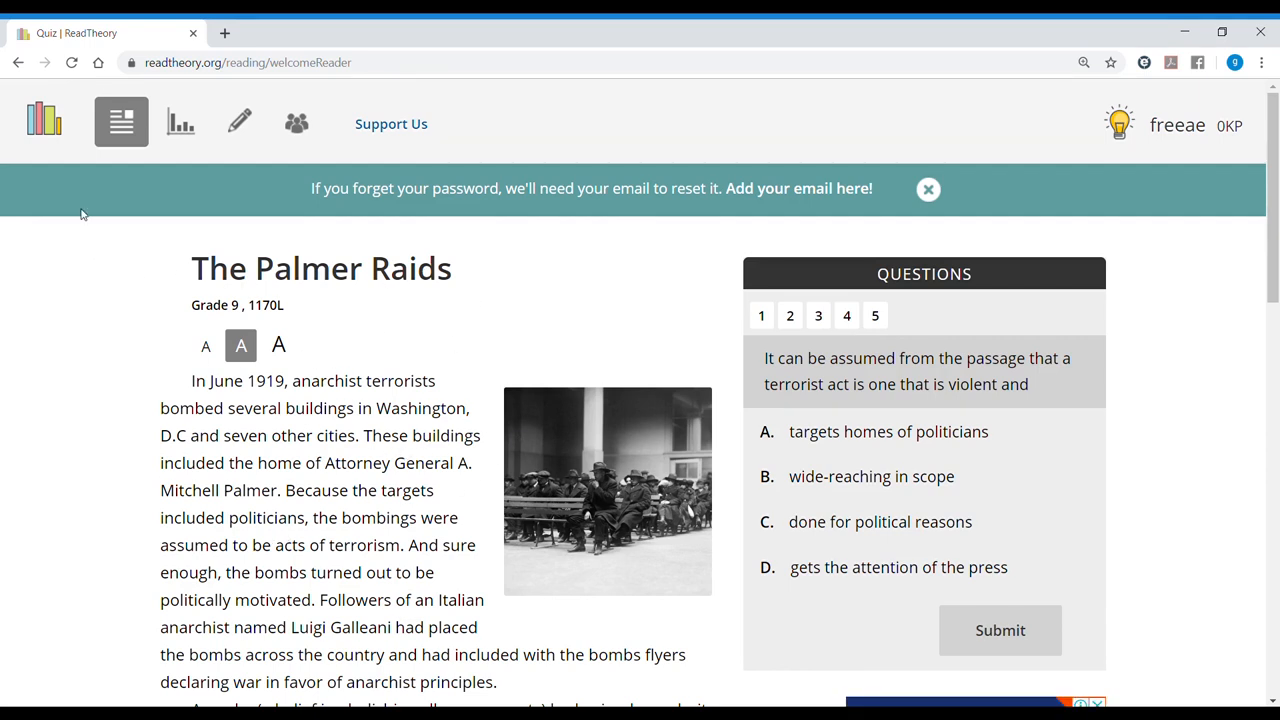
mouse_move(120, 122)
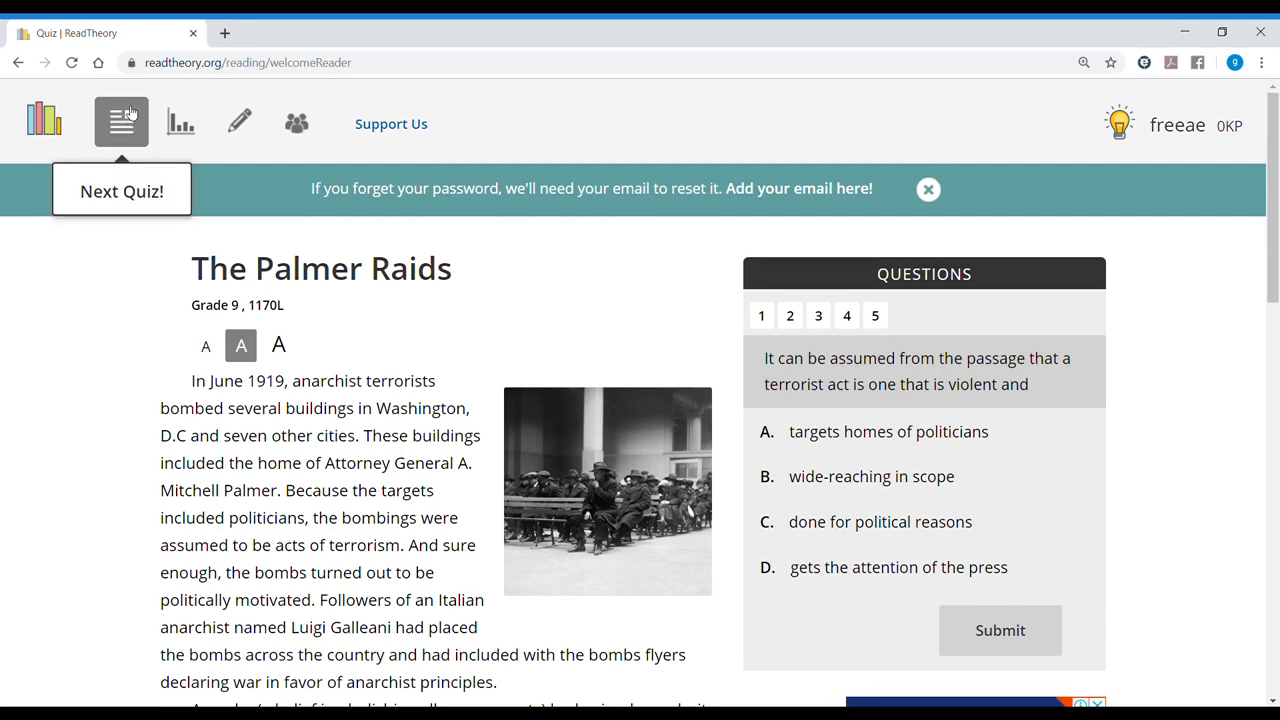
mouse_move(236, 572)
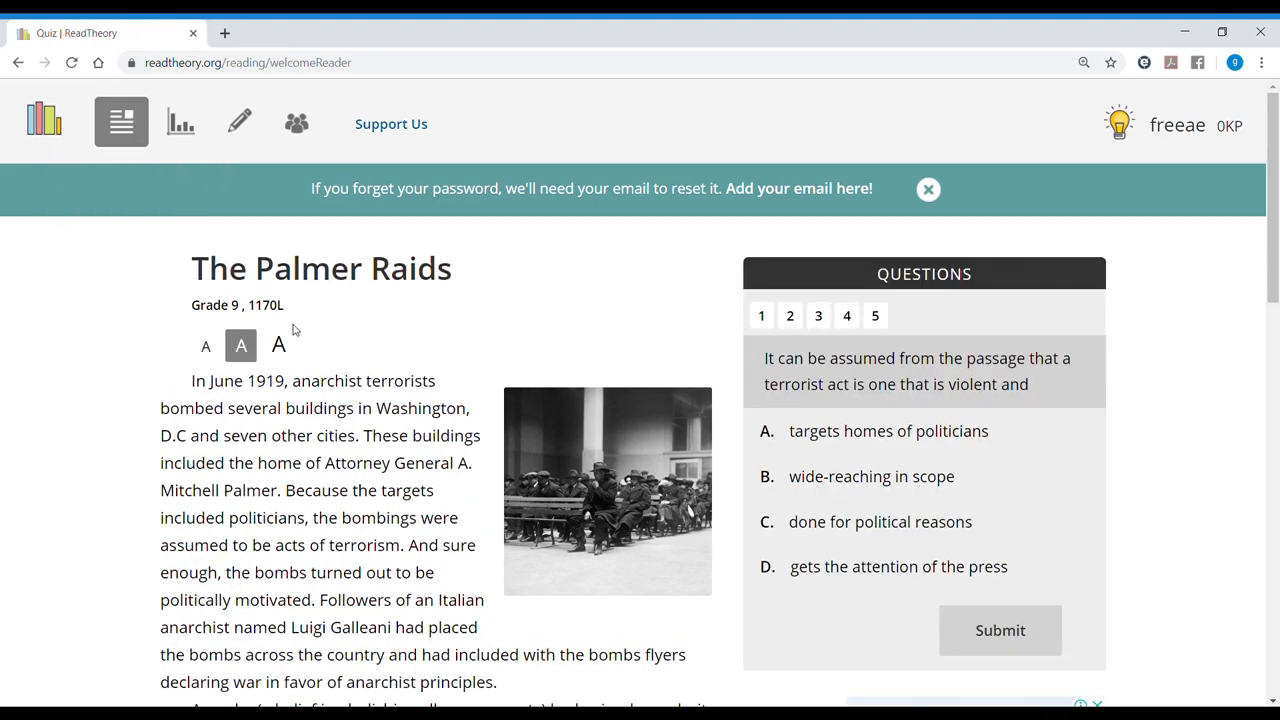
mouse_move(180, 136)
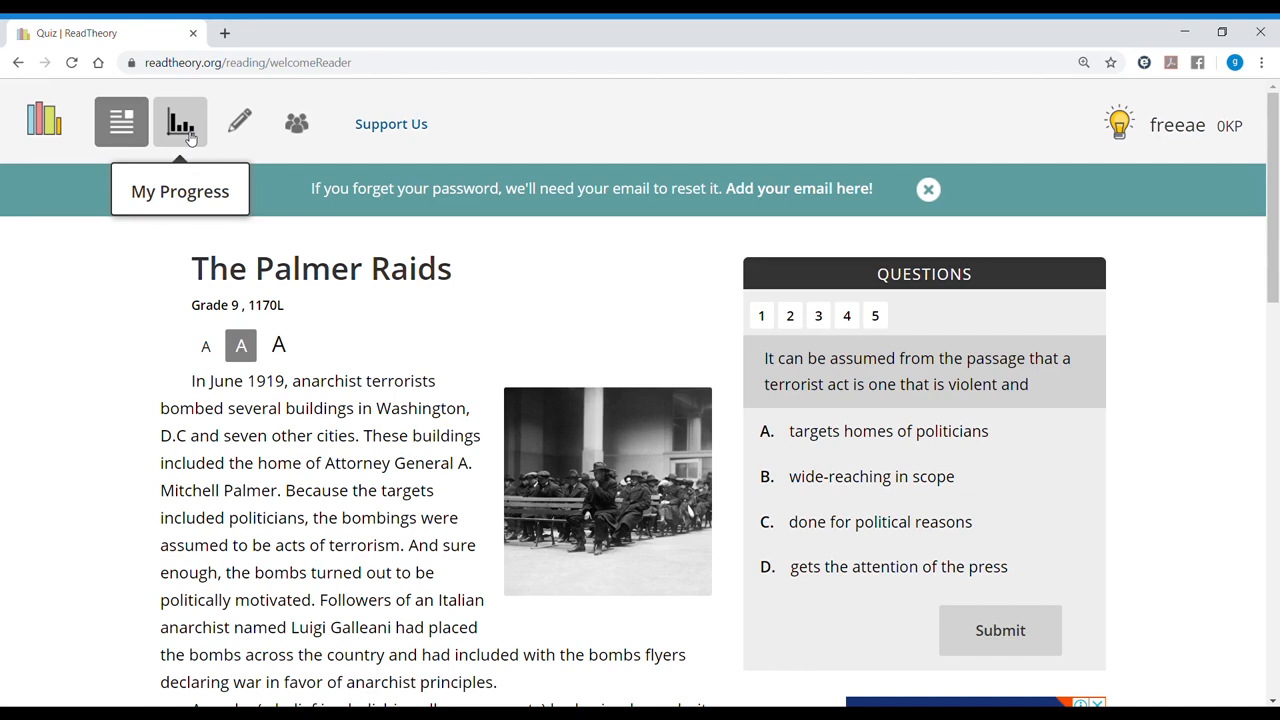
View the Student Progress Report, which shows no data yet
left_click(180, 124)
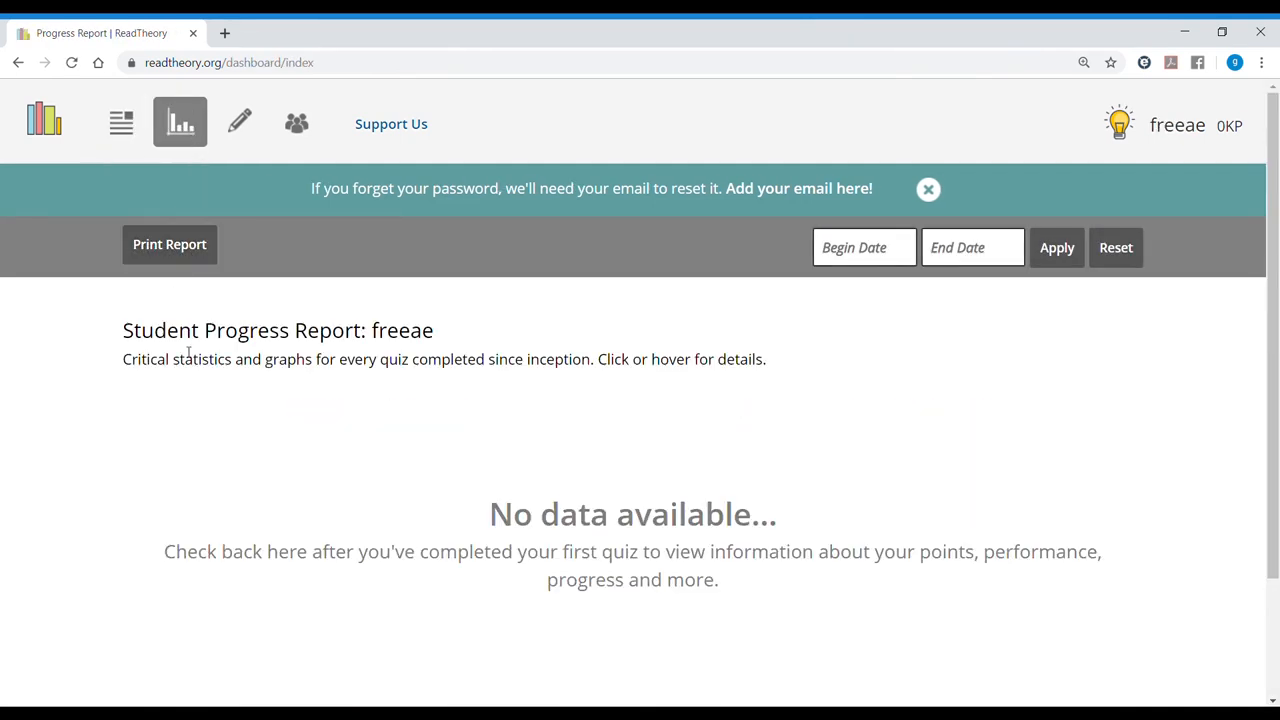
mouse_move(132, 340)
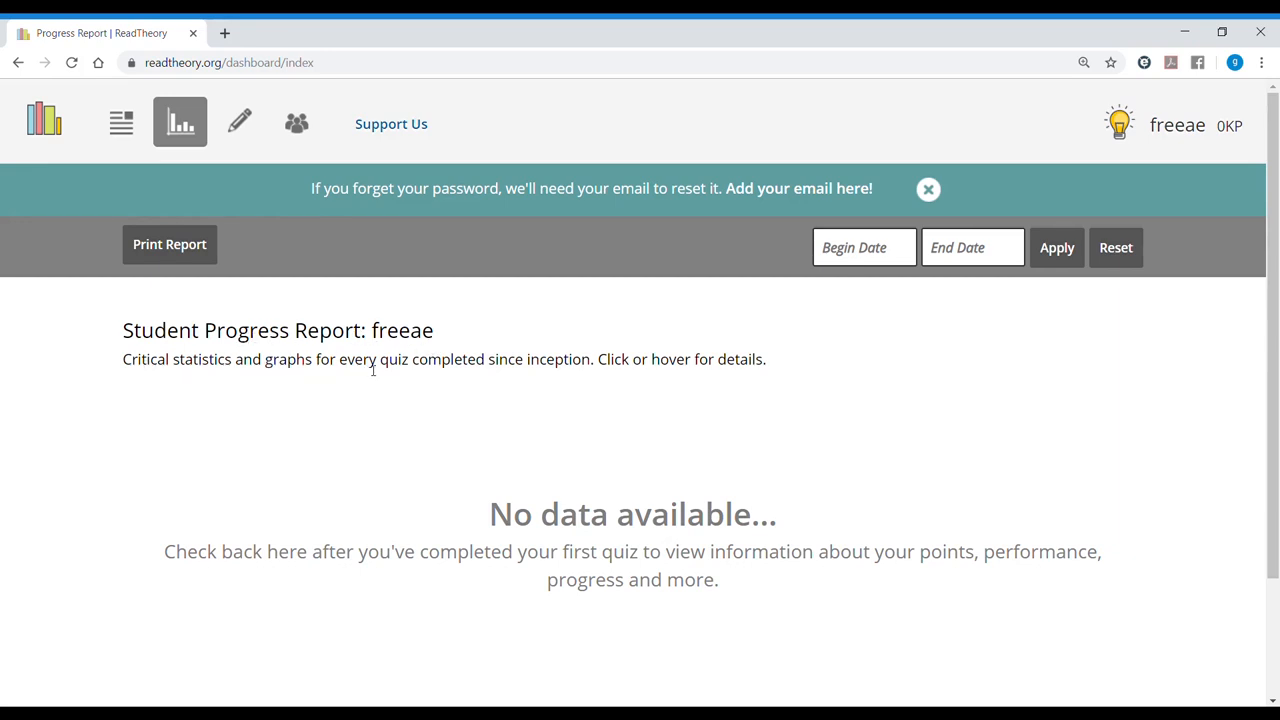
mouse_move(608, 362)
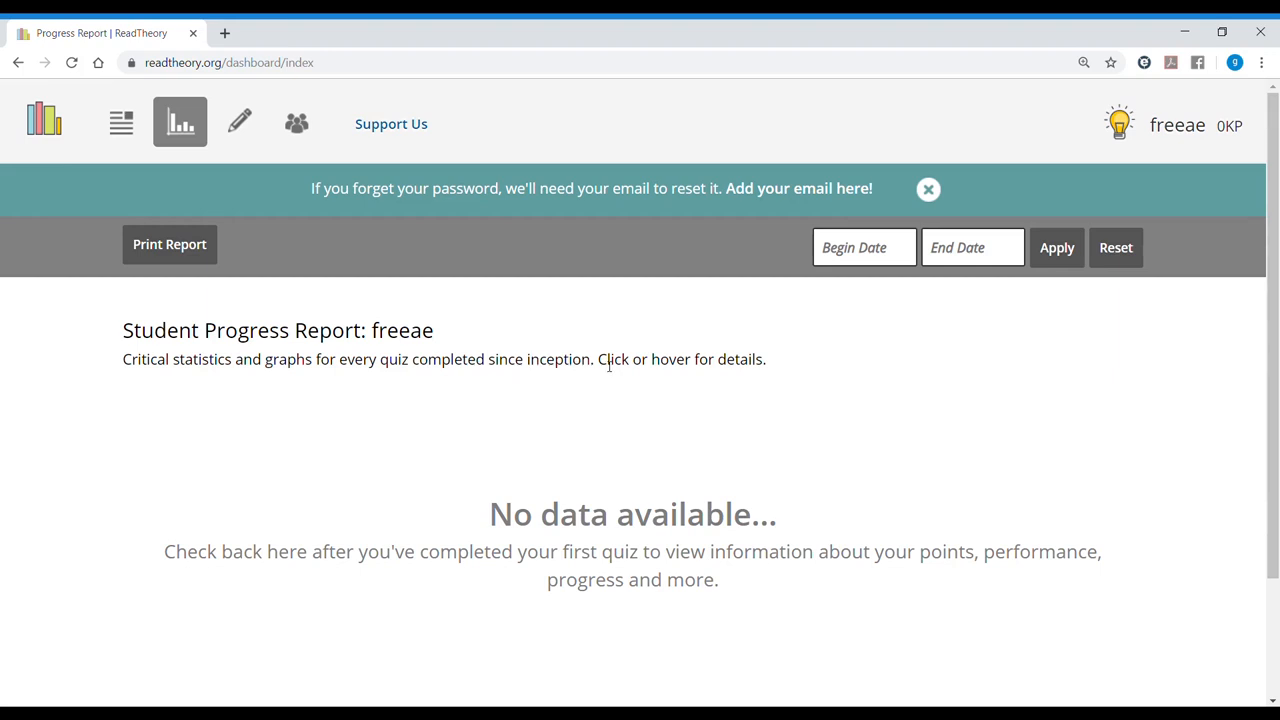
mouse_move(486, 524)
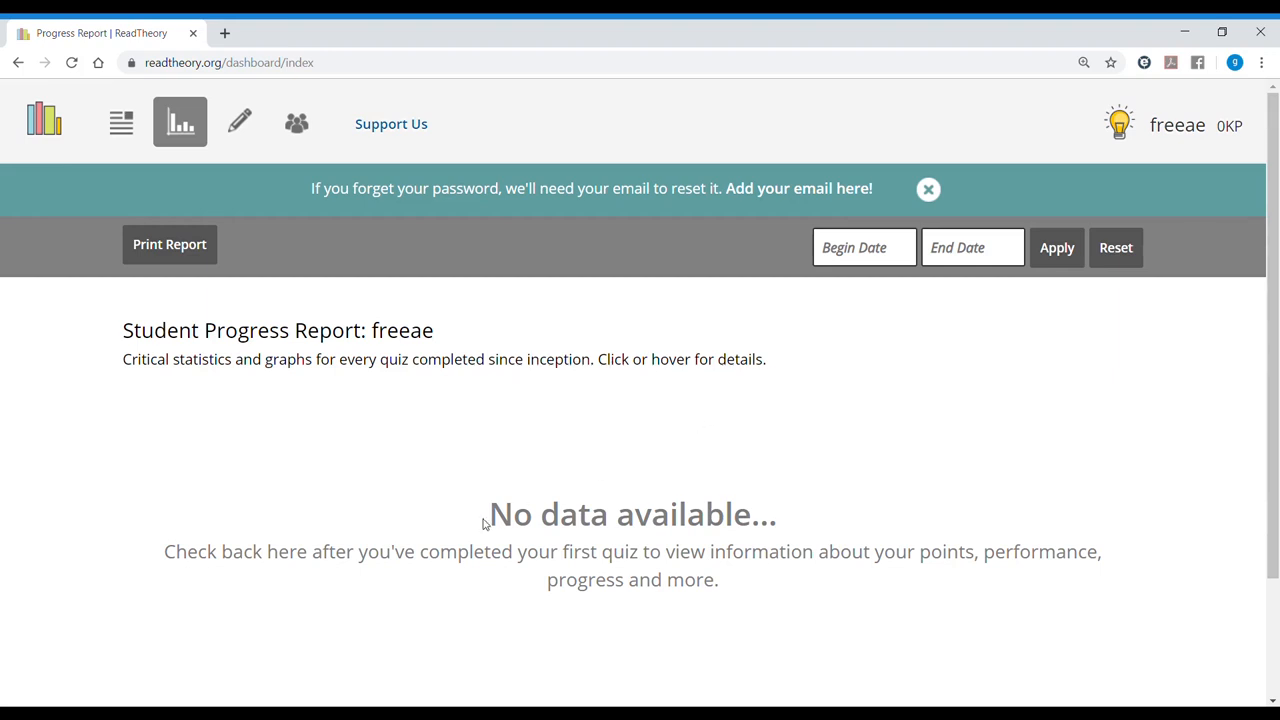
mouse_move(180, 570)
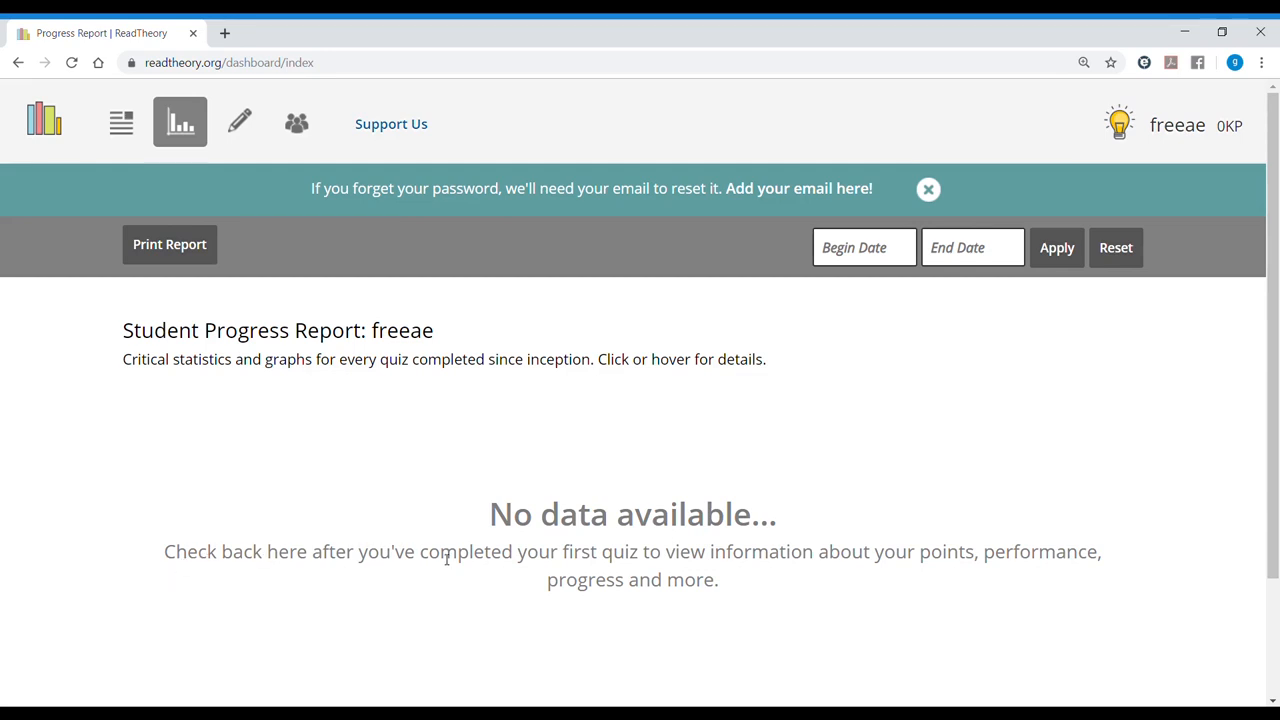
mouse_move(928, 552)
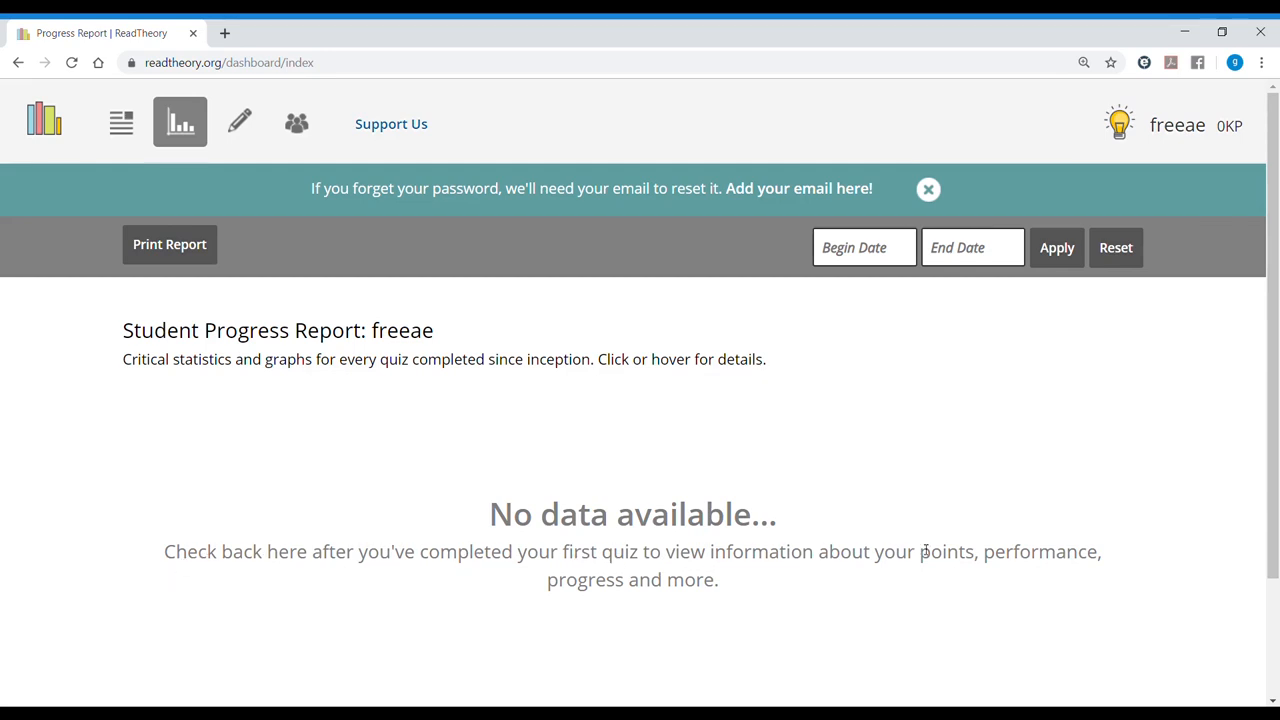
mouse_move(640, 604)
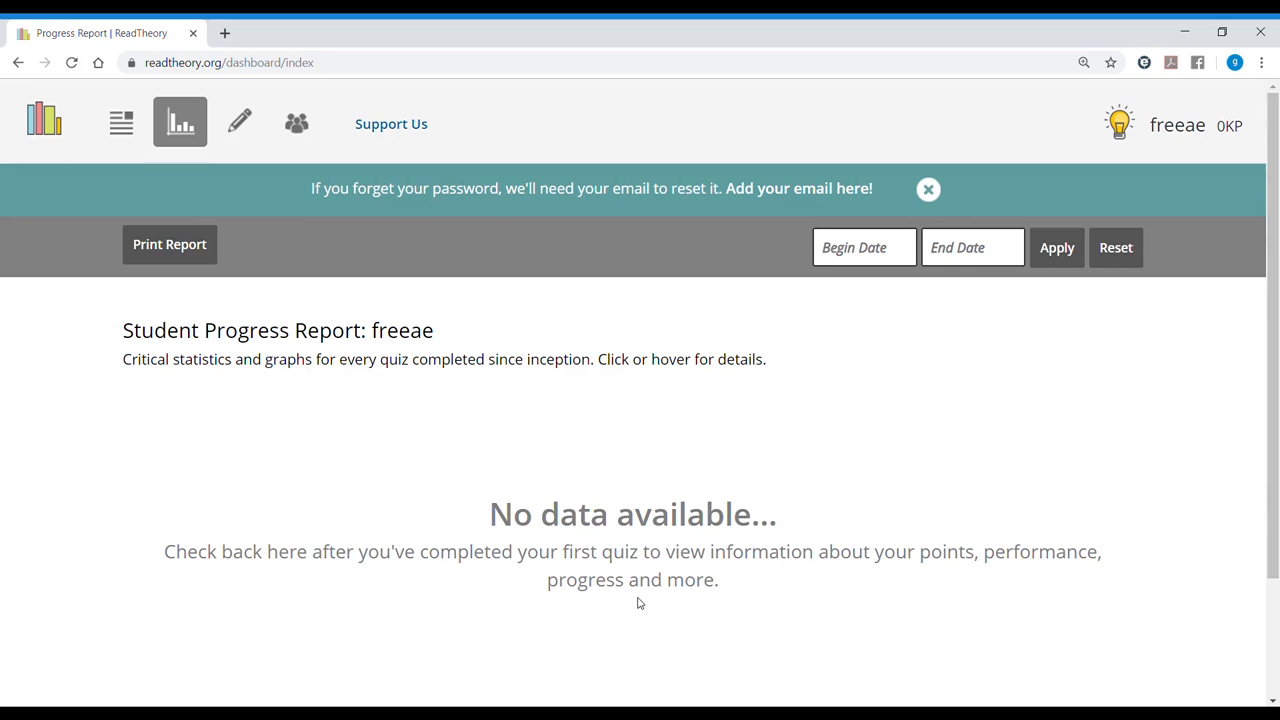
mouse_move(388, 504)
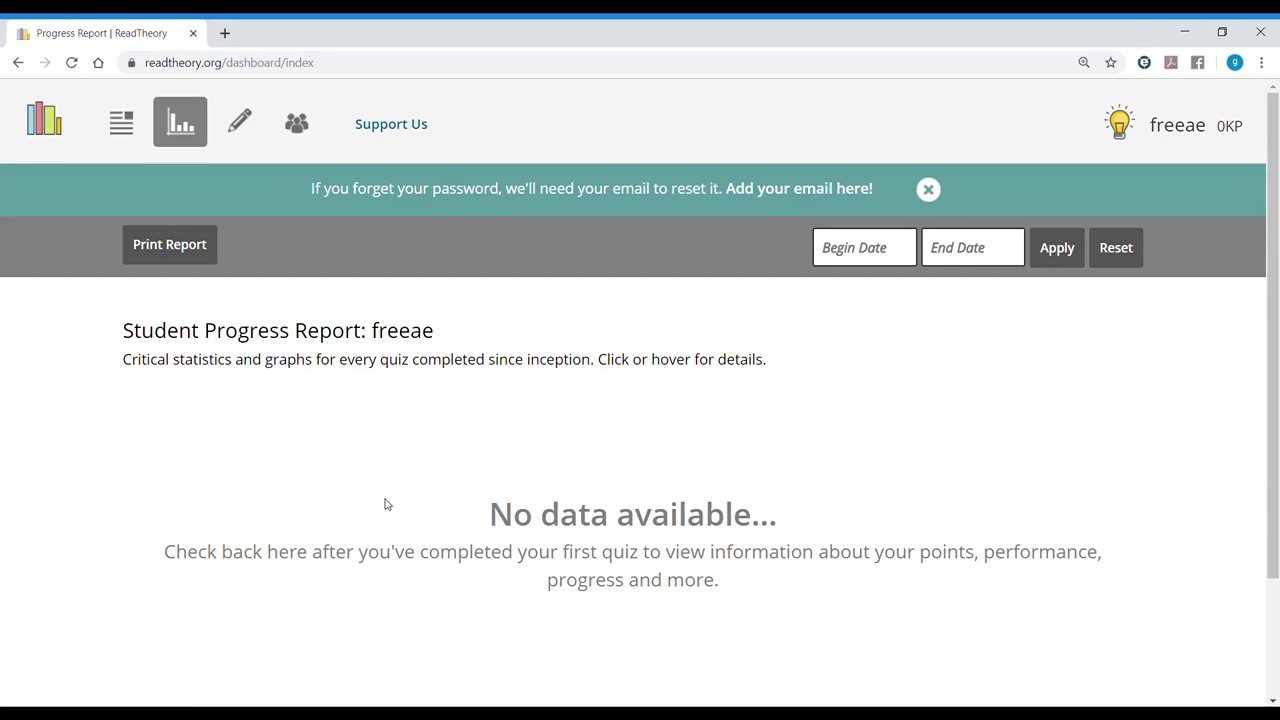
mouse_move(186, 426)
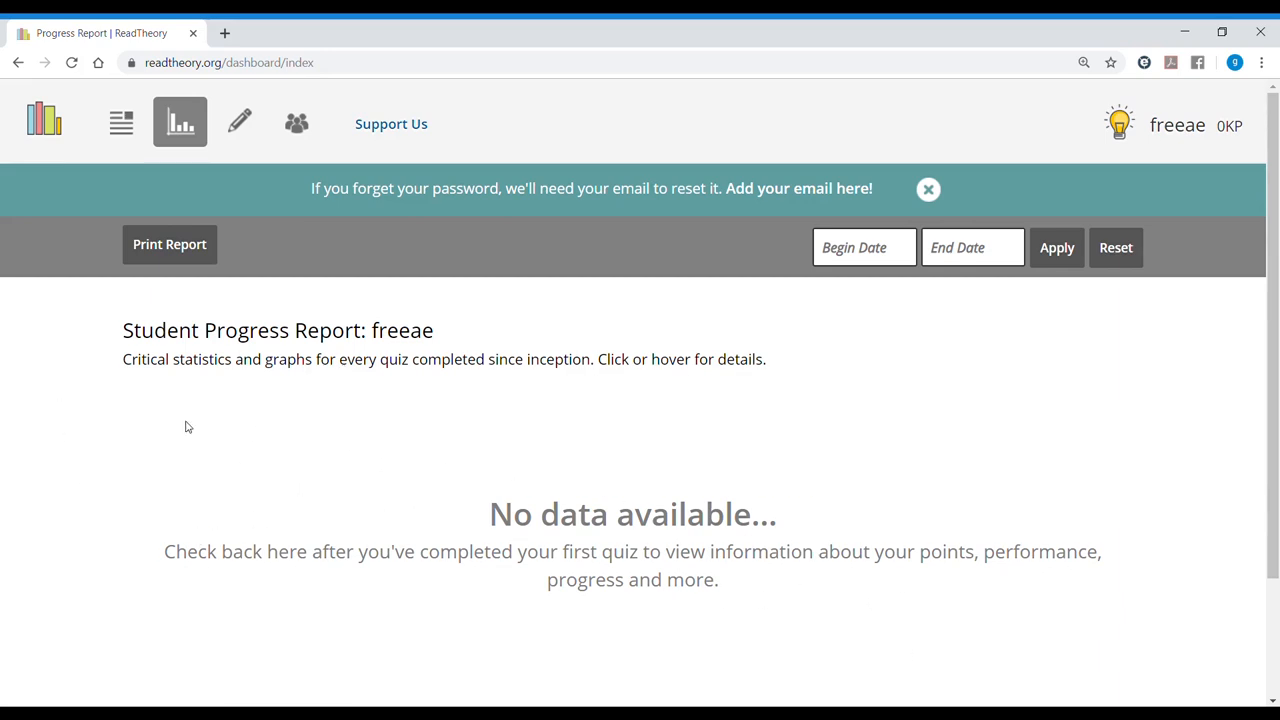
mouse_move(240, 124)
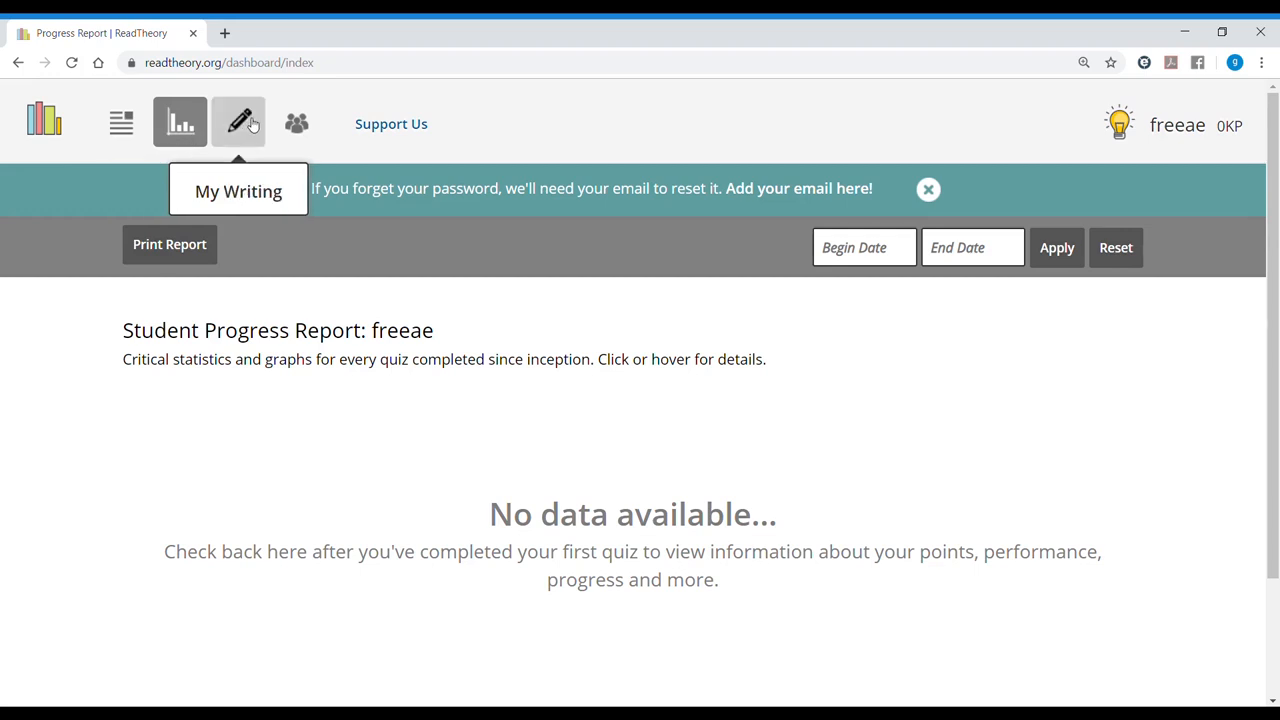
View the Written Responses page with its empty pending and scored lists
left_click(238, 122)
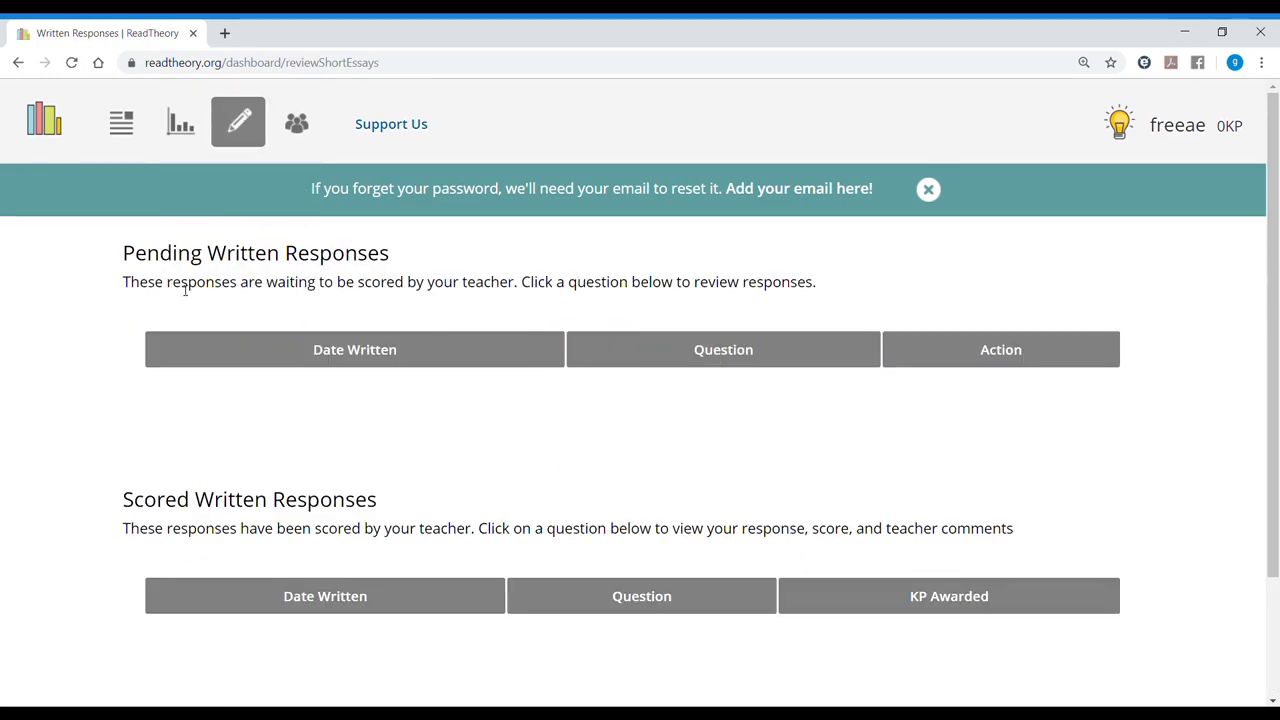
mouse_move(256, 296)
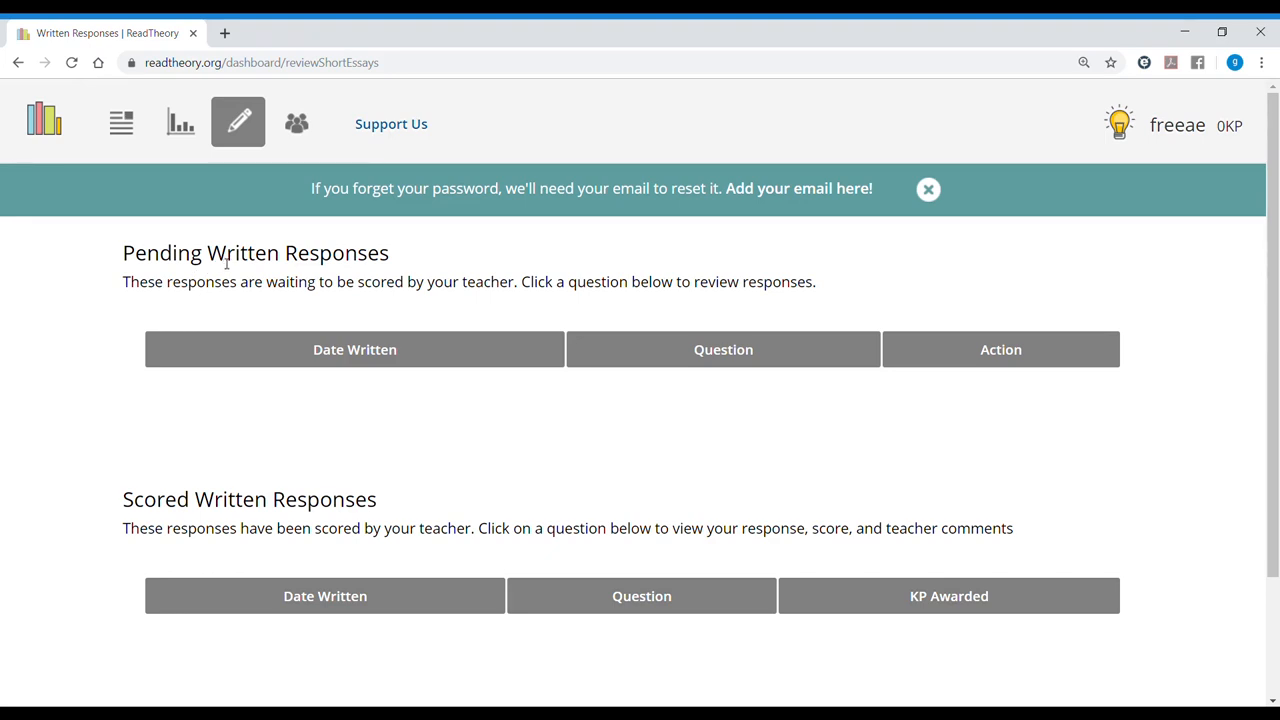
mouse_move(230, 298)
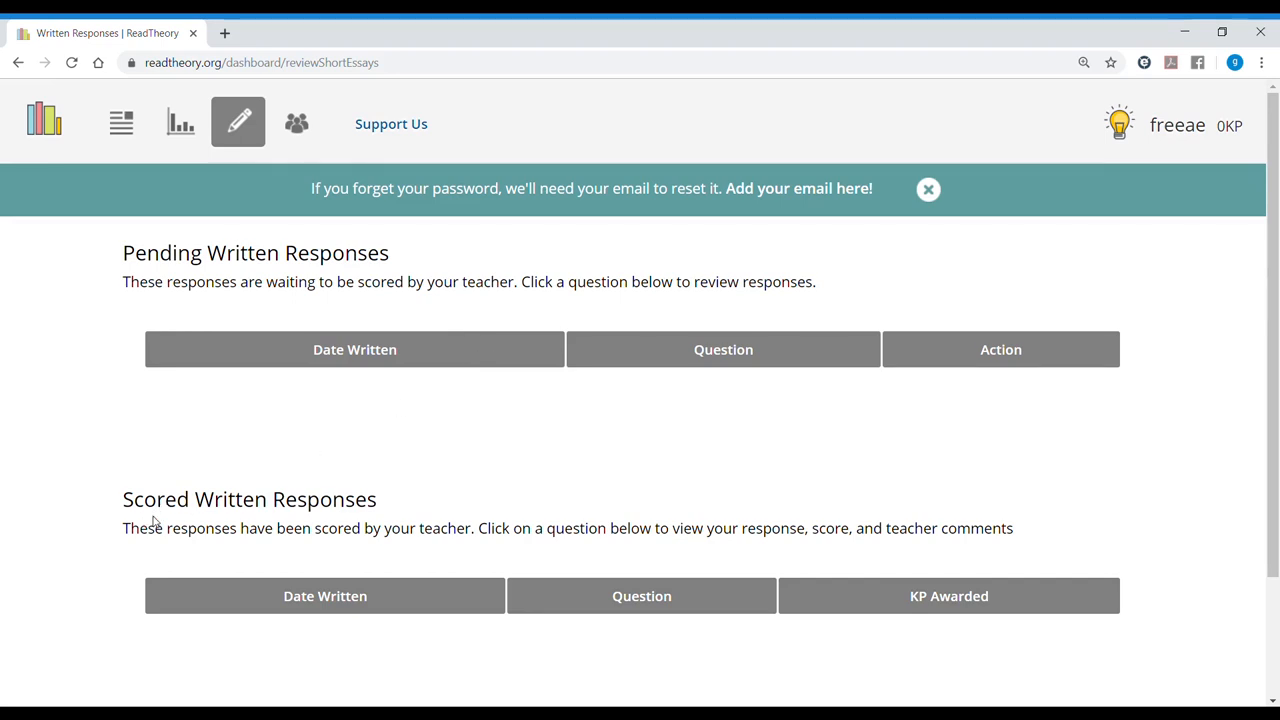
mouse_move(390, 540)
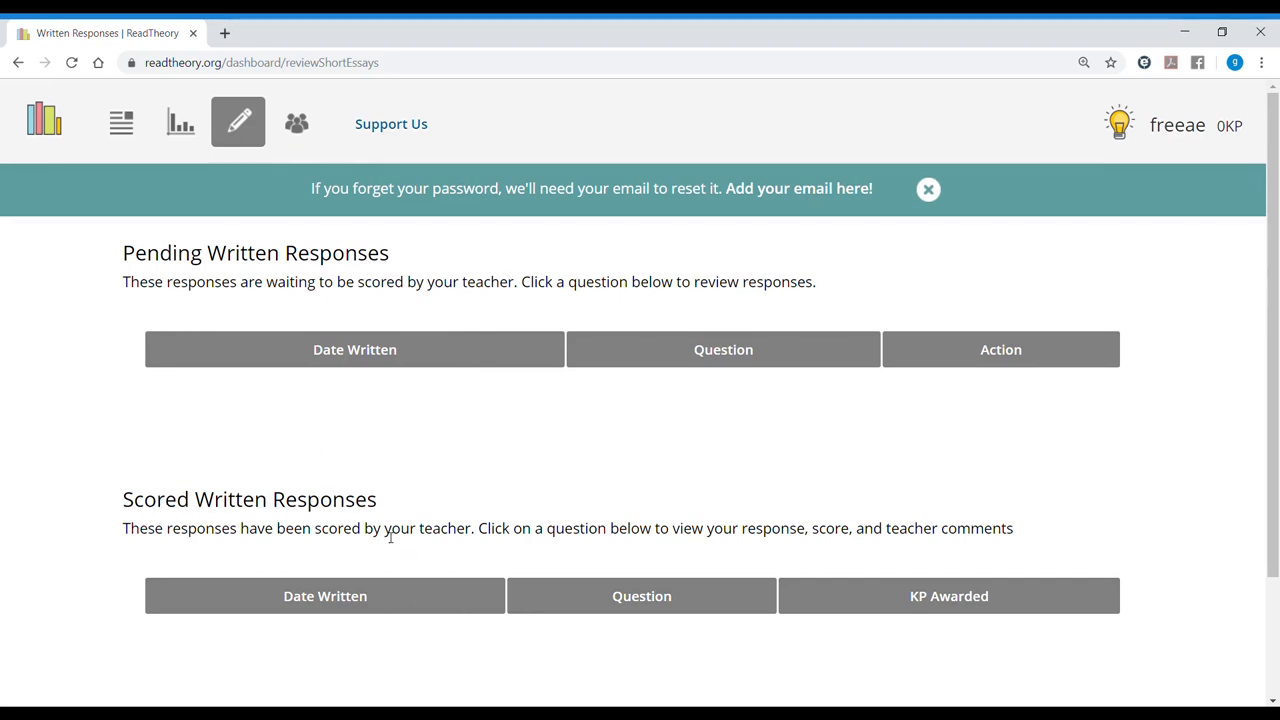
mouse_move(296, 124)
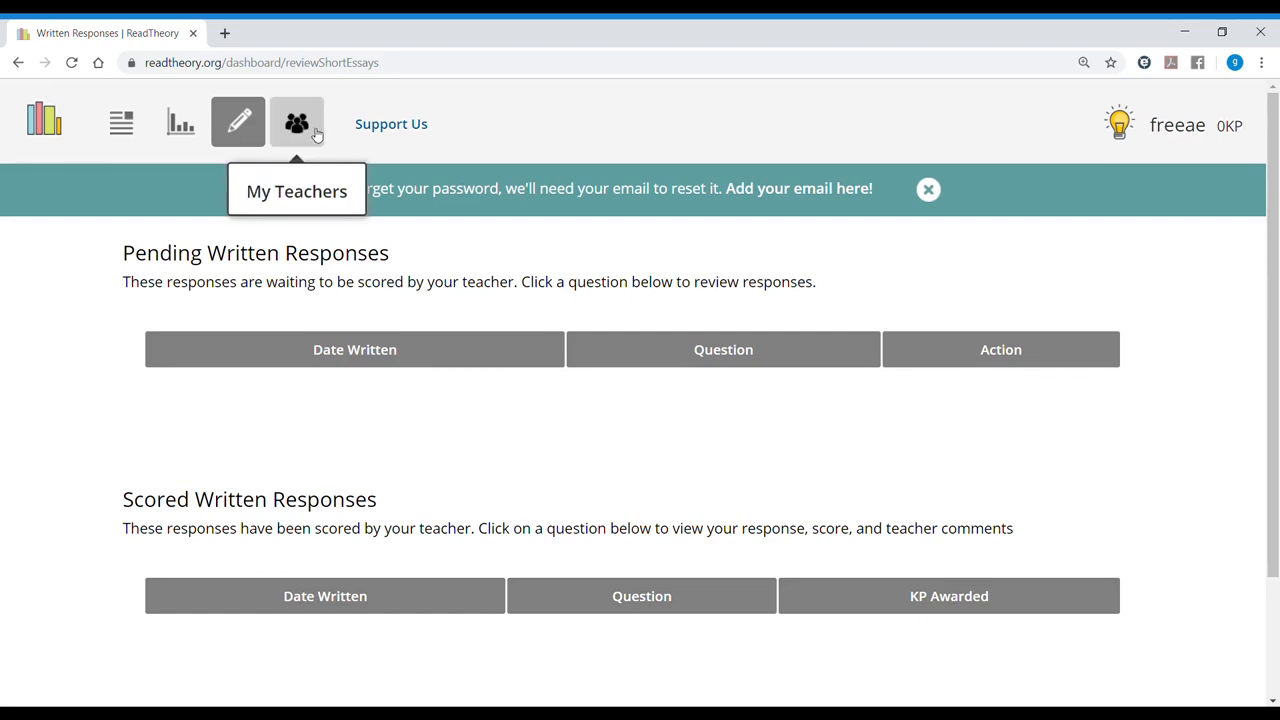
Enter and save the student's real first and last name on the My Teachers page
left_click(296, 124)
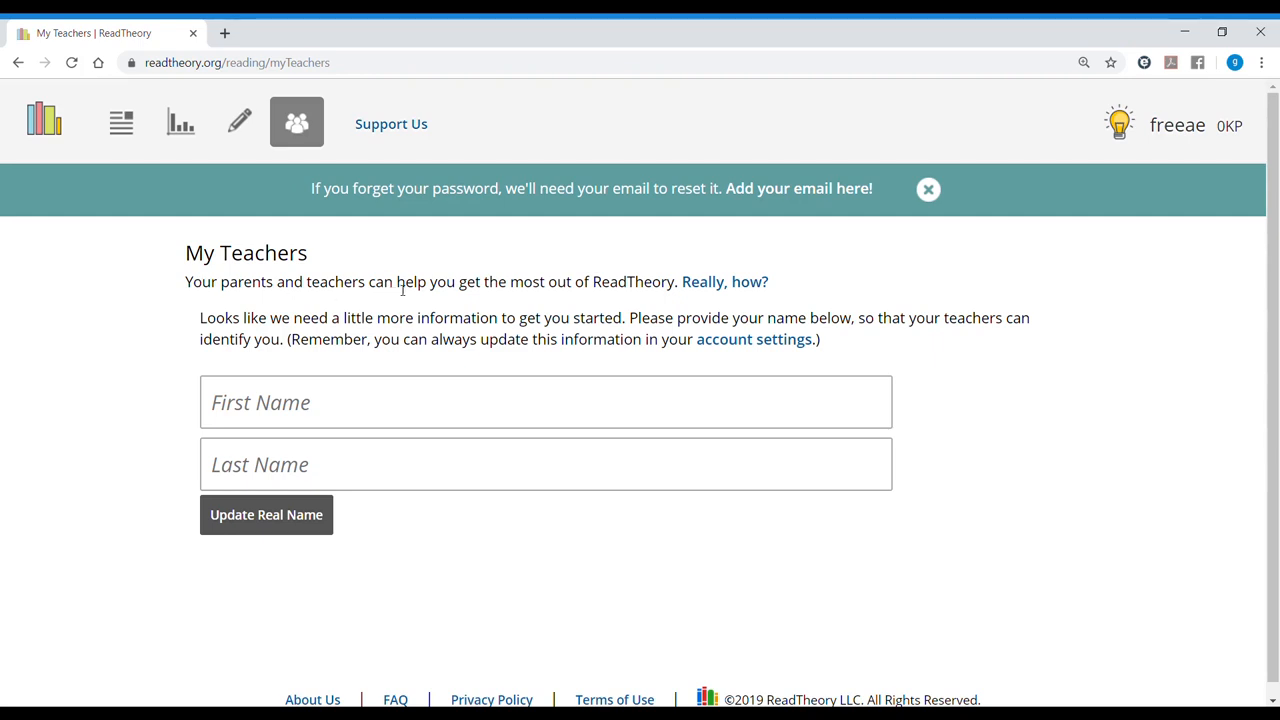
mouse_move(722, 270)
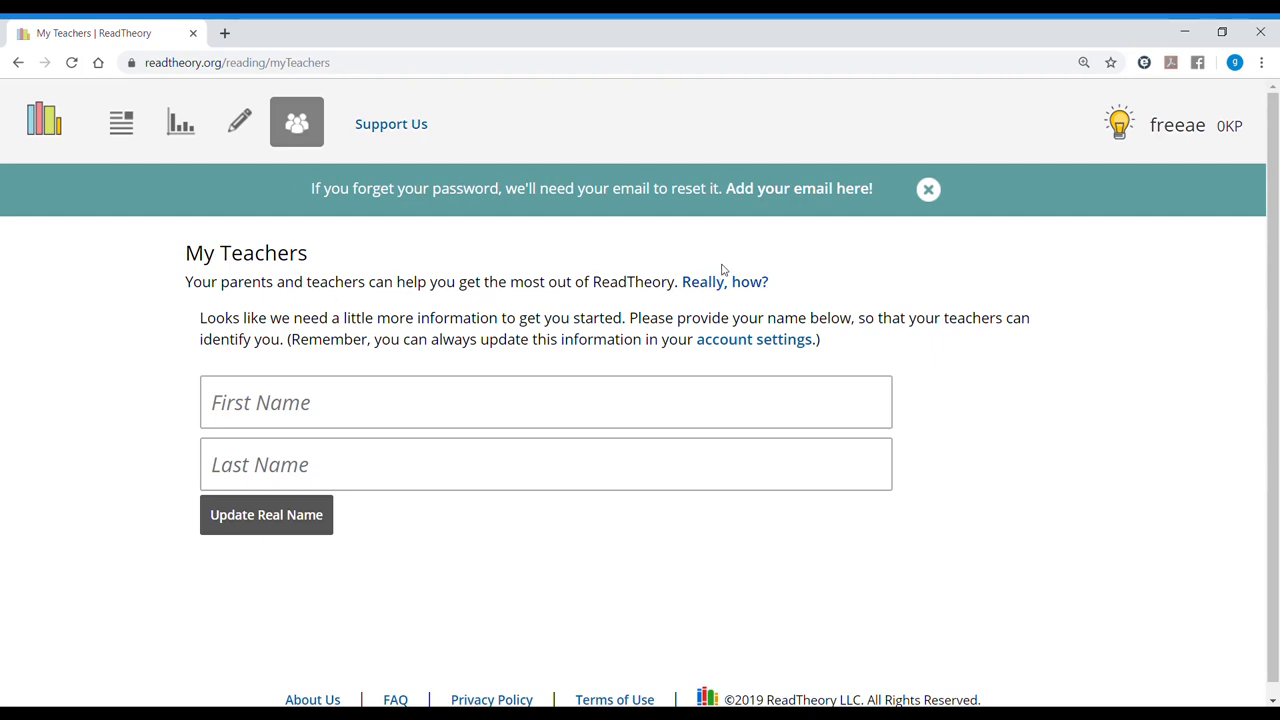
mouse_move(780, 292)
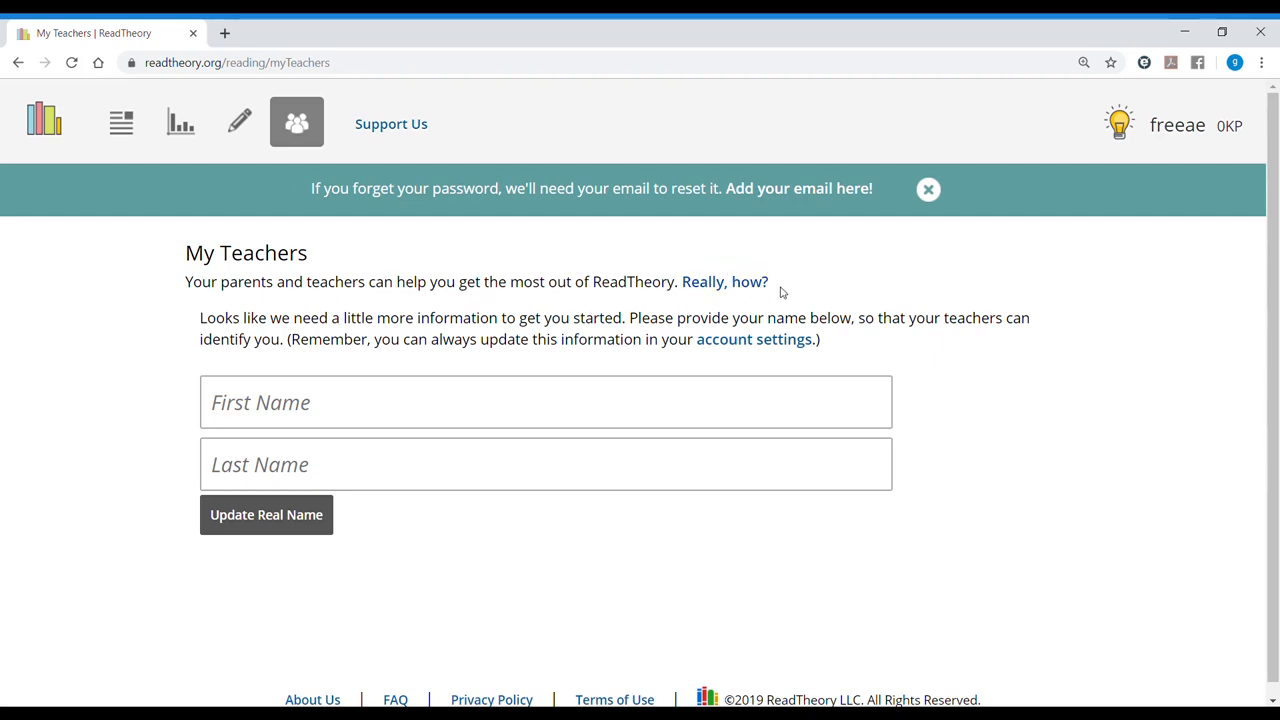
left_click(726, 280)
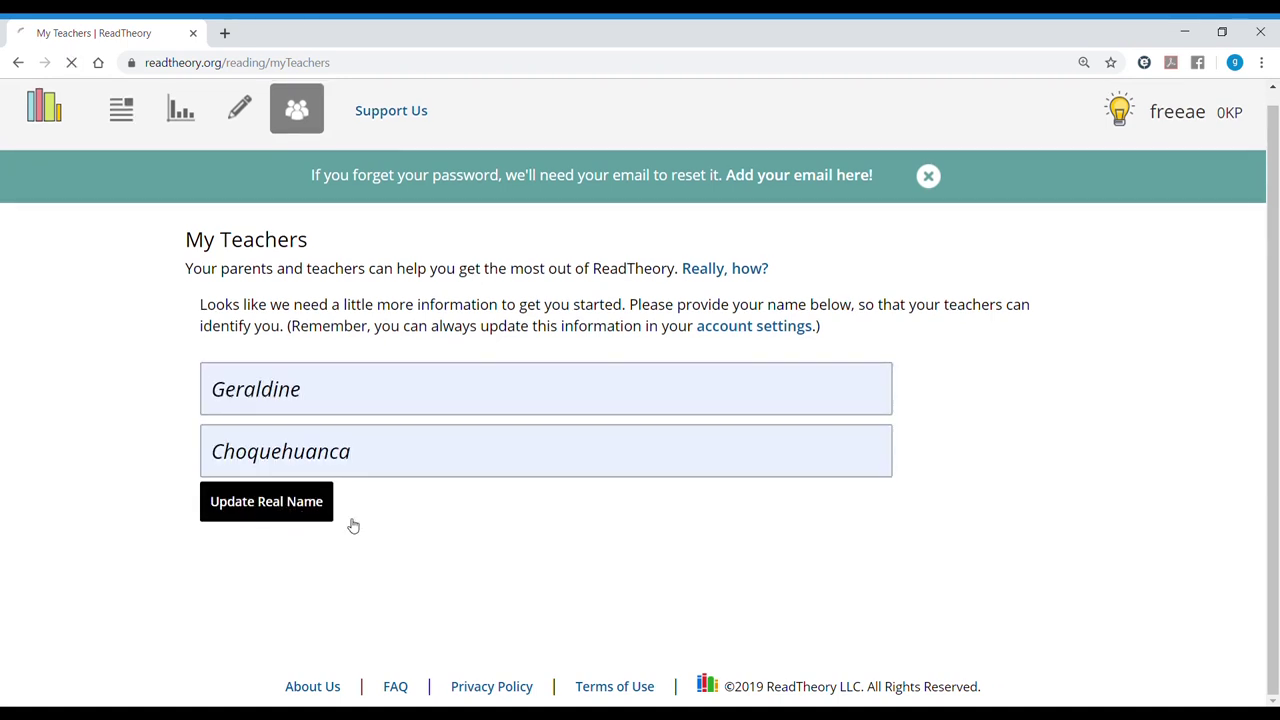
left_click(266, 500)
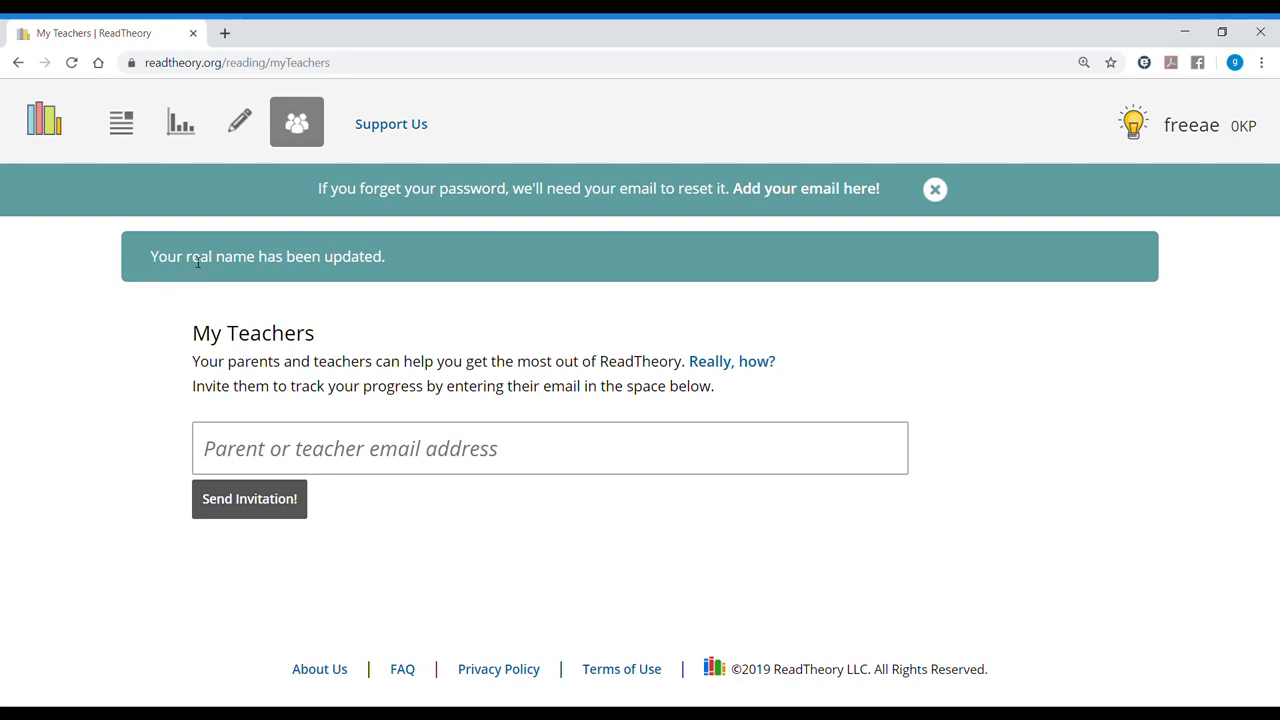
mouse_move(404, 260)
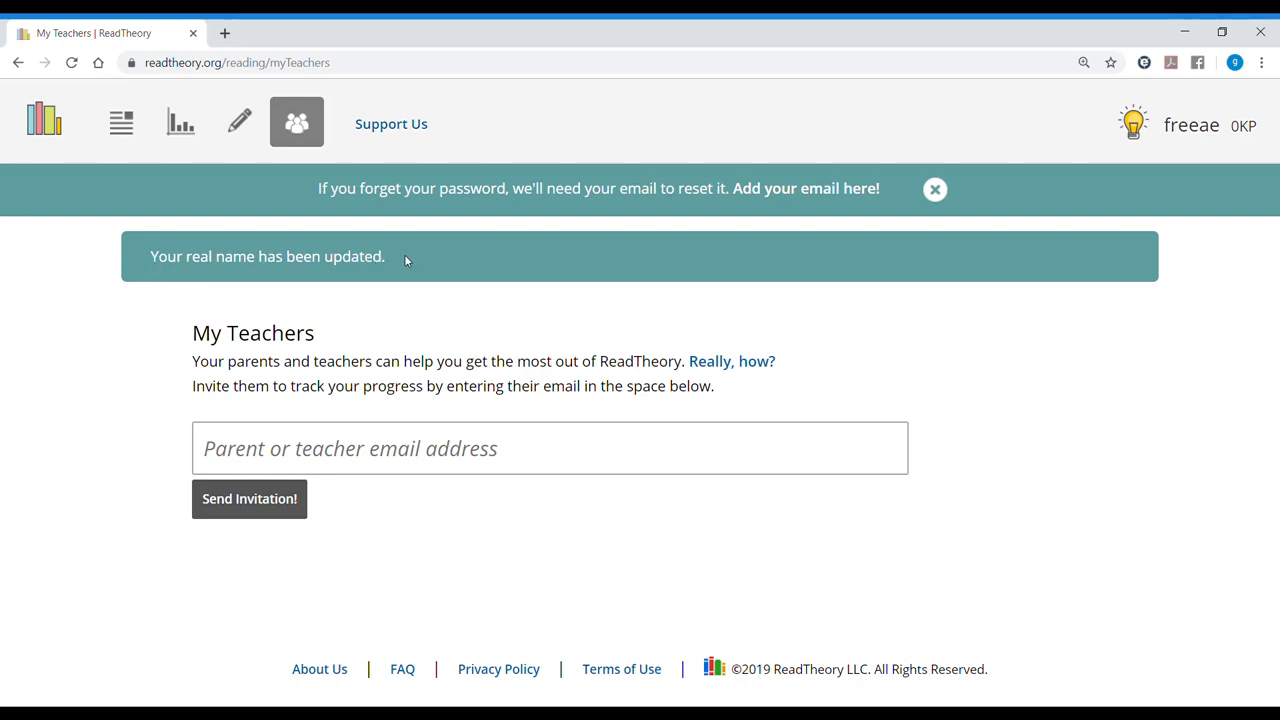
mouse_move(198, 396)
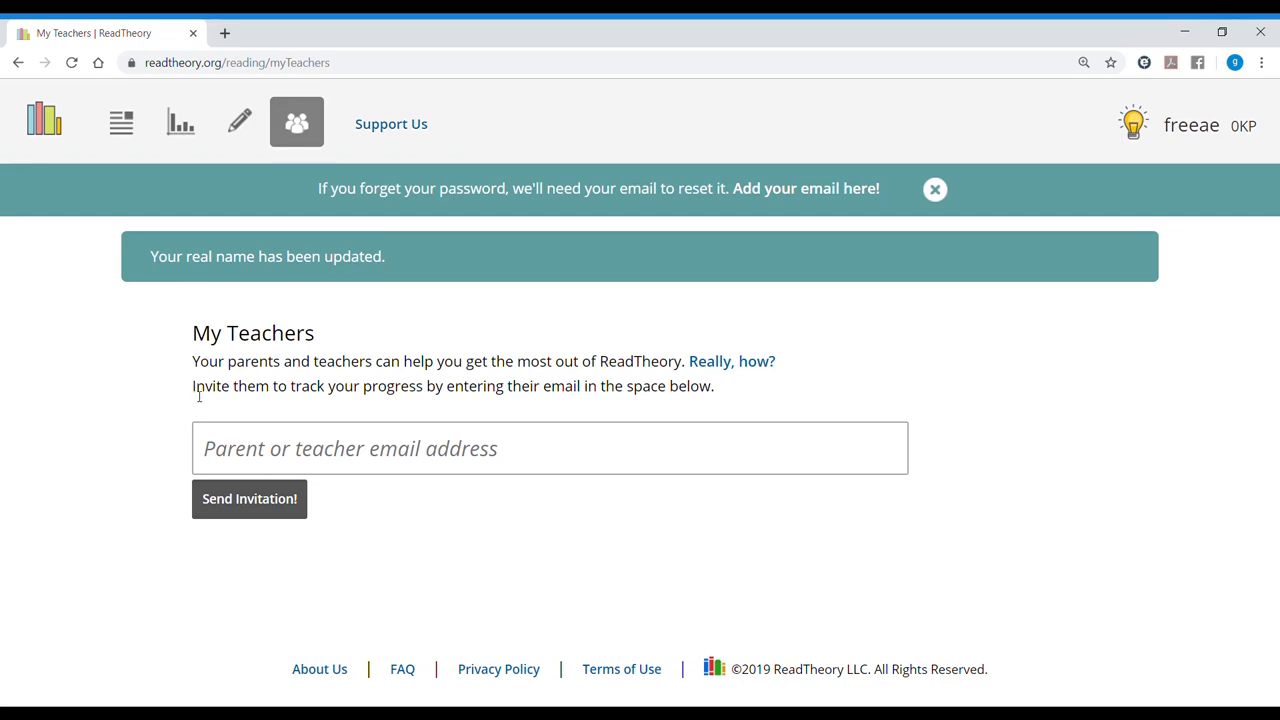
double_click(210, 388)
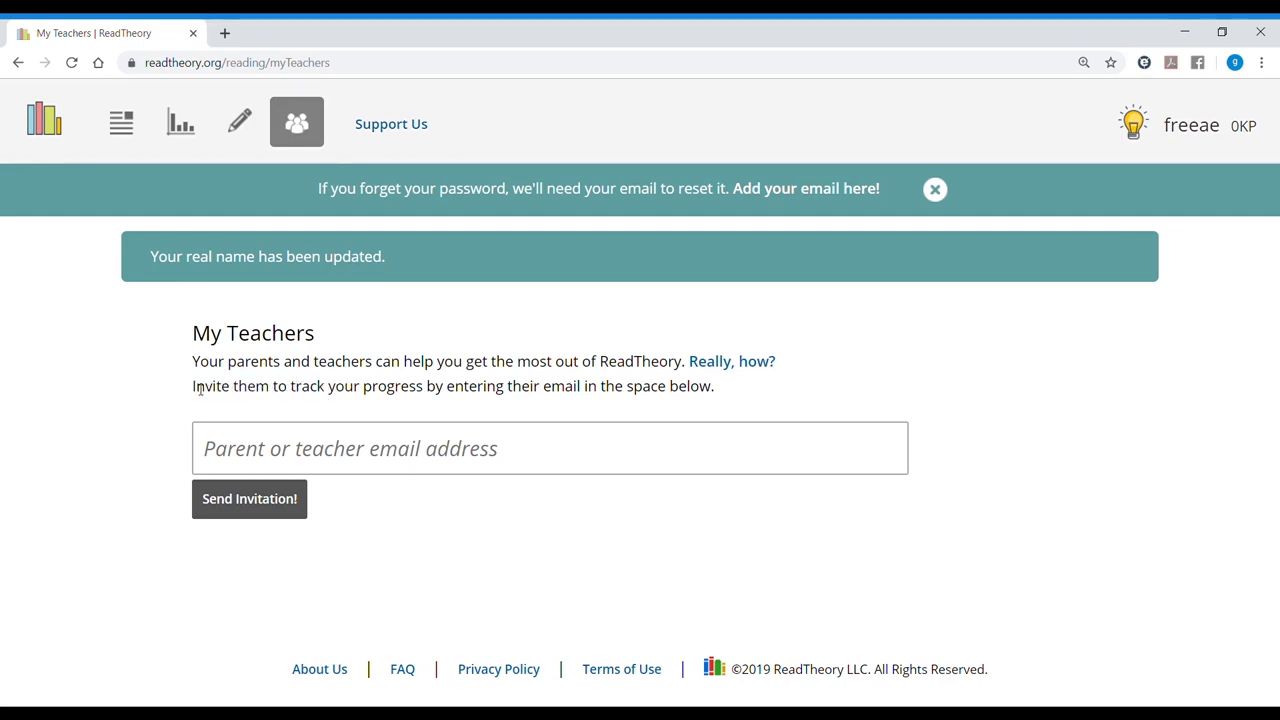
mouse_move(308, 474)
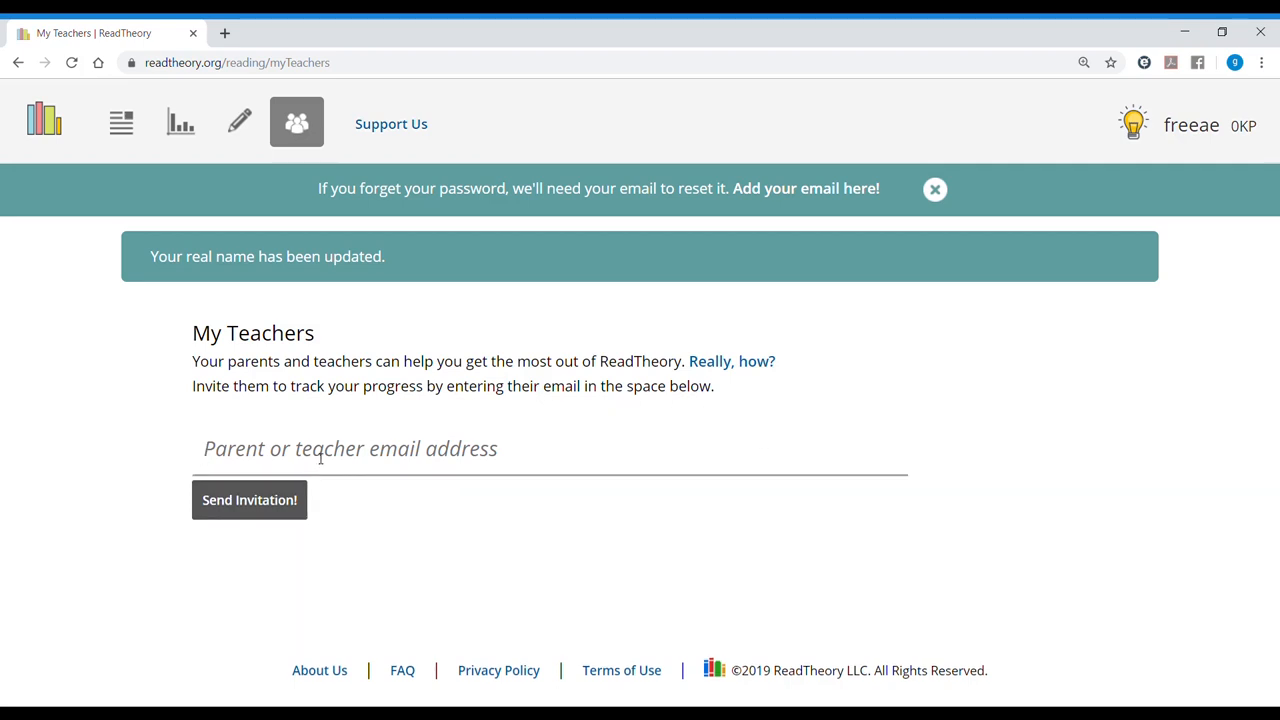
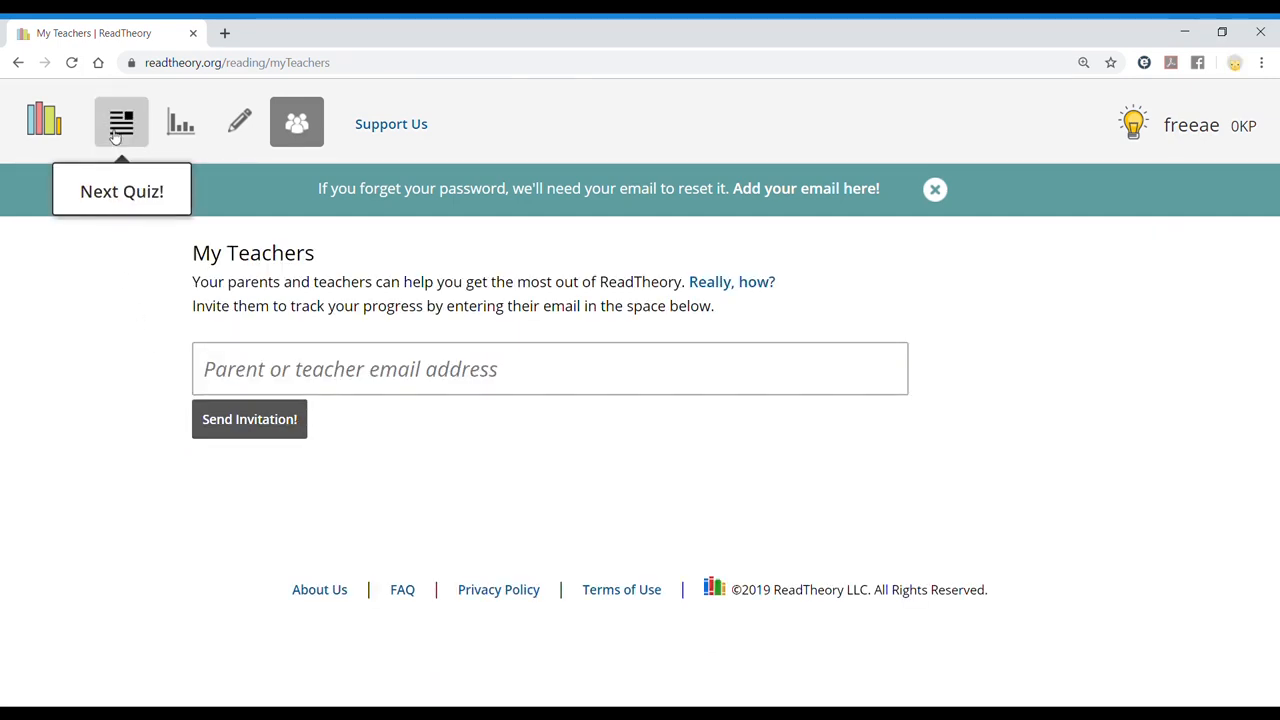
Return to the Palmer Raids quiz and submit choice A for the terrorist-act question
left_click(120, 124)
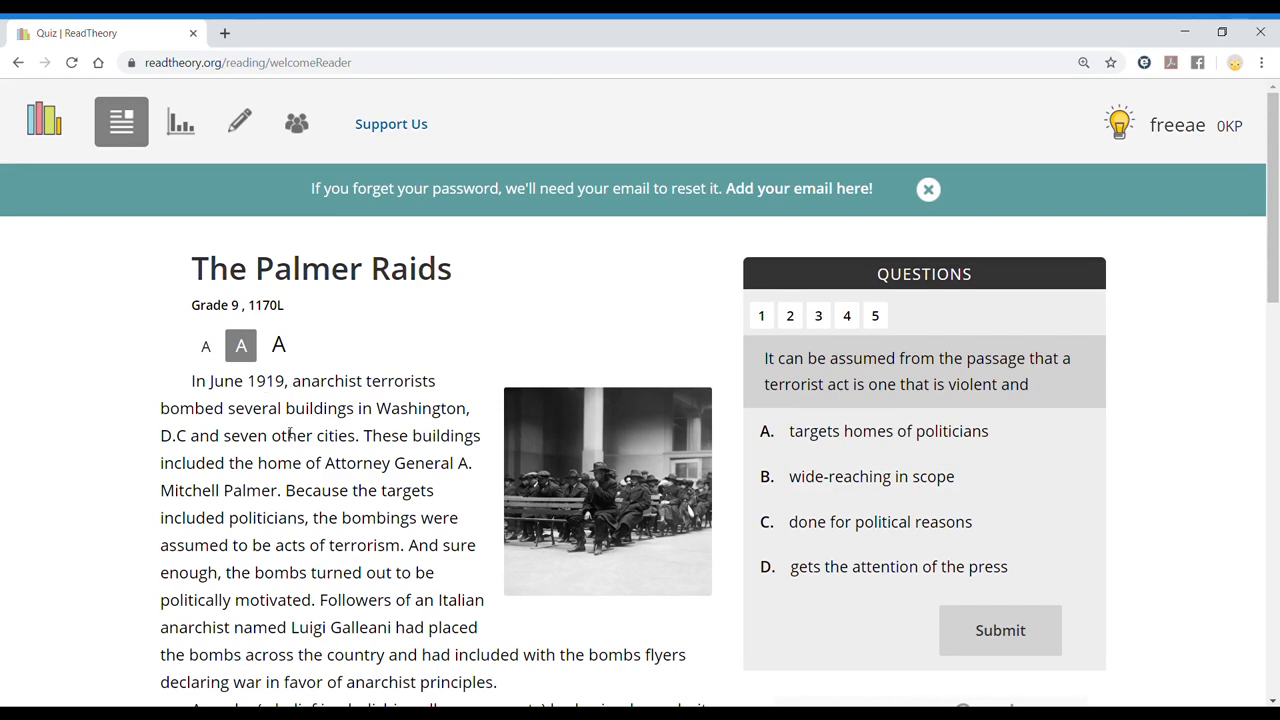
scroll("down", 3)
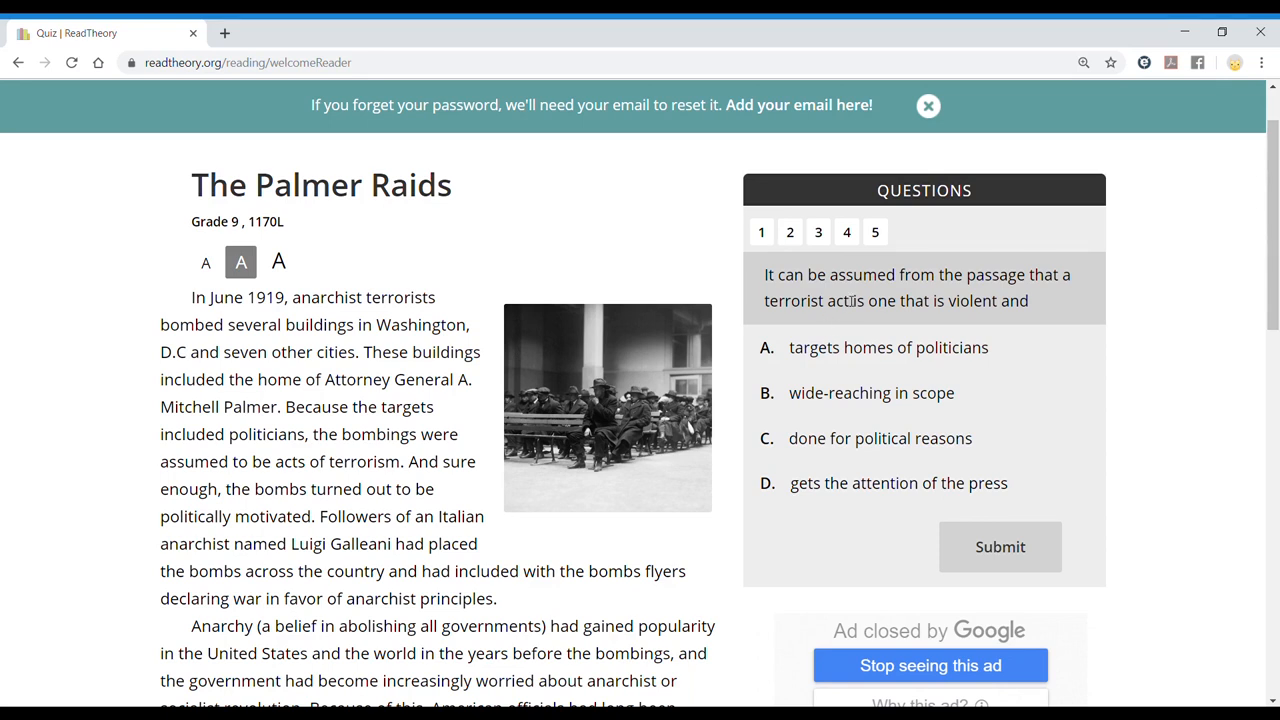
left_click(888, 348)
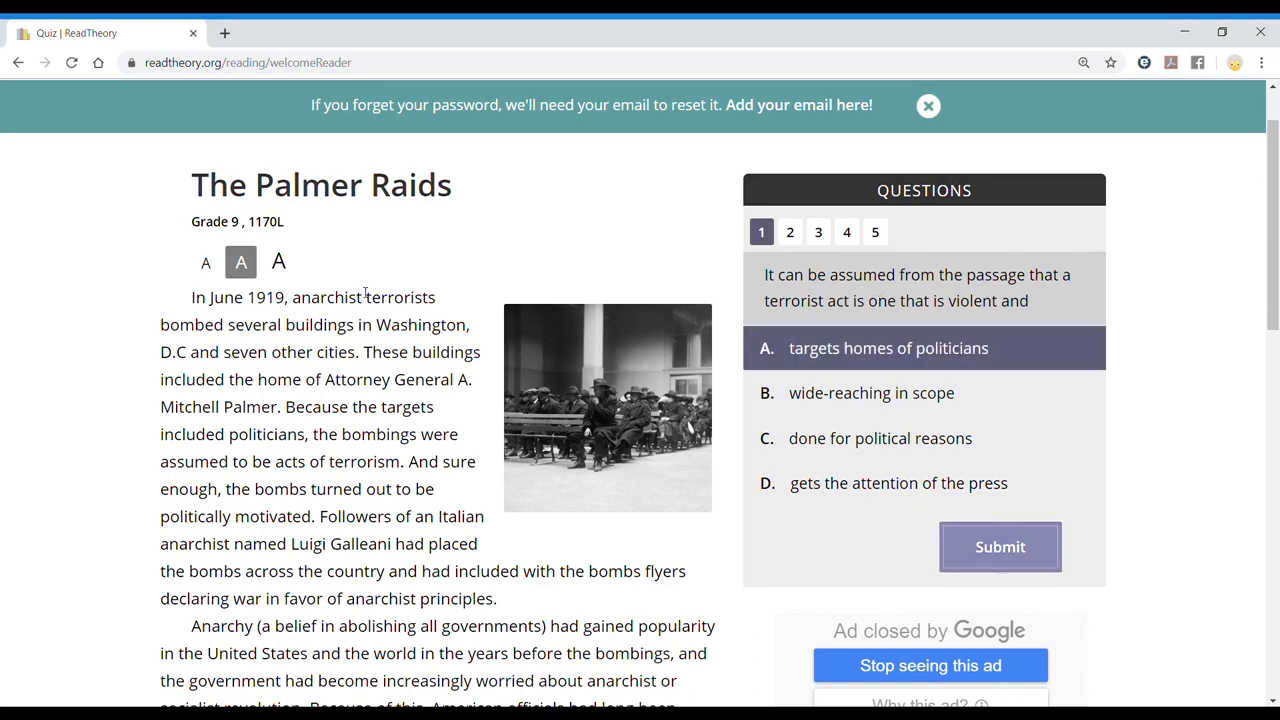
mouse_move(1000, 538)
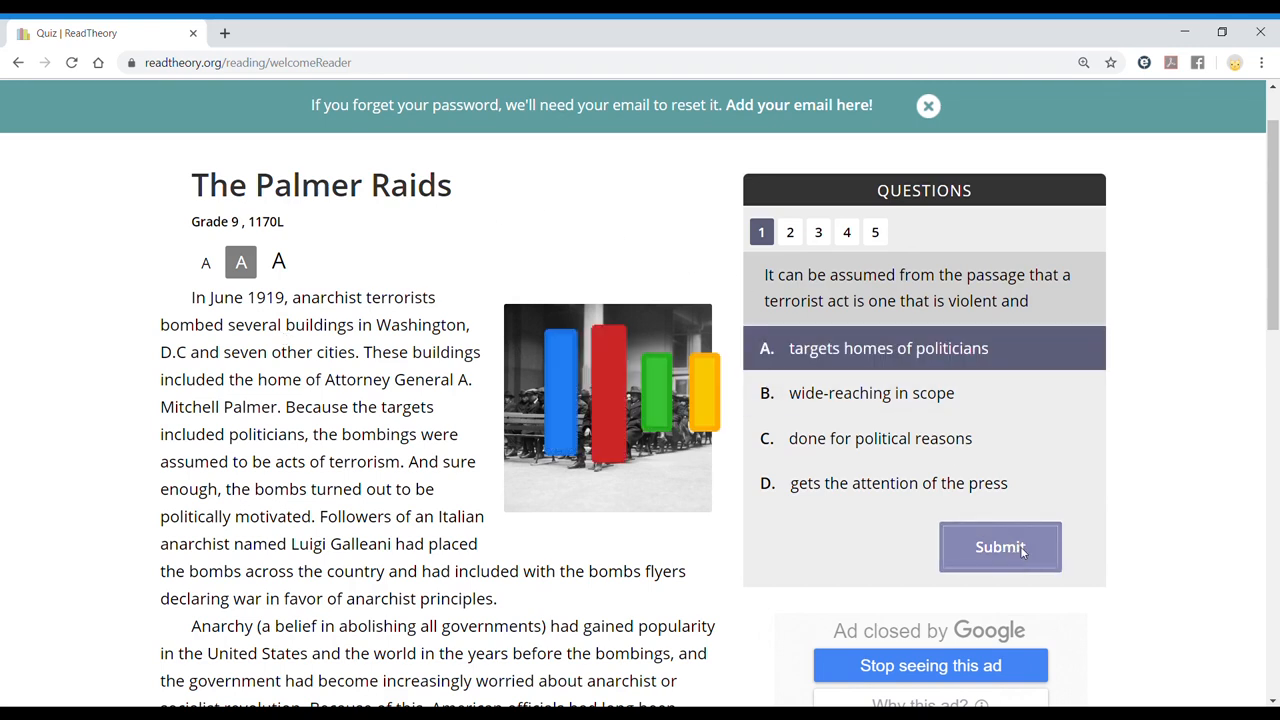
left_click(1000, 548)
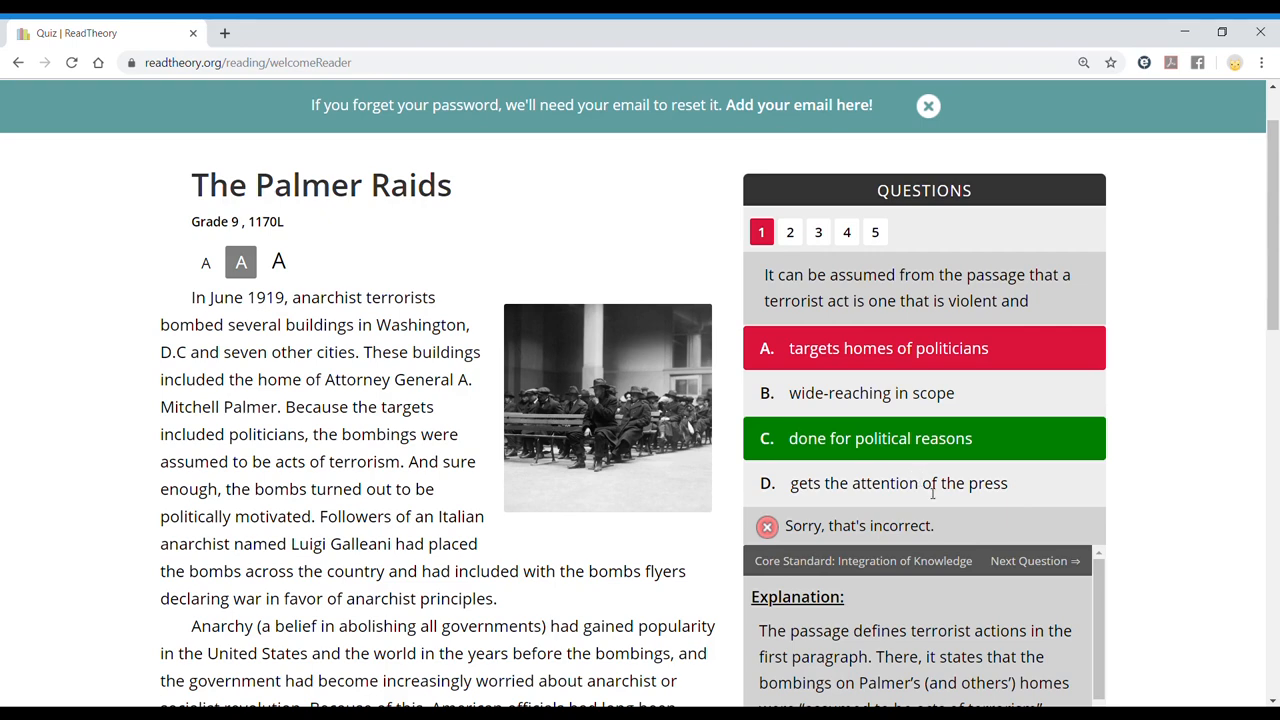
mouse_move(820, 394)
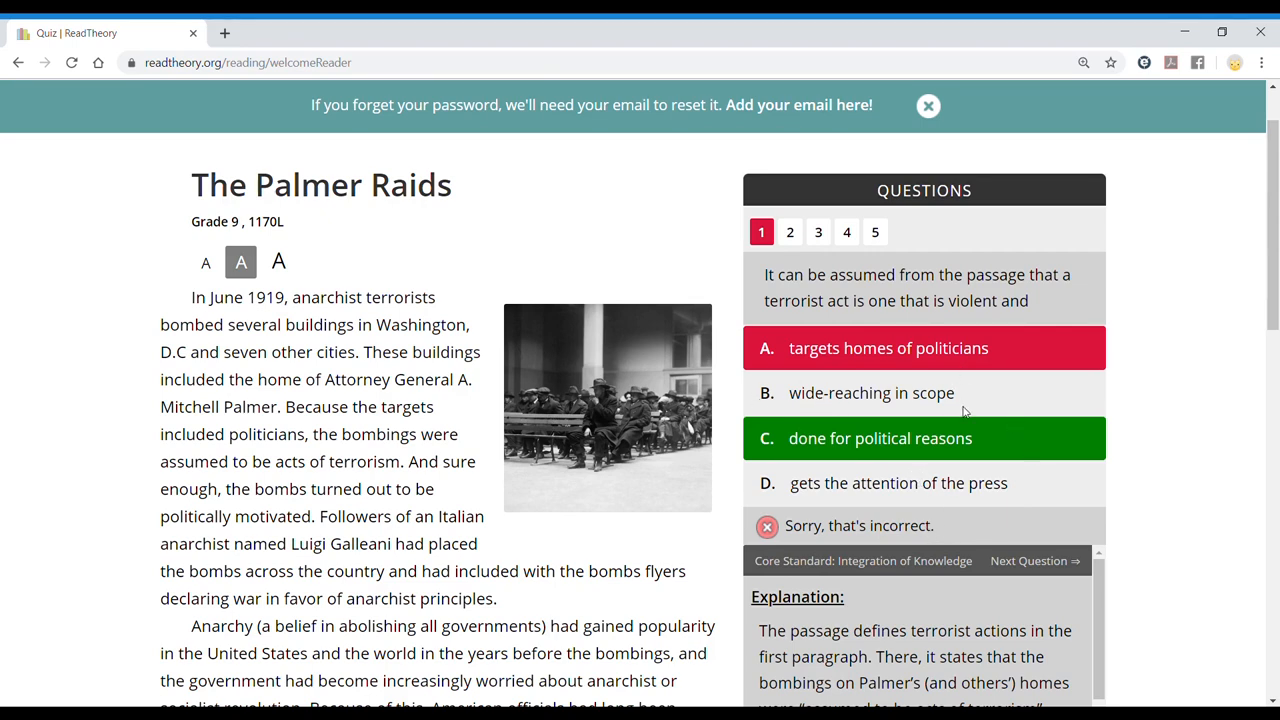
mouse_move(972, 468)
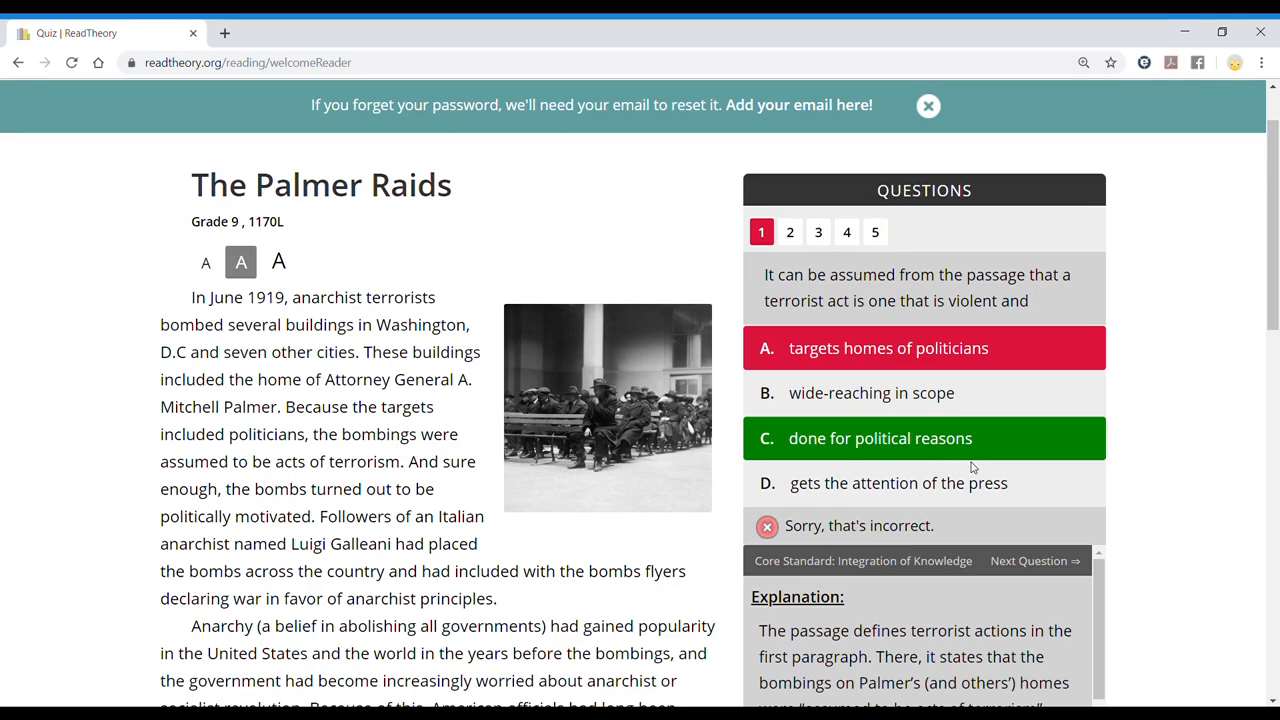
mouse_move(996, 444)
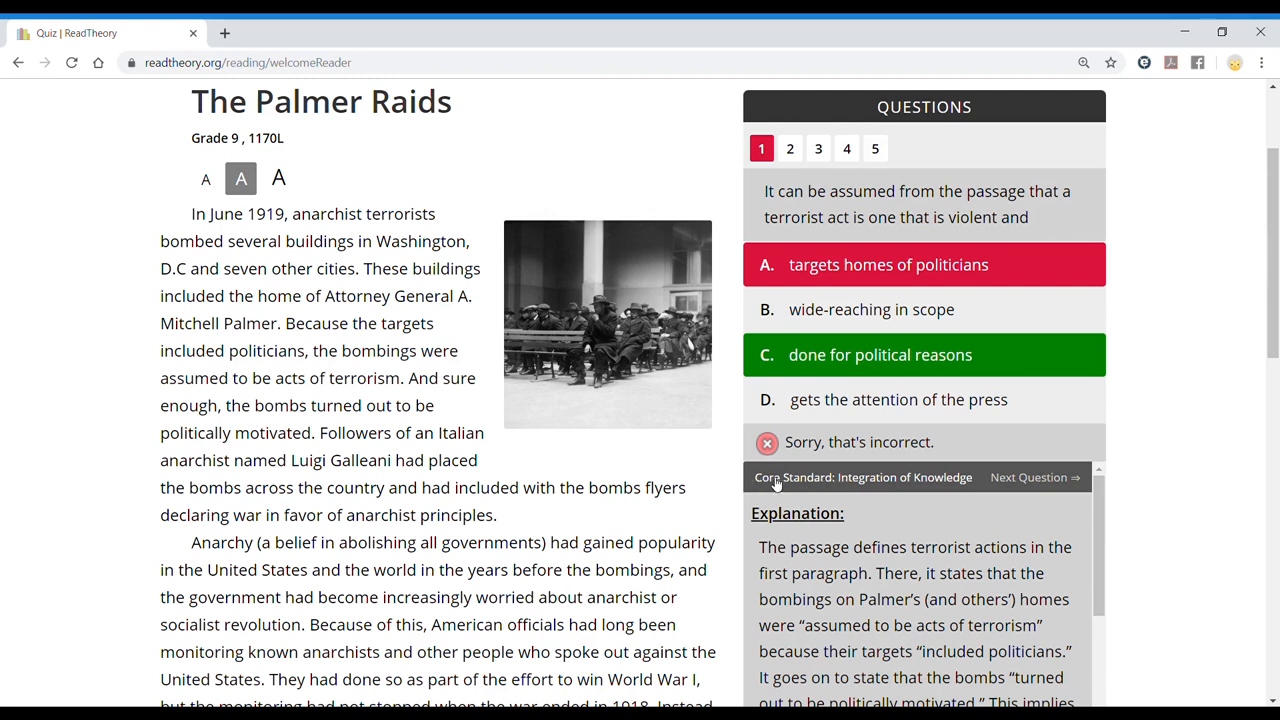
mouse_move(796, 482)
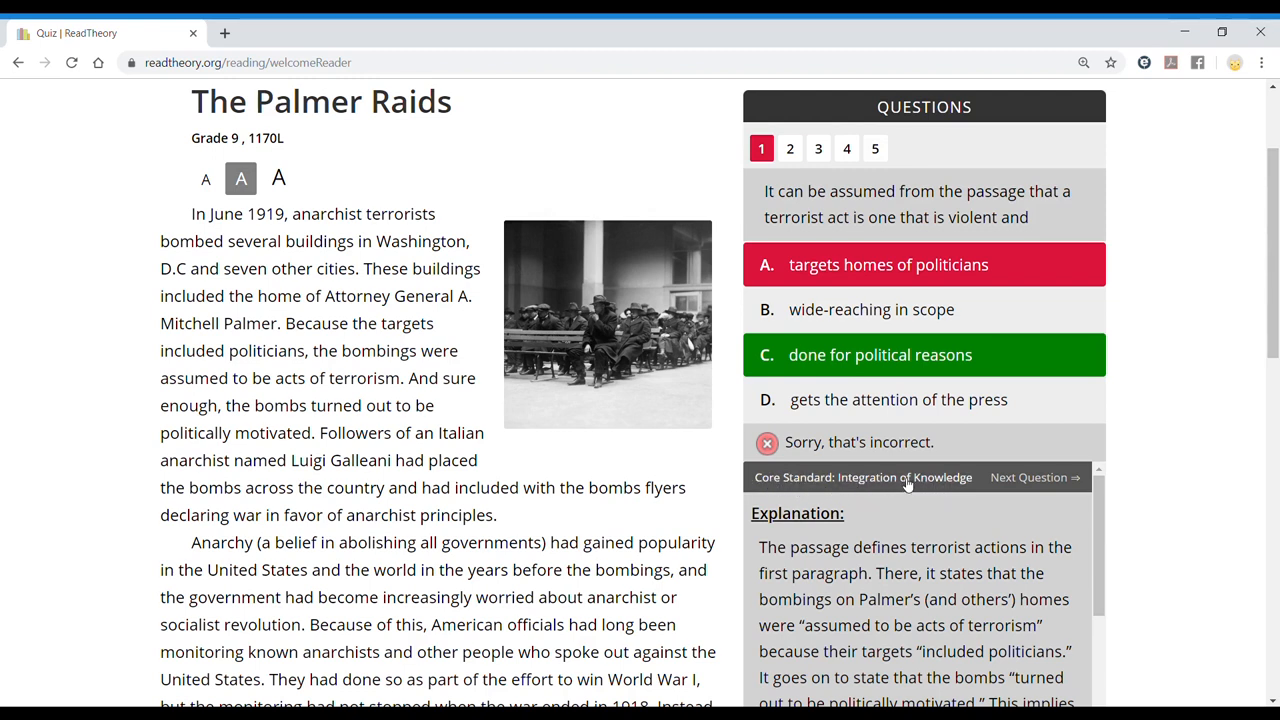
mouse_move(912, 486)
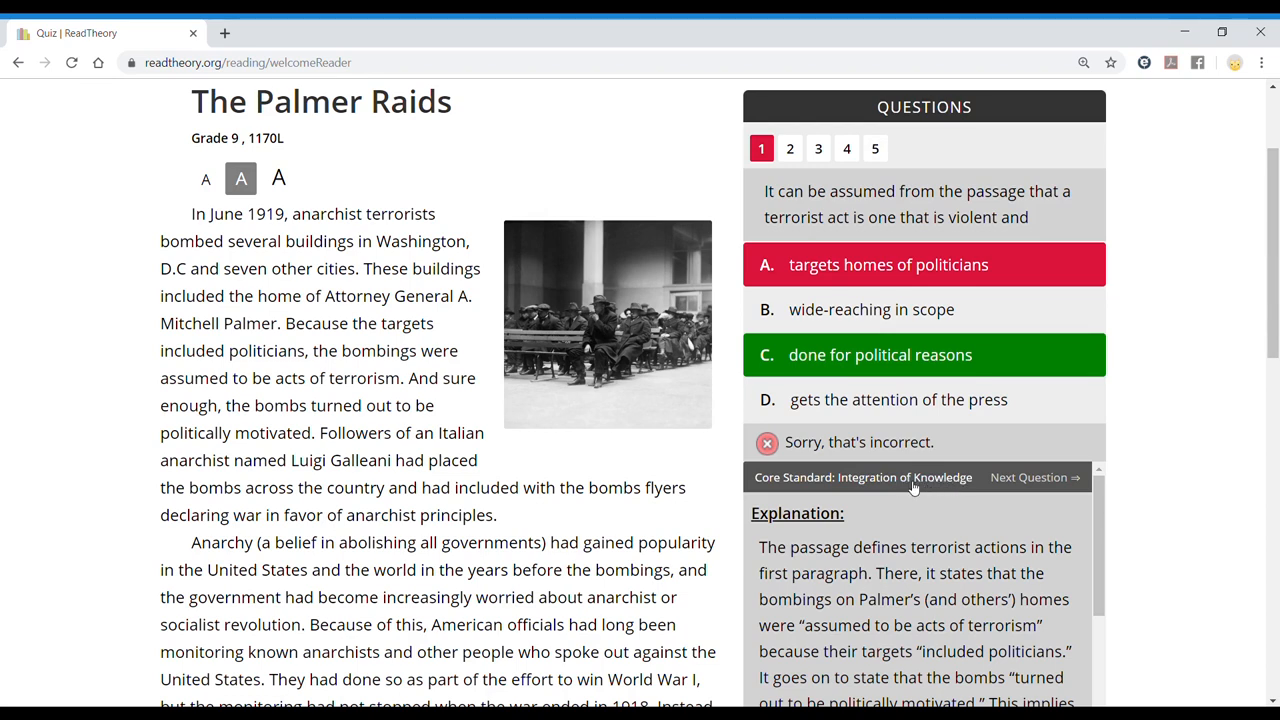
Read the Integration of Knowledge standard and why C was correct, then continue to the next question
left_click(864, 476)
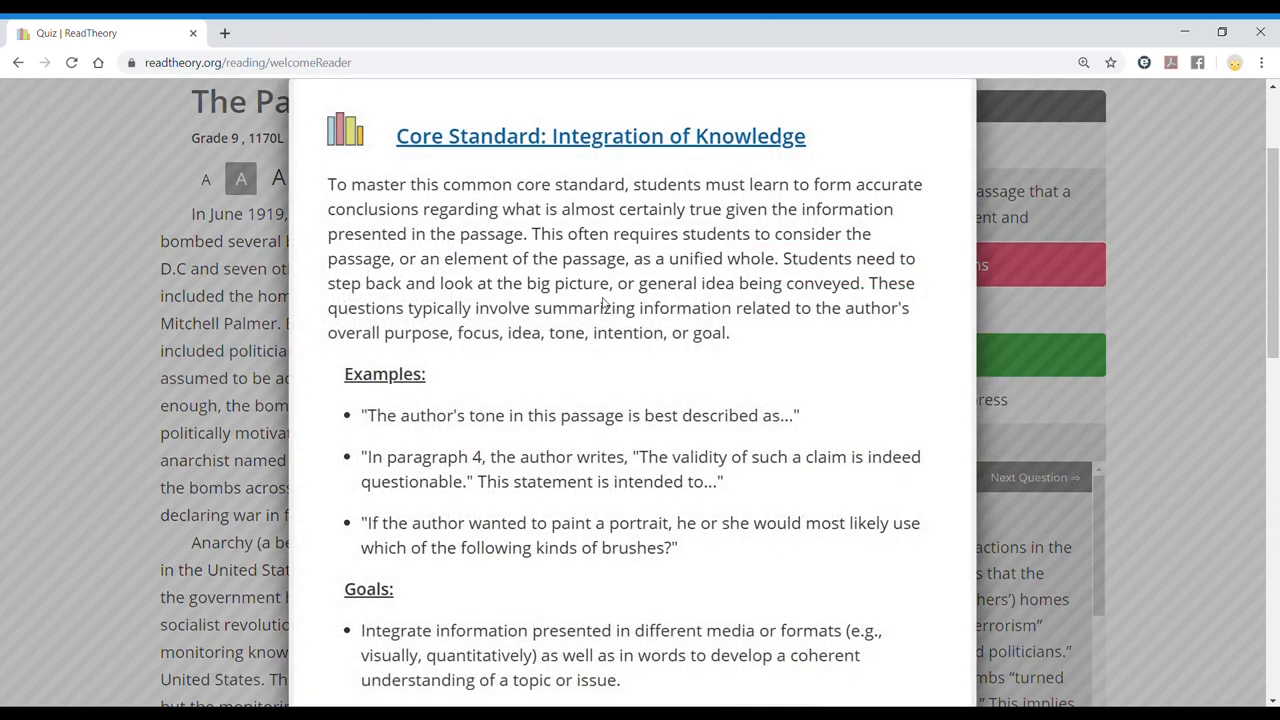
mouse_move(710, 276)
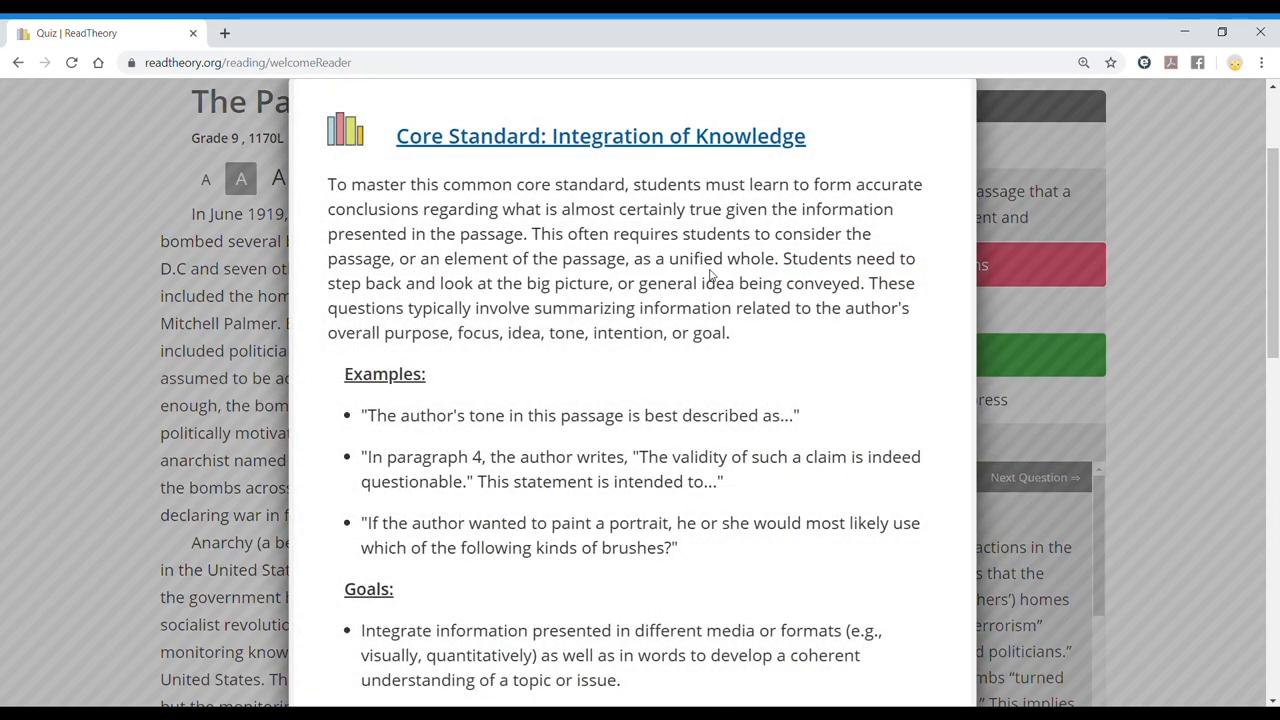
mouse_move(624, 596)
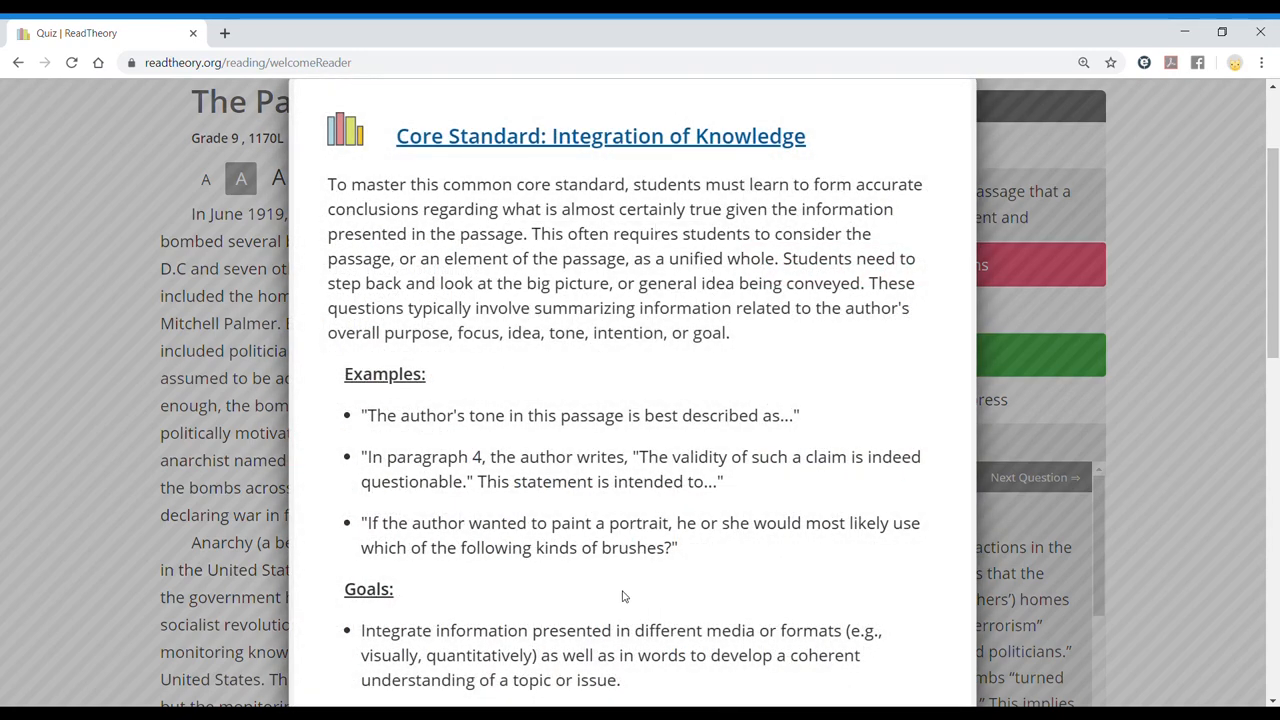
scroll("down", 3)
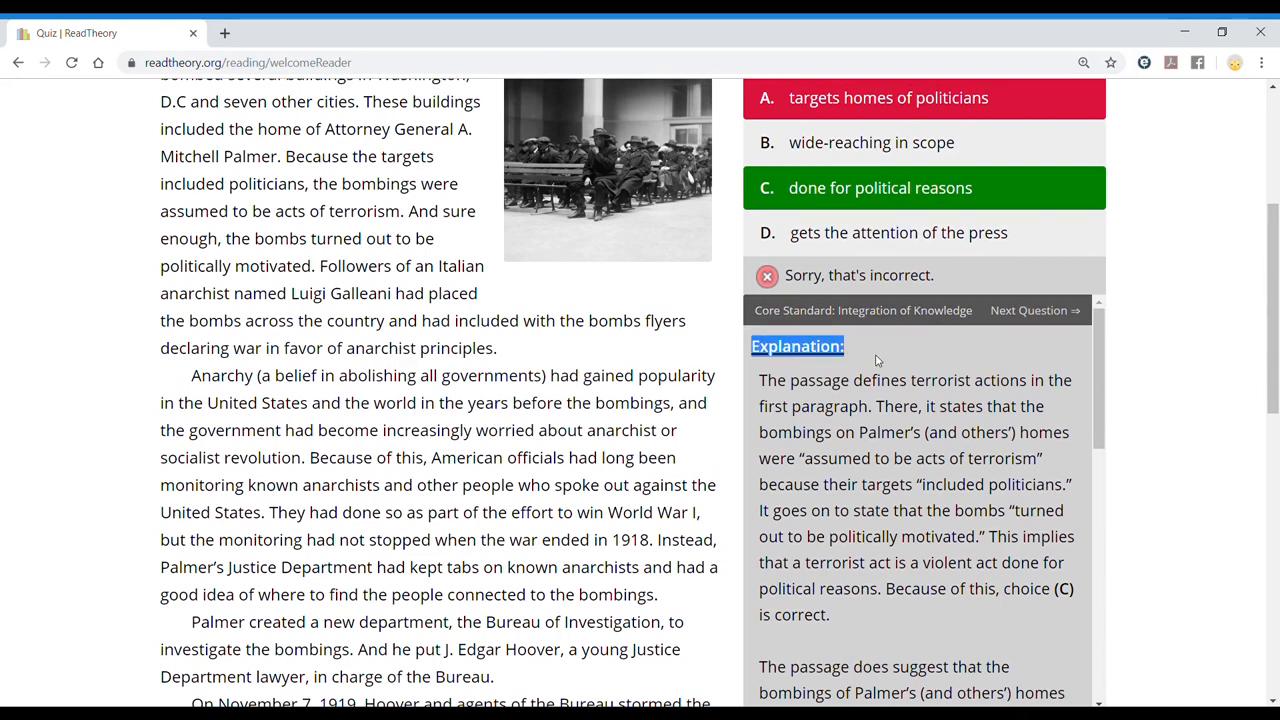
scroll("down", 3)
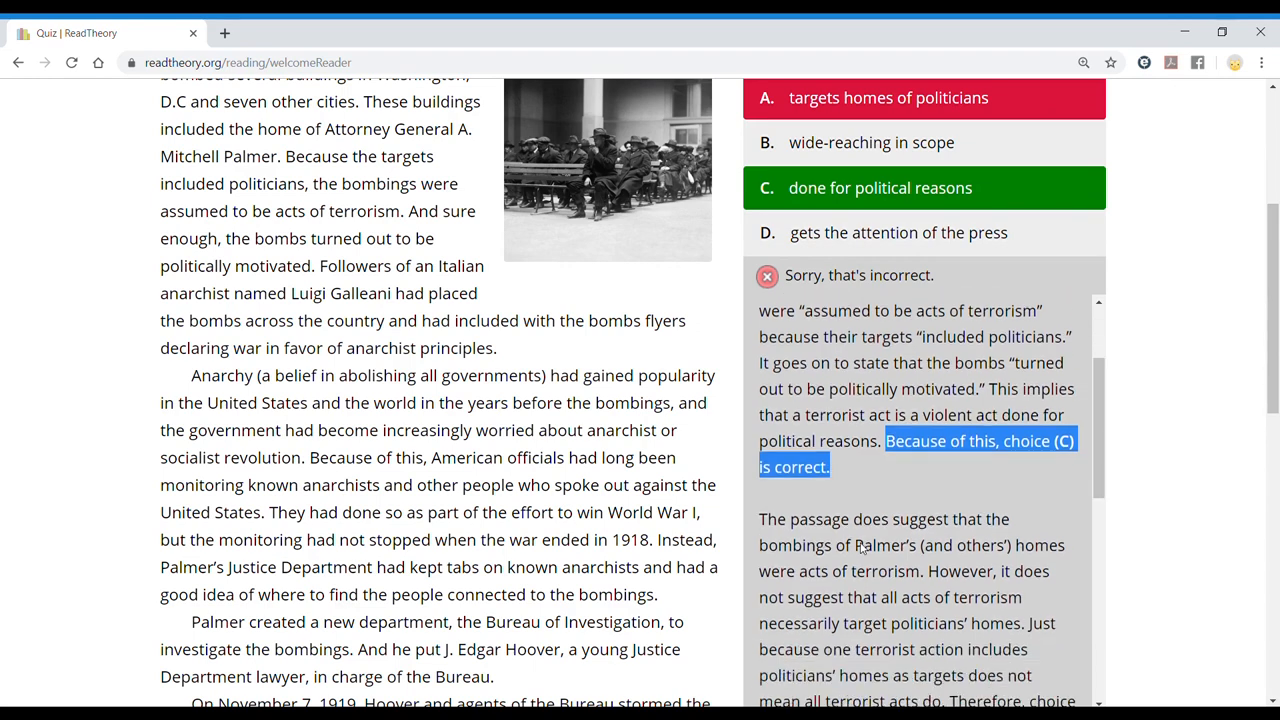
scroll("down", 3)
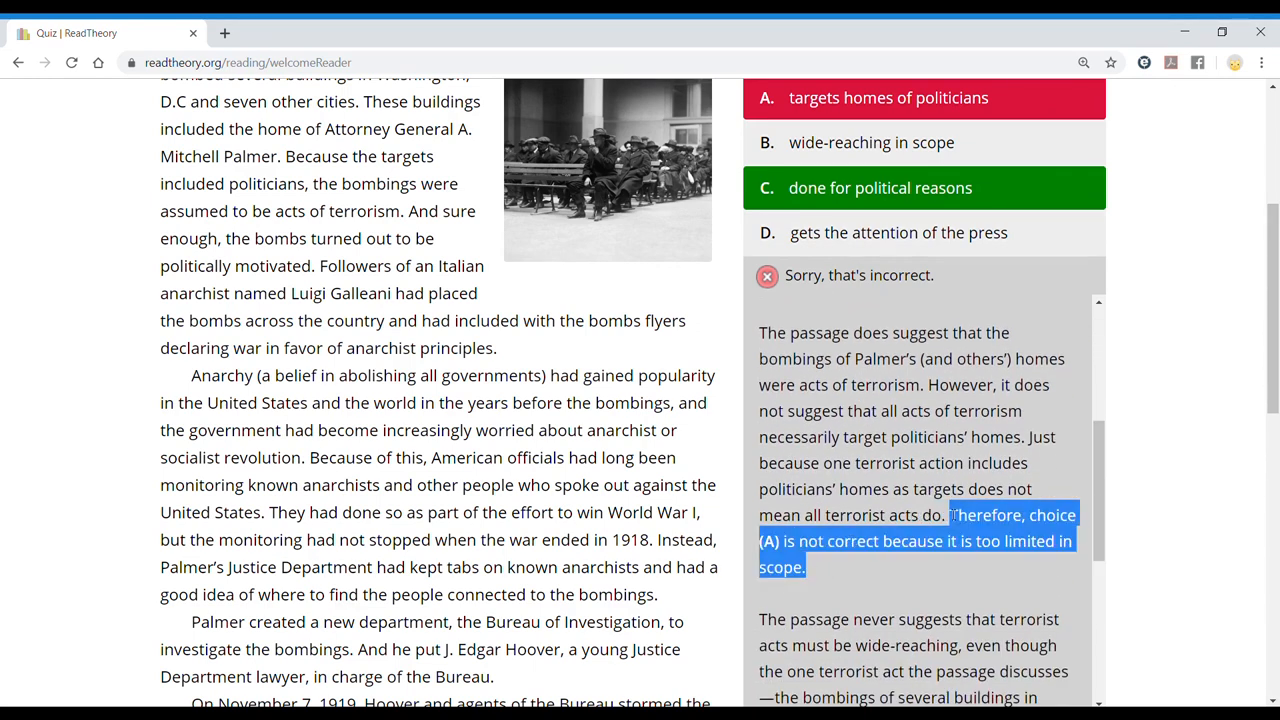
scroll("down", 3)
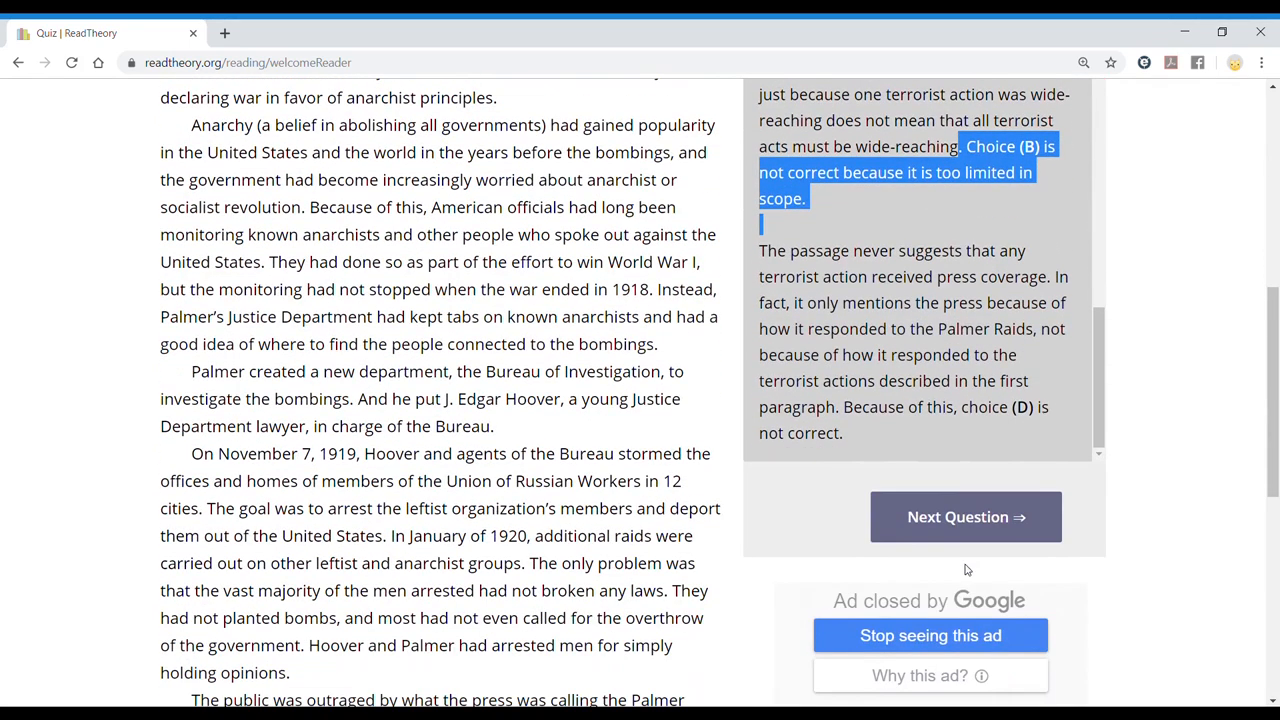
mouse_move(978, 496)
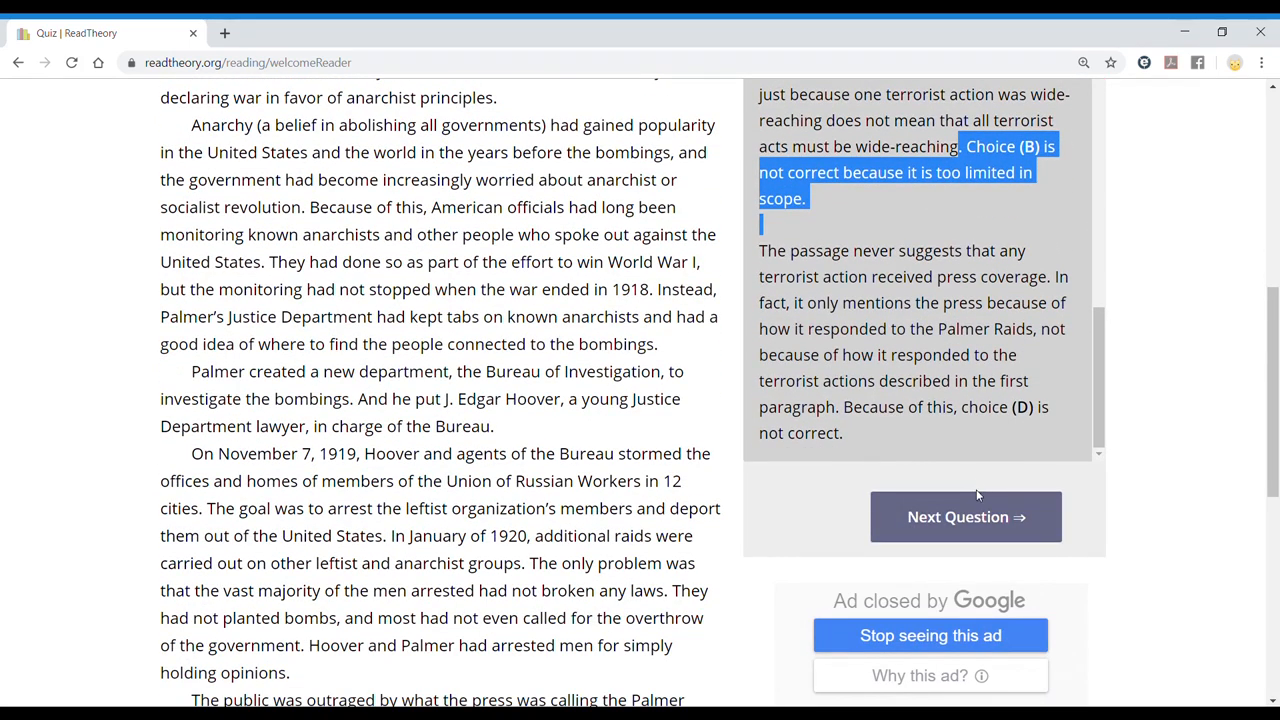
left_click(964, 516)
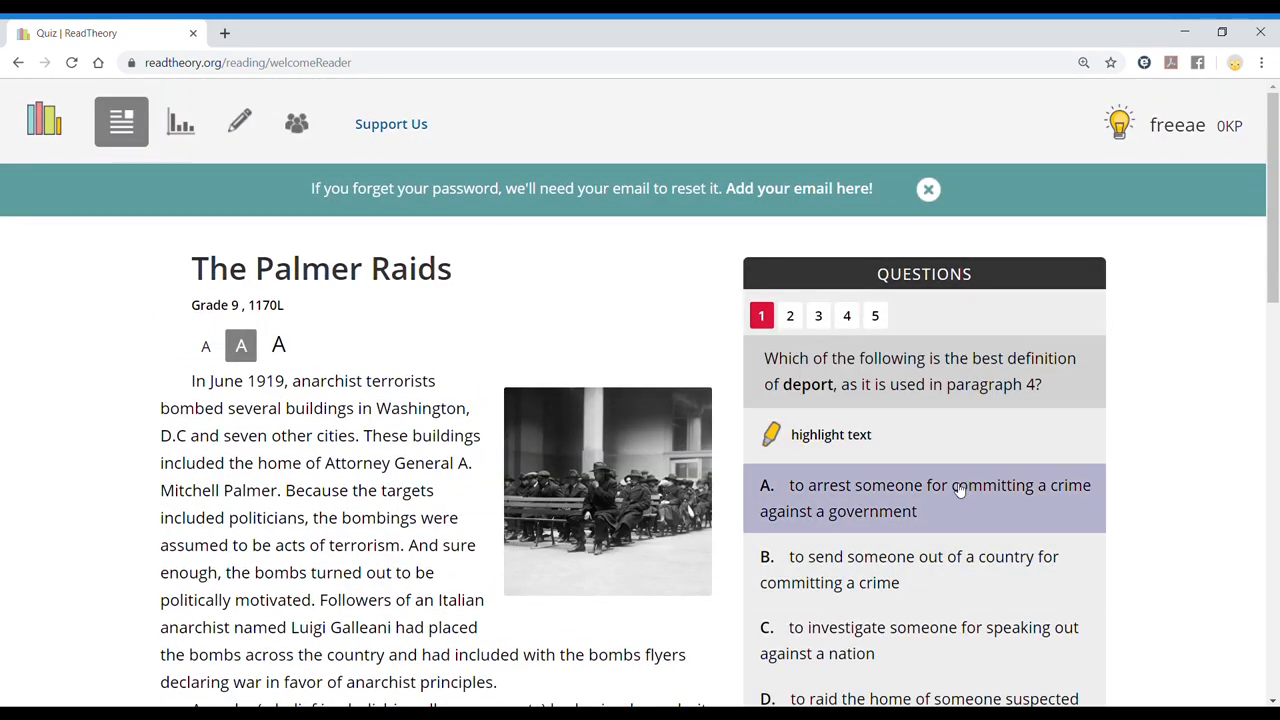
mouse_move(988, 364)
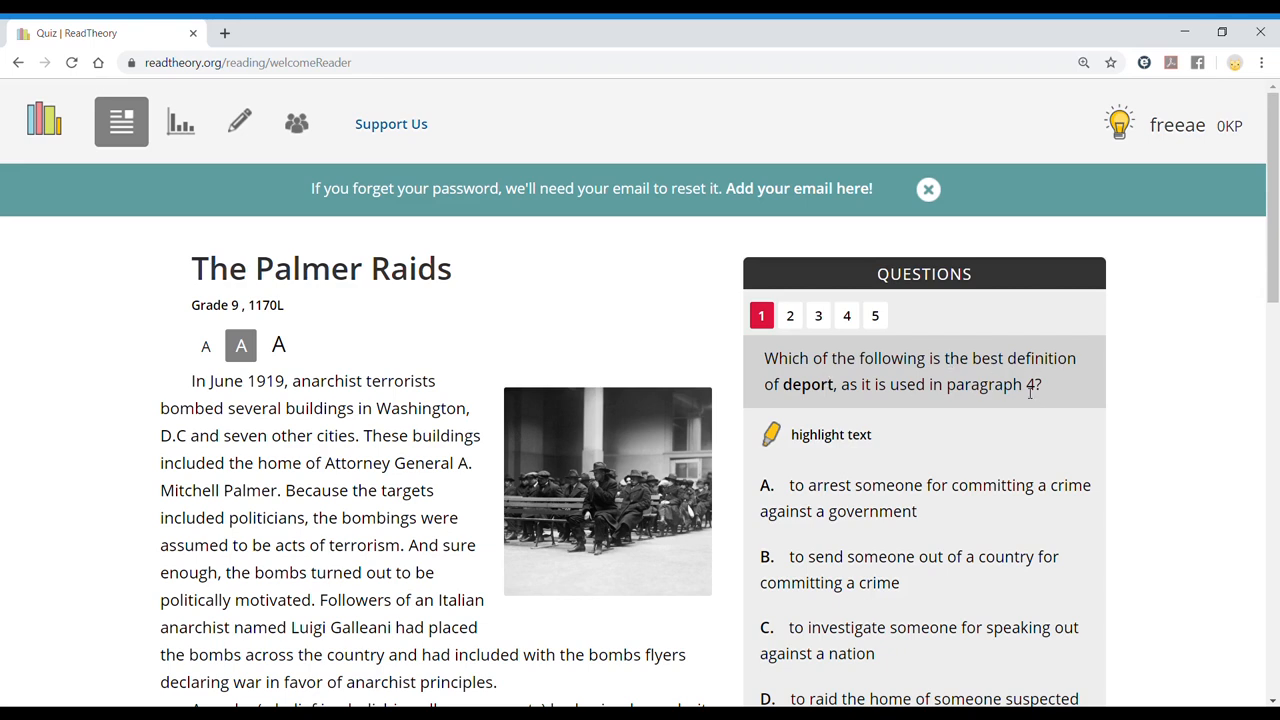
mouse_move(784, 436)
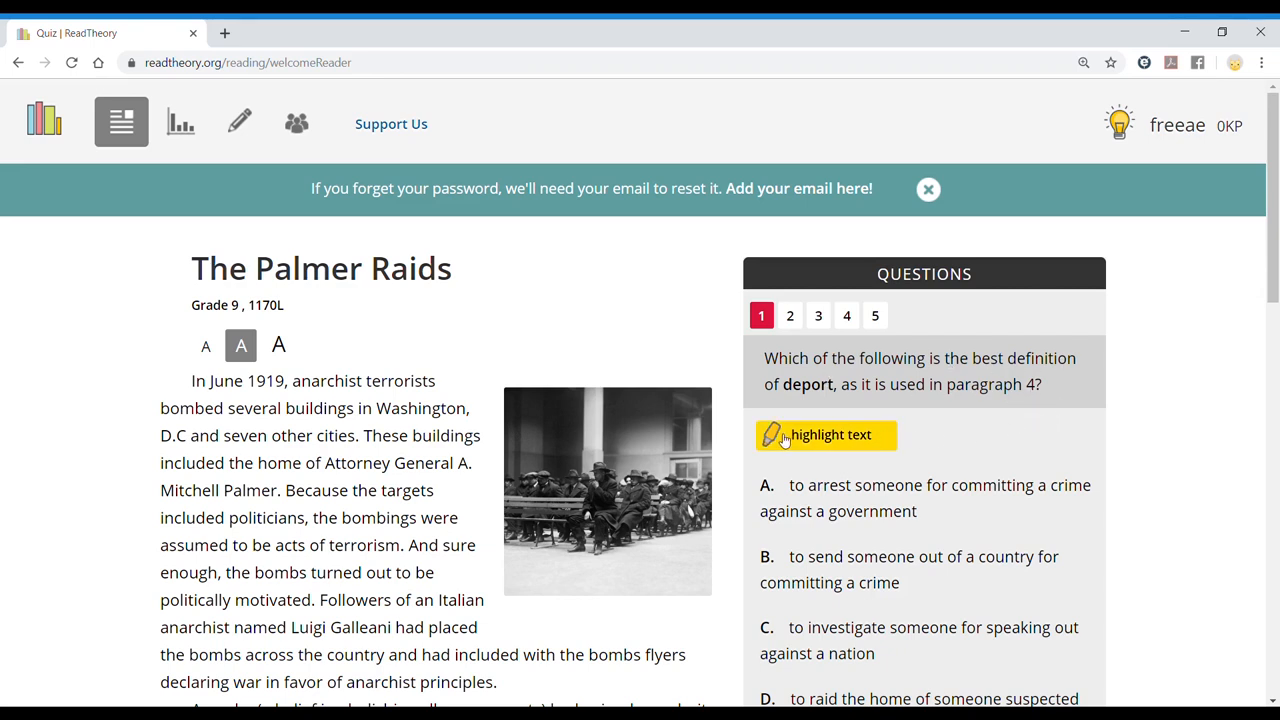
Submit choice A for the 'deport' question with highlighting on, pass the challenge question, and move to the event-order question
left_click(824, 436)
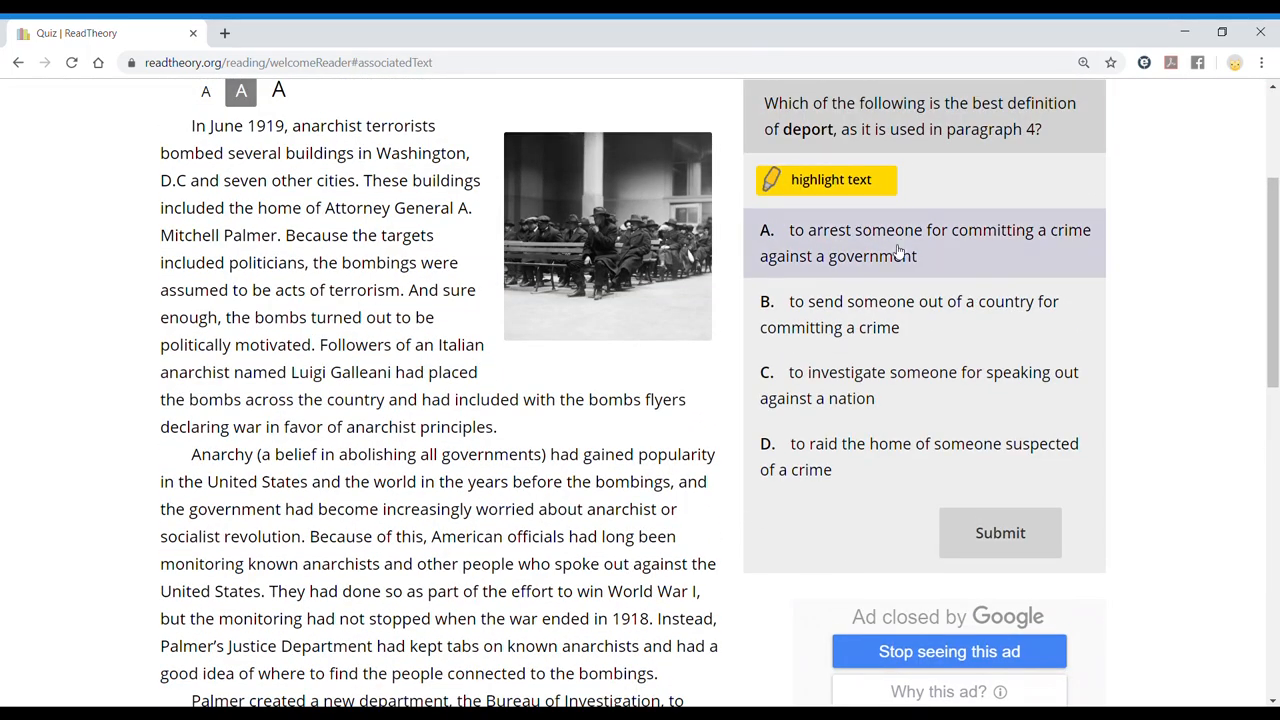
left_click(1000, 532)
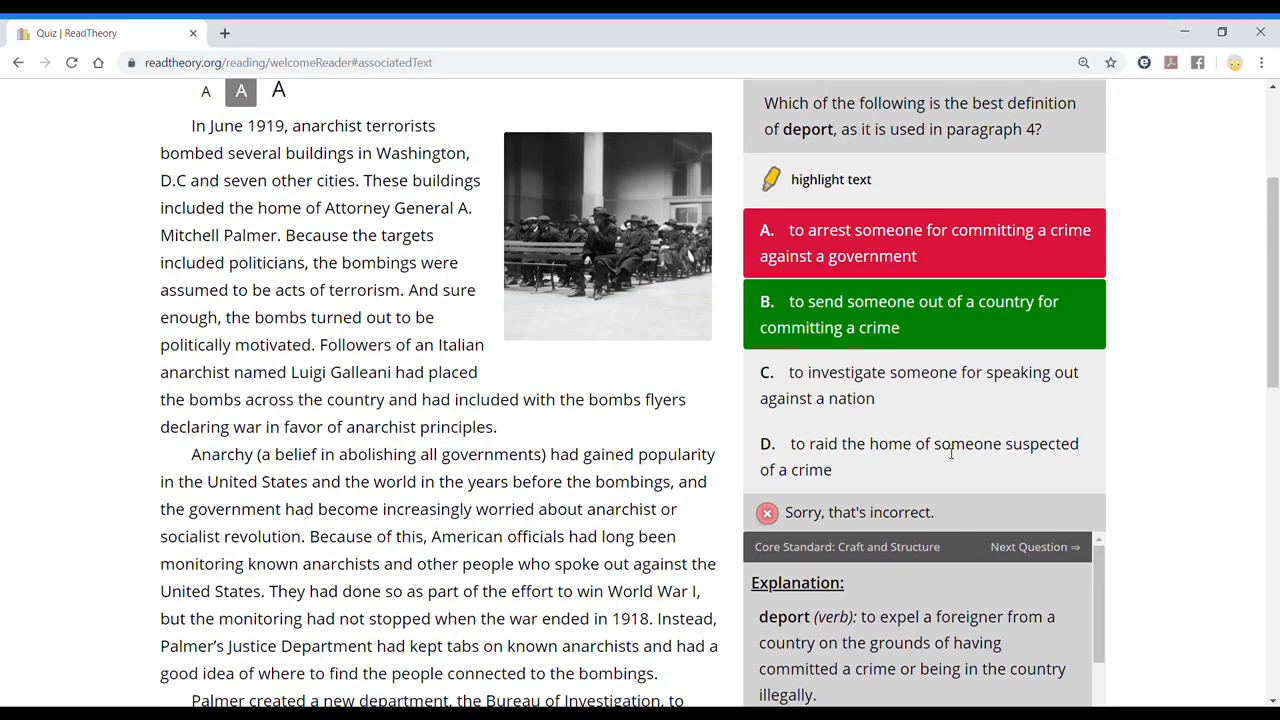
scroll("down", 3)
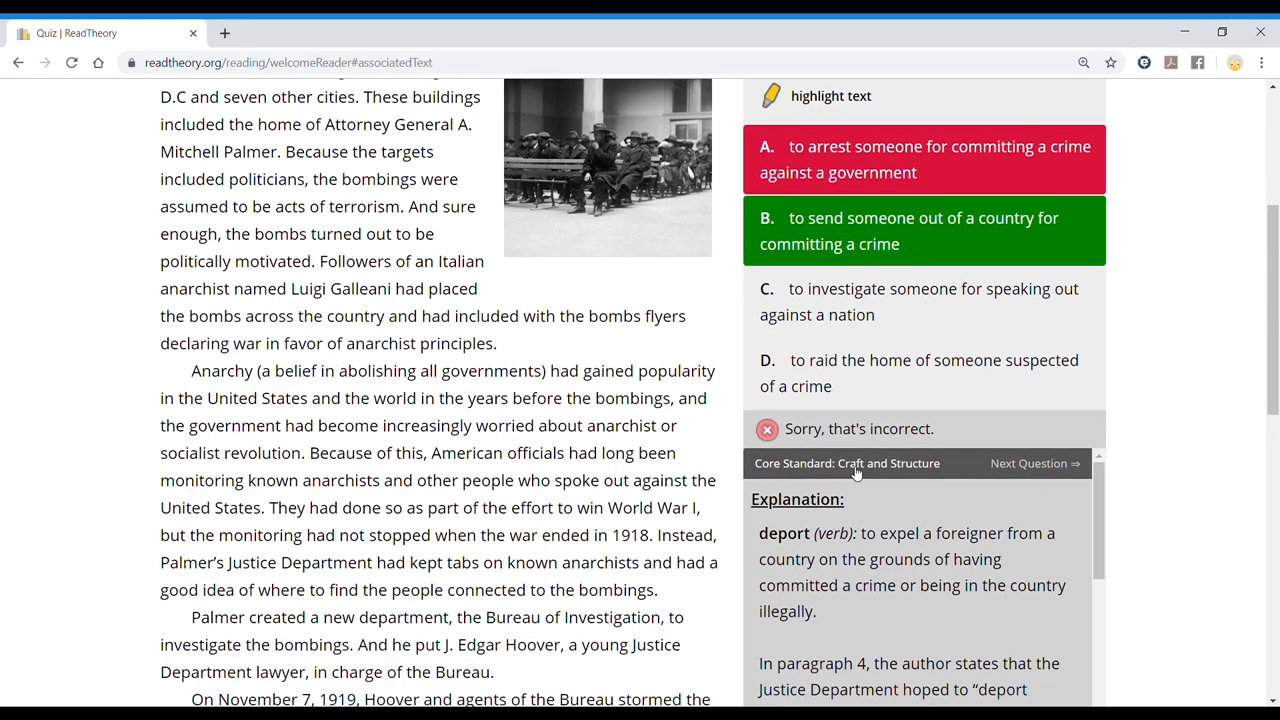
scroll("down", 3)
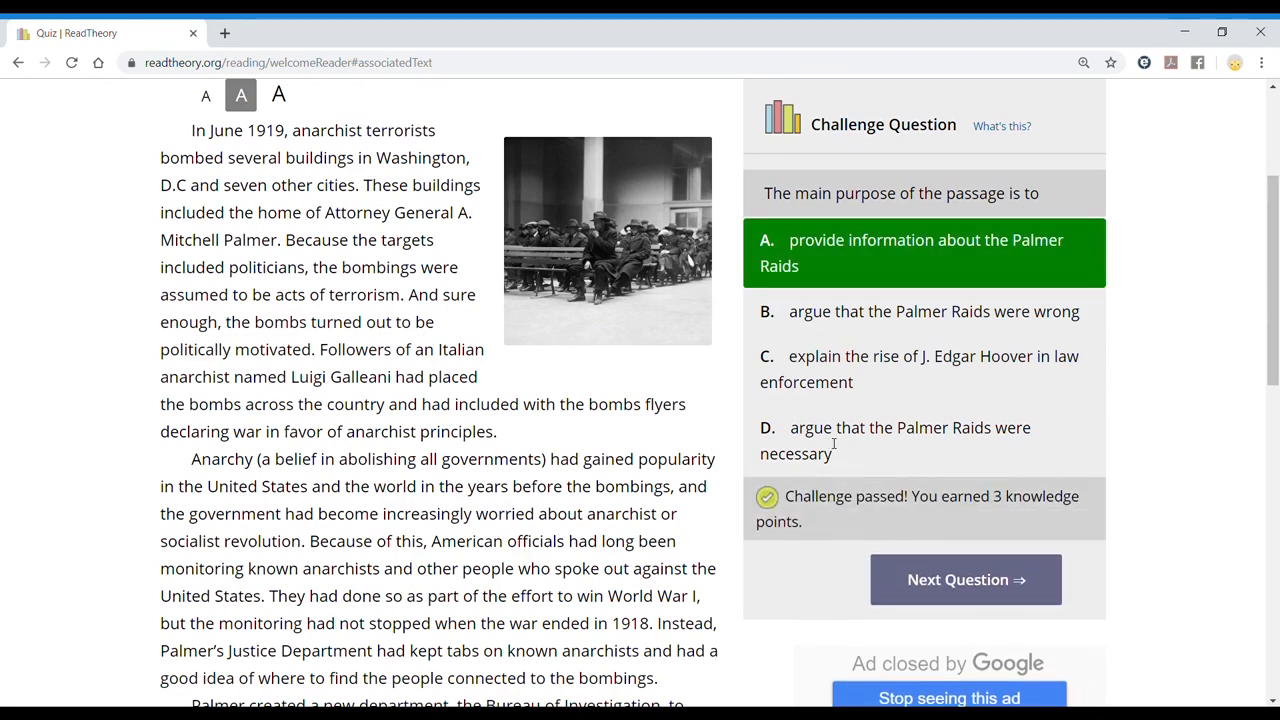
mouse_move(896, 300)
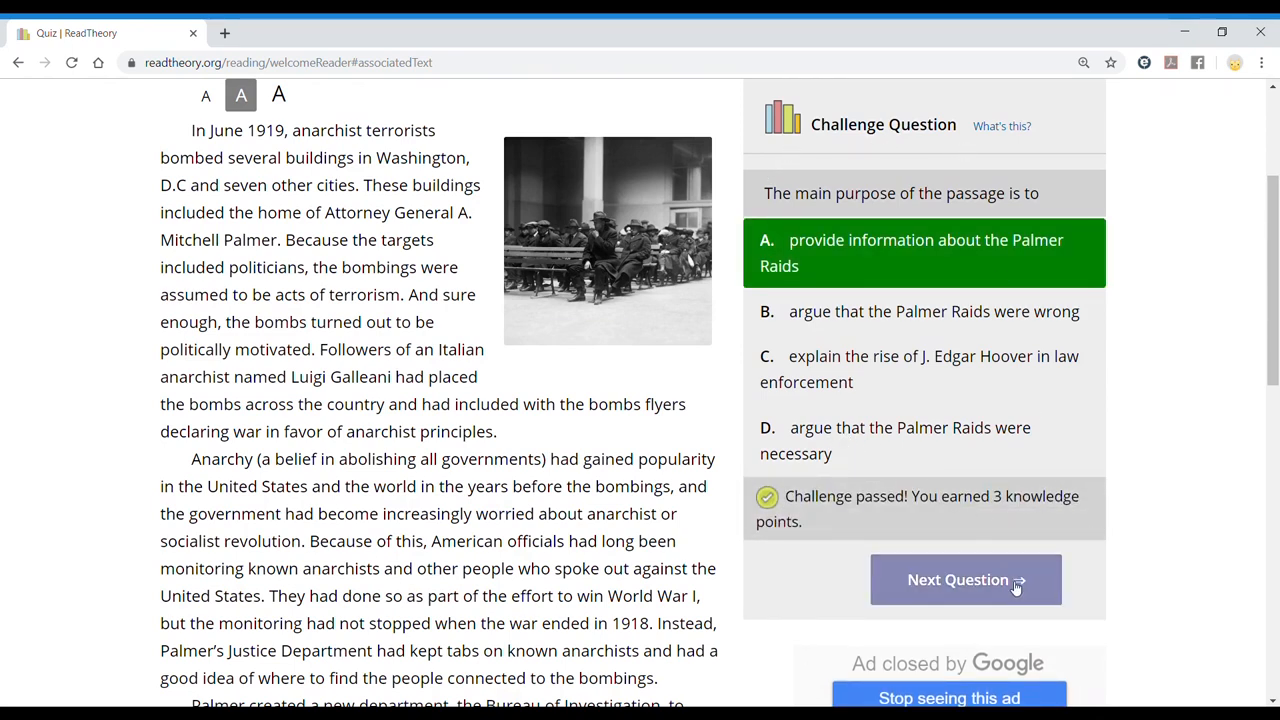
left_click(964, 580)
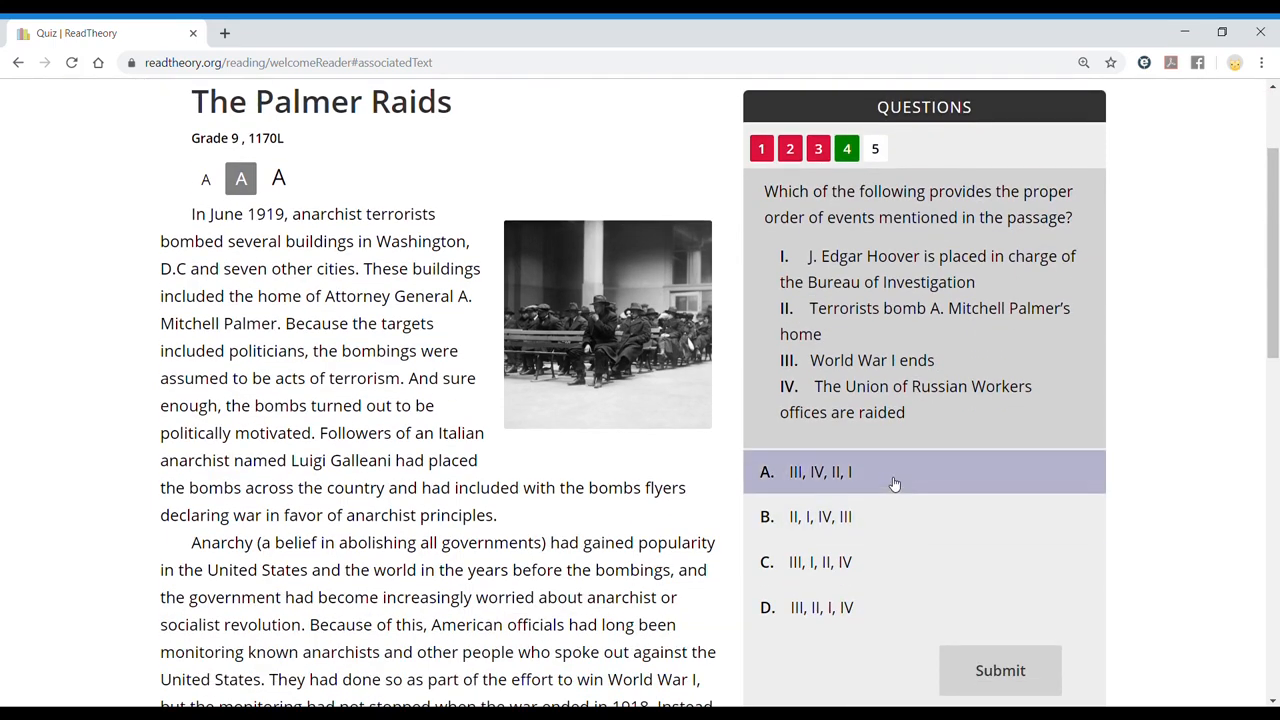
Answer the event-order question with A, review the explanation for D, and finish the Palmer Raids quiz at 20%
left_click(1000, 670)
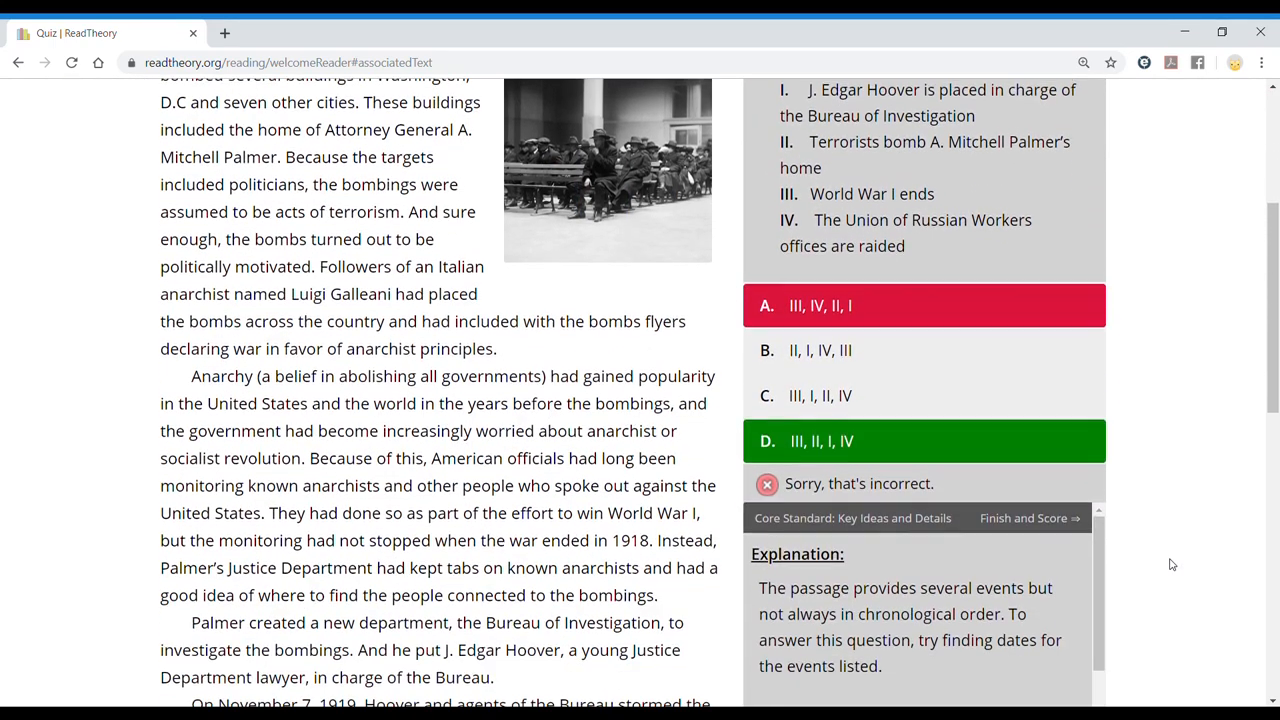
scroll("down", 3)
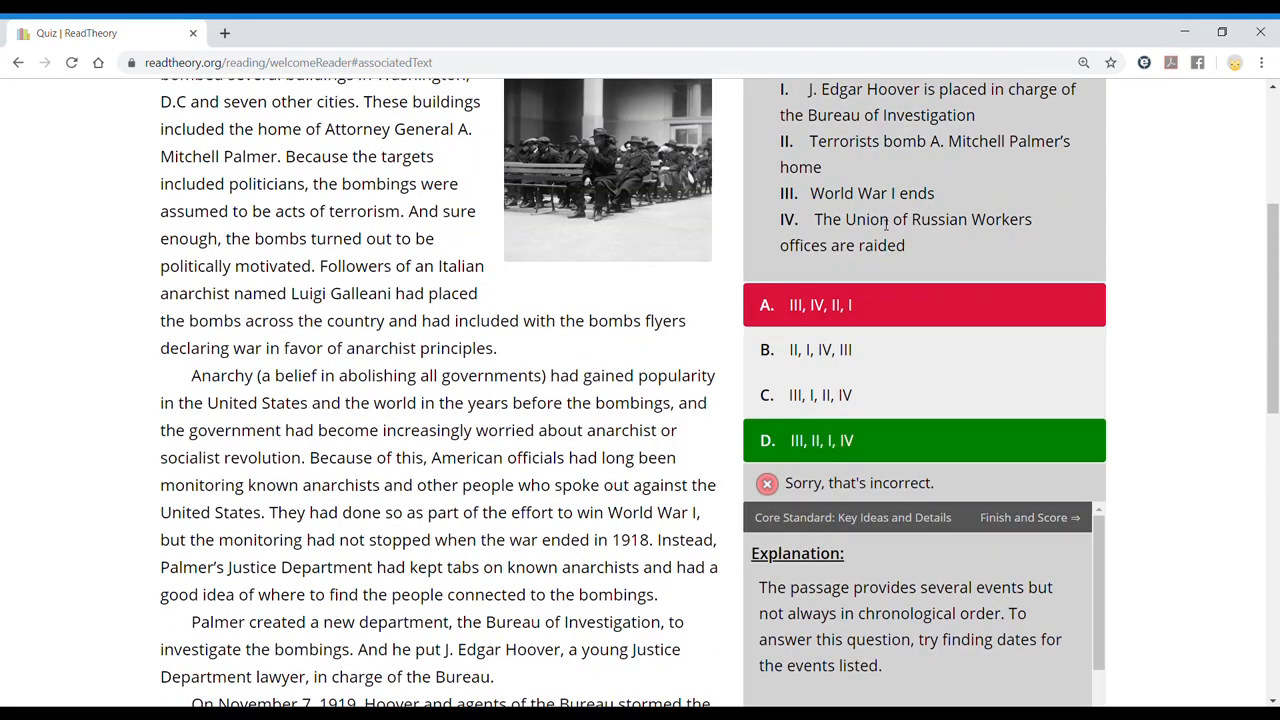
scroll("down", 3)
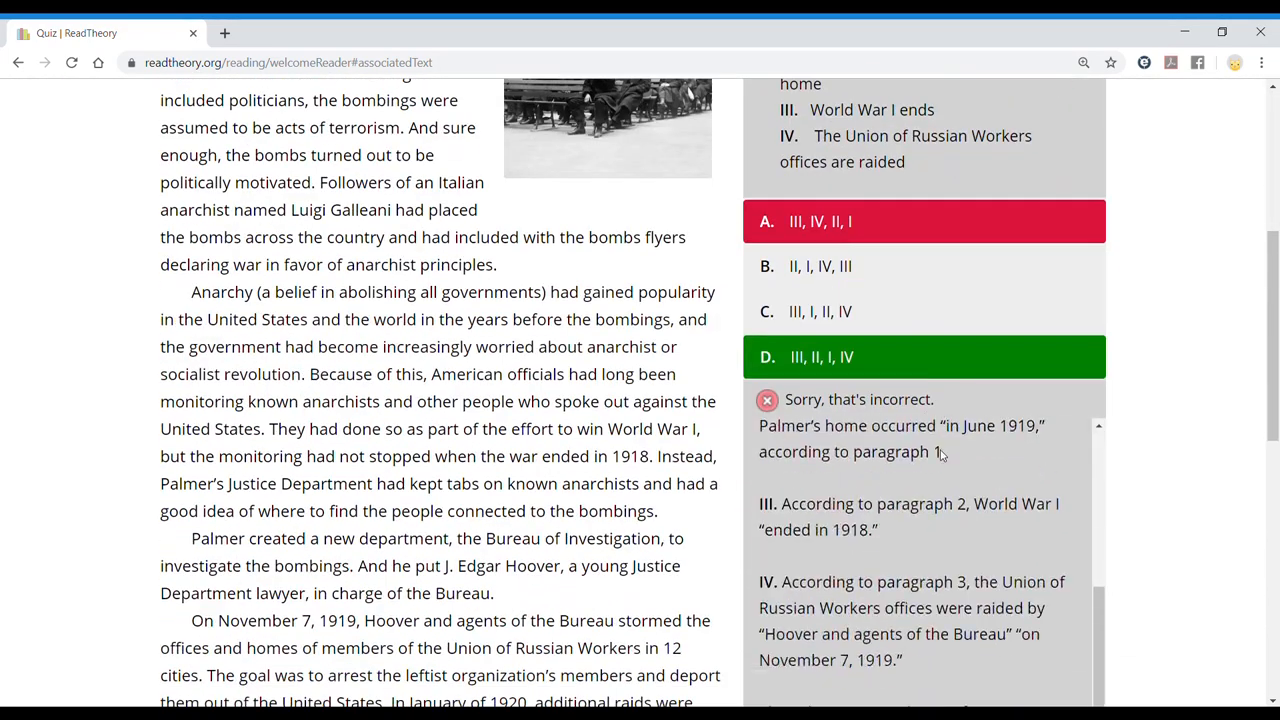
scroll("down", 3)
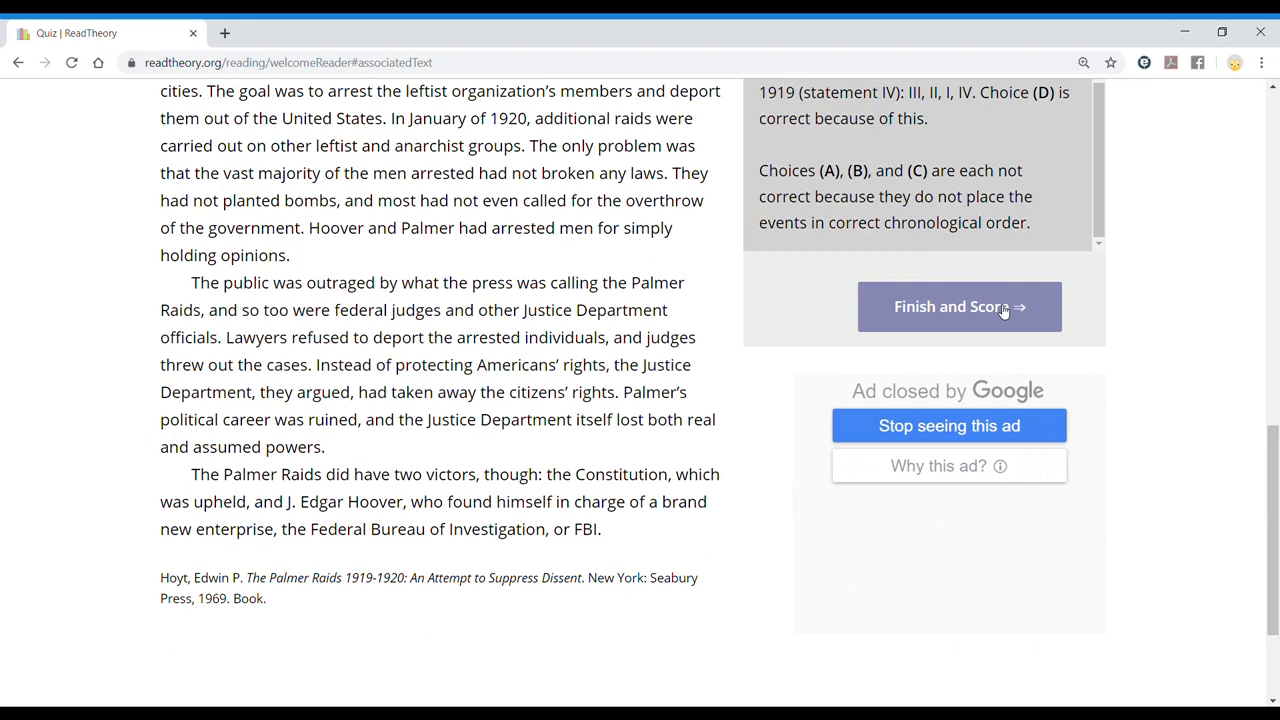
left_click(960, 306)
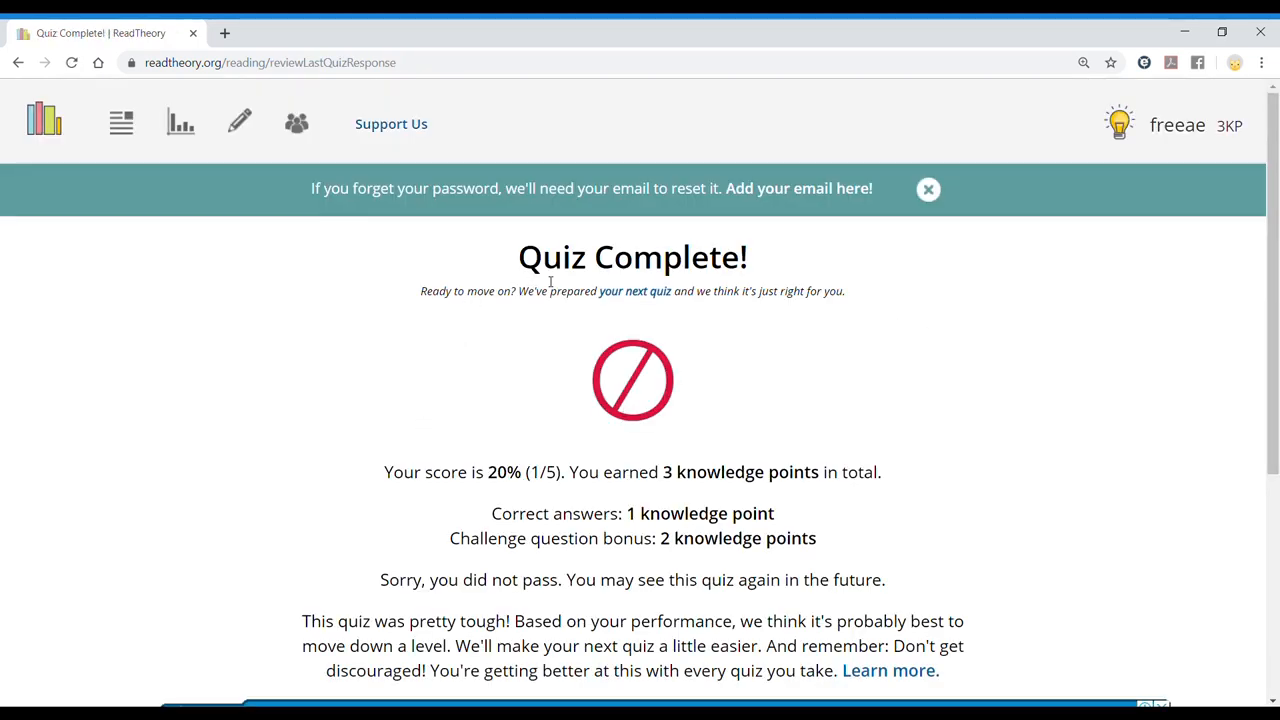
mouse_move(682, 580)
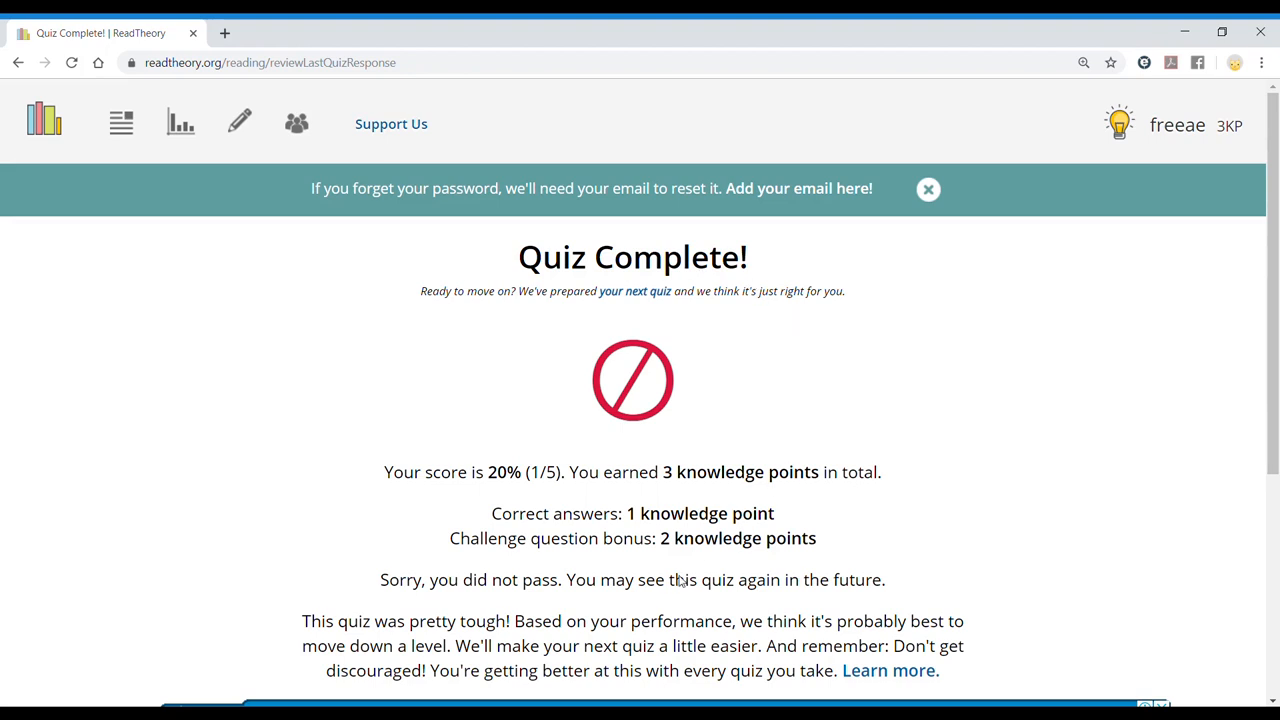
mouse_move(416, 306)
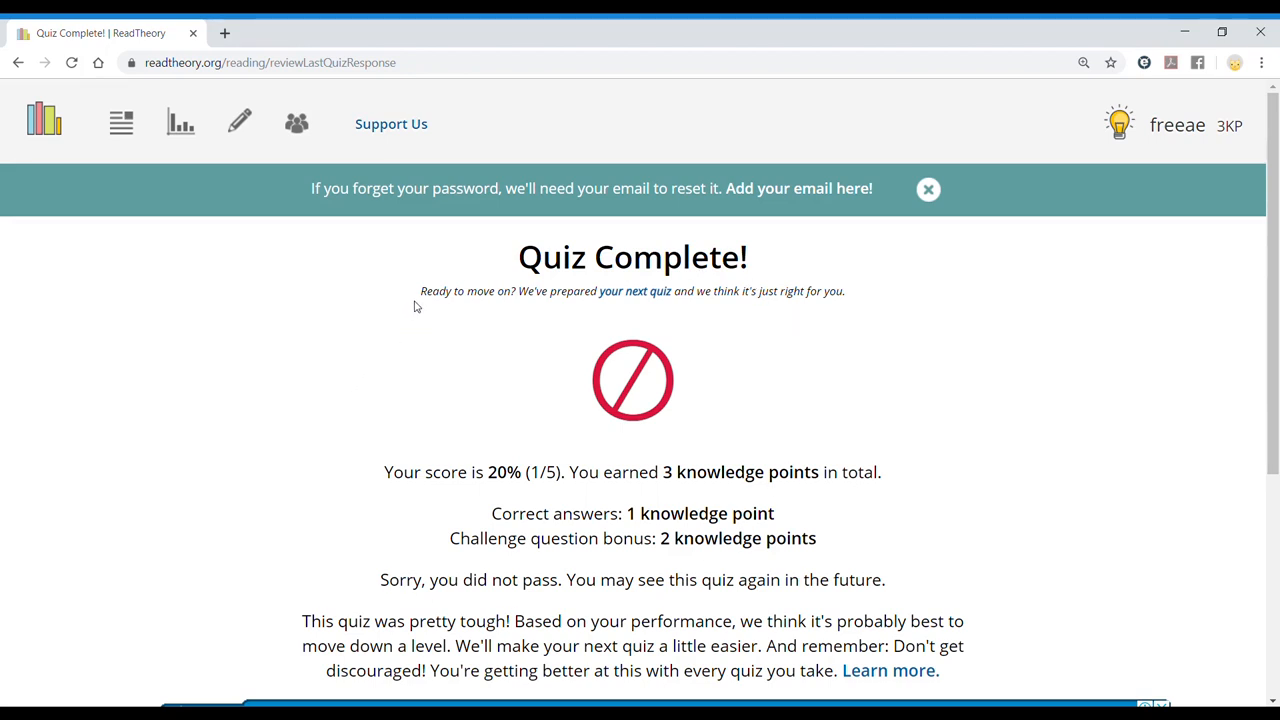
mouse_move(646, 304)
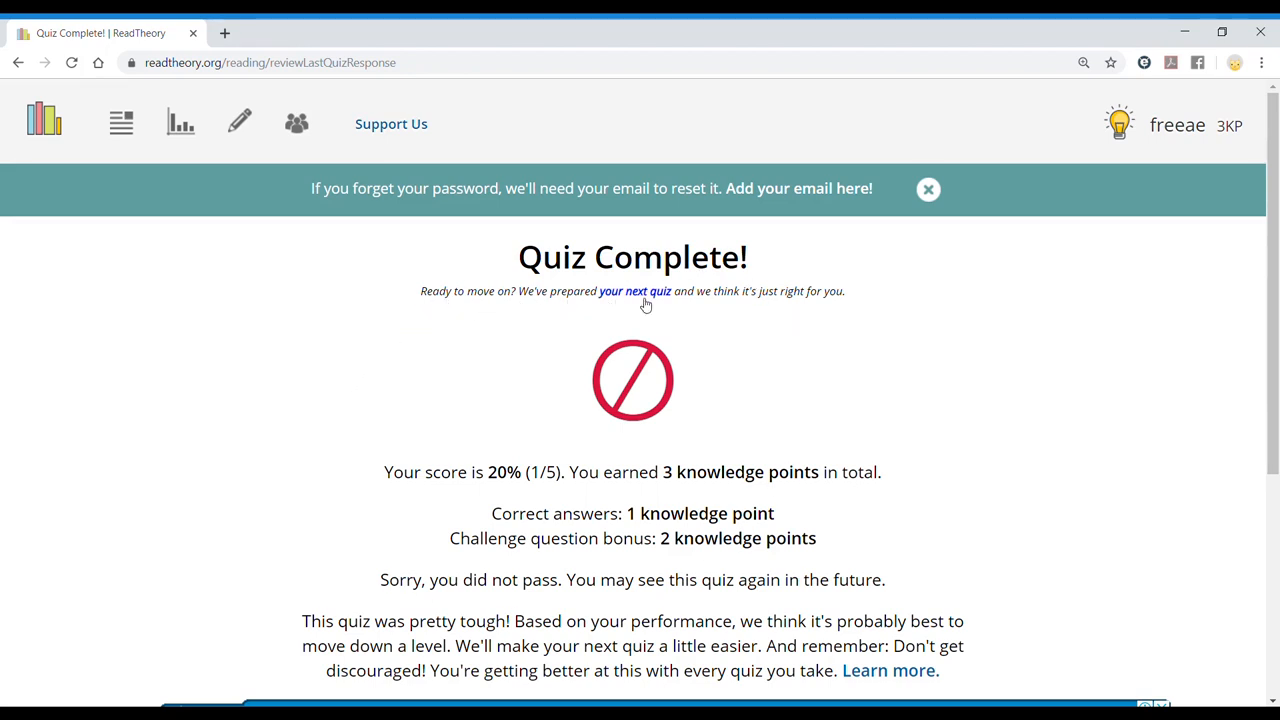
mouse_move(862, 384)
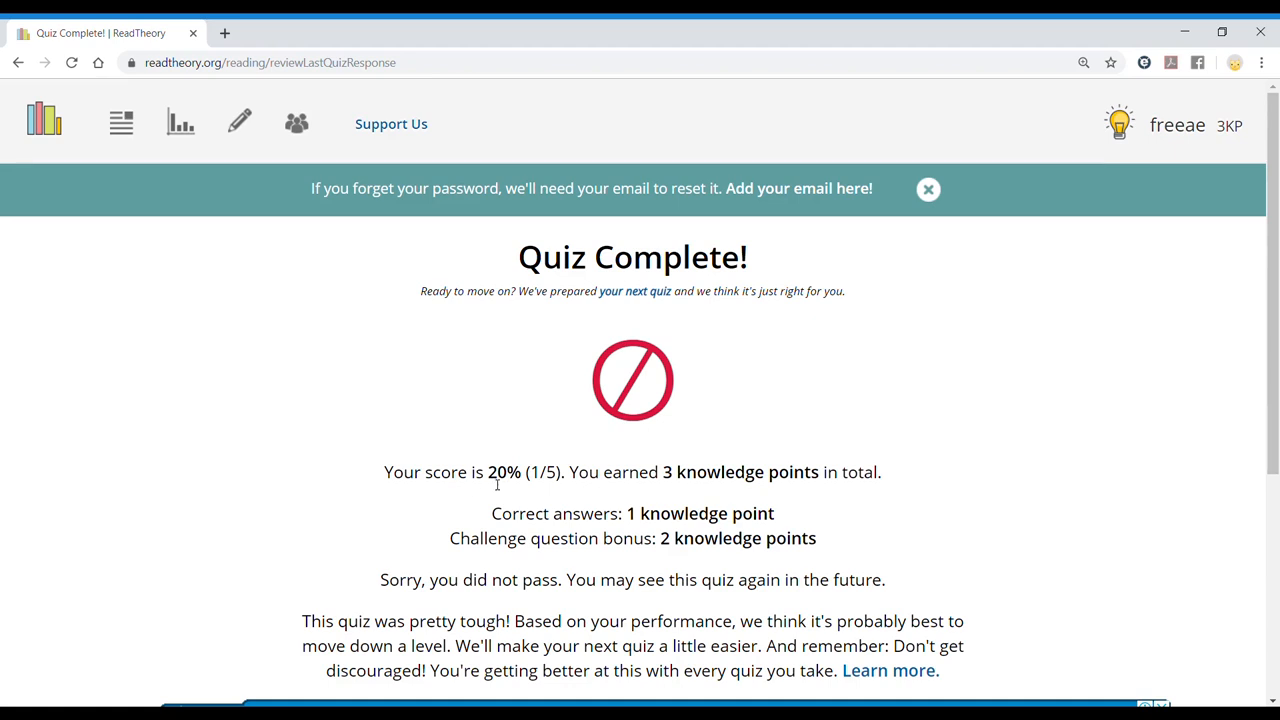
mouse_move(582, 488)
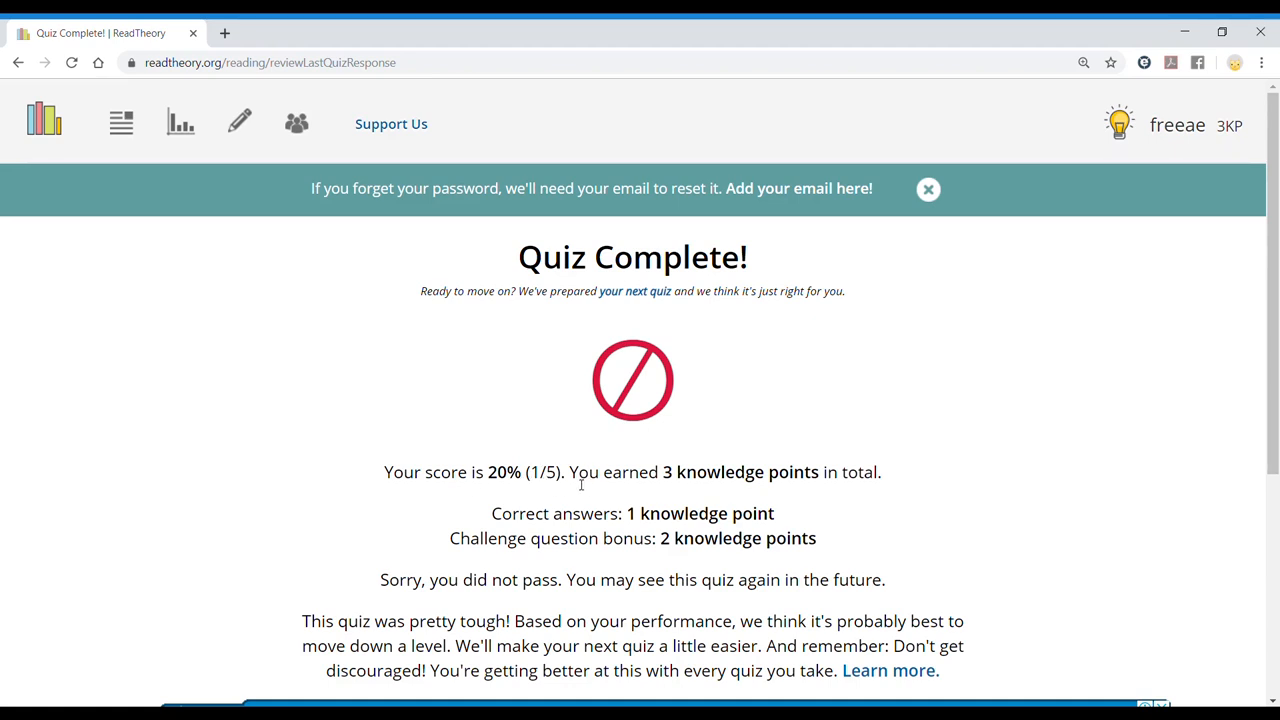
mouse_move(568, 528)
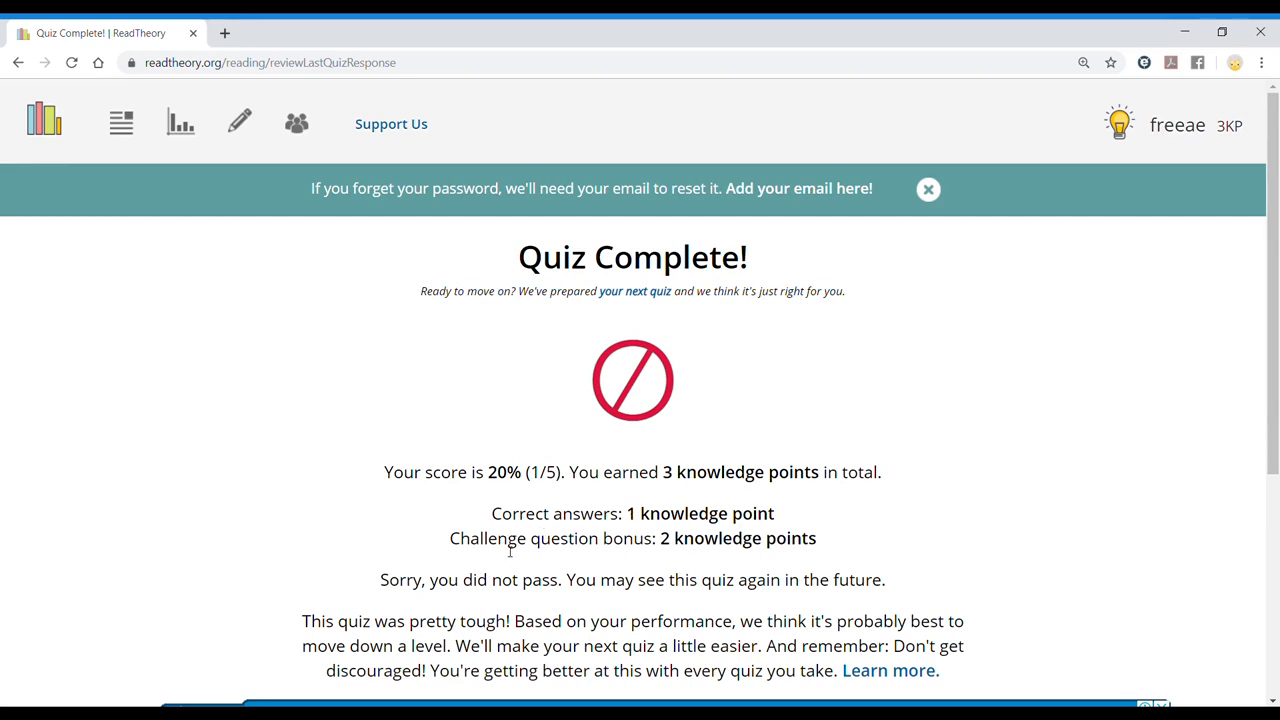
mouse_move(456, 544)
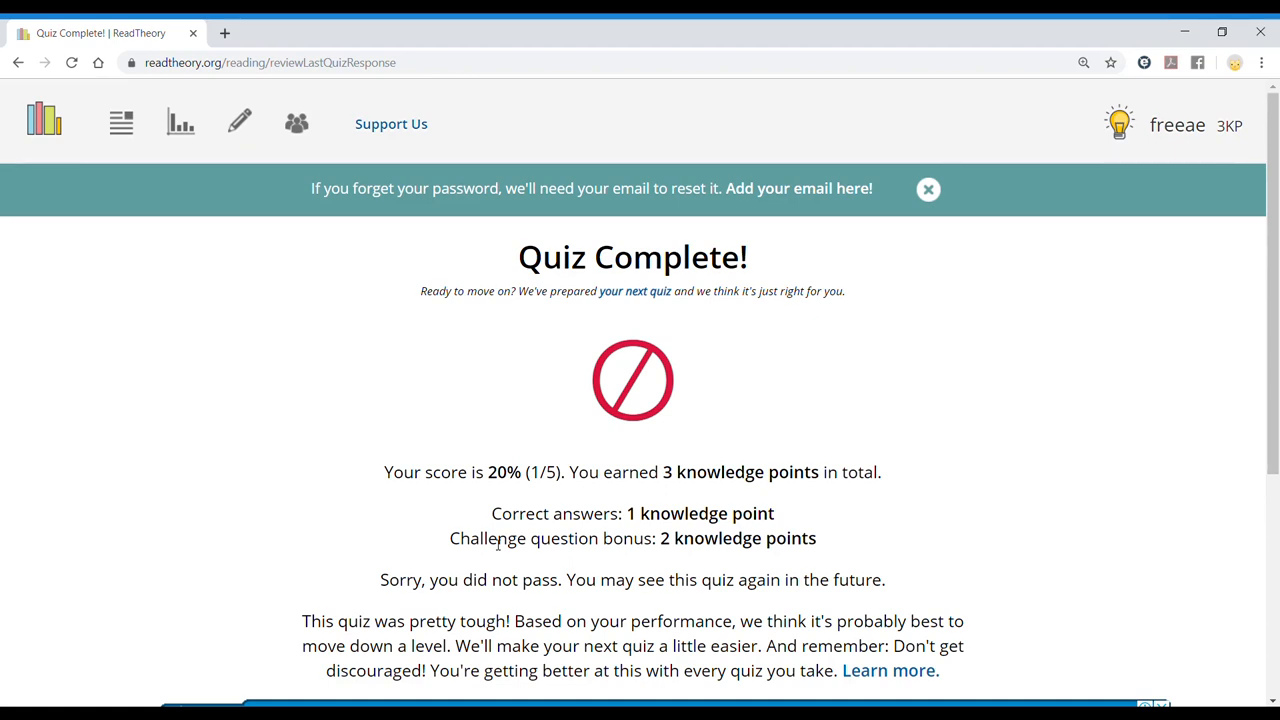
scroll("down", 3)
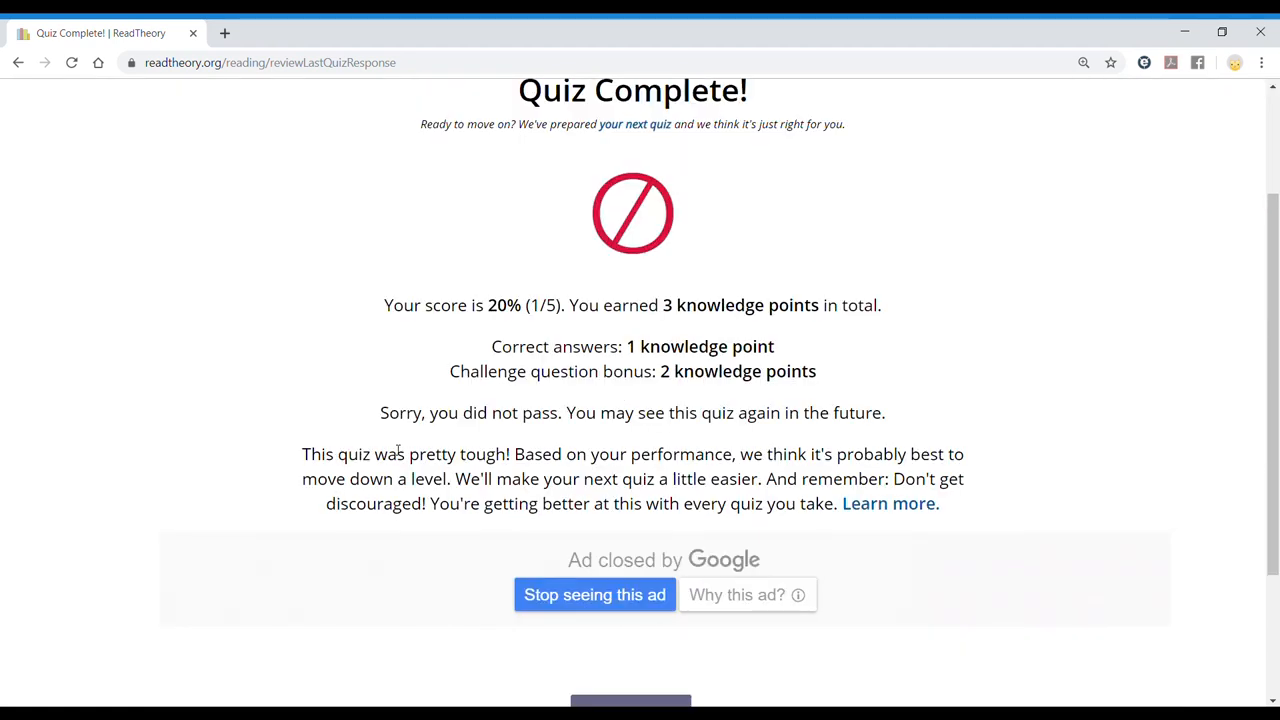
mouse_move(776, 428)
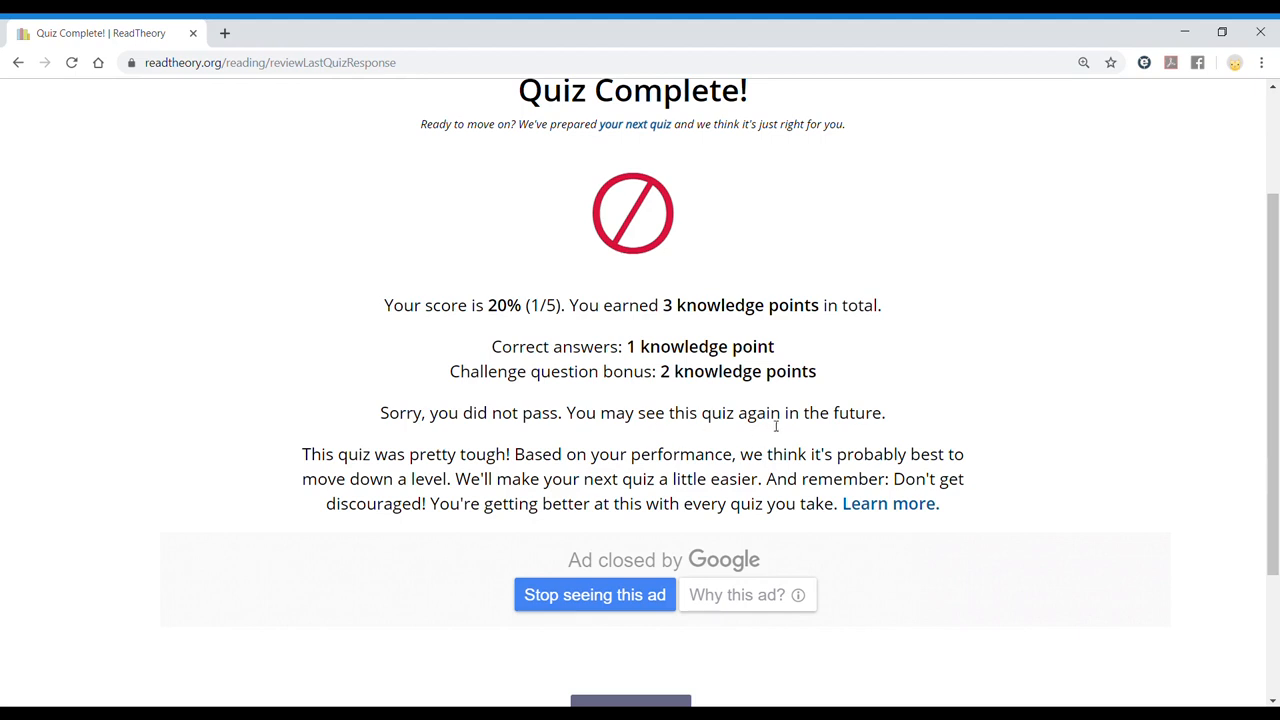
mouse_move(342, 472)
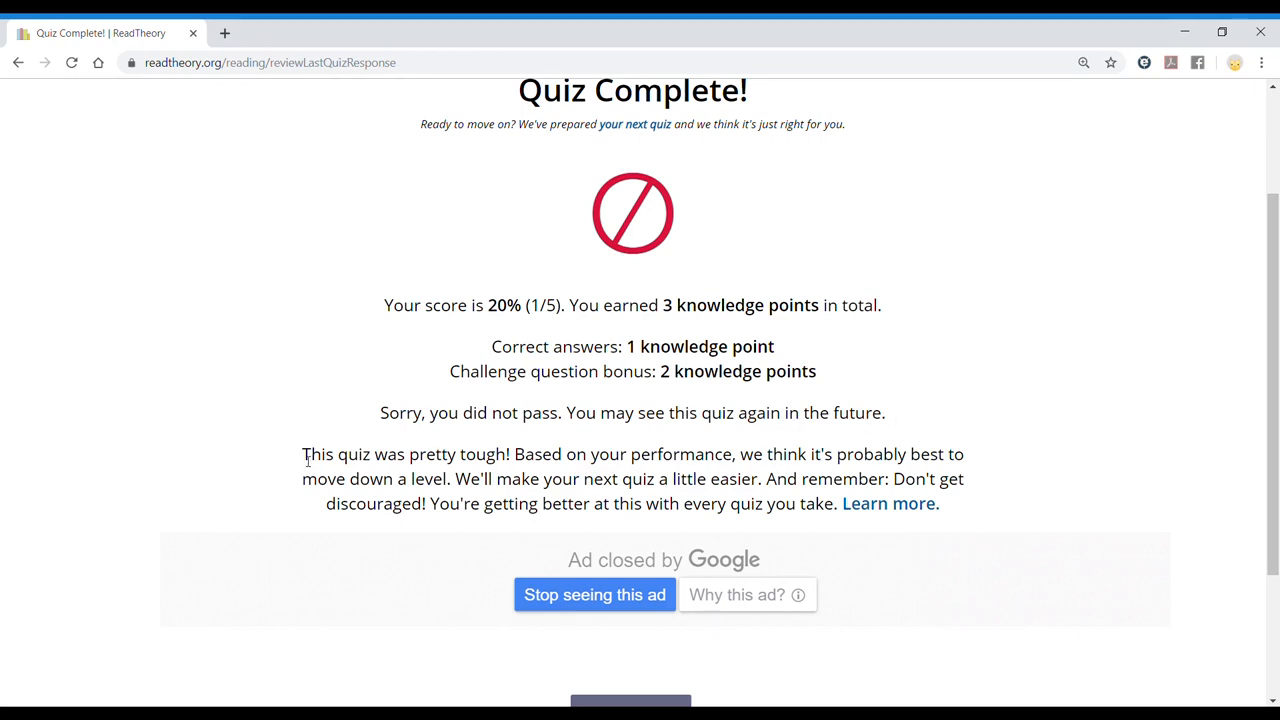
mouse_move(712, 456)
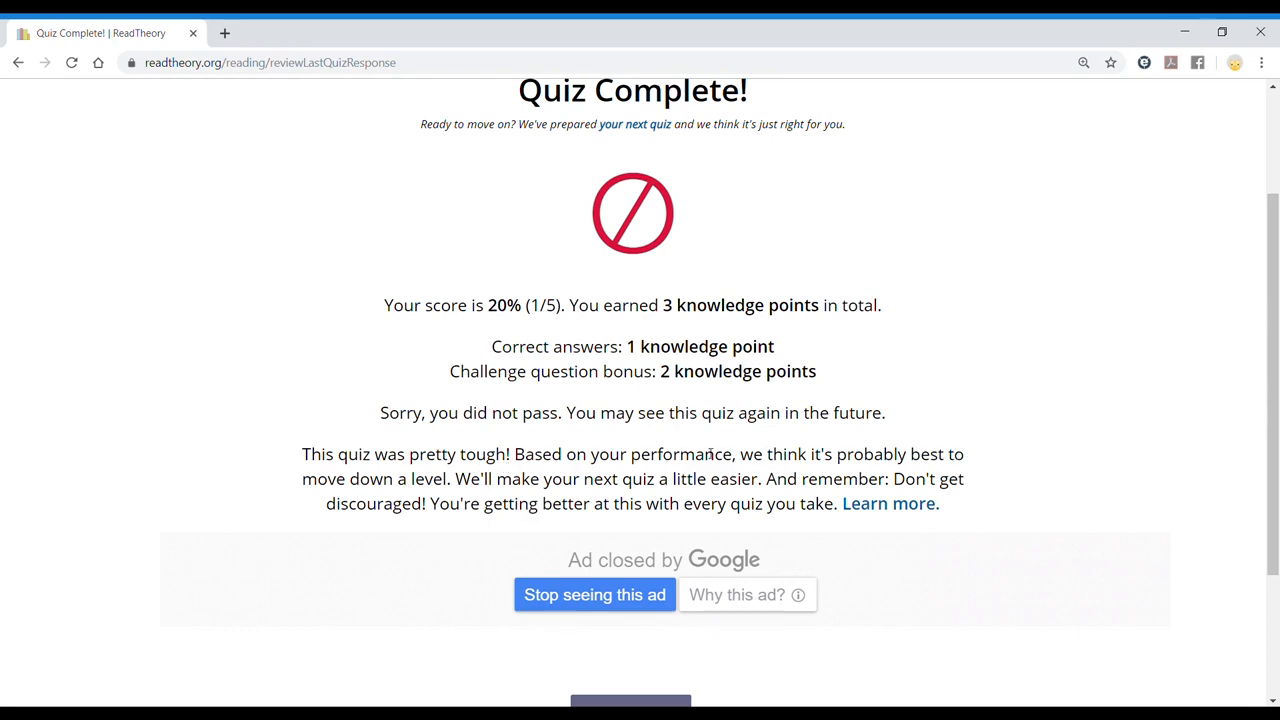
mouse_move(556, 480)
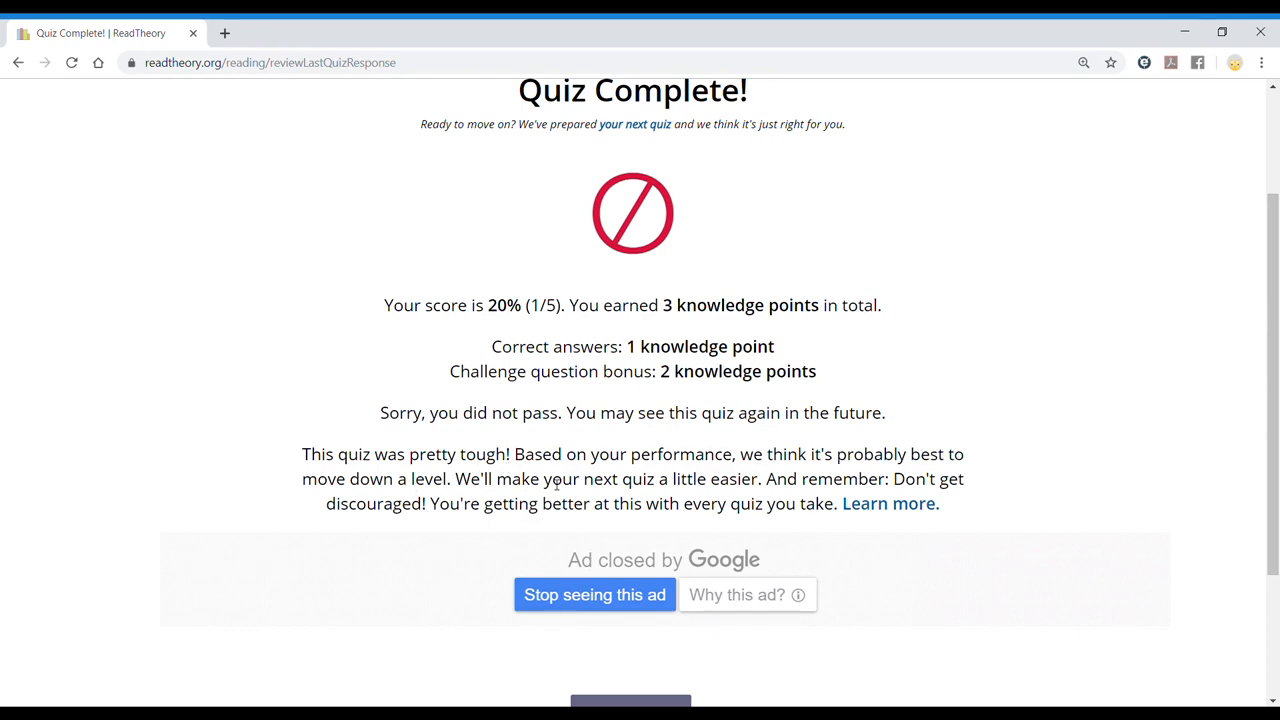
mouse_move(908, 492)
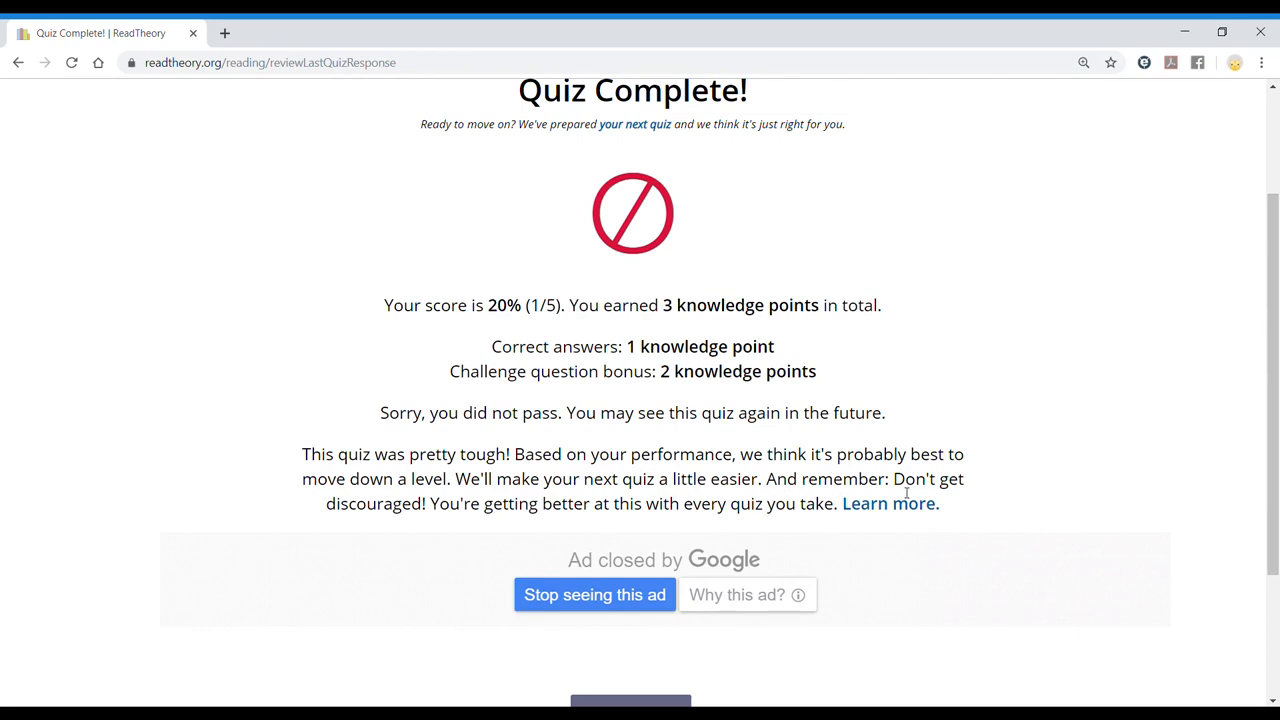
mouse_move(600, 516)
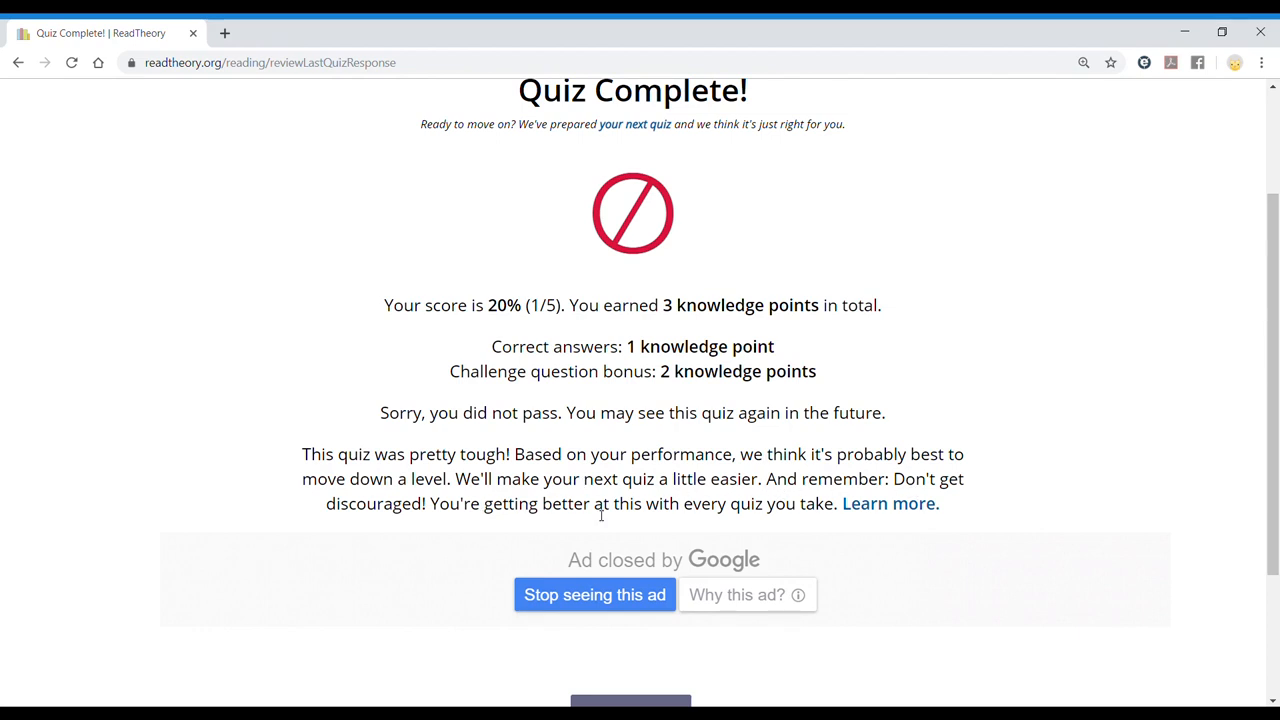
mouse_move(812, 520)
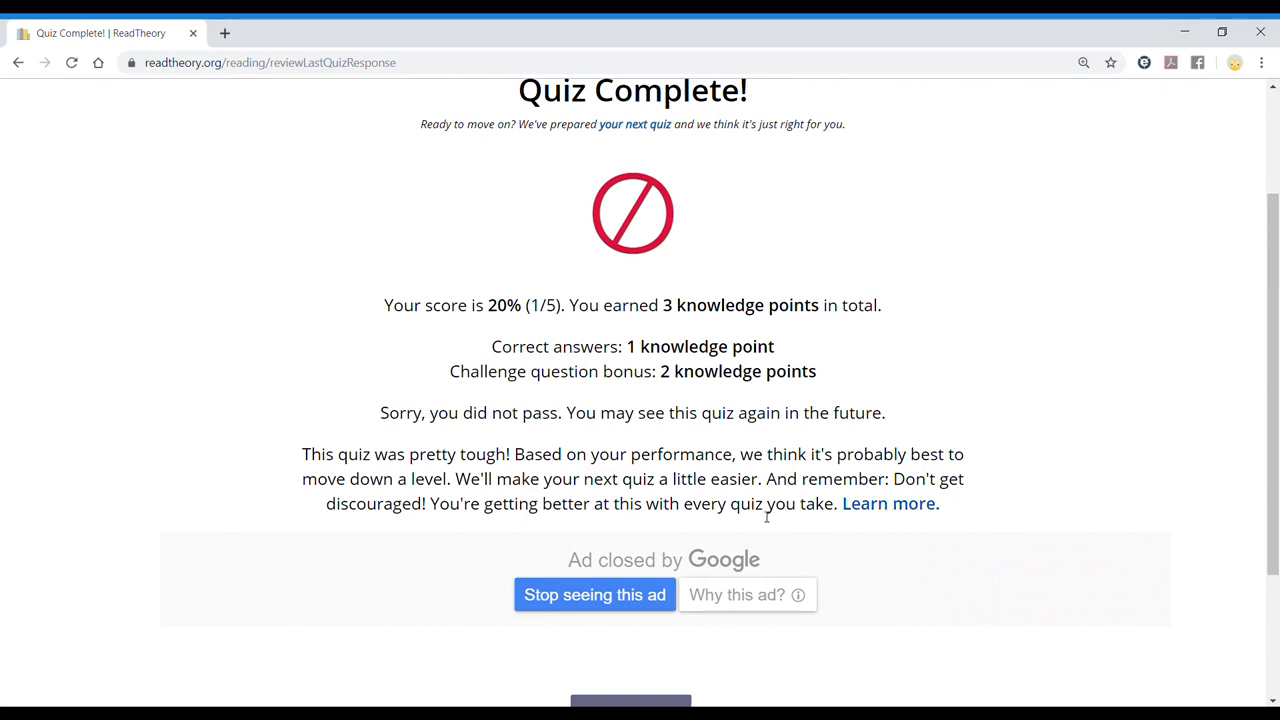
mouse_move(920, 504)
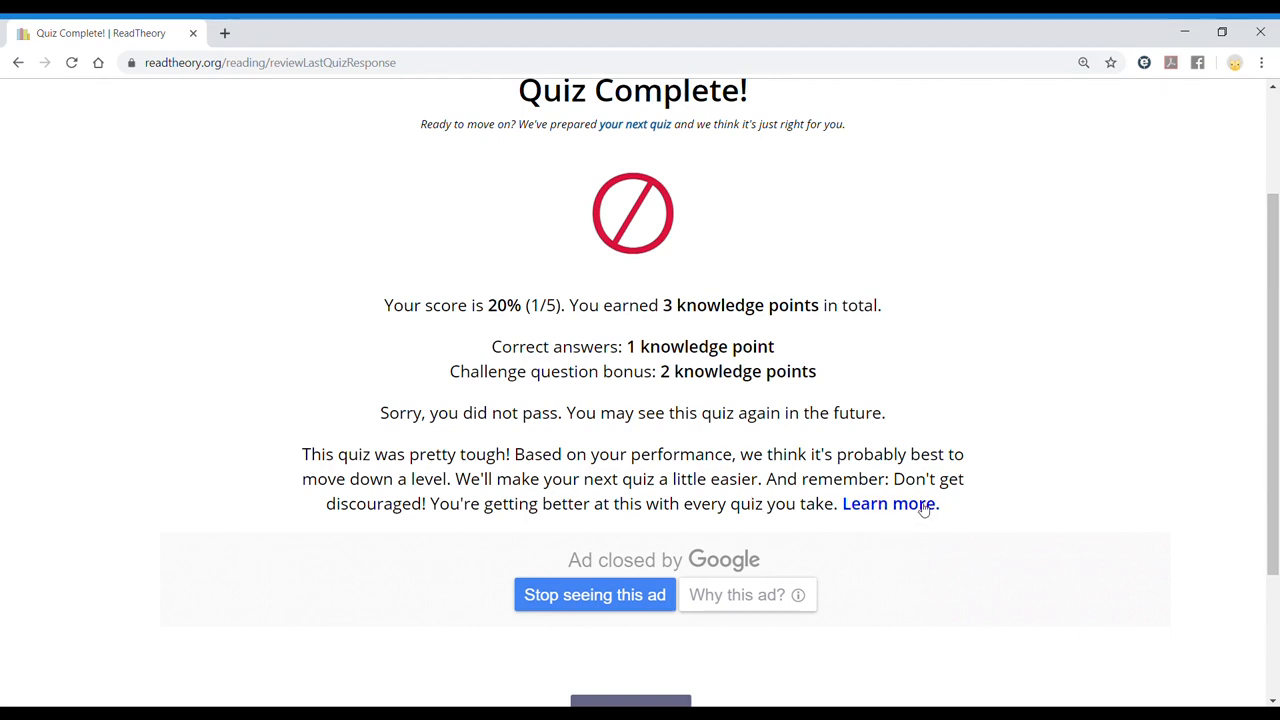
mouse_move(928, 510)
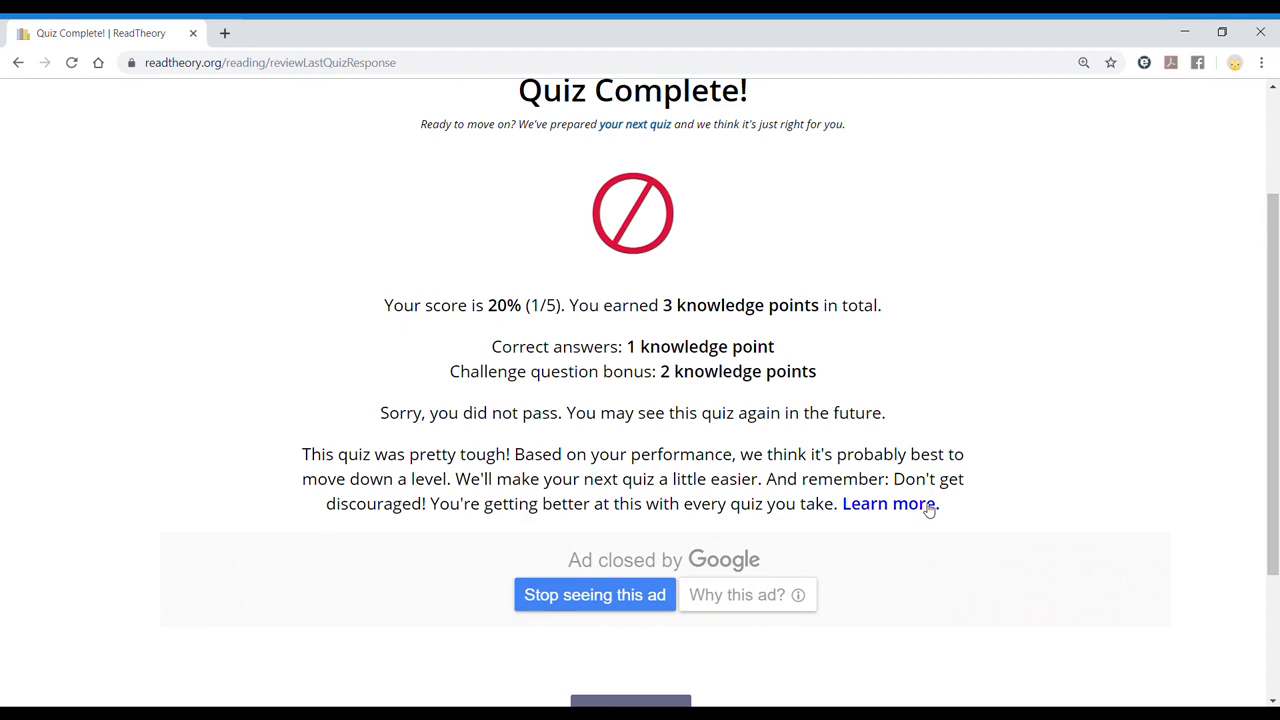
Read the reading-level change thresholds, close the explanation, and start loading the next quiz
left_click(888, 504)
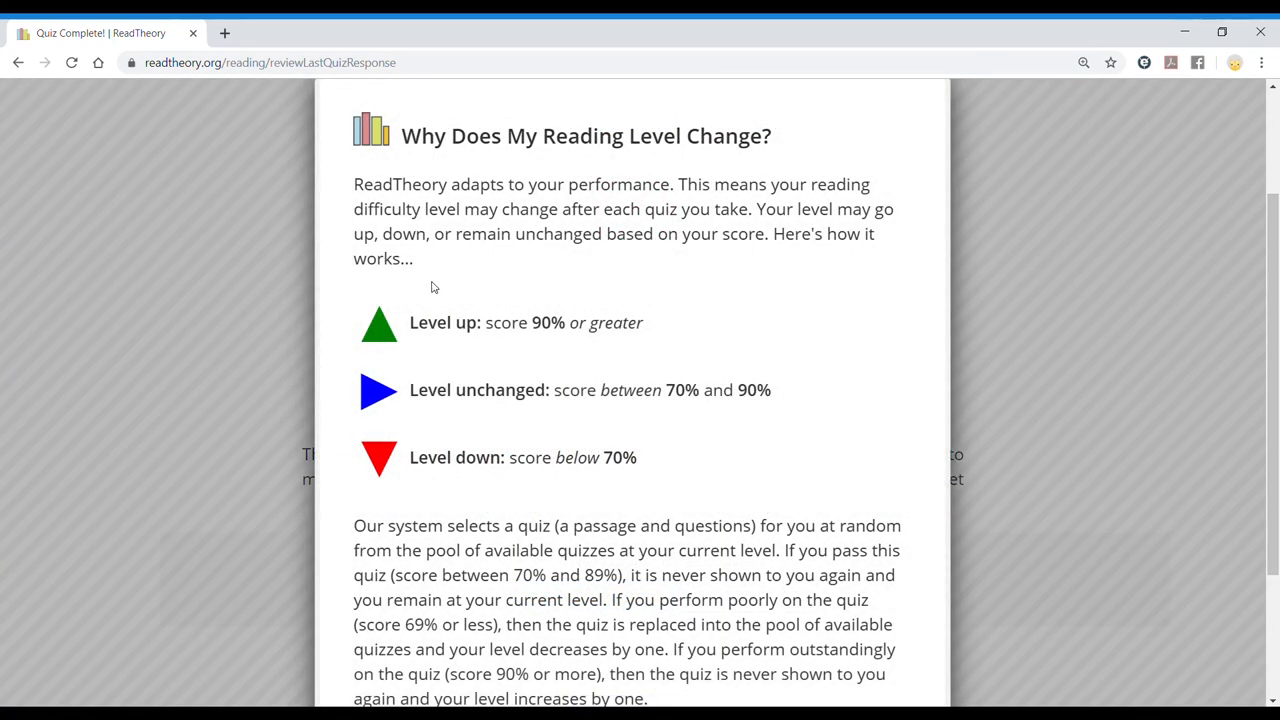
mouse_move(448, 172)
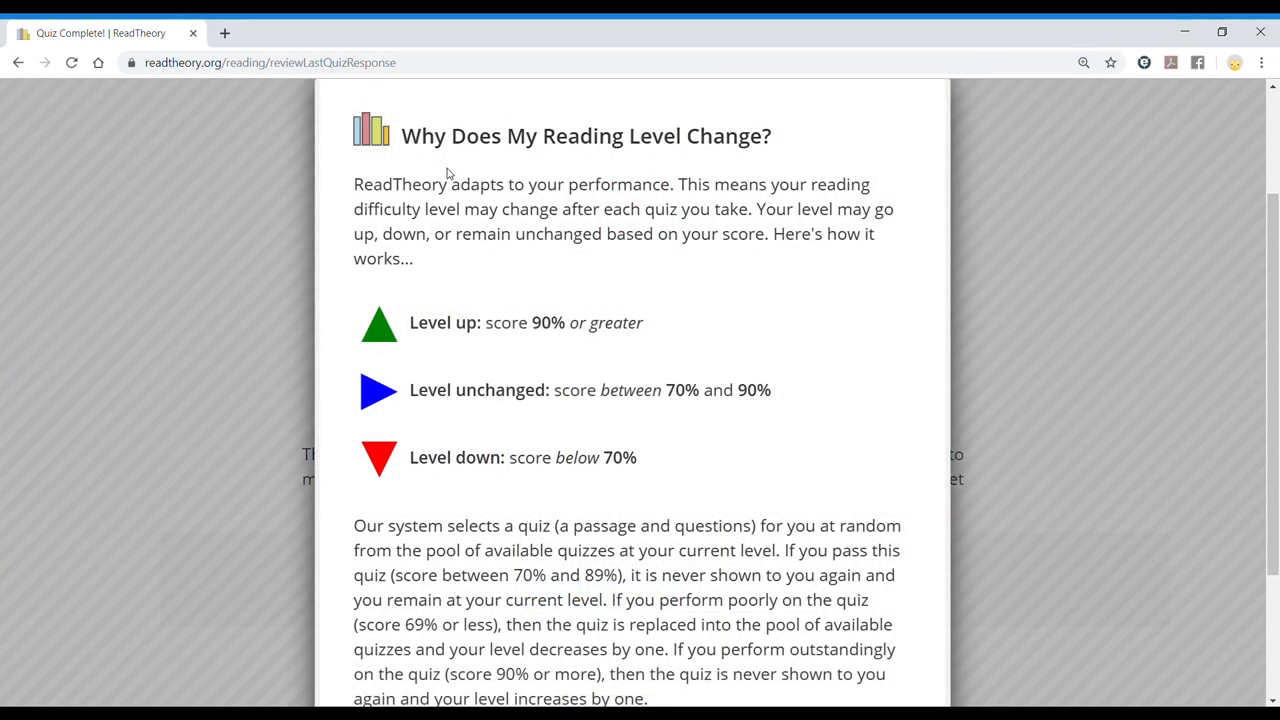
scroll("down", 3)
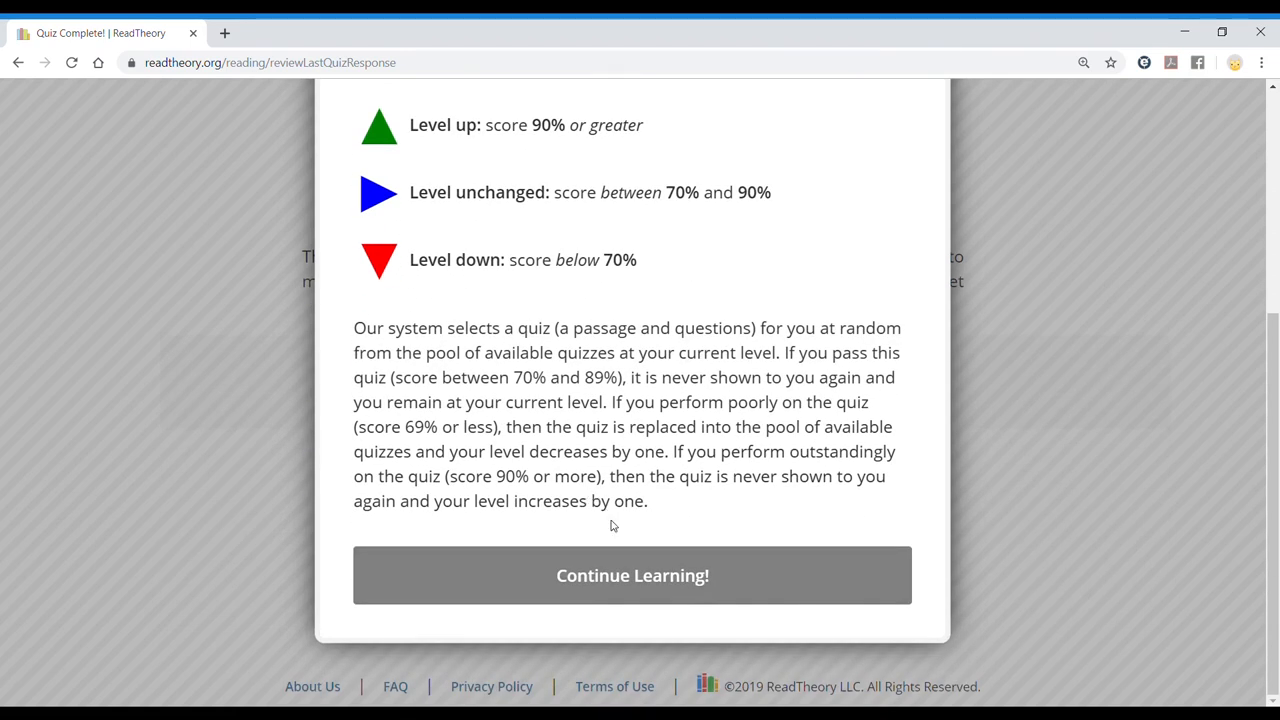
left_click(632, 576)
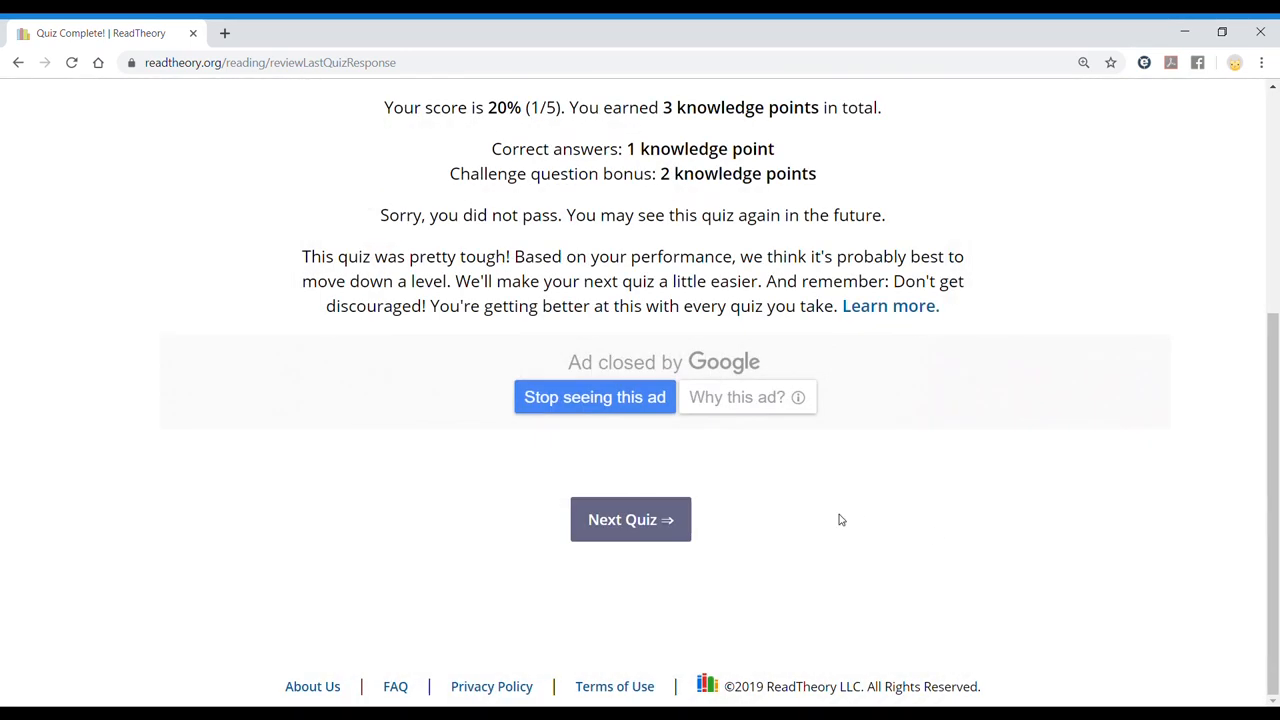
left_click(632, 520)
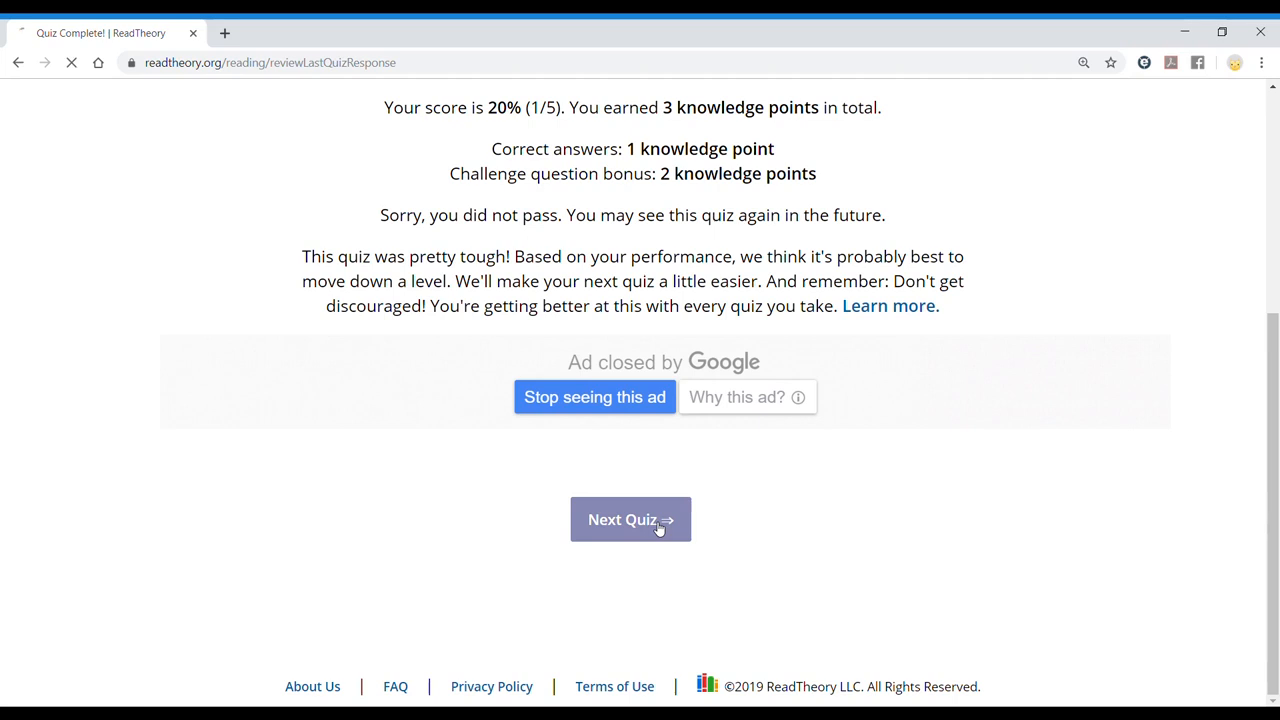
Load the next quiz, the Grade 8 950L passage Internet Accountability with six questions
left_click(630, 520)
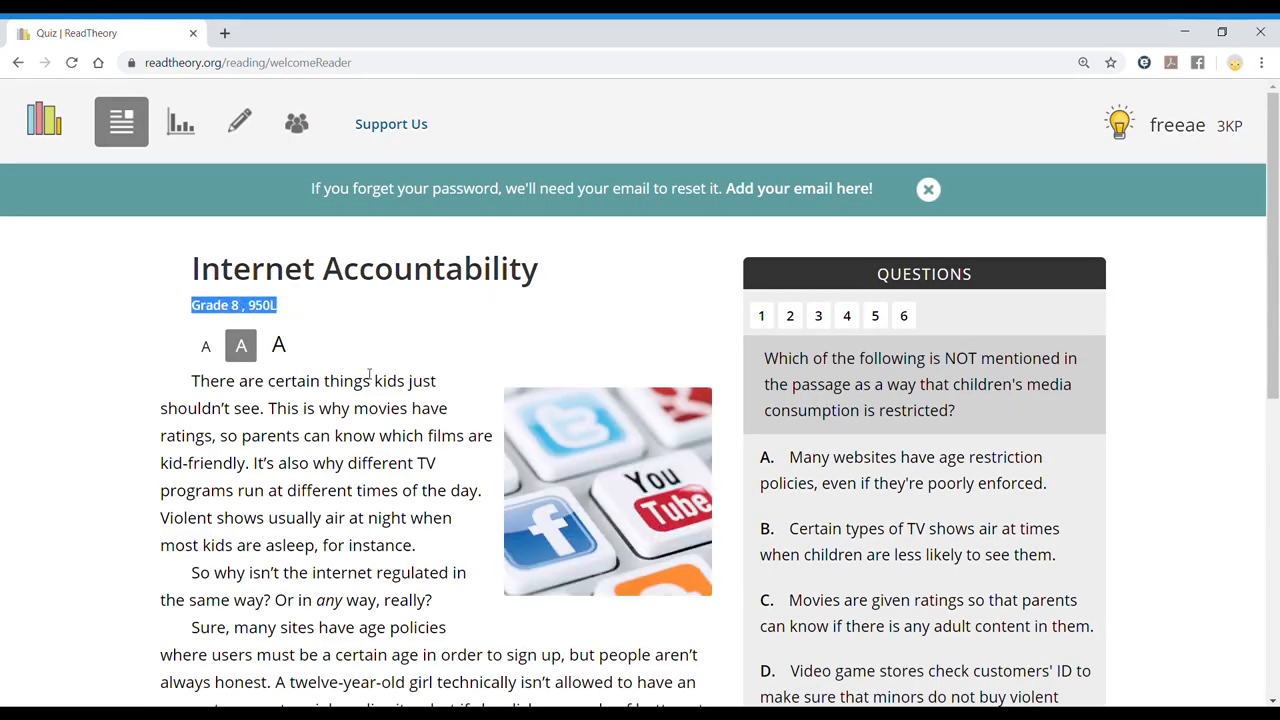
mouse_move(344, 340)
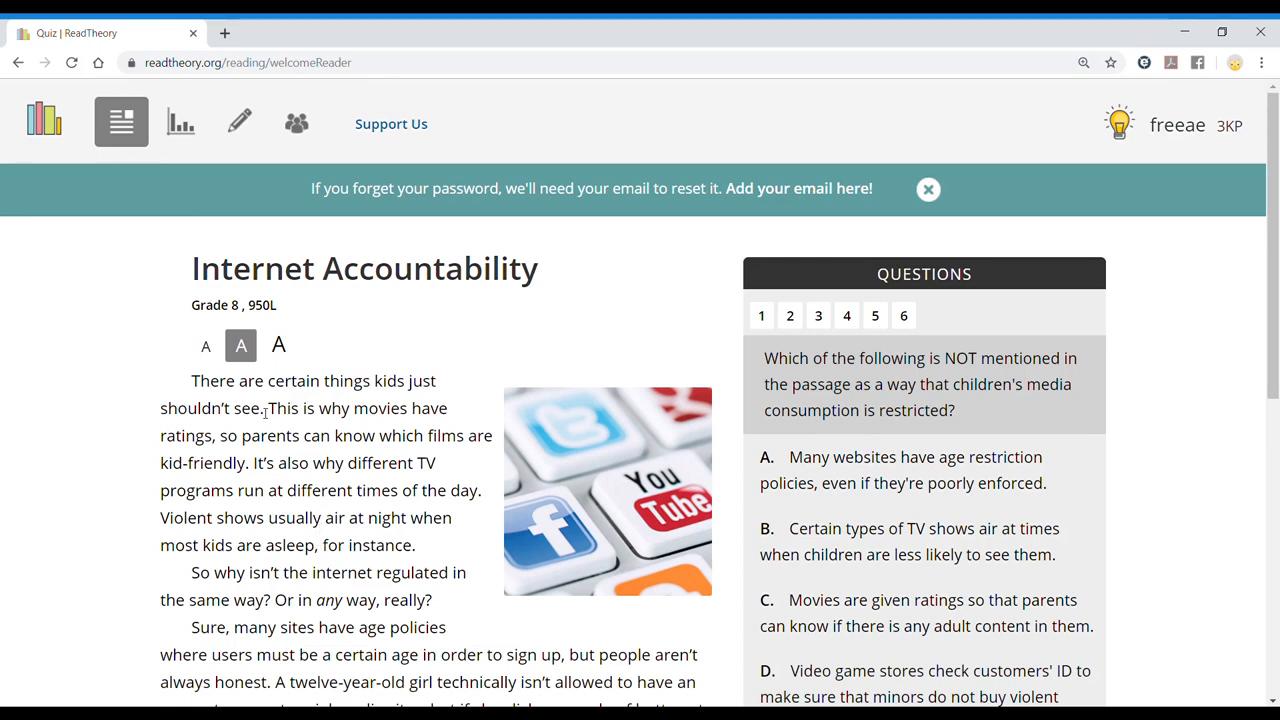
mouse_move(44, 124)
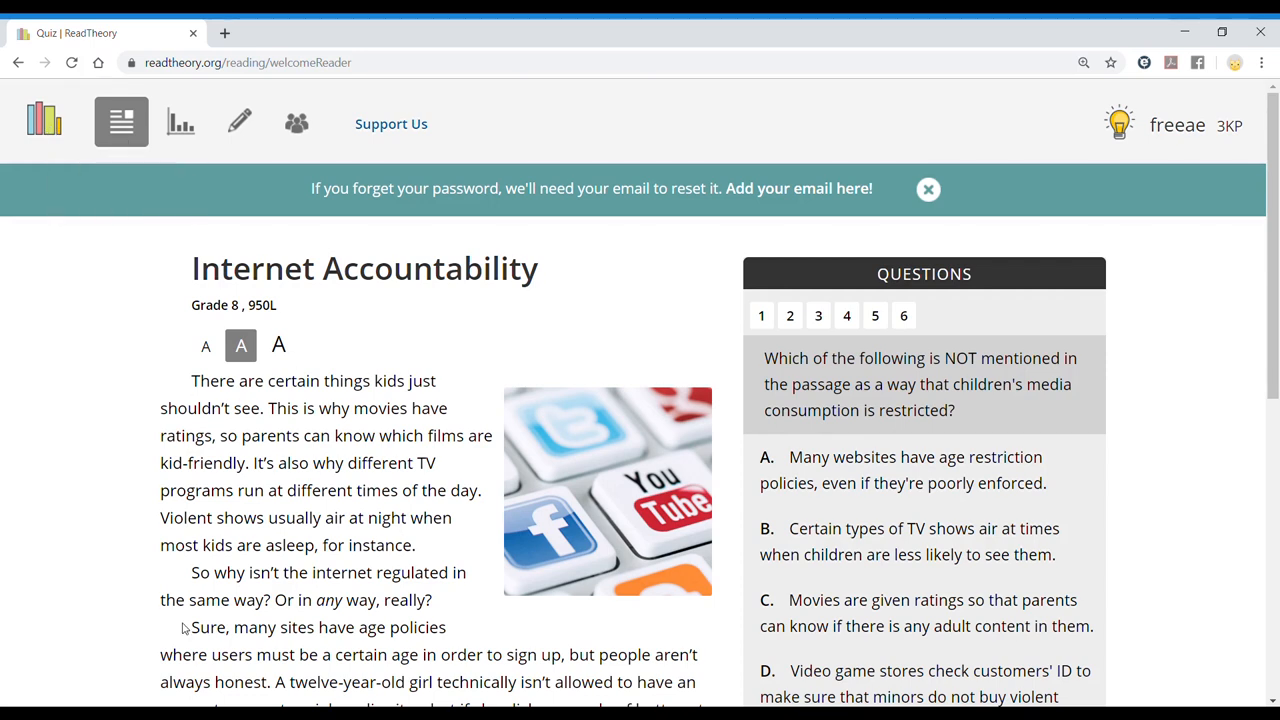
mouse_move(180, 122)
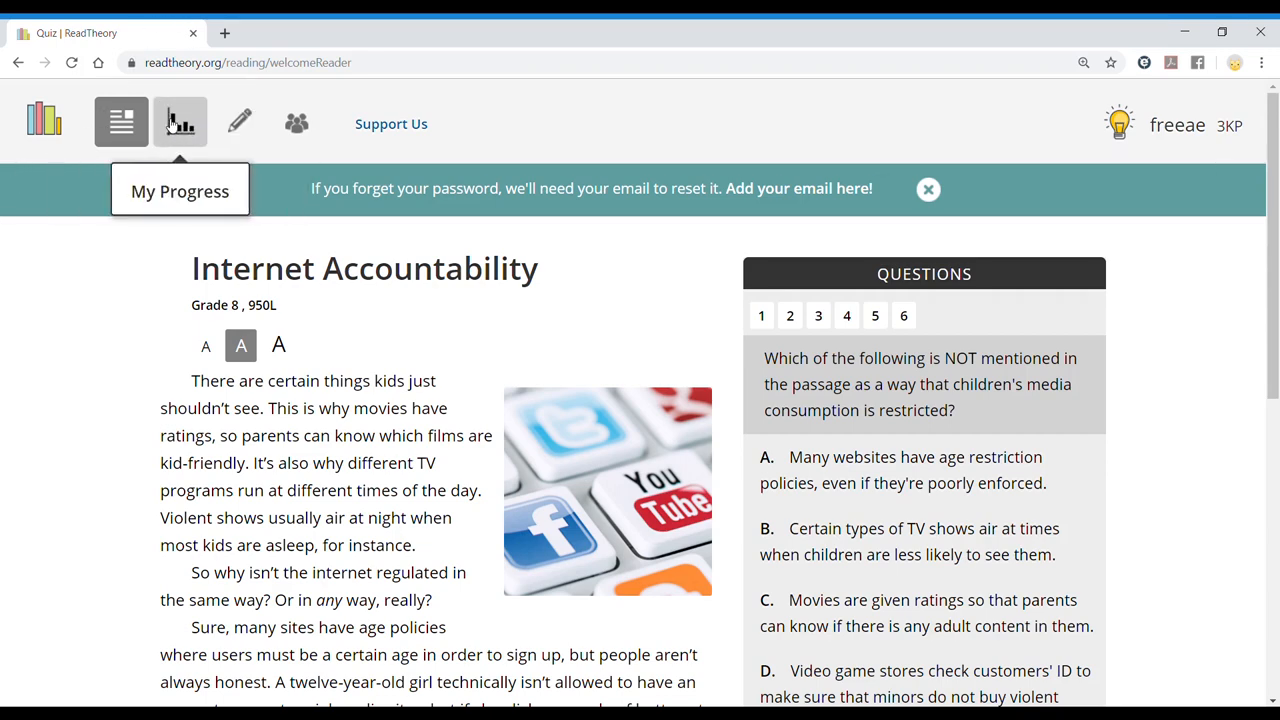
left_click(180, 122)
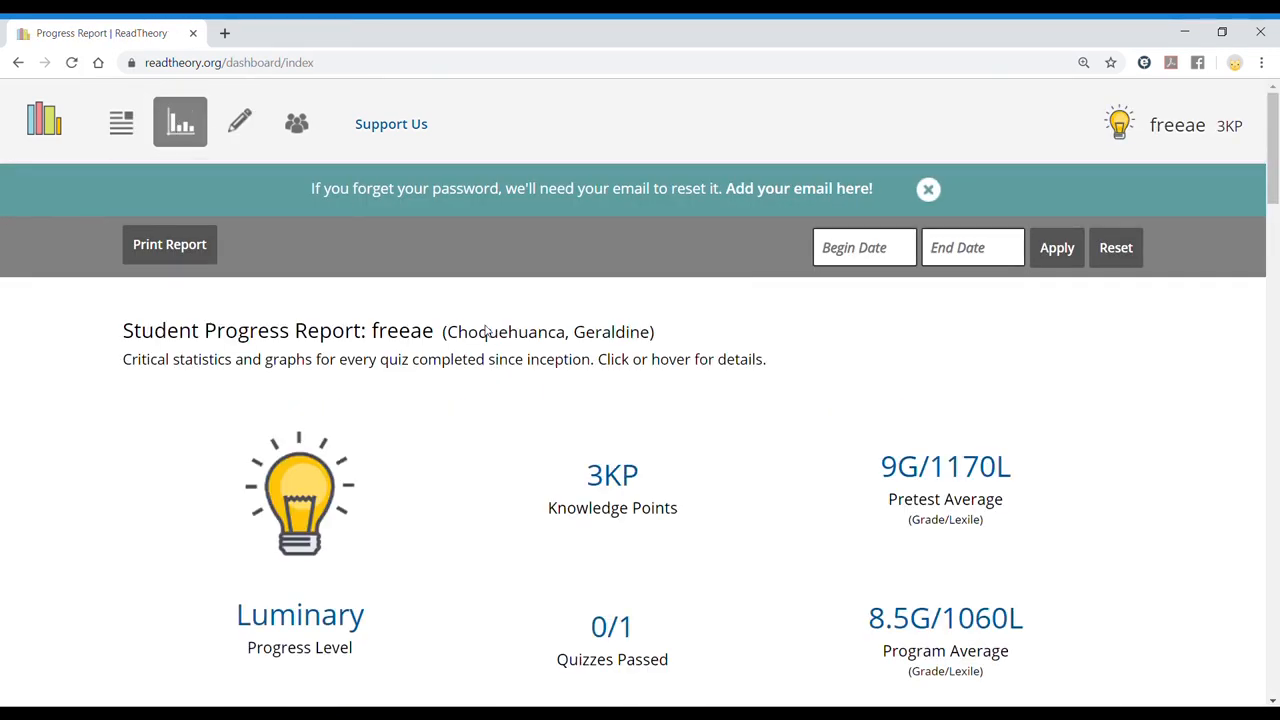
mouse_move(456, 400)
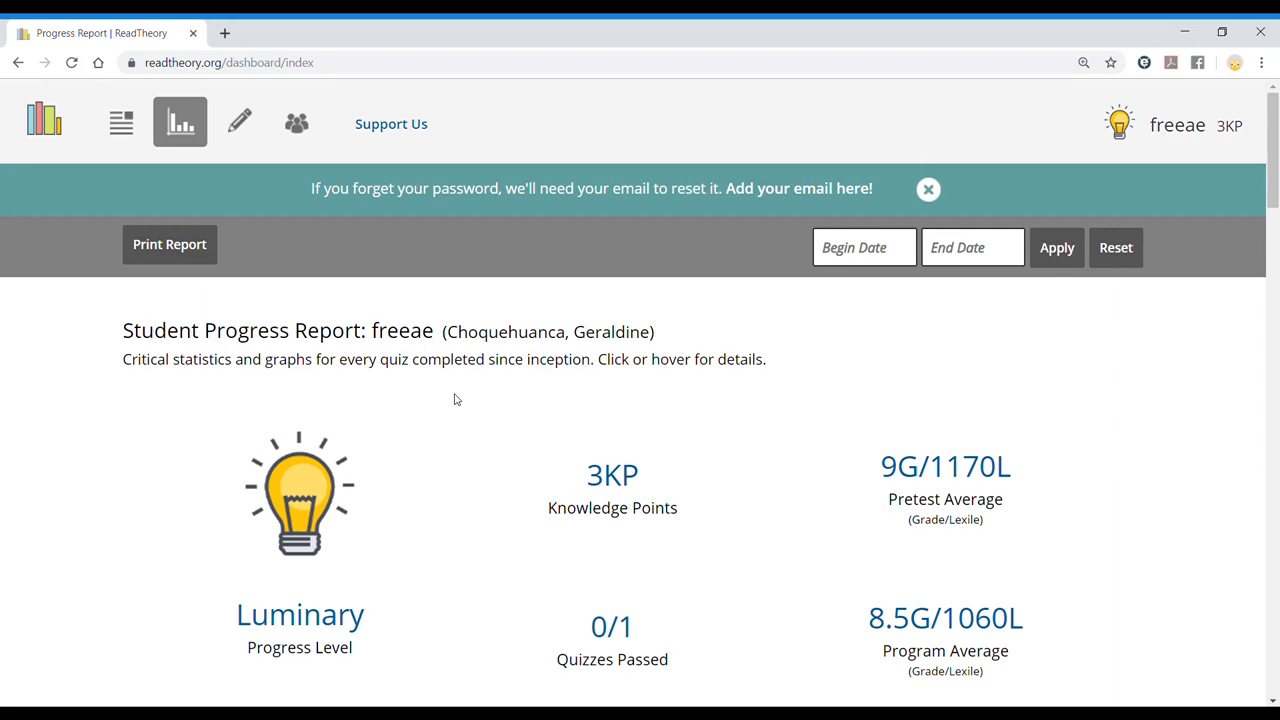
mouse_move(488, 380)
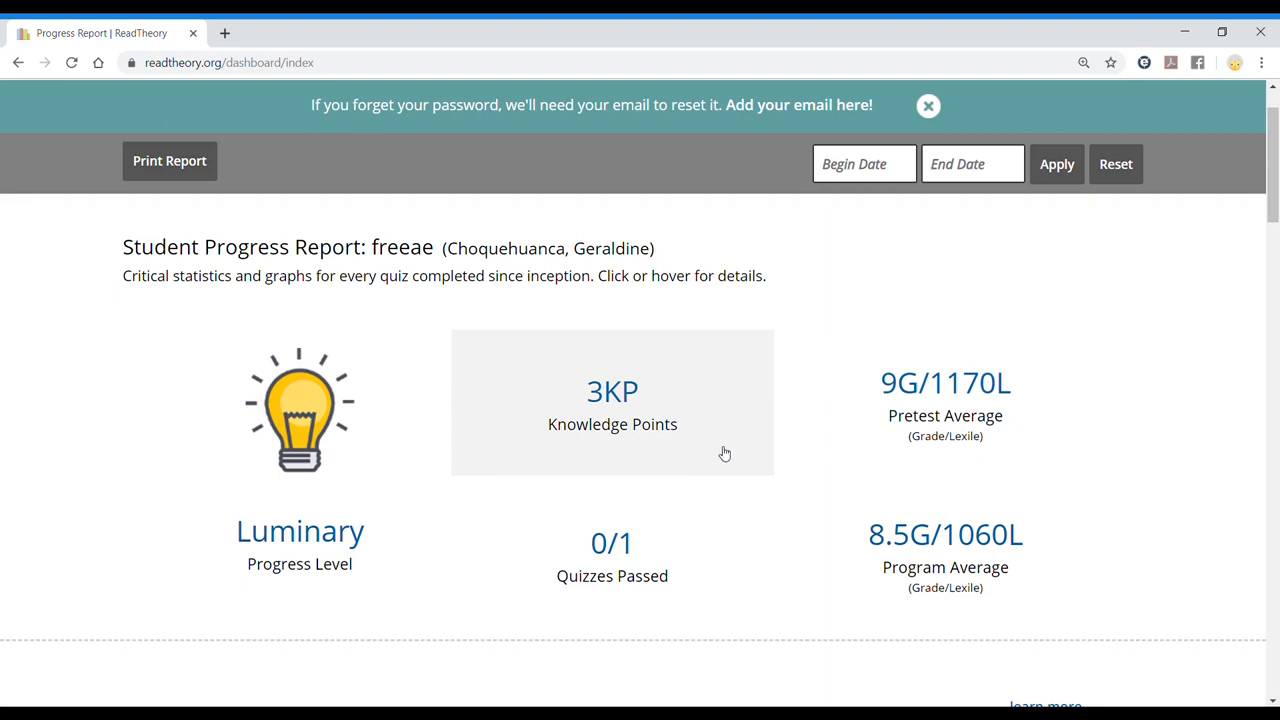
mouse_move(812, 460)
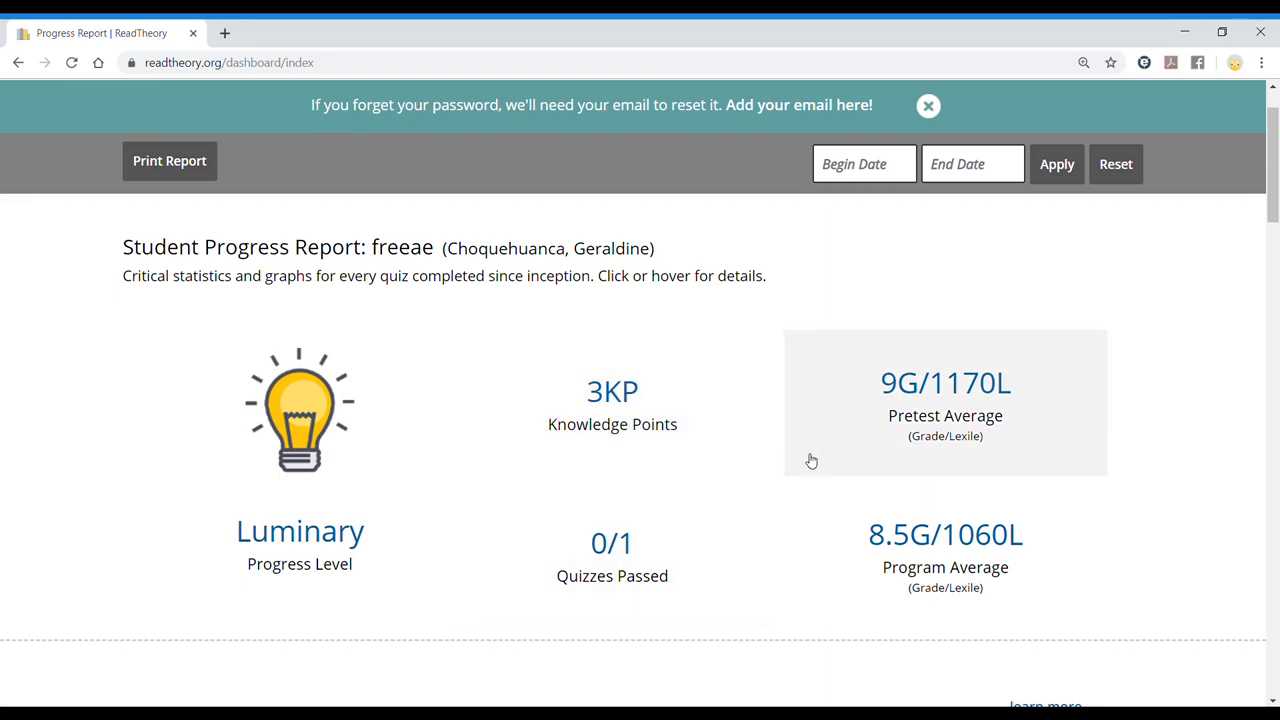
mouse_move(928, 416)
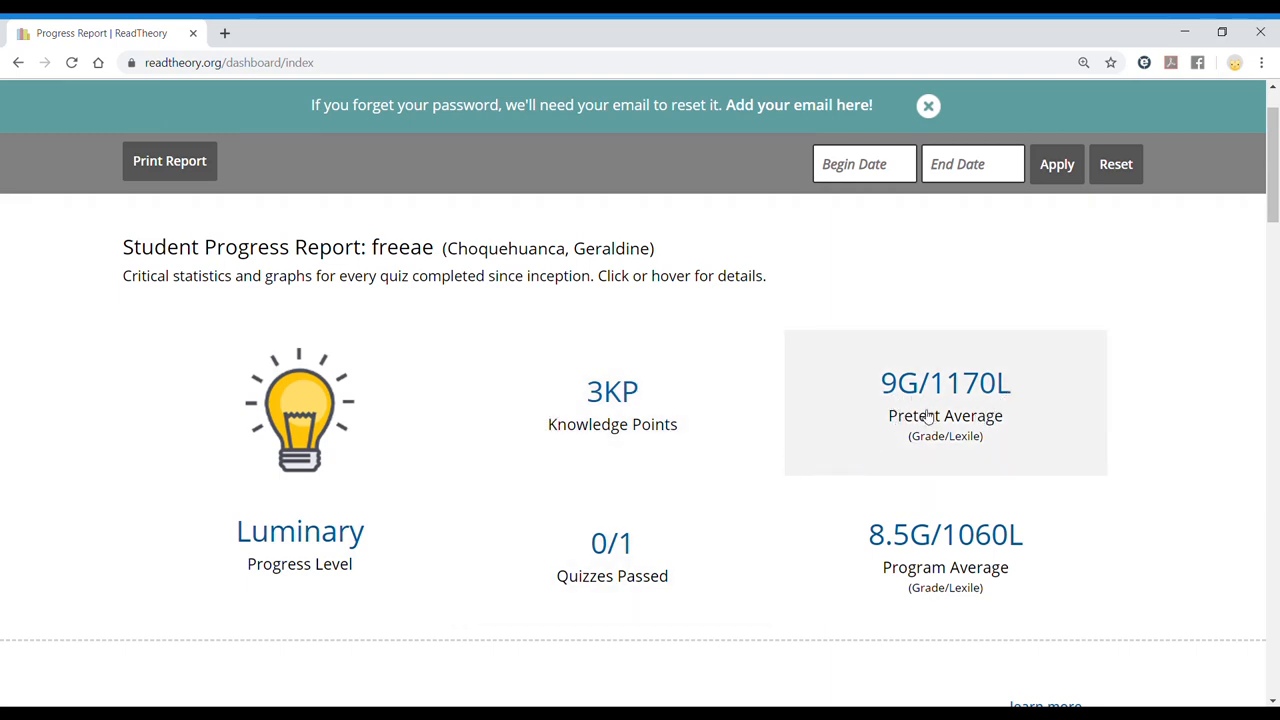
scroll("down", 3)
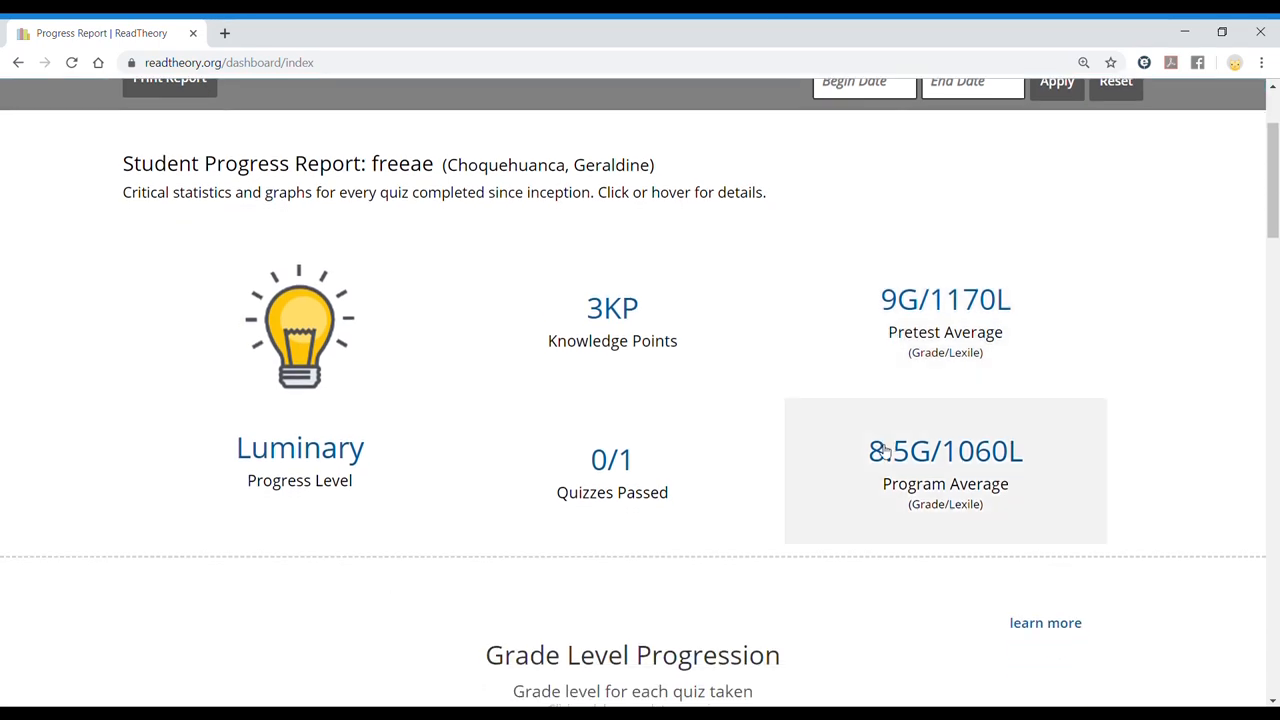
mouse_move(970, 476)
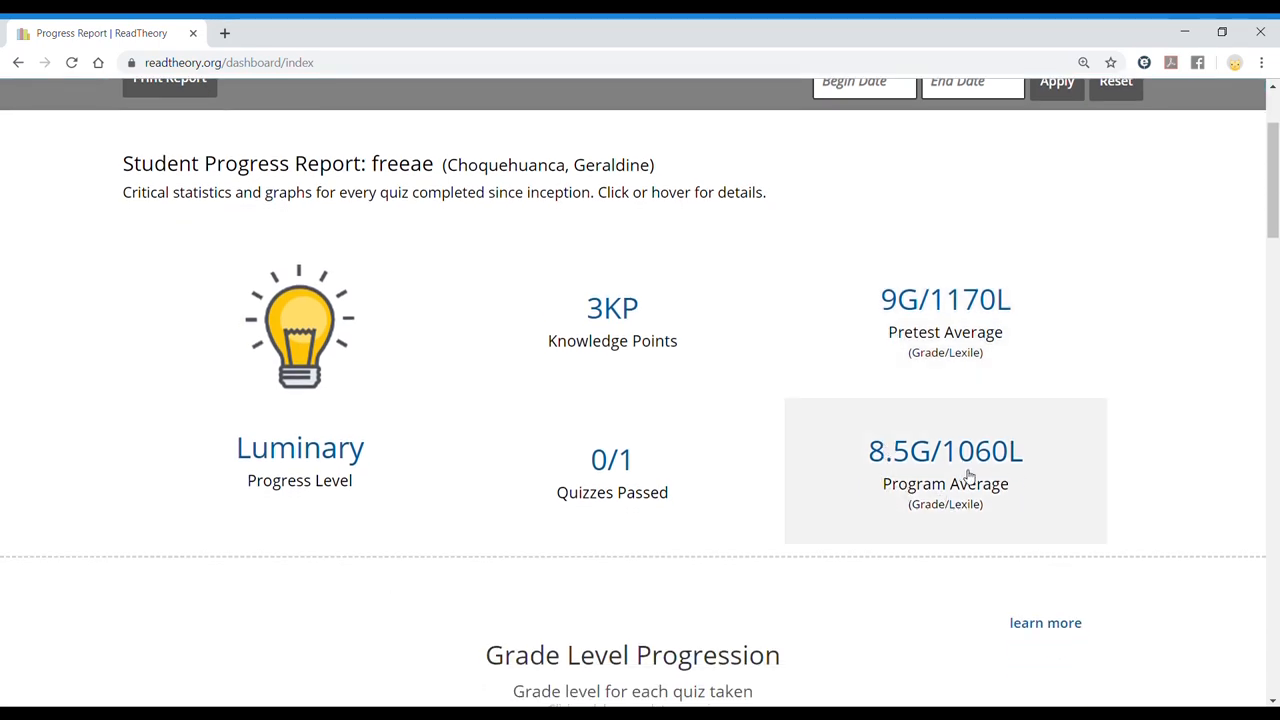
mouse_move(828, 512)
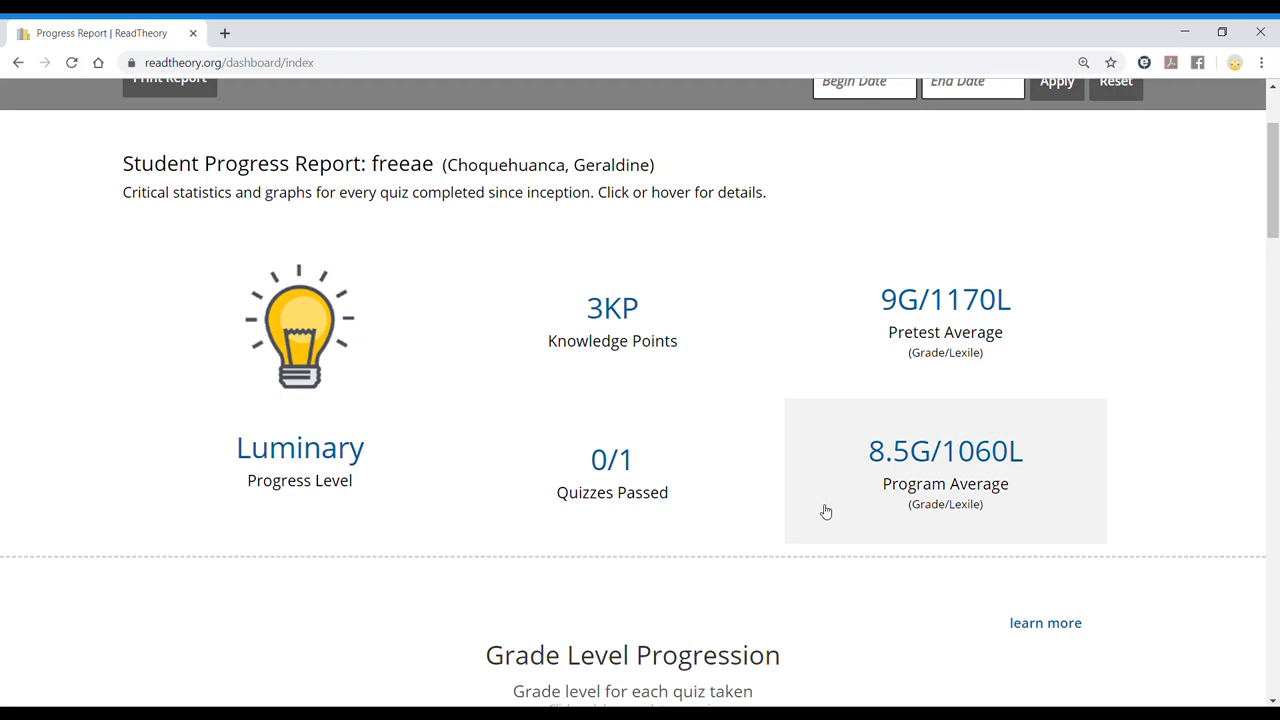
scroll("down", 3)
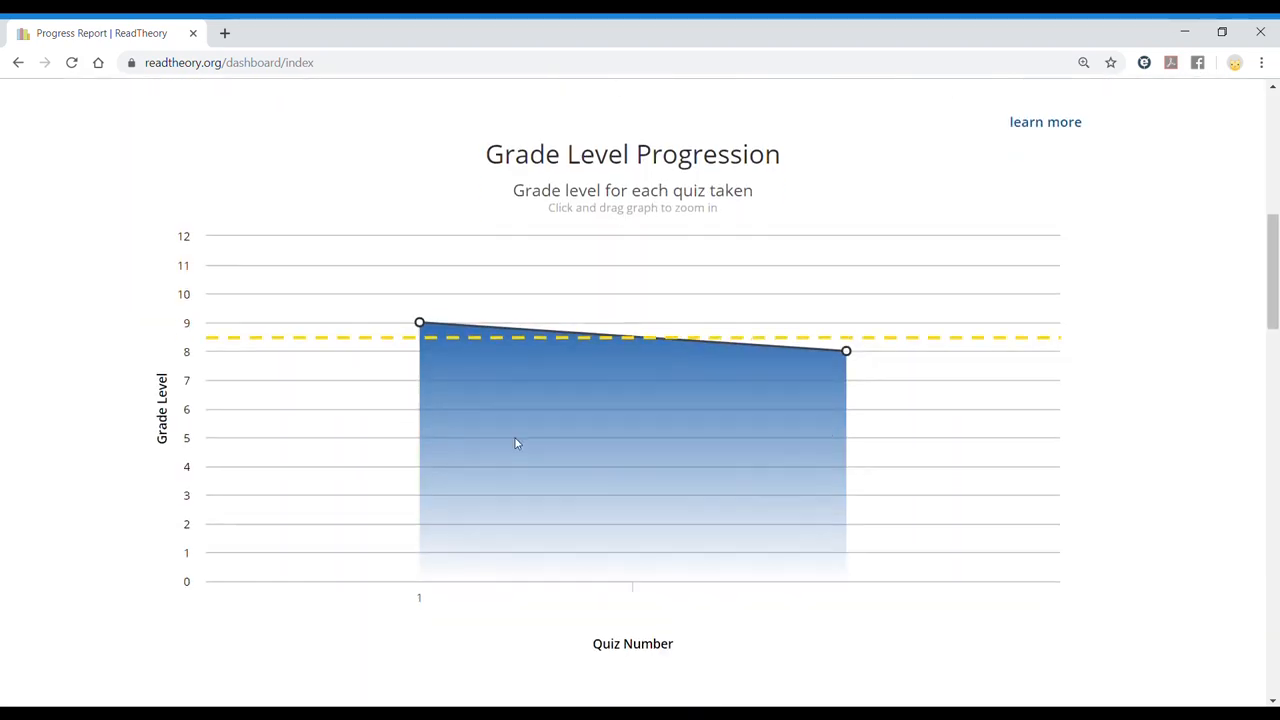
mouse_move(846, 352)
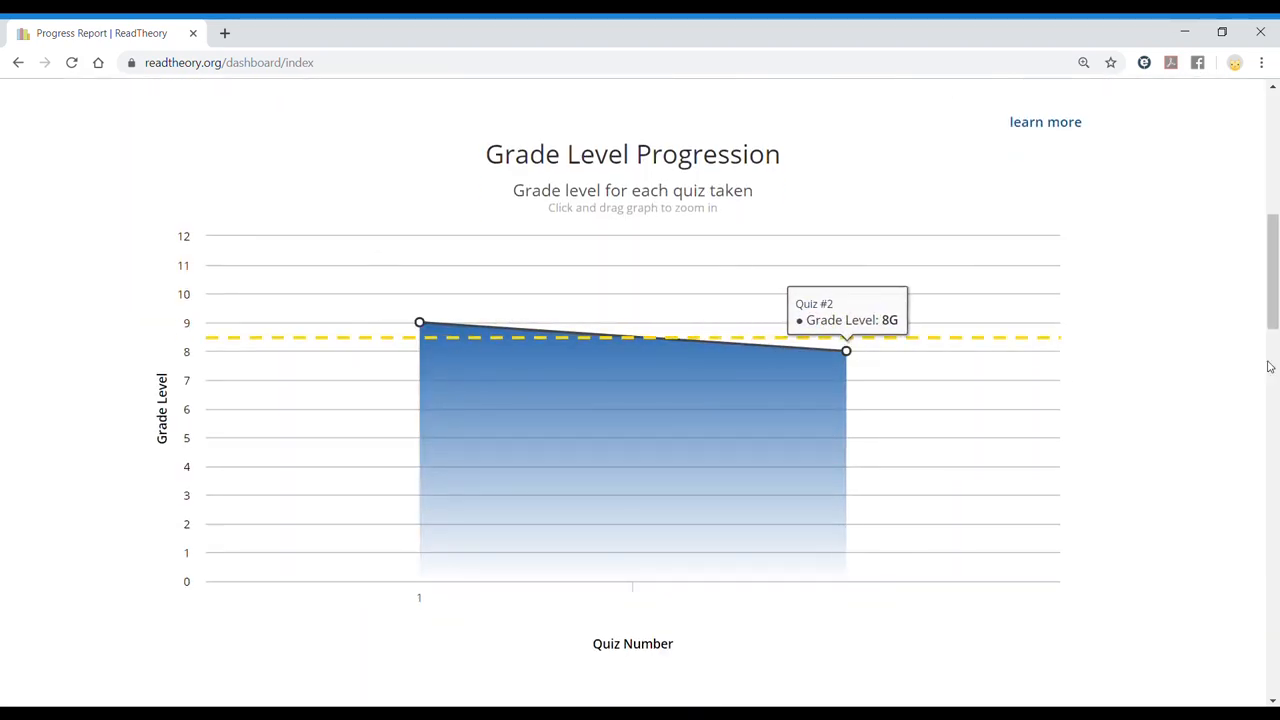
mouse_move(1210, 242)
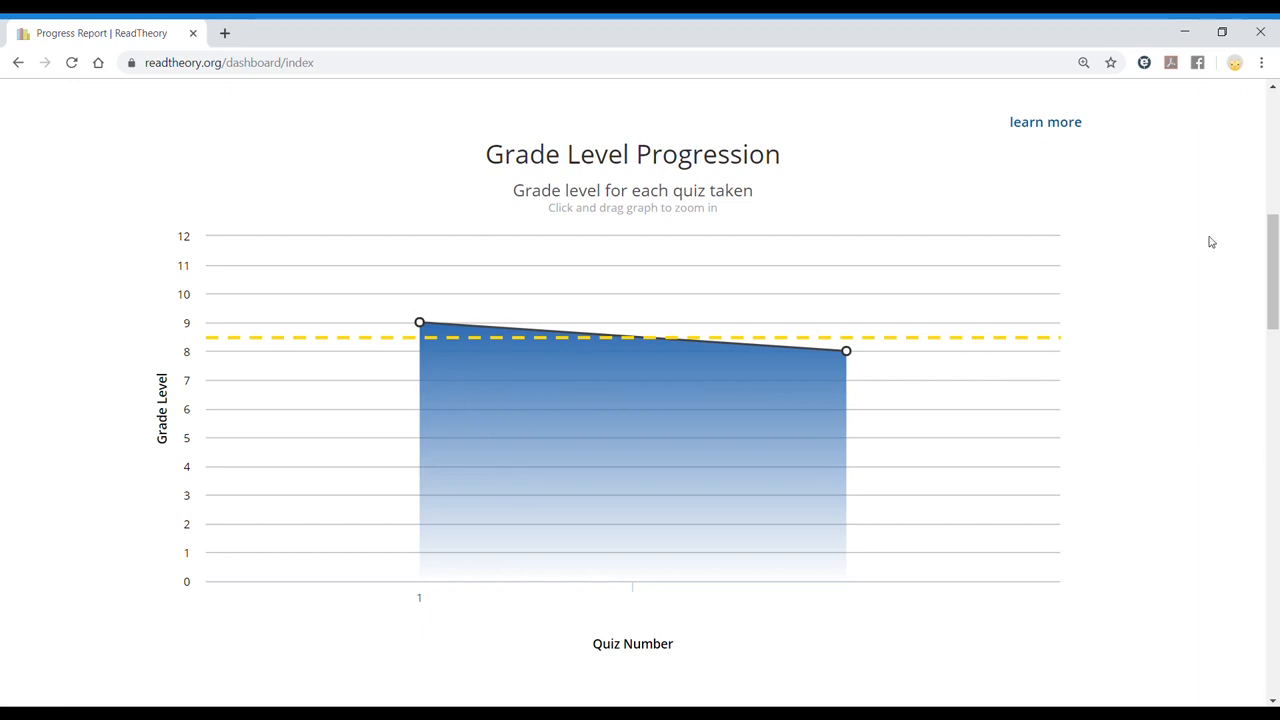
scroll("down", 3)
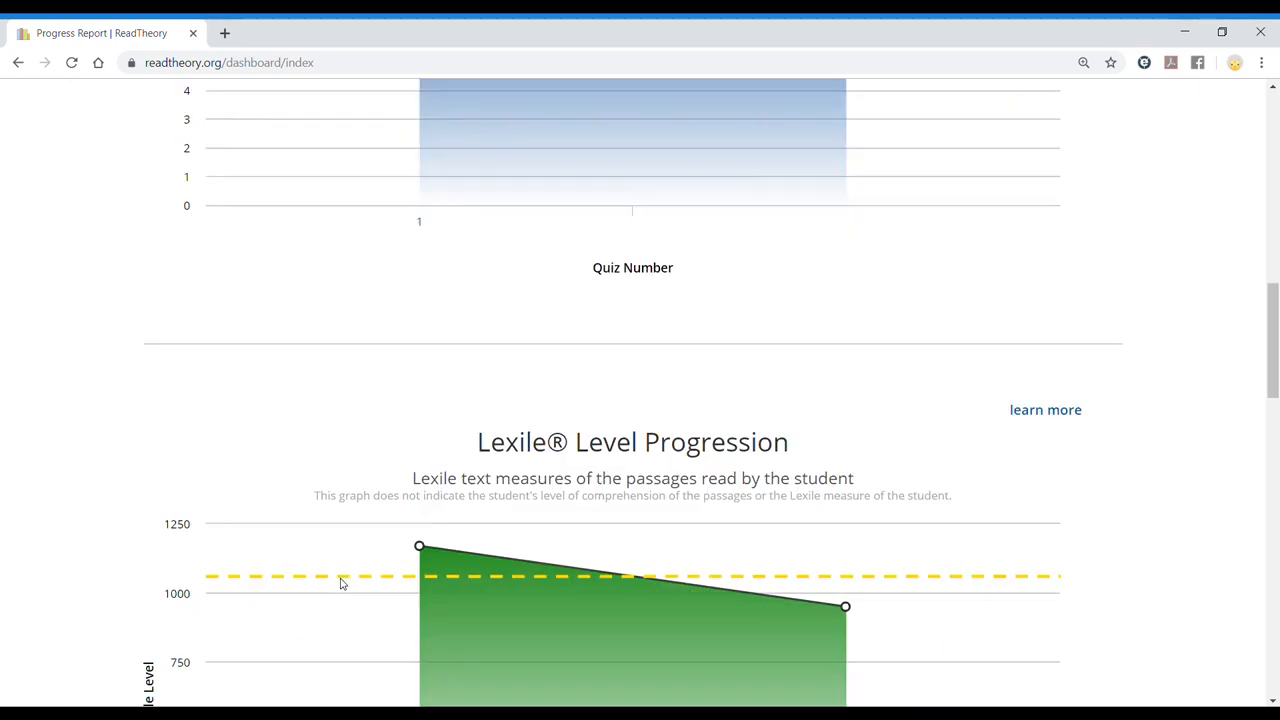
scroll("down", 3)
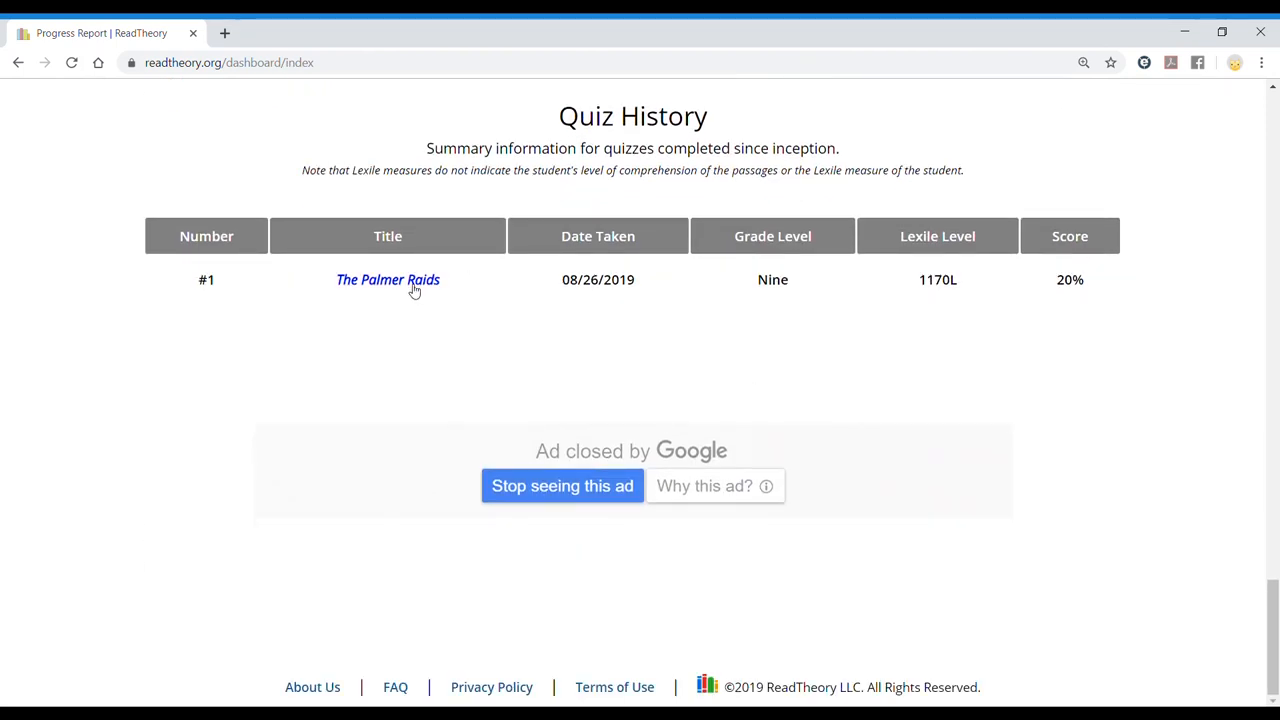
mouse_move(360, 344)
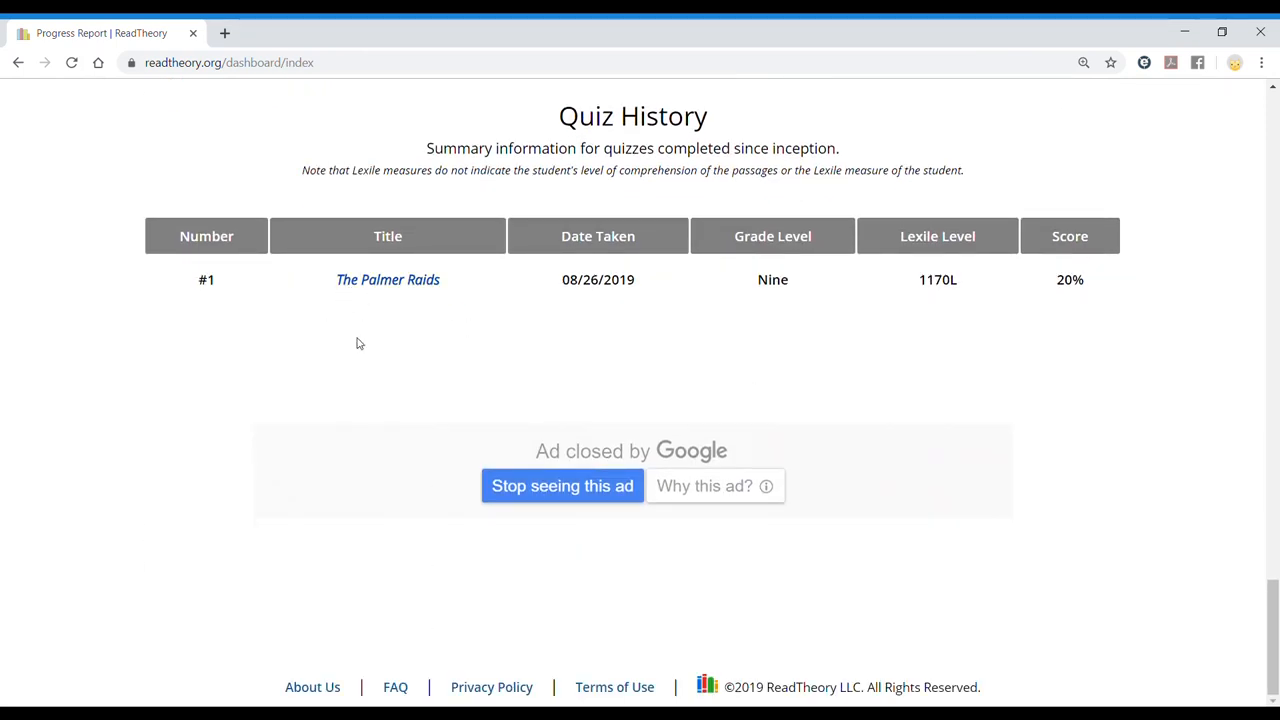
mouse_move(704, 300)
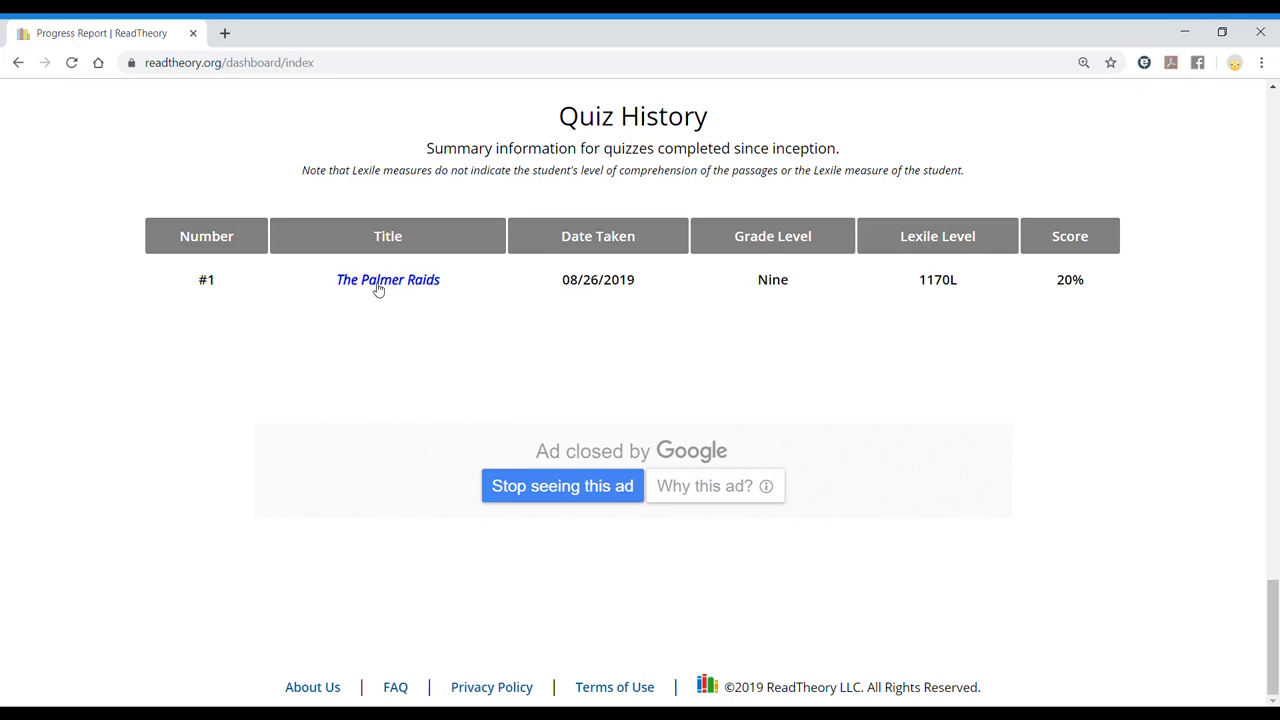
Review The Palmer Raids quiz from the history table, reading the passage and the terrorist-act explanation for C
left_click(388, 280)
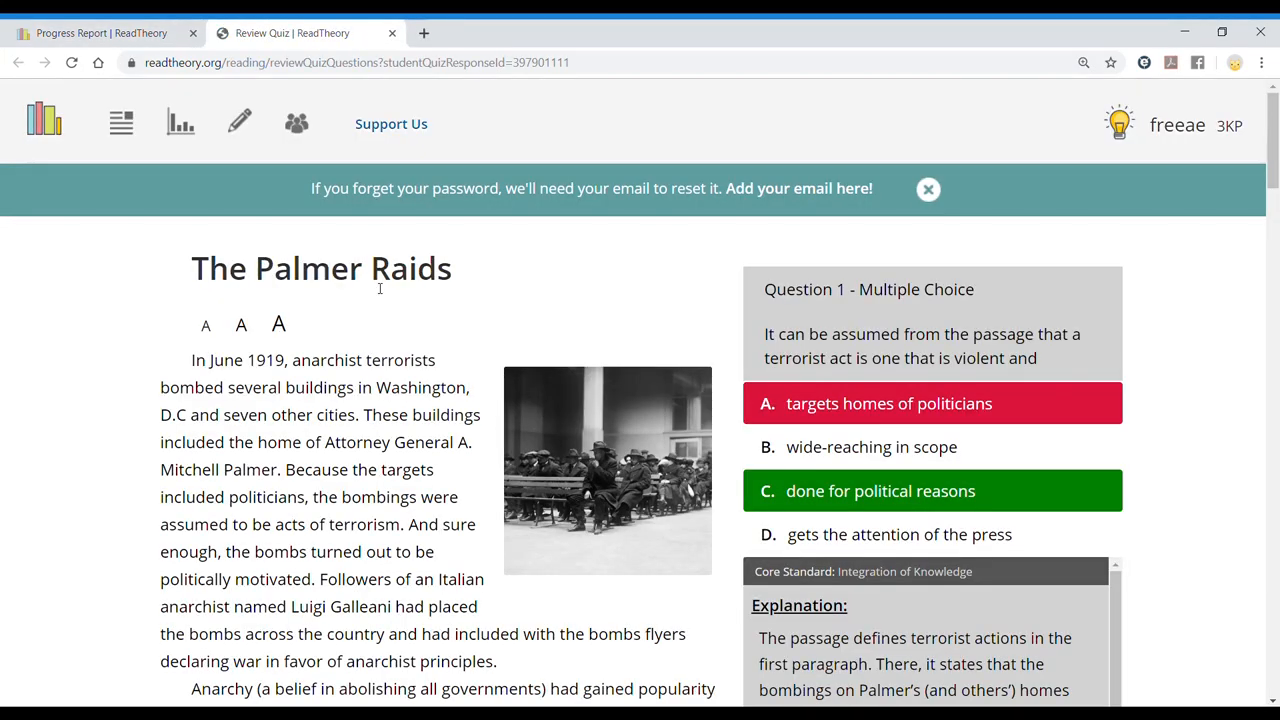
scroll("down", 3)
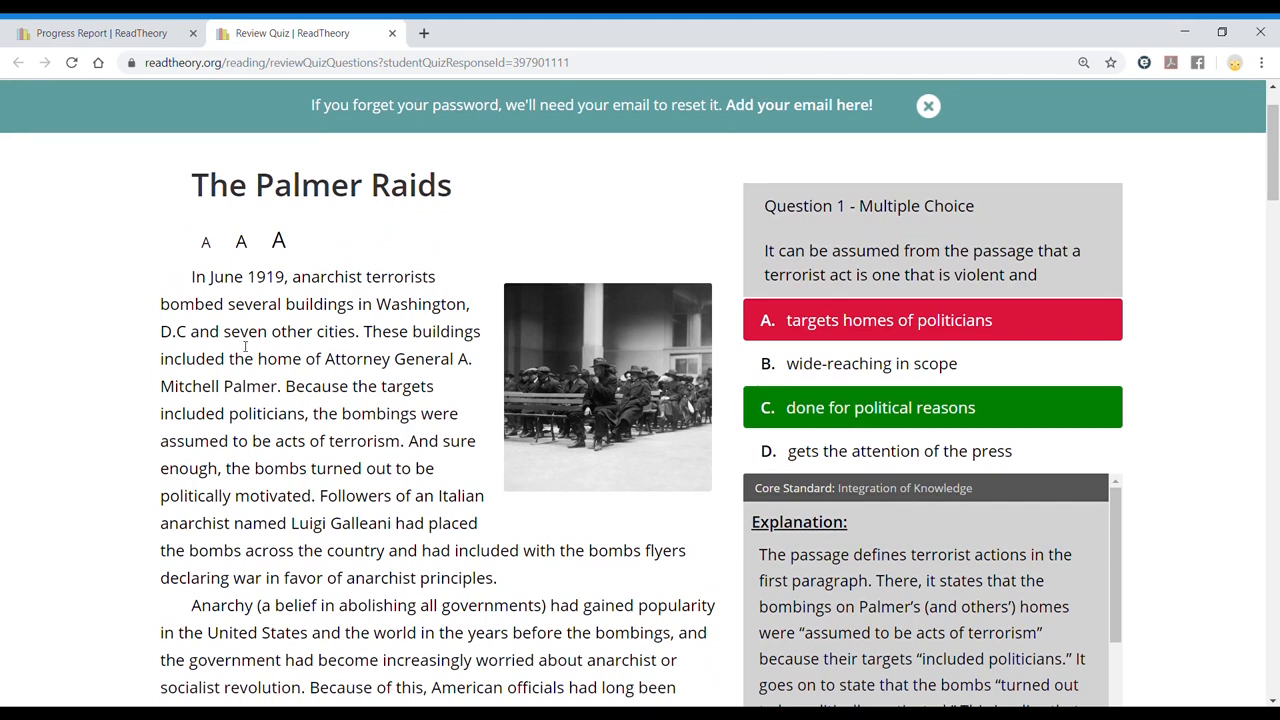
scroll("down", 3)
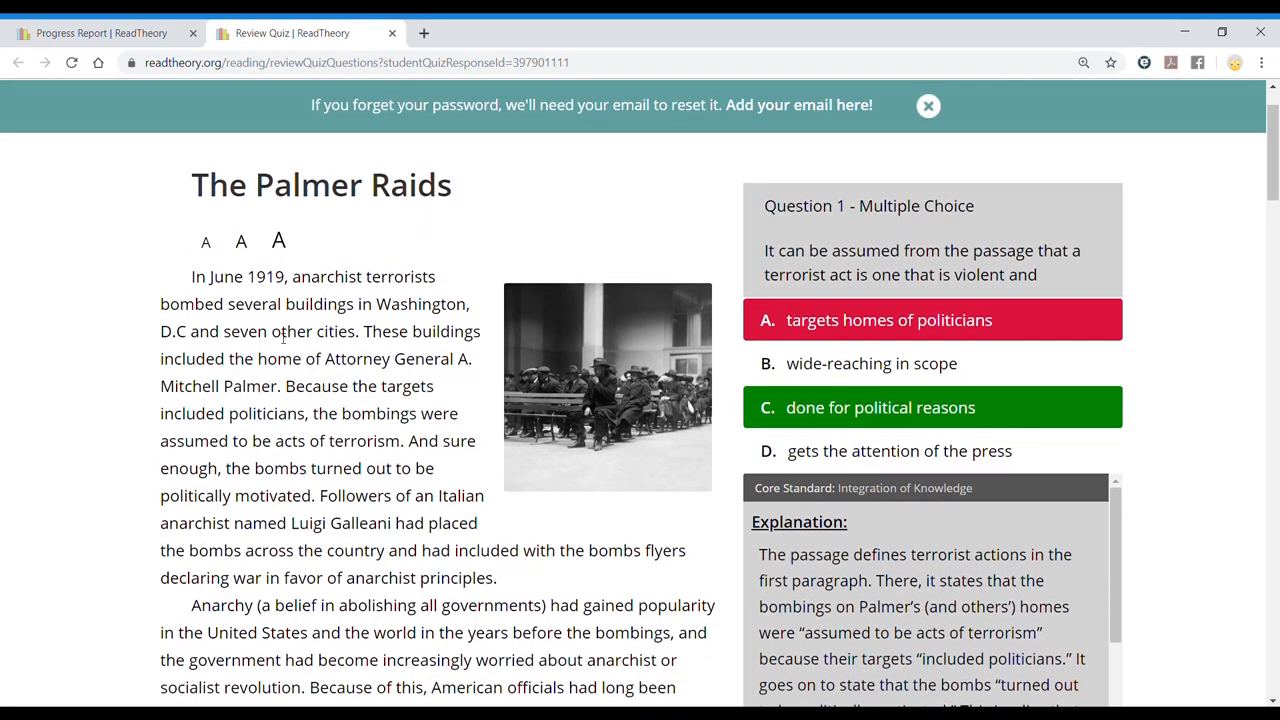
scroll("down", 3)
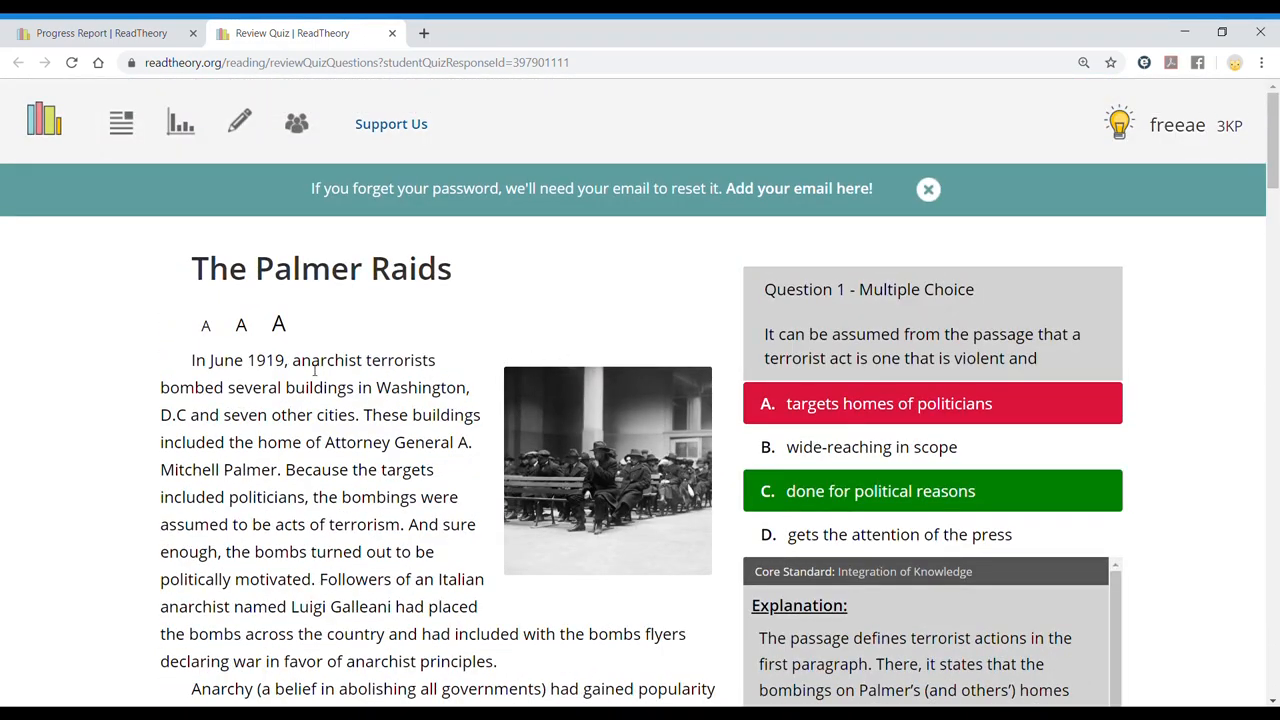
scroll("down", 3)
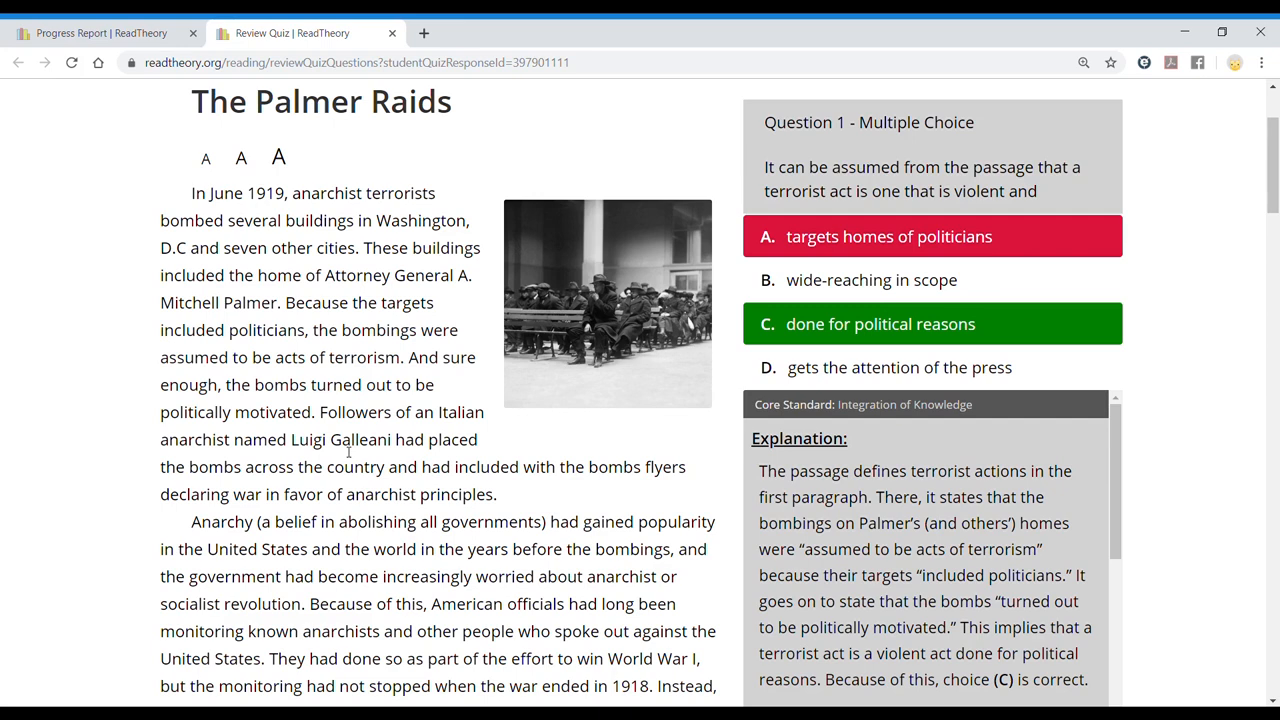
mouse_move(316, 468)
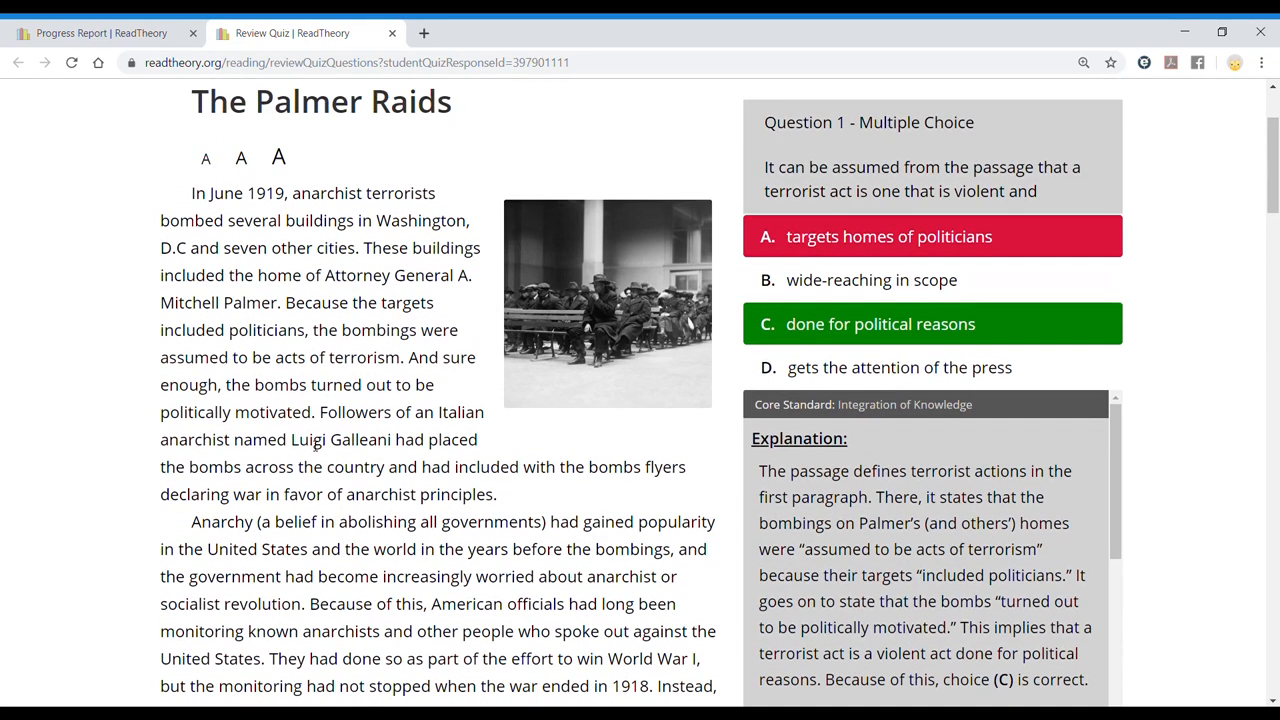
mouse_move(404, 450)
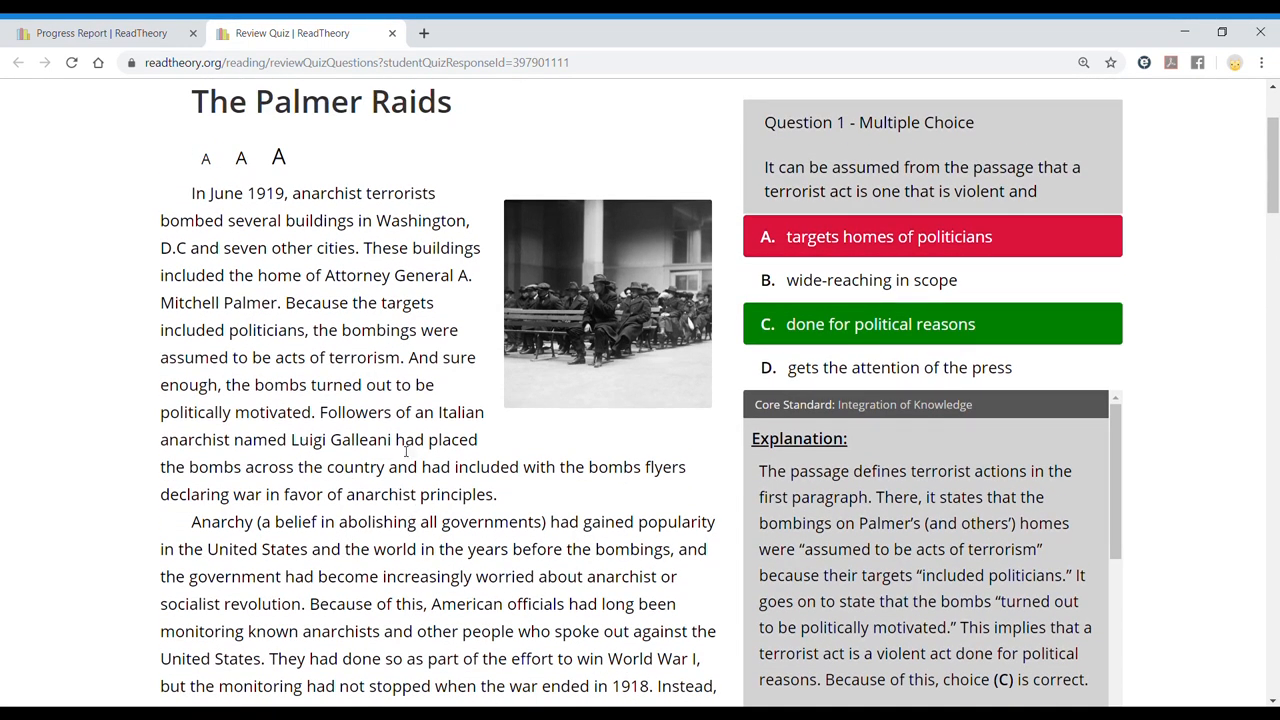
mouse_move(414, 494)
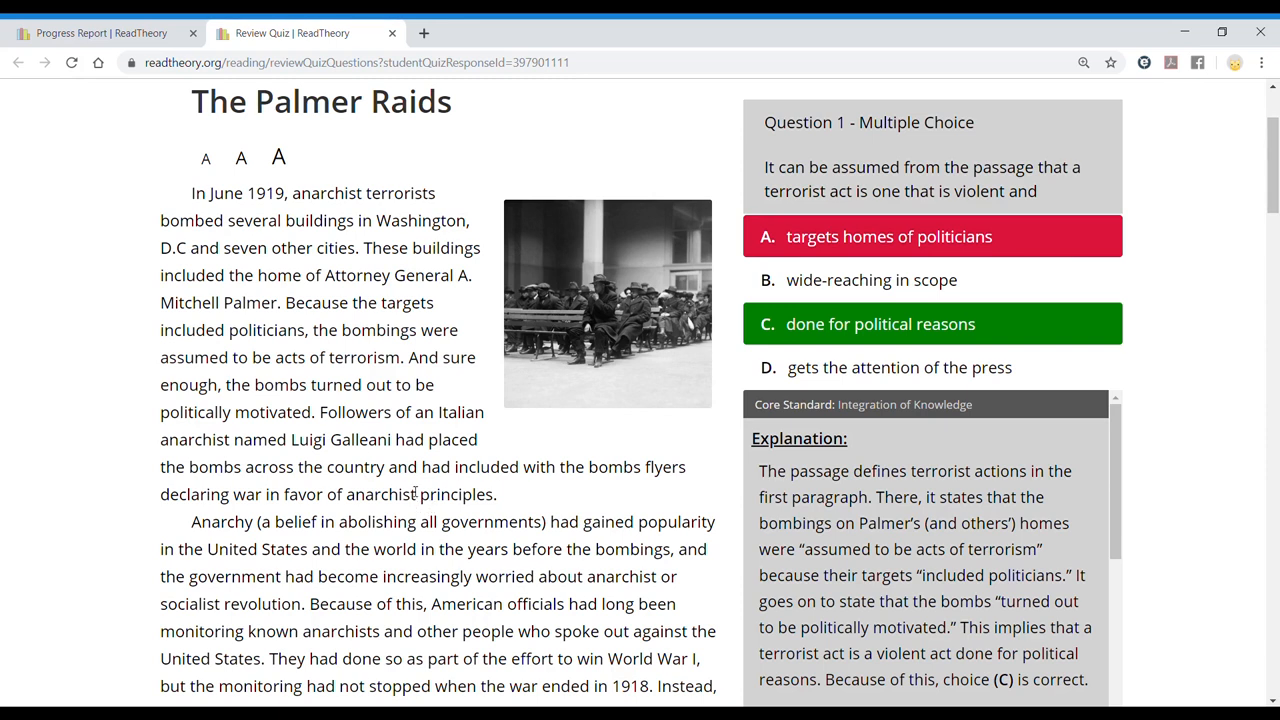
mouse_move(256, 252)
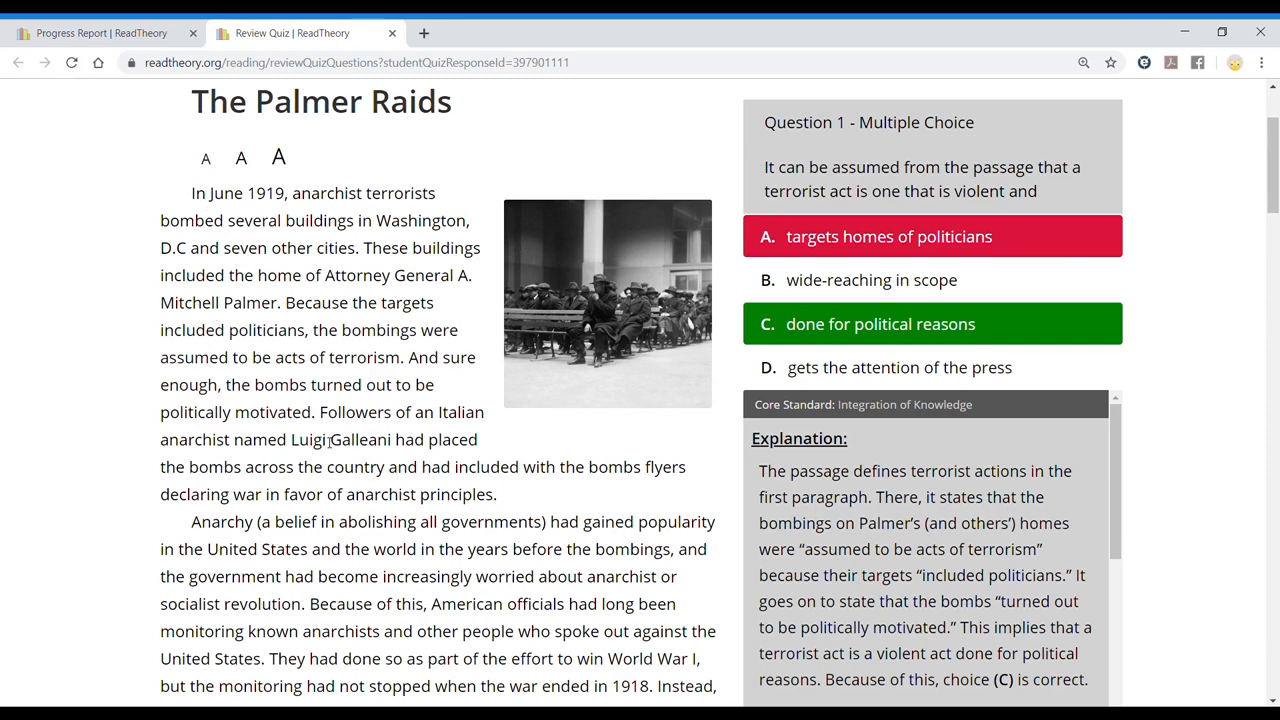
mouse_move(484, 522)
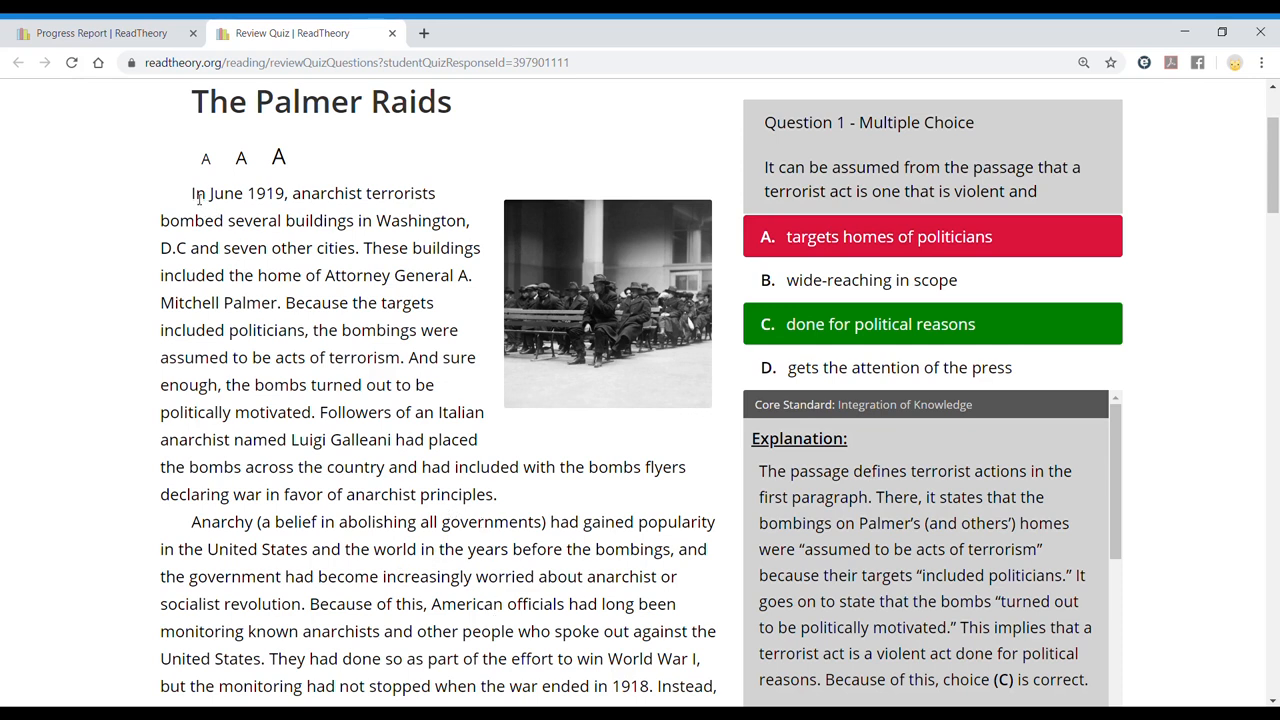
Highlight and clear the passage's opening paragraph, then mark the word 'anarchist'
left_click_drag(192, 192, 496, 494)
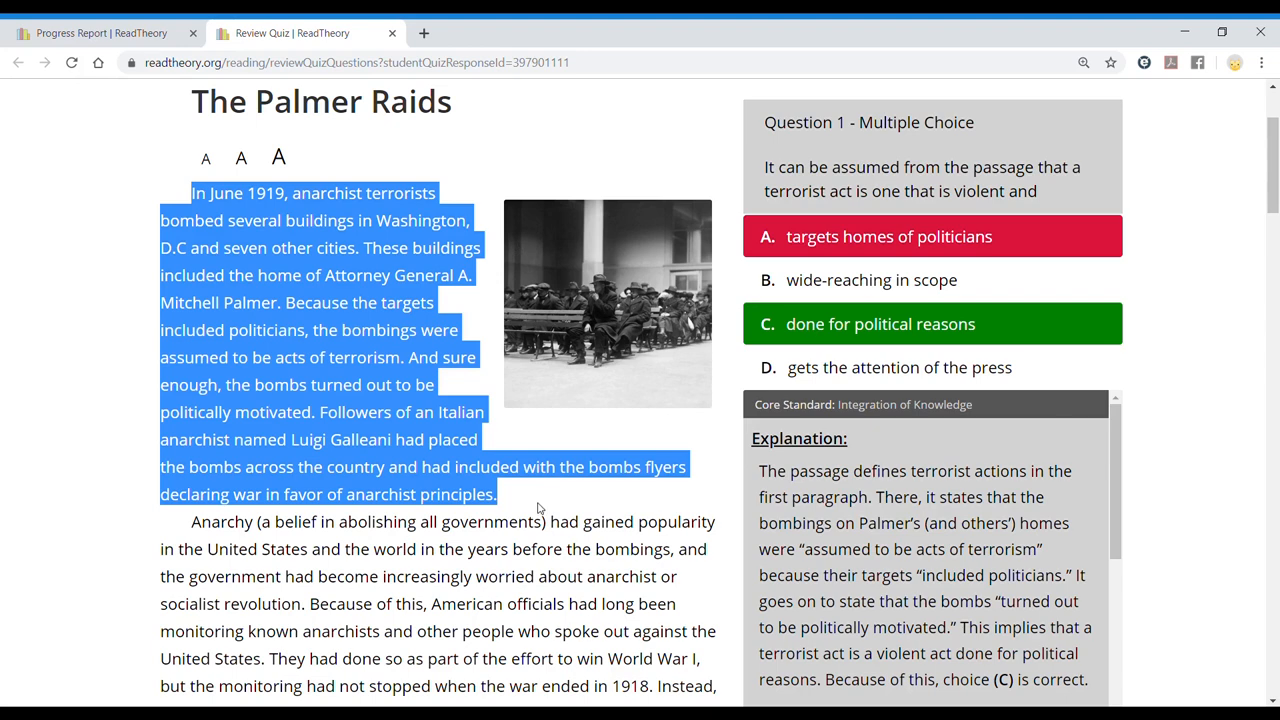
left_click(512, 504)
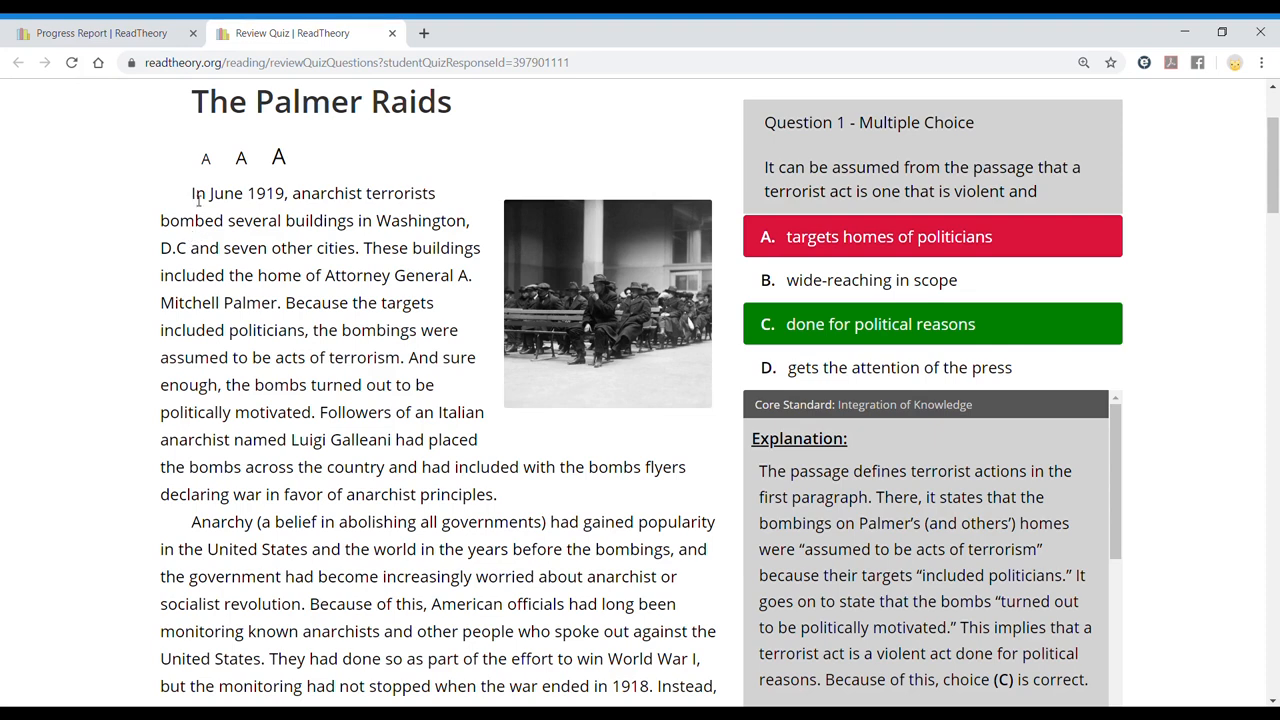
left_click_drag(192, 192, 494, 494)
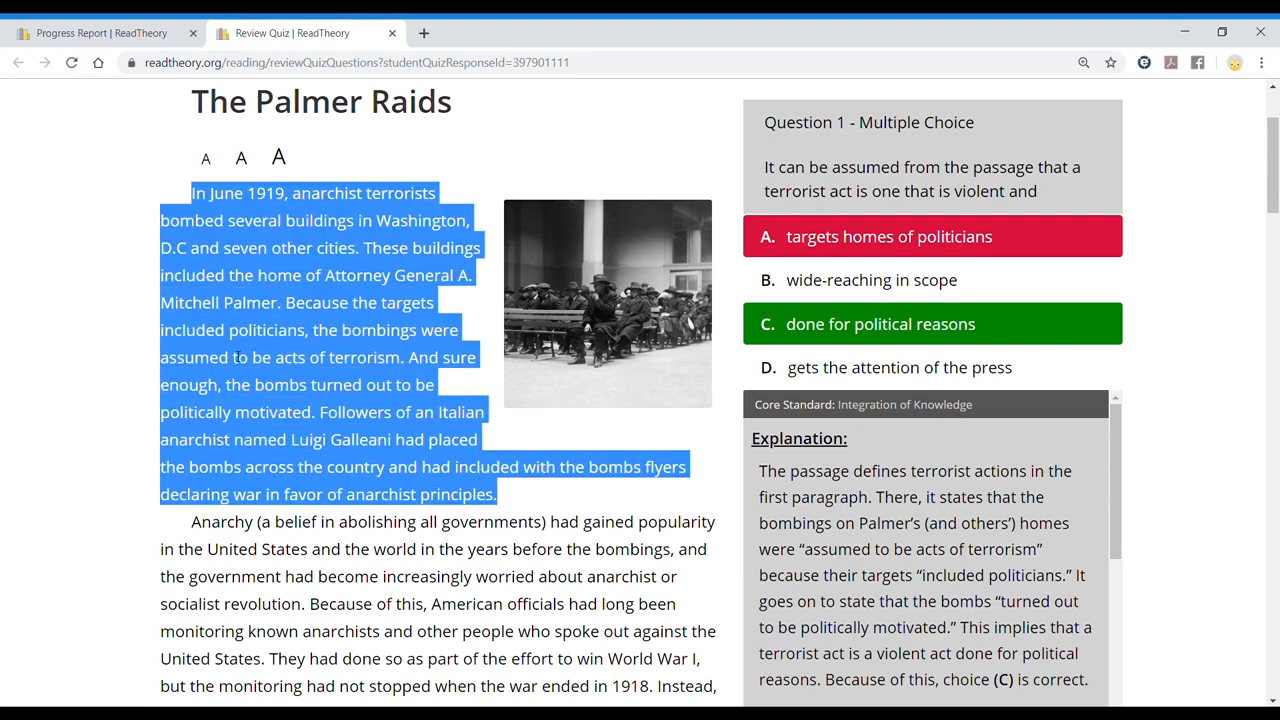
mouse_move(336, 376)
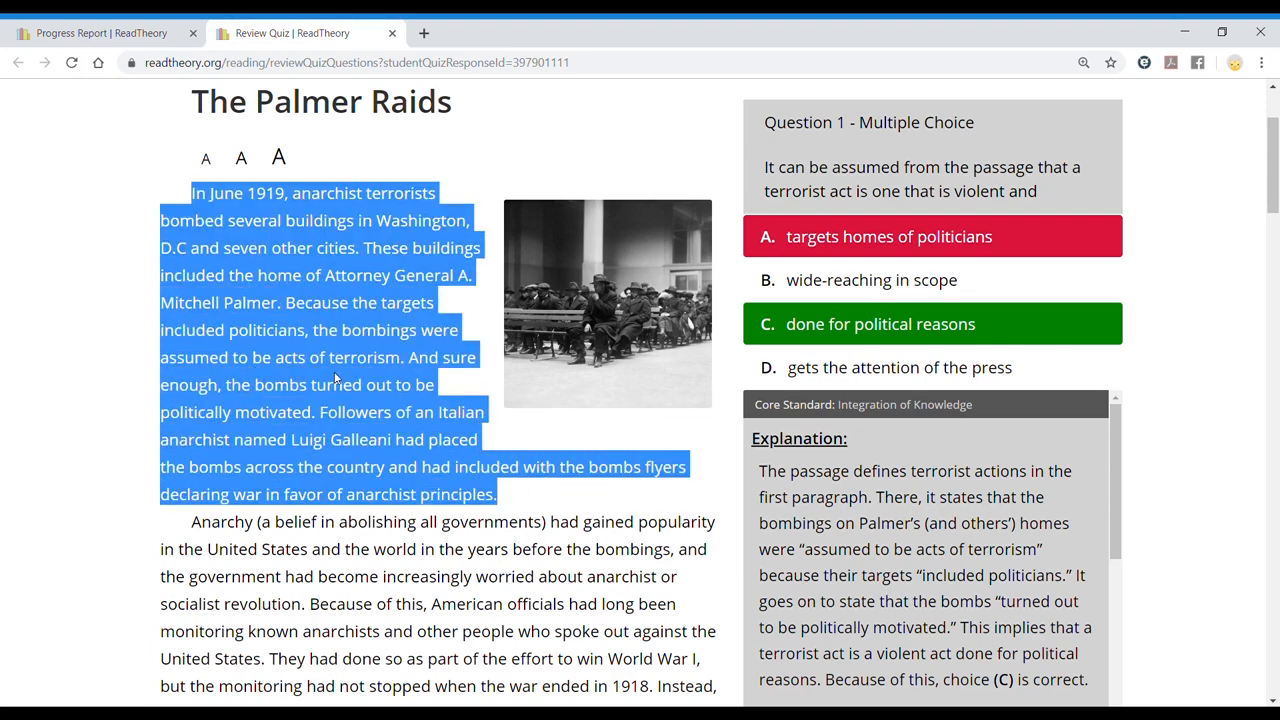
mouse_move(344, 402)
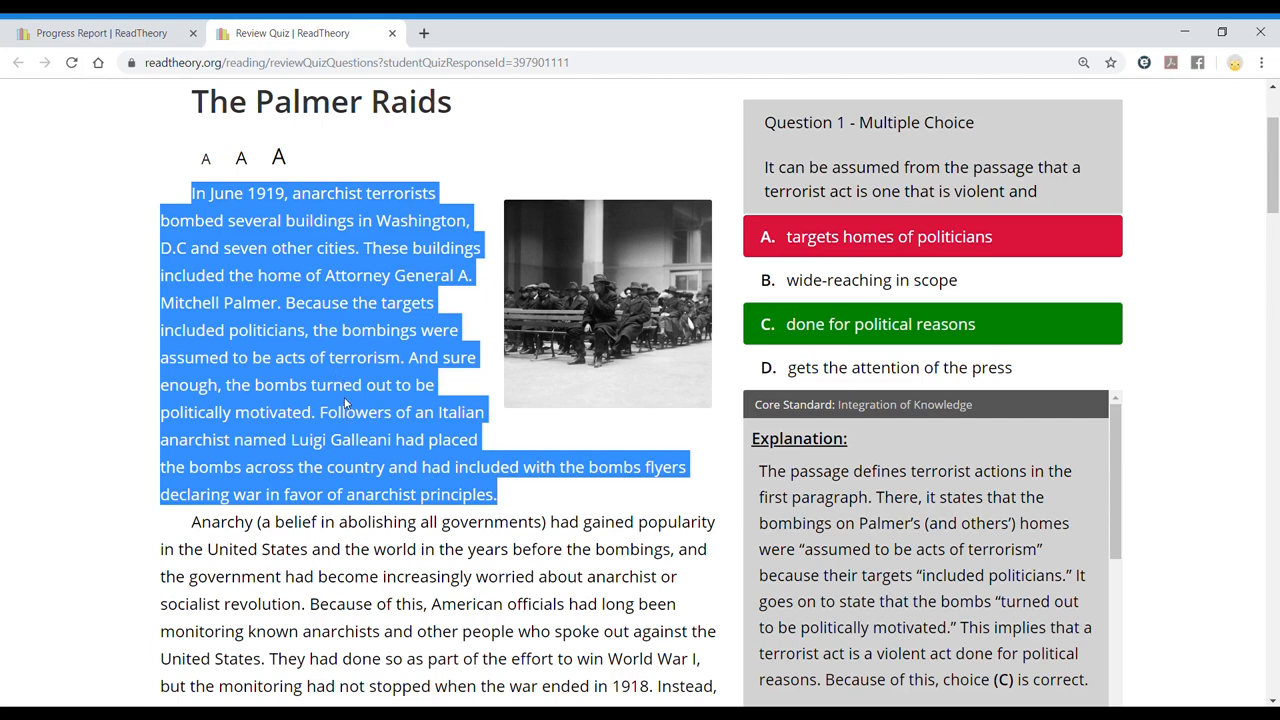
double_click(196, 440)
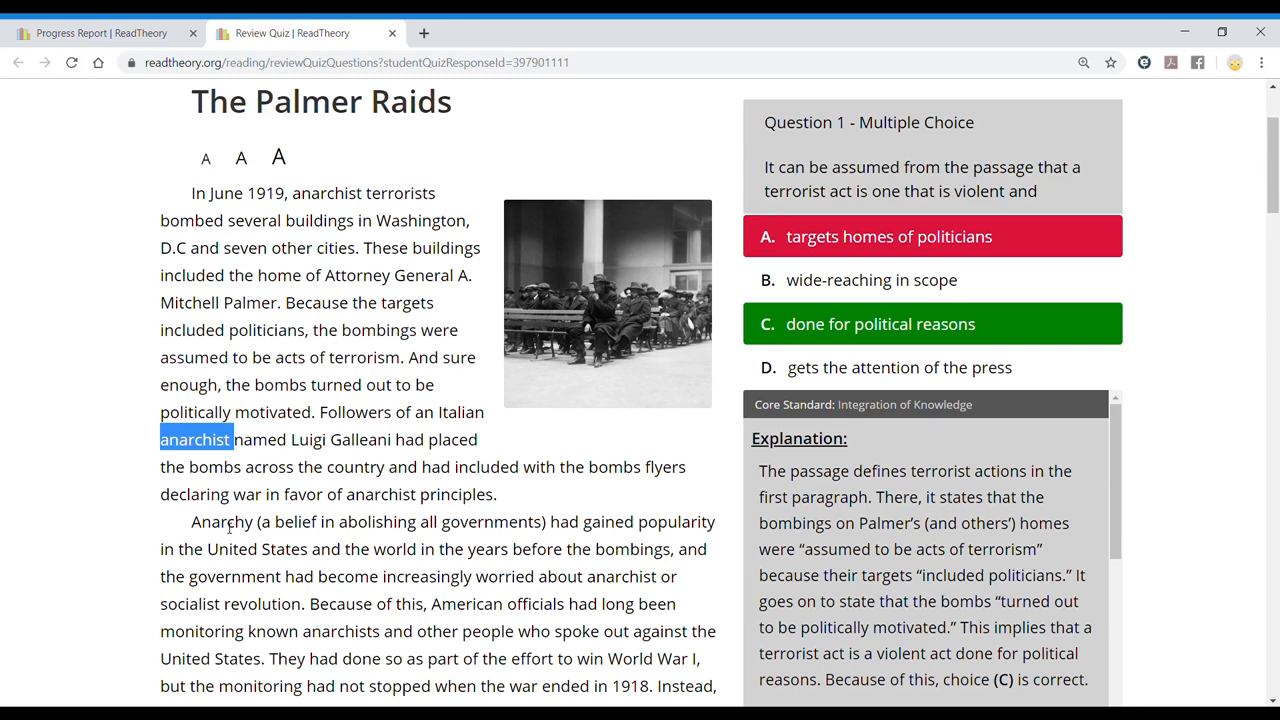
mouse_move(292, 452)
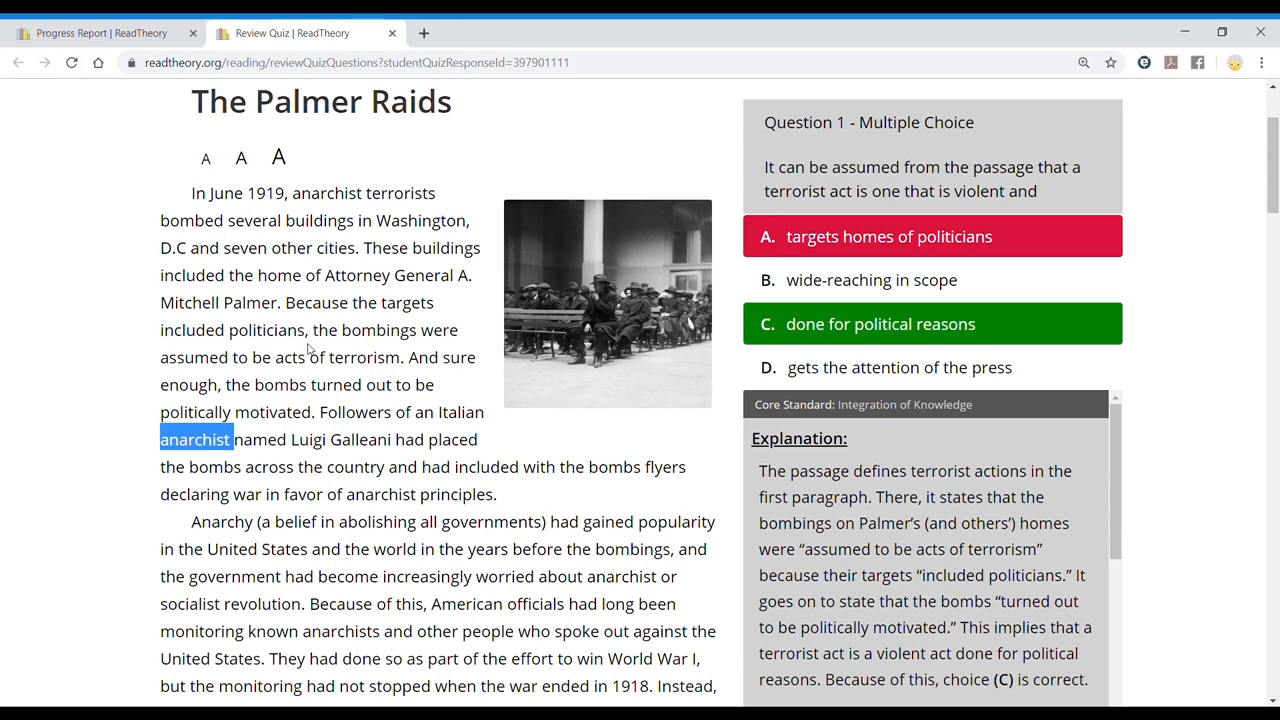
mouse_move(376, 420)
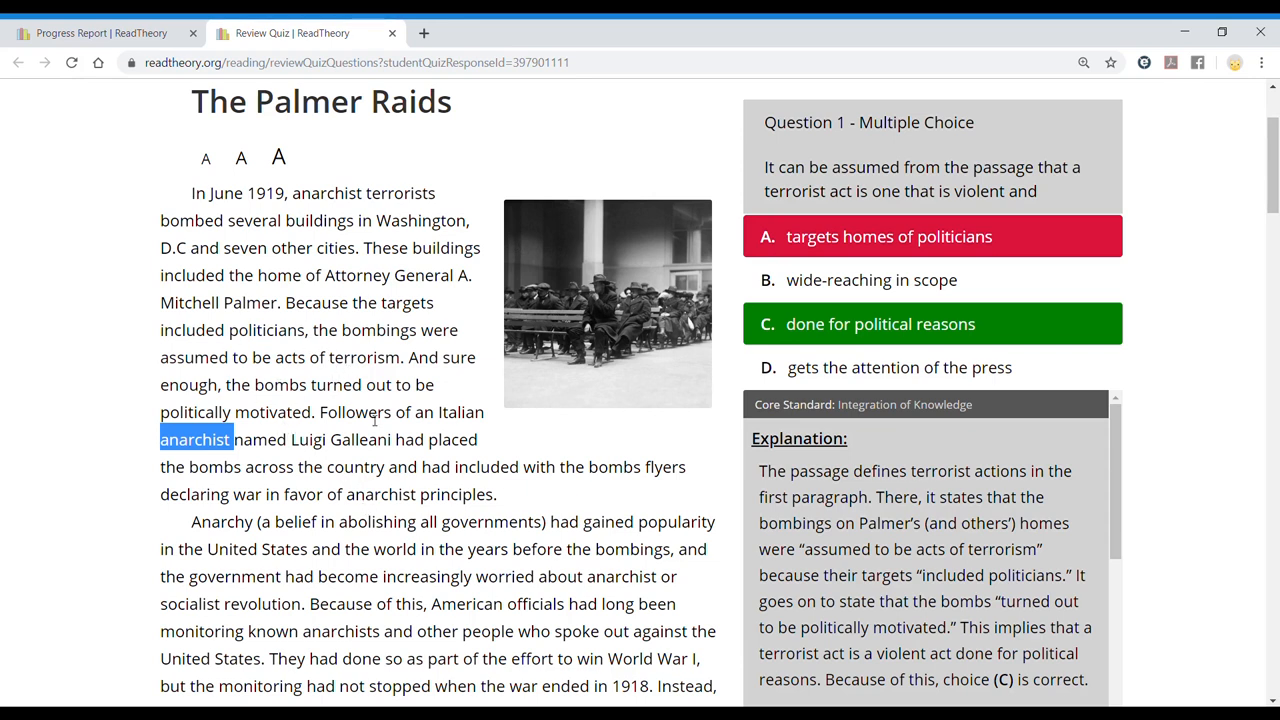
mouse_move(370, 482)
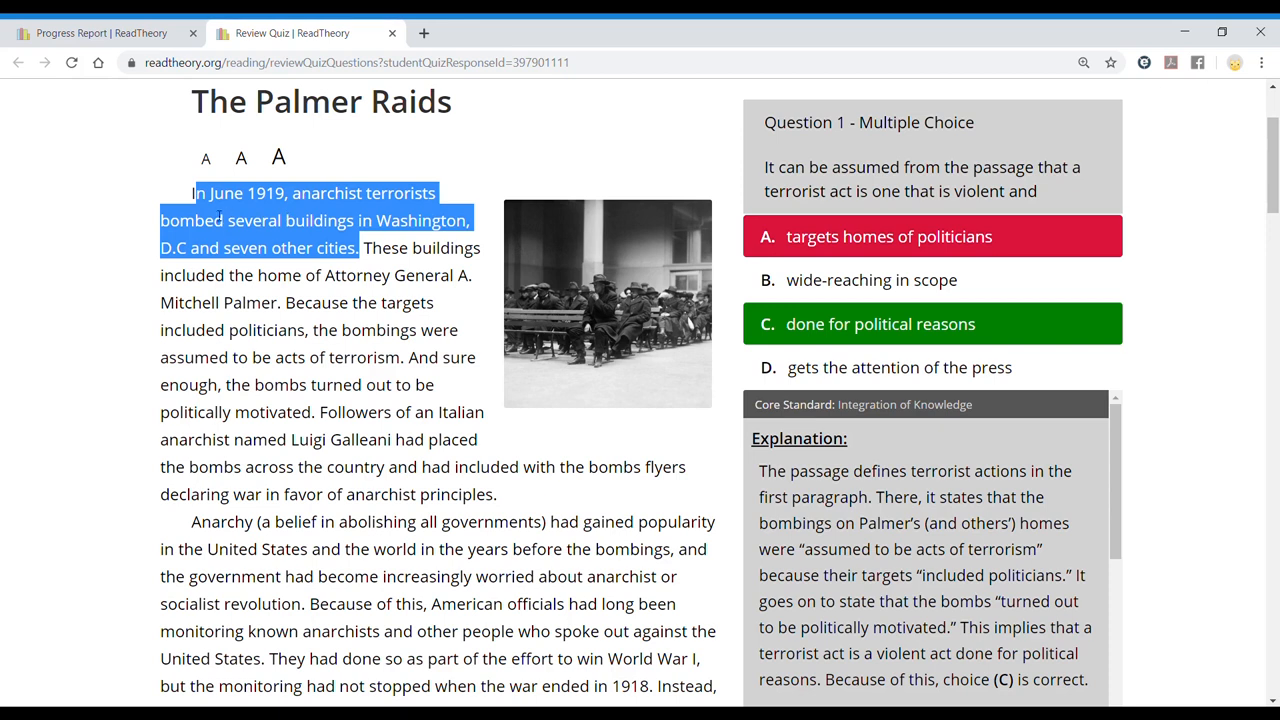
mouse_move(240, 236)
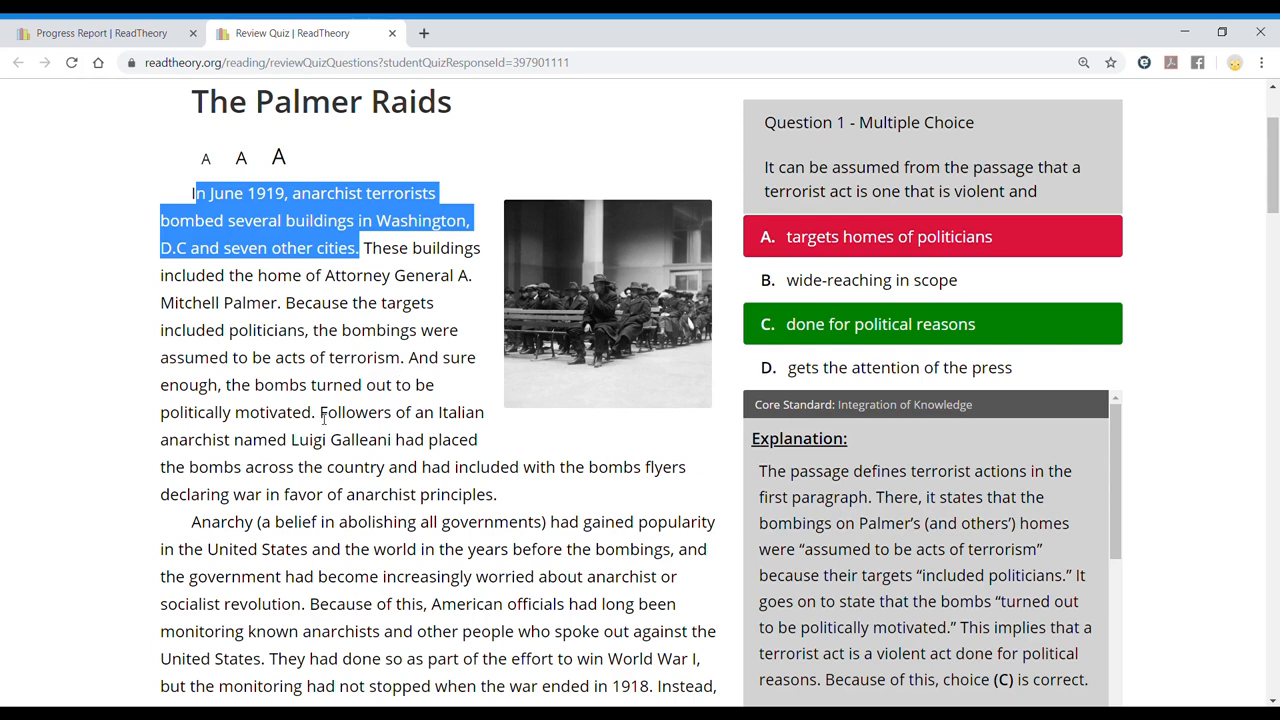
left_click_drag(324, 412, 496, 492)
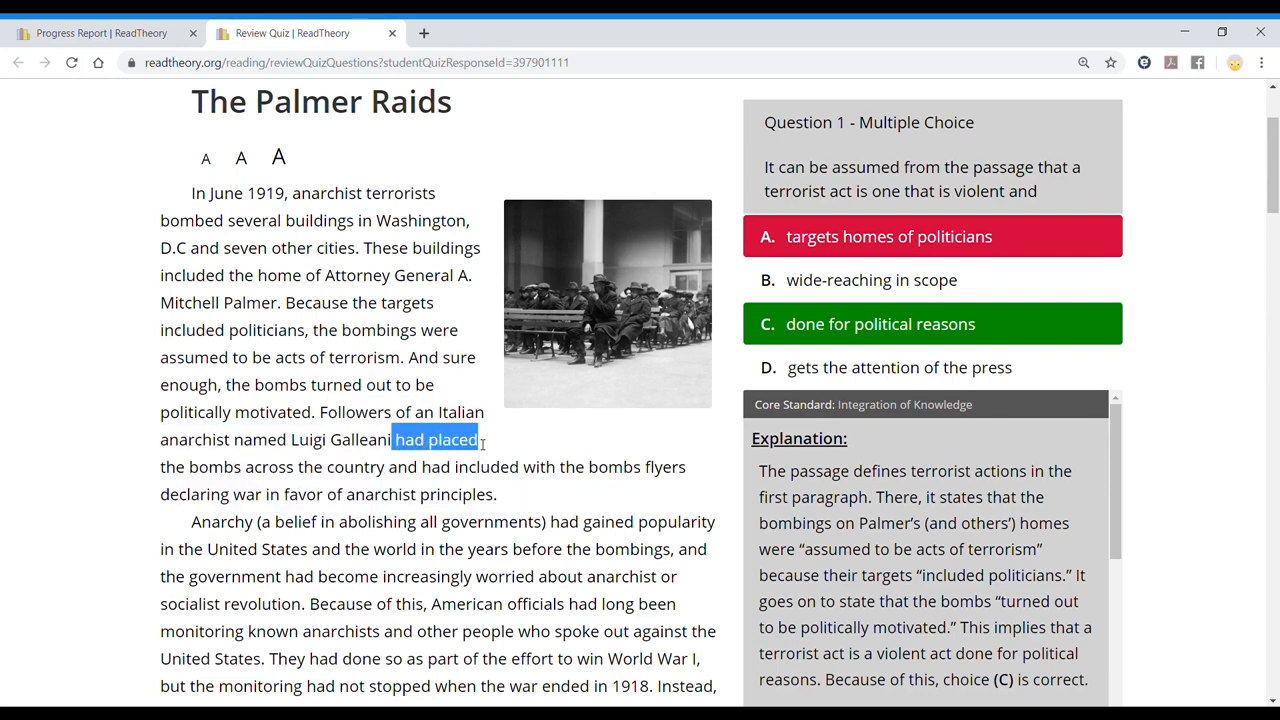
mouse_move(502, 500)
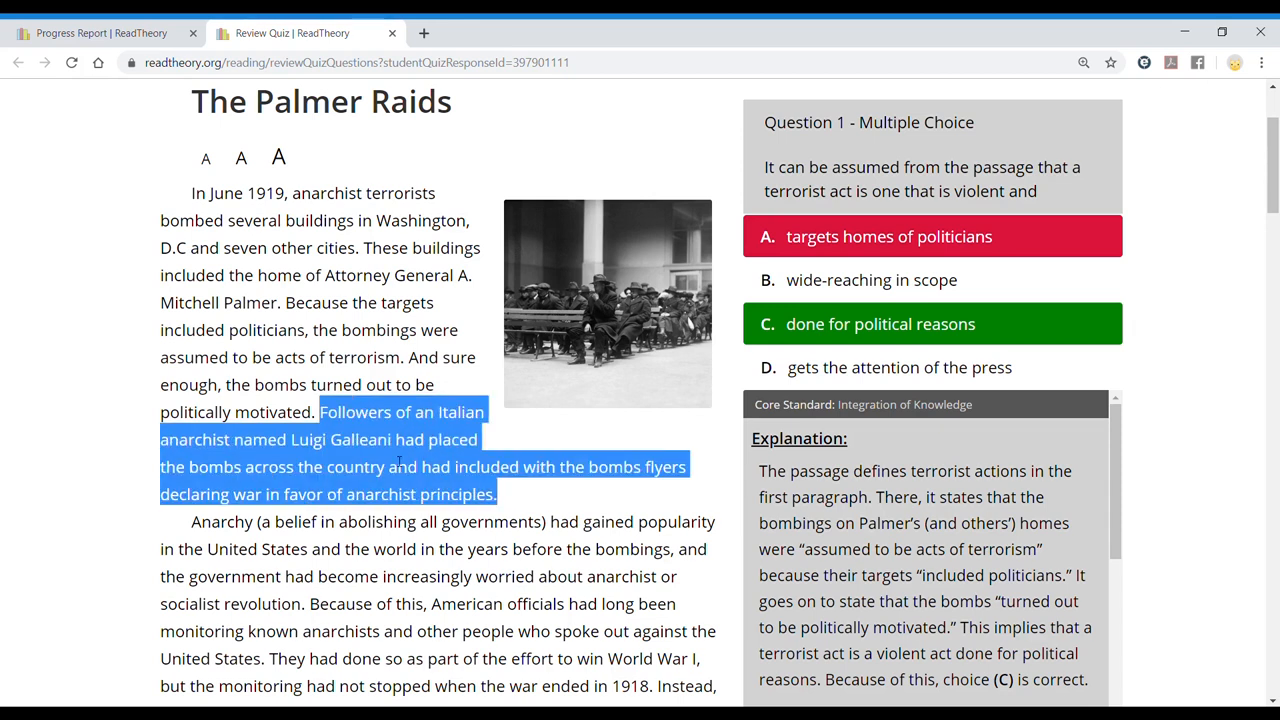
mouse_move(412, 458)
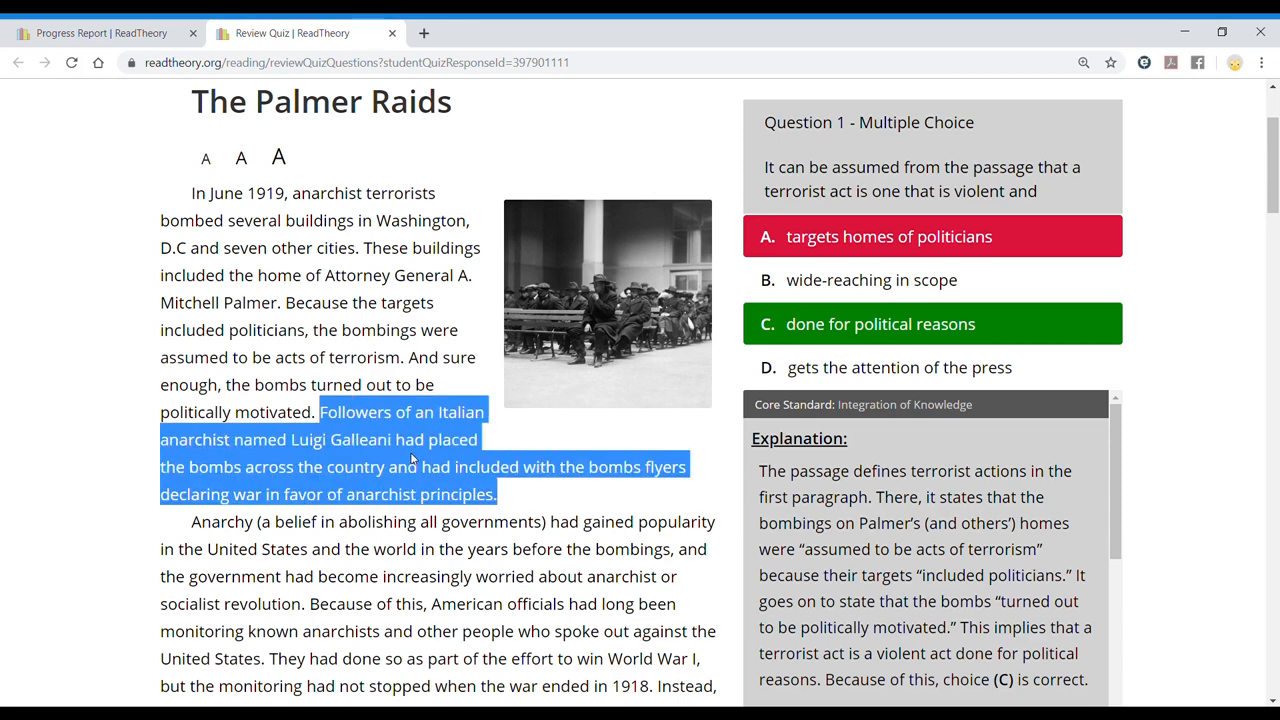
scroll("down", 3)
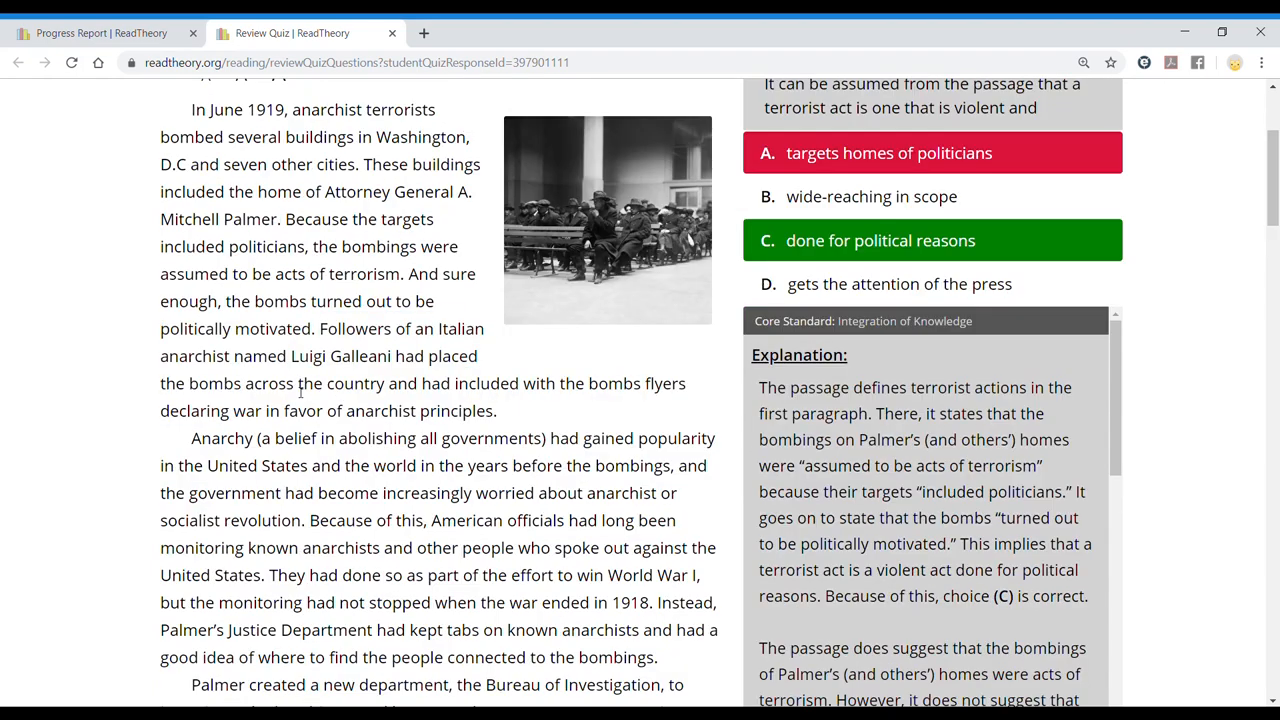
scroll("down", 3)
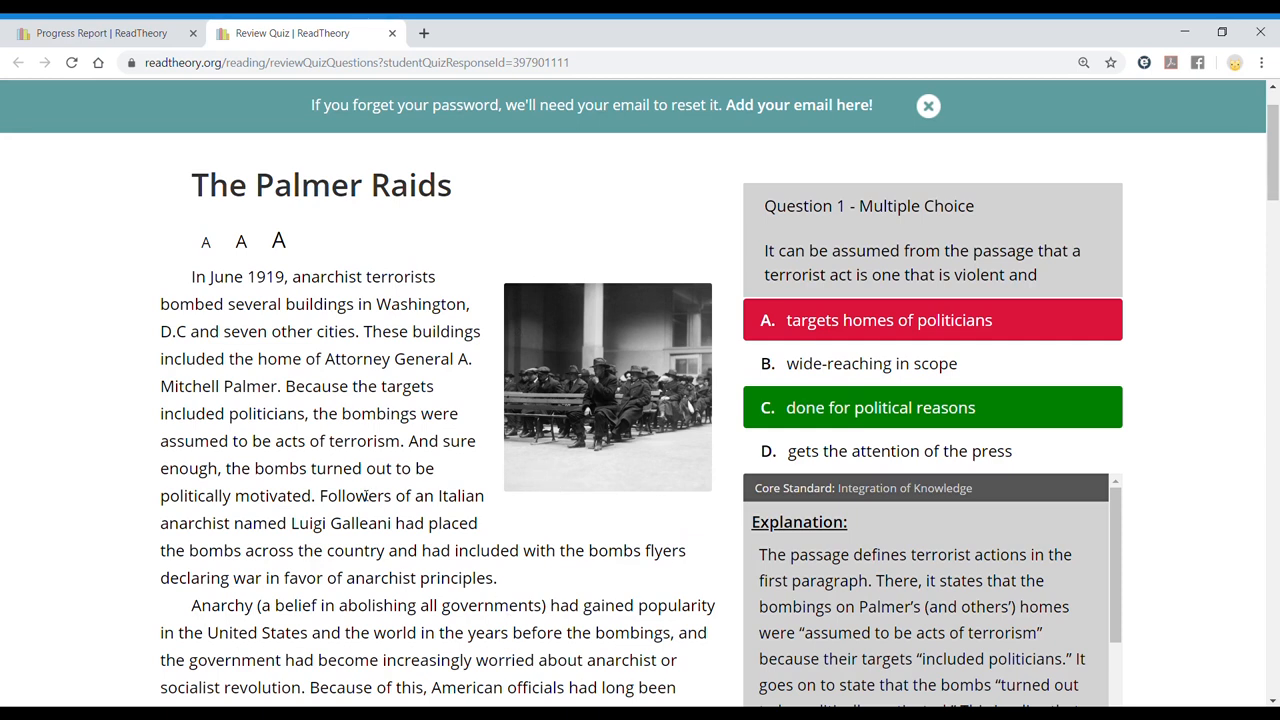
mouse_move(496, 490)
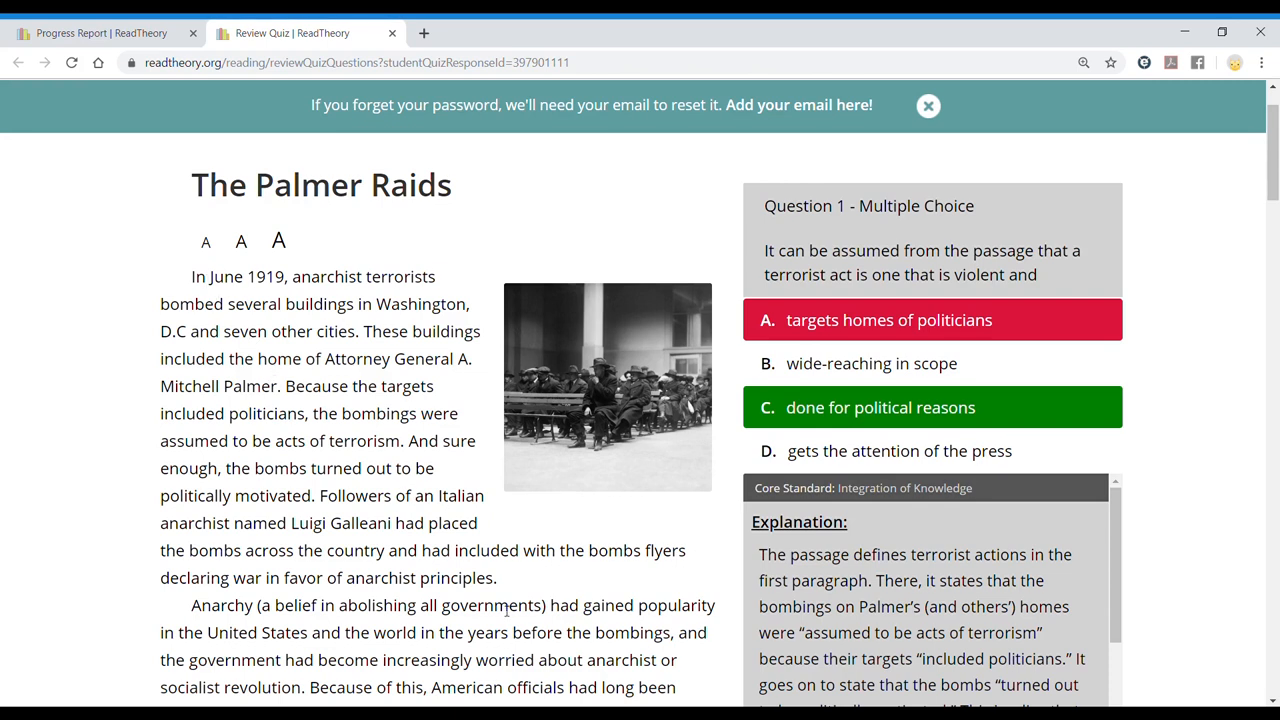
mouse_move(330, 620)
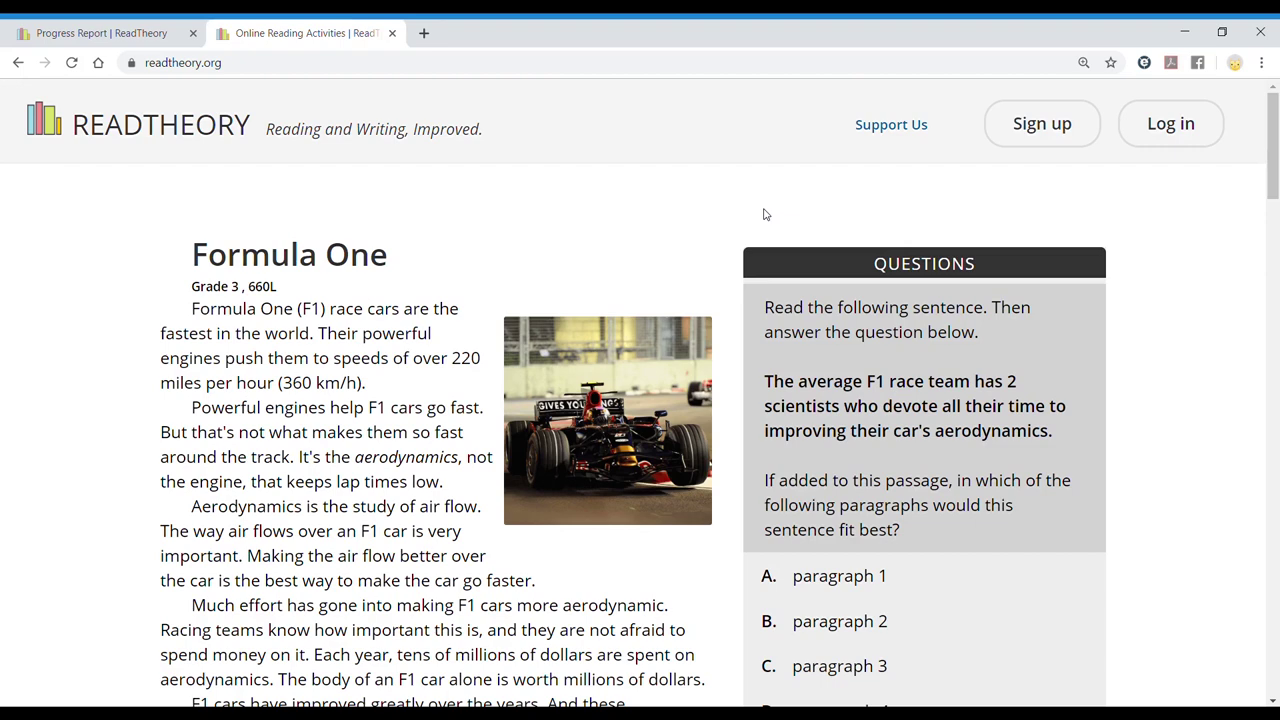
mouse_move(646, 218)
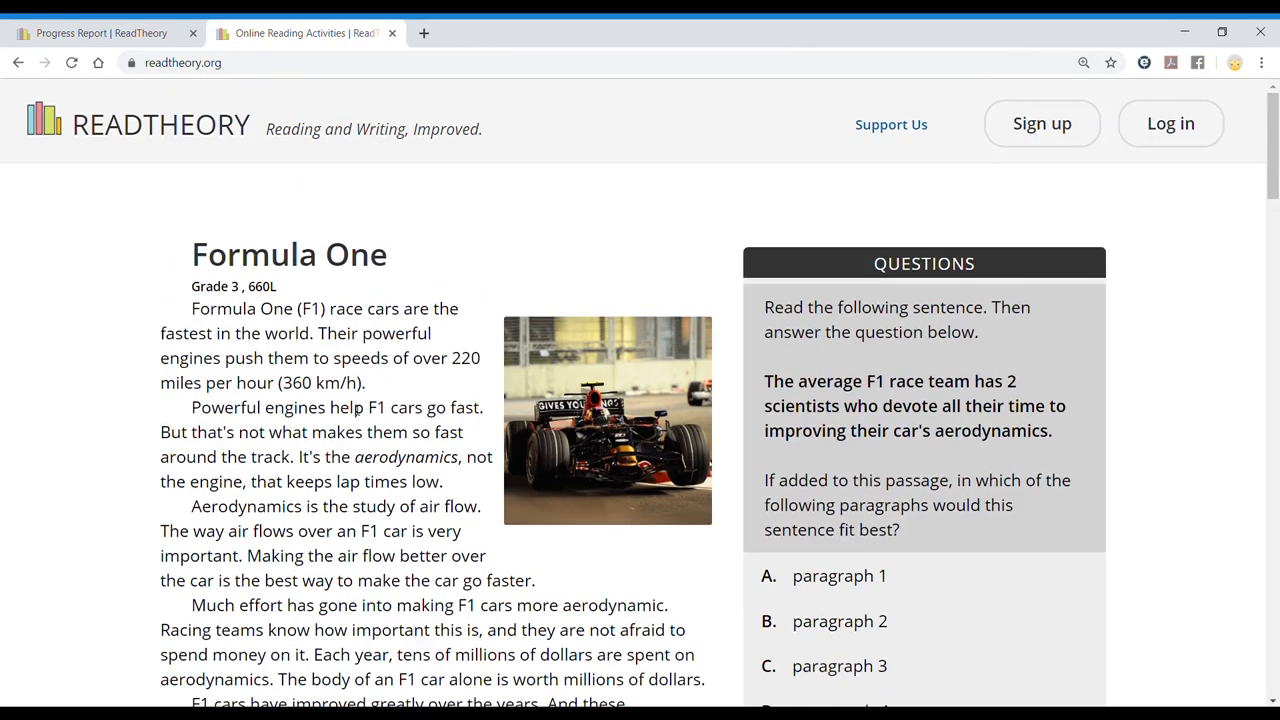
Dismiss the pretest intro, answer and score the Formula One pretest at level one, then begin account creation
scroll("down", 3)
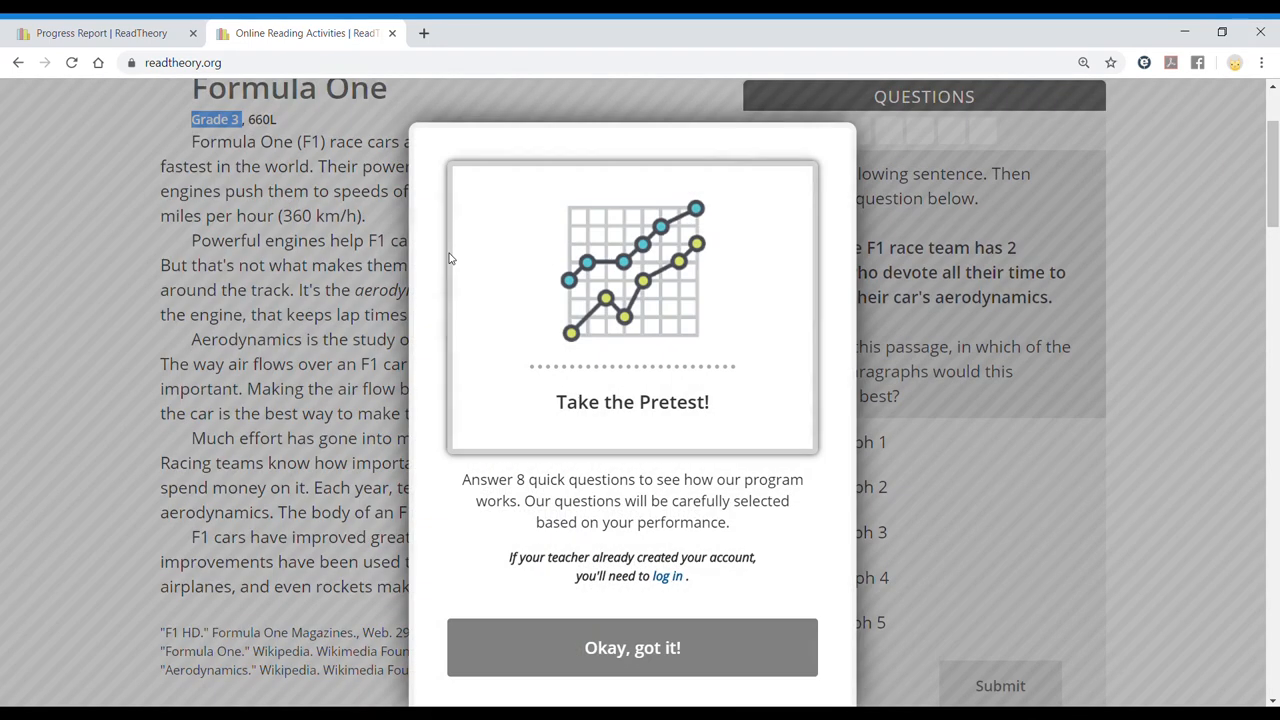
left_click(632, 648)
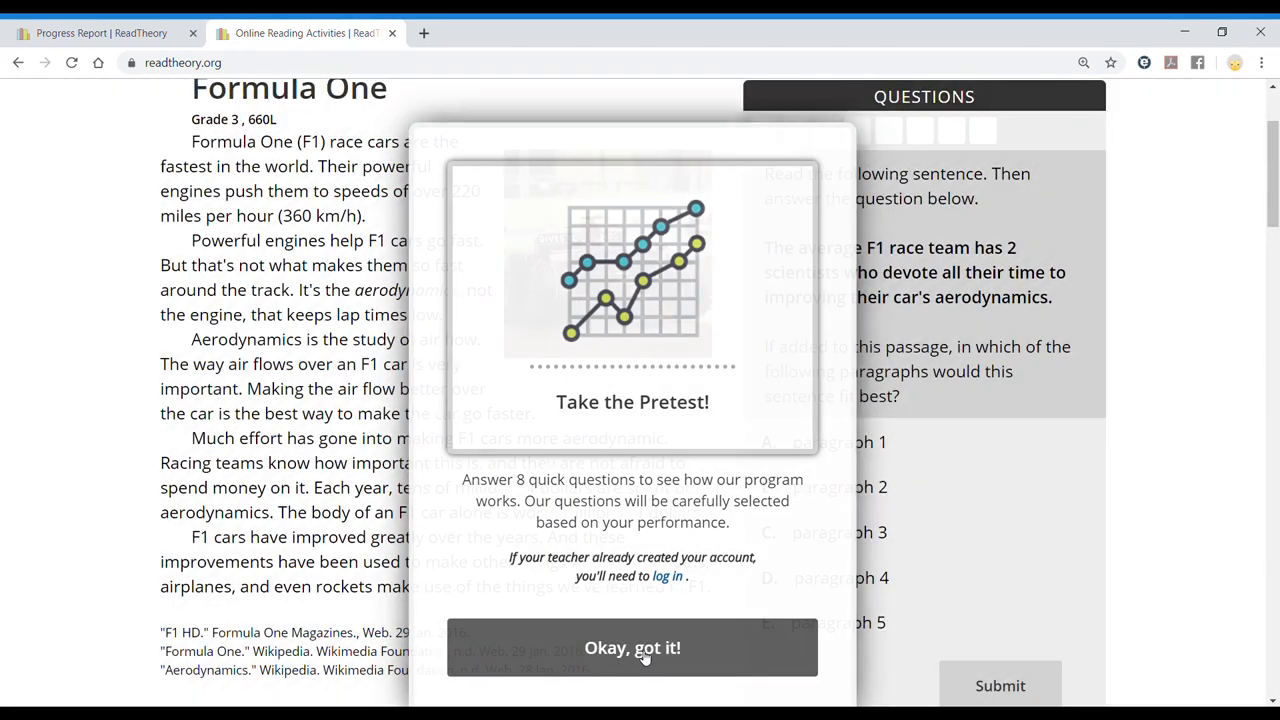
left_click(634, 648)
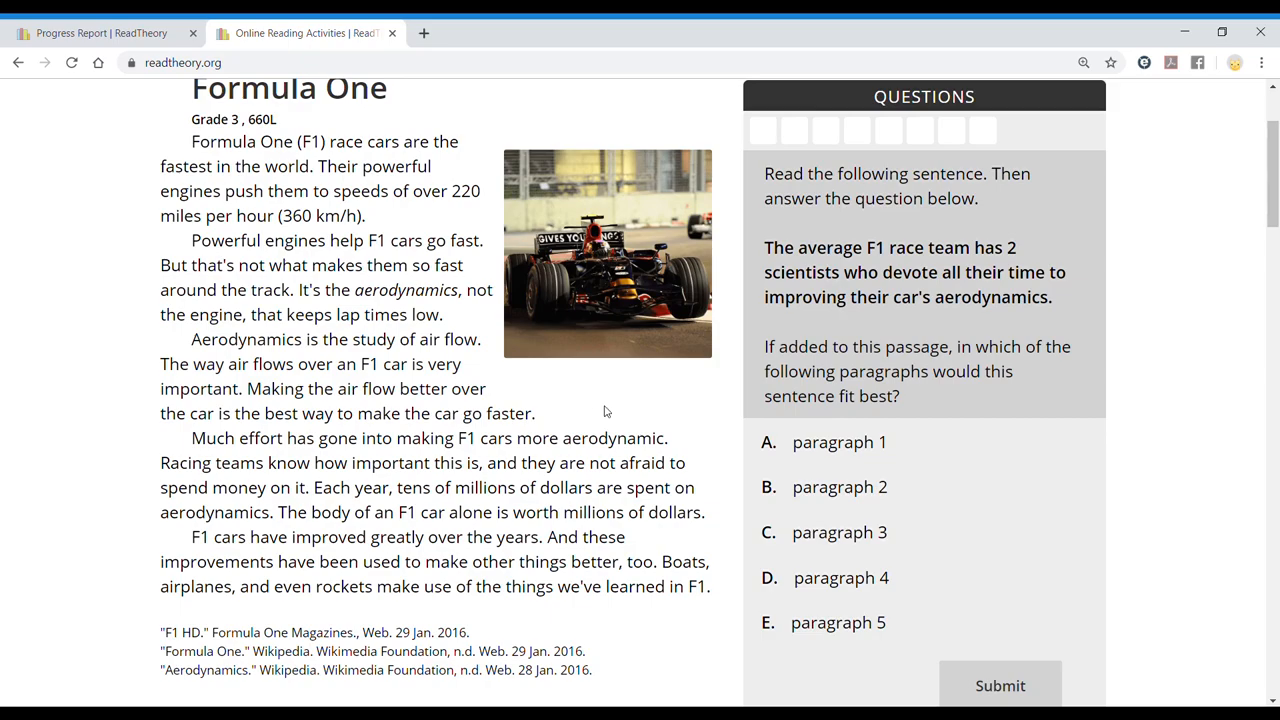
left_click(840, 442)
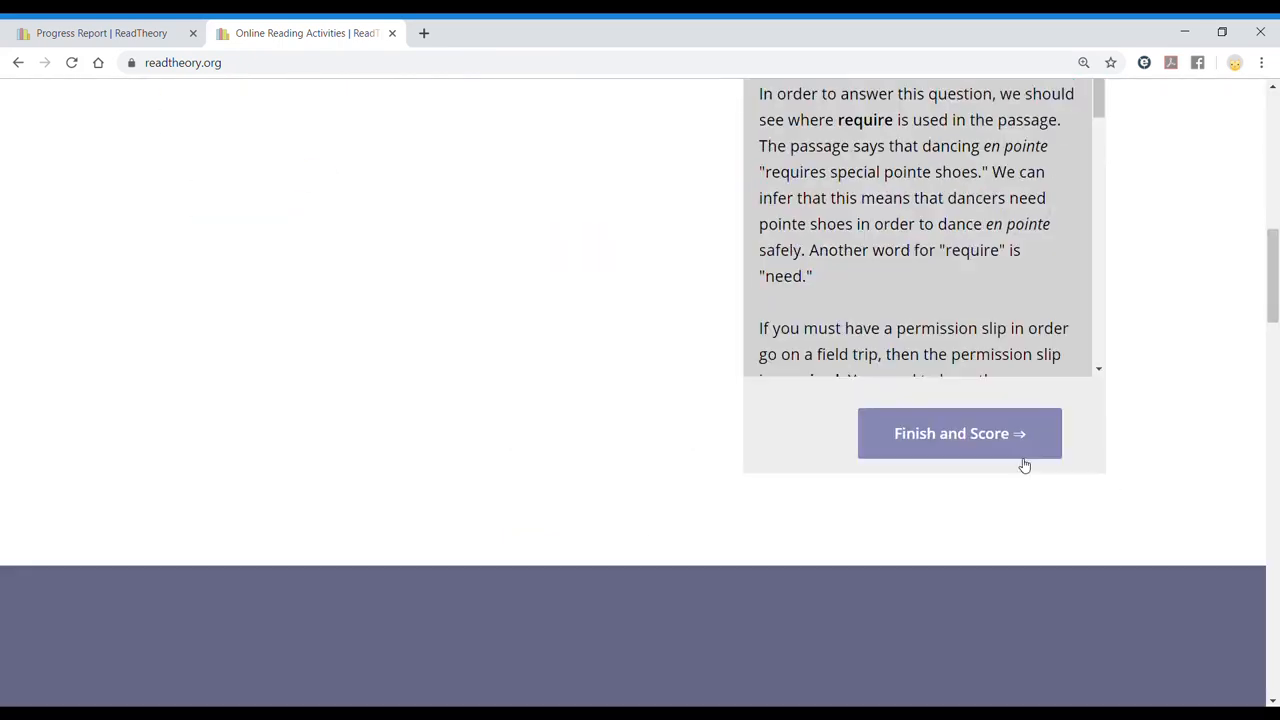
left_click(958, 432)
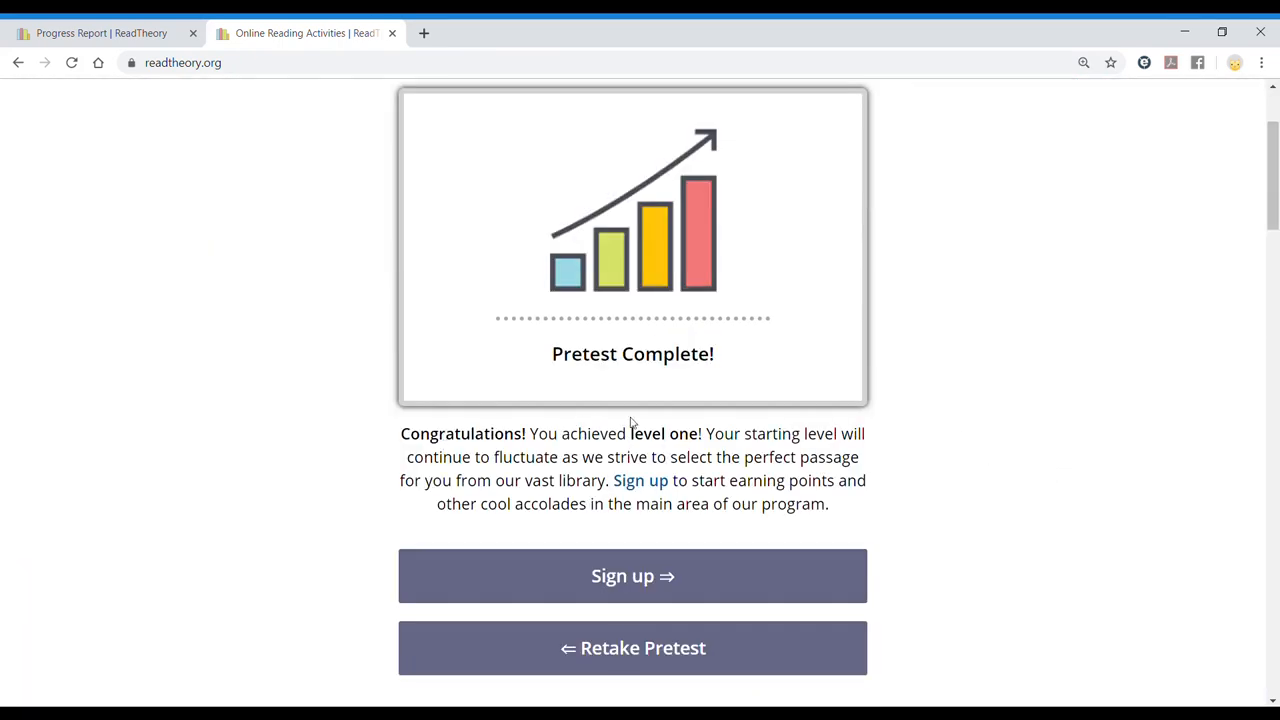
mouse_move(764, 442)
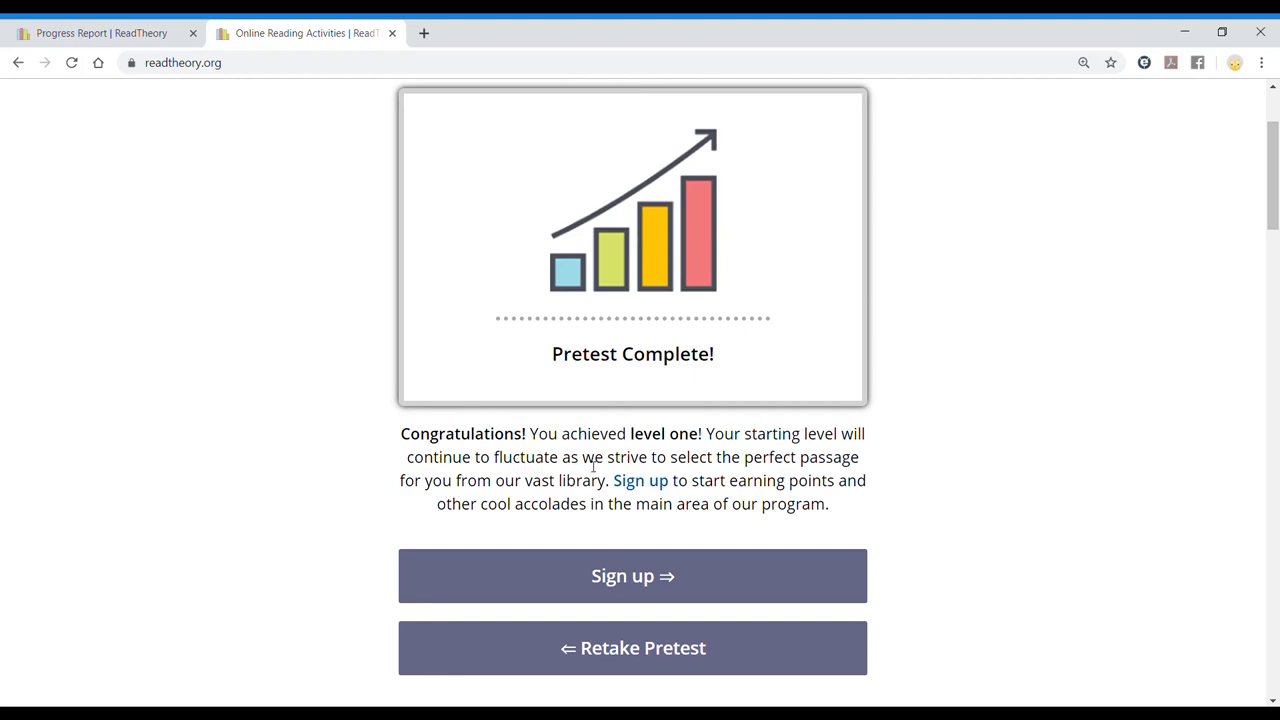
mouse_move(442, 480)
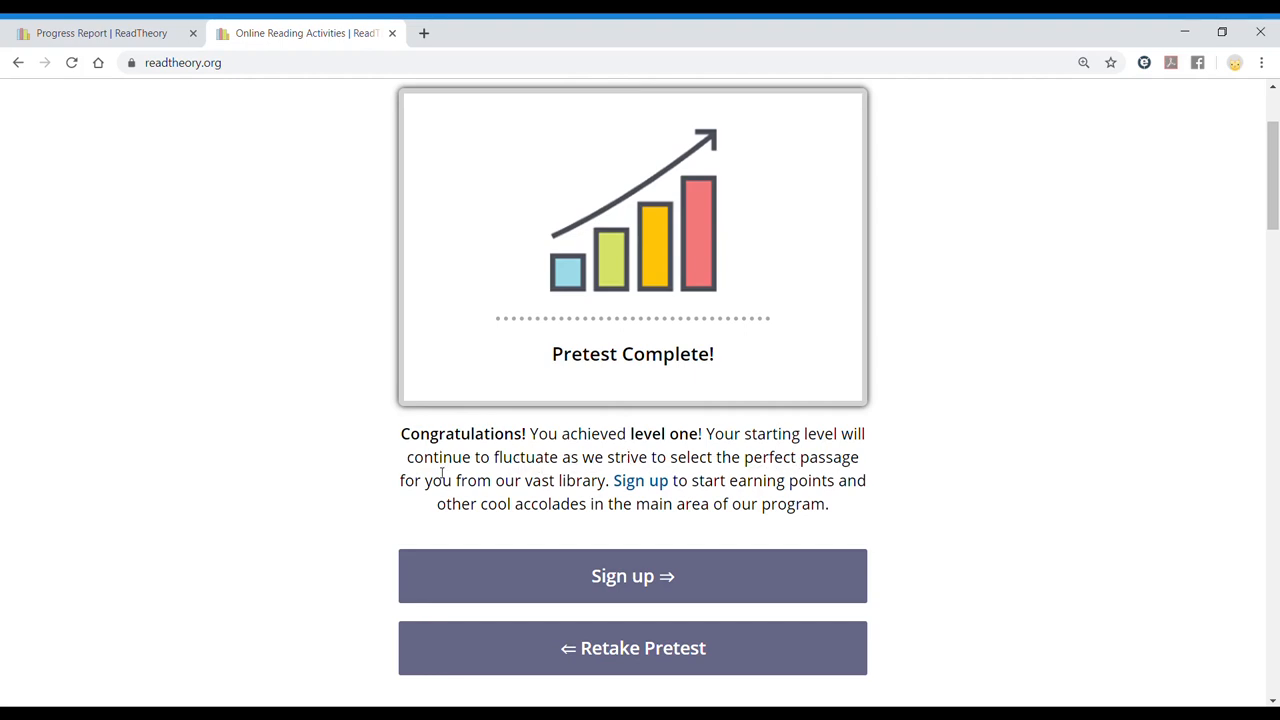
mouse_move(512, 492)
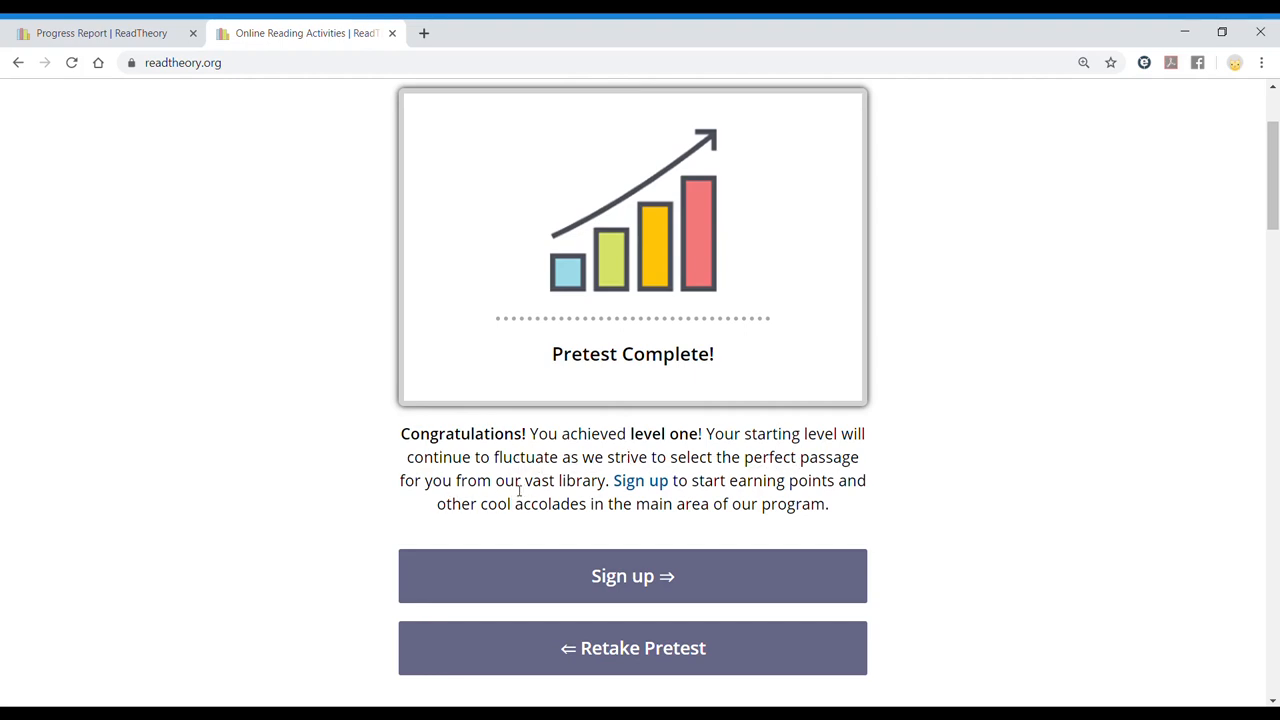
mouse_move(652, 486)
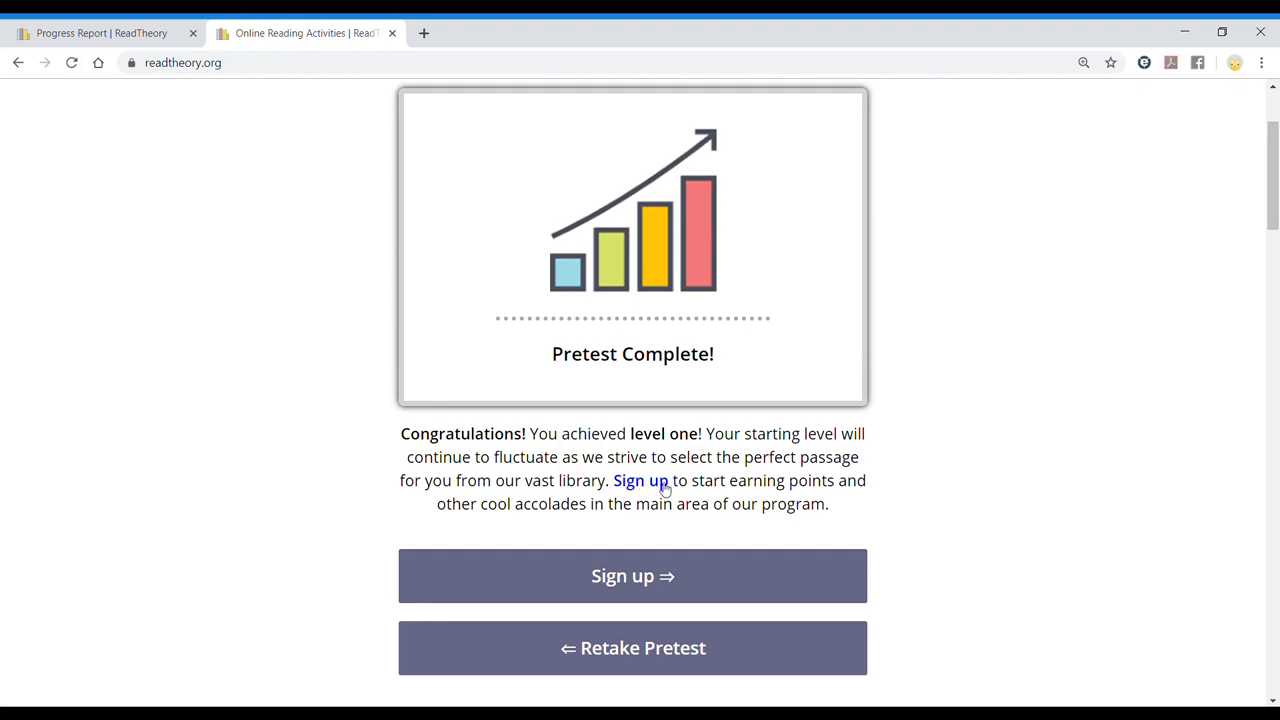
mouse_move(688, 524)
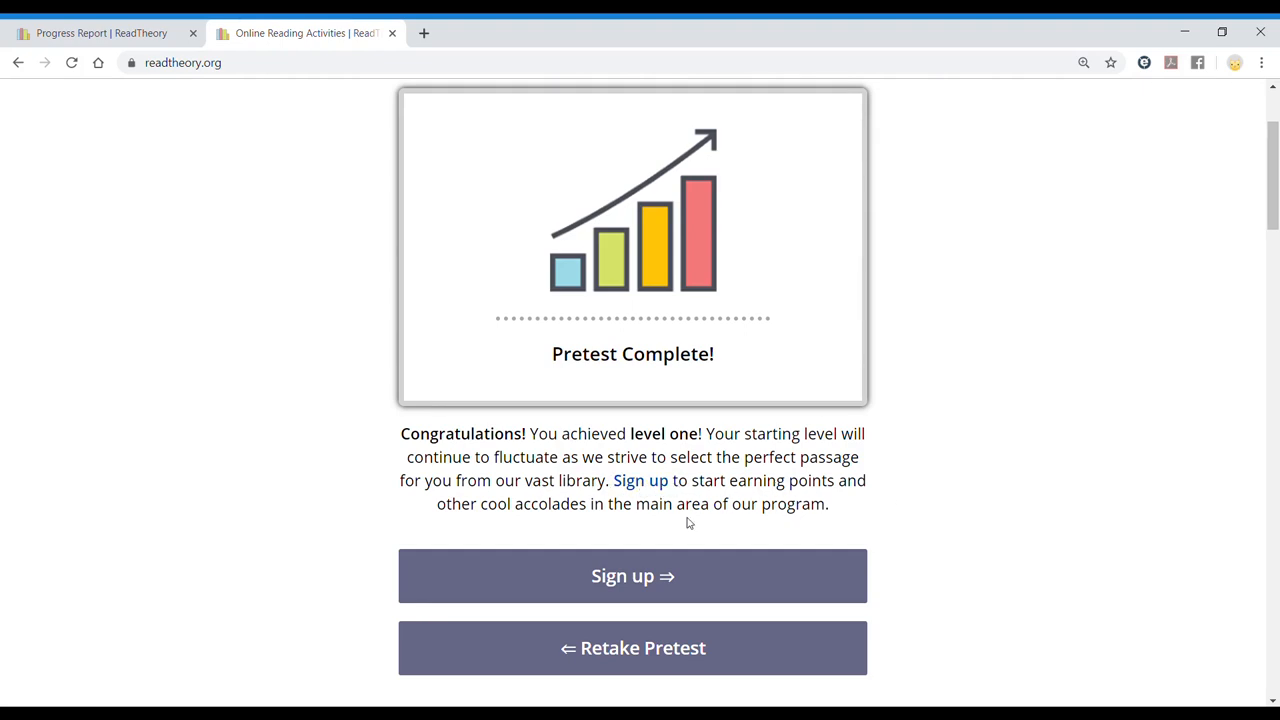
mouse_move(848, 512)
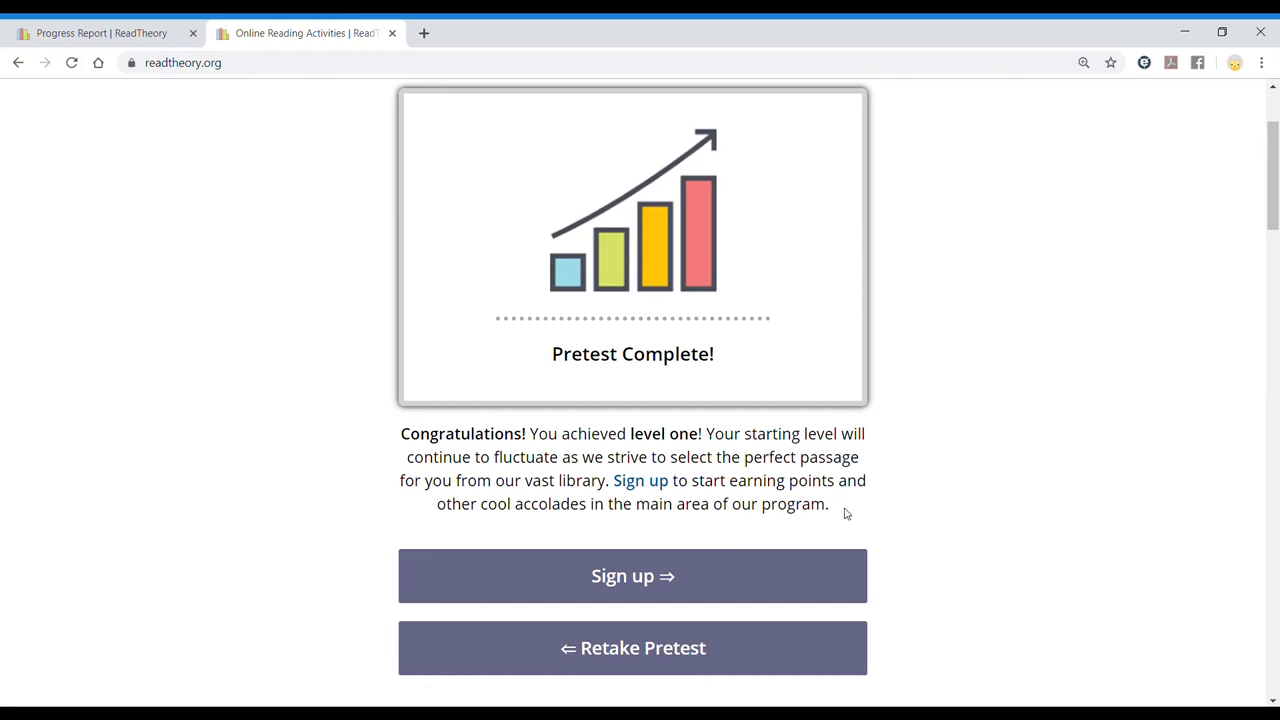
mouse_move(638, 550)
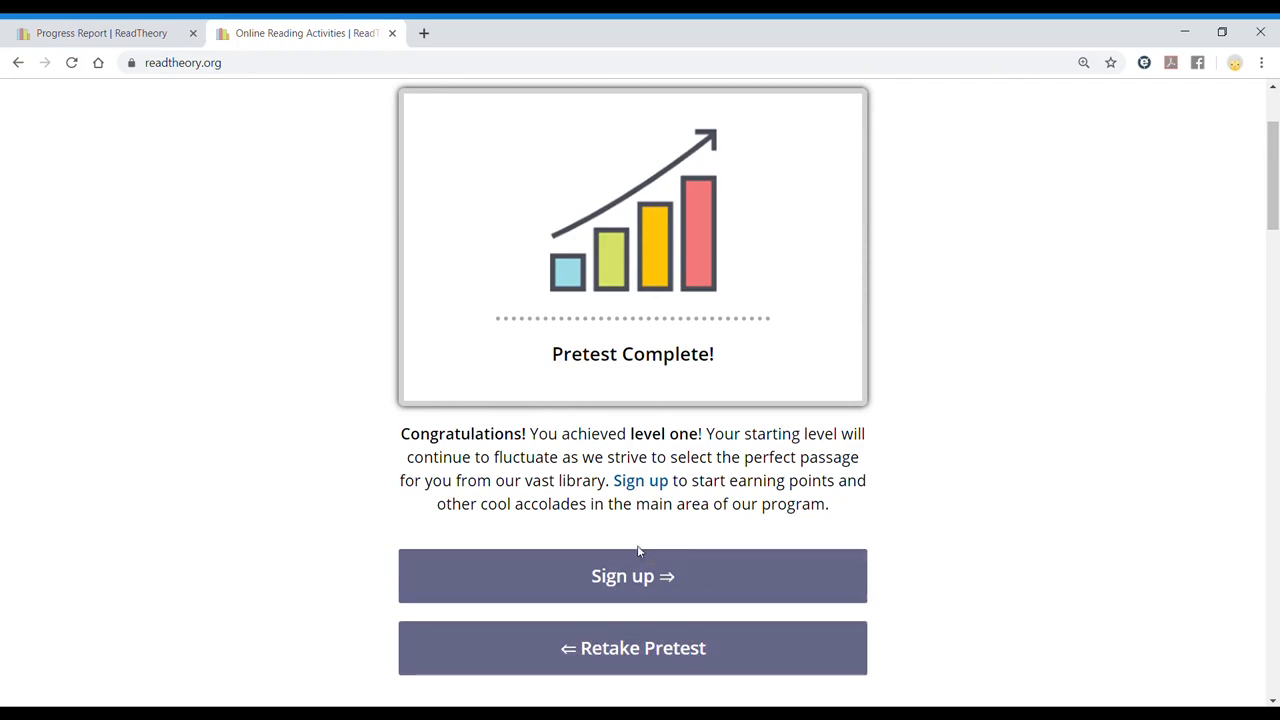
left_click(632, 576)
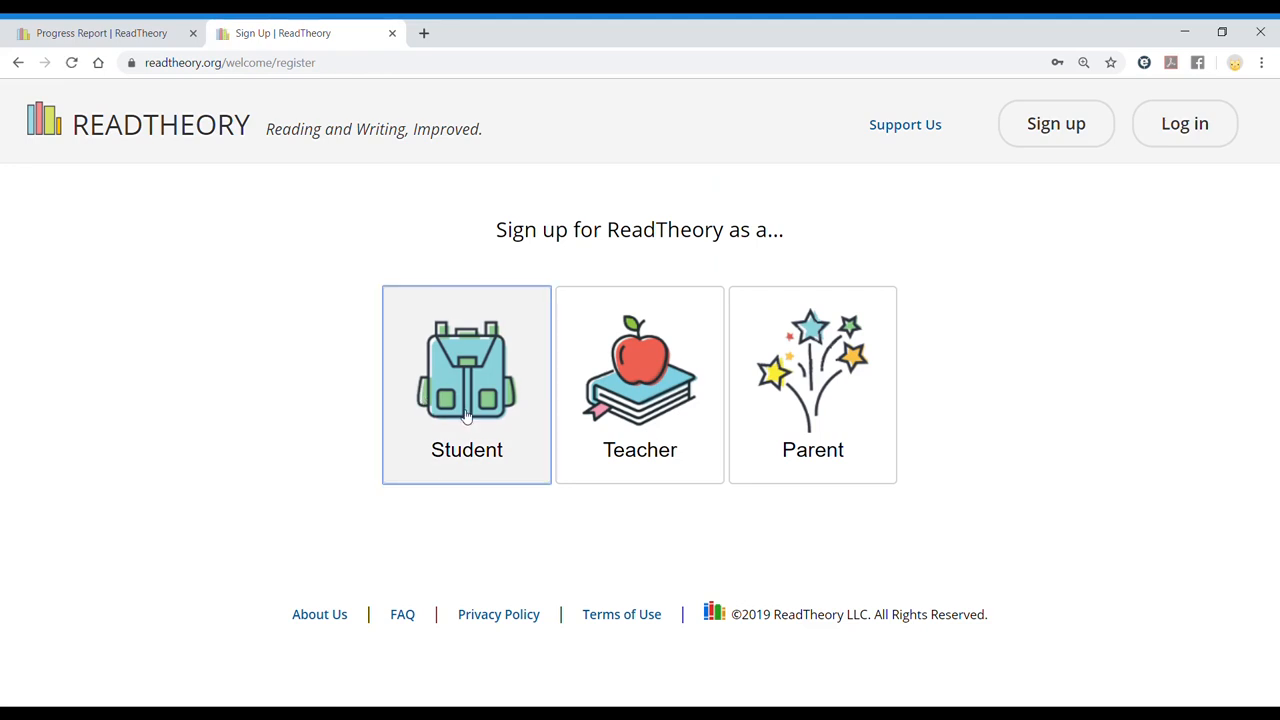
Sign up as a student with a Google account and submit the password, reaching the Grade 1 Penguins quiz
left_click(466, 384)
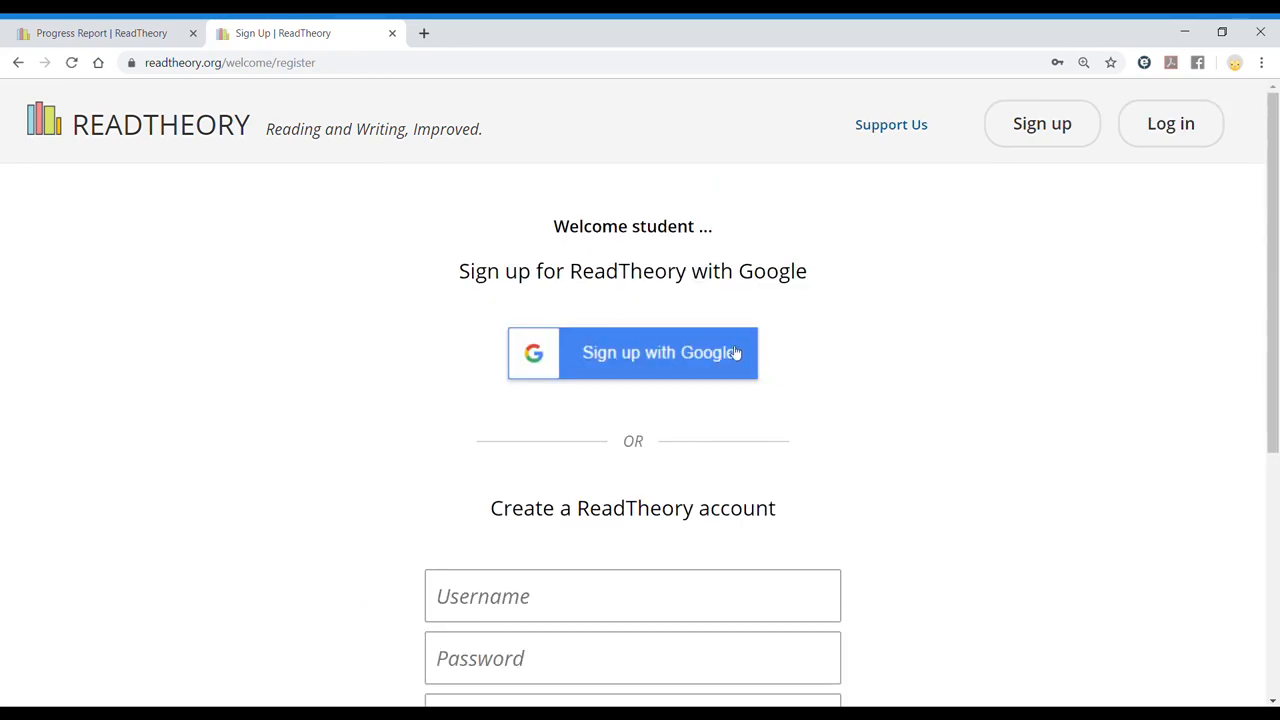
left_click(632, 352)
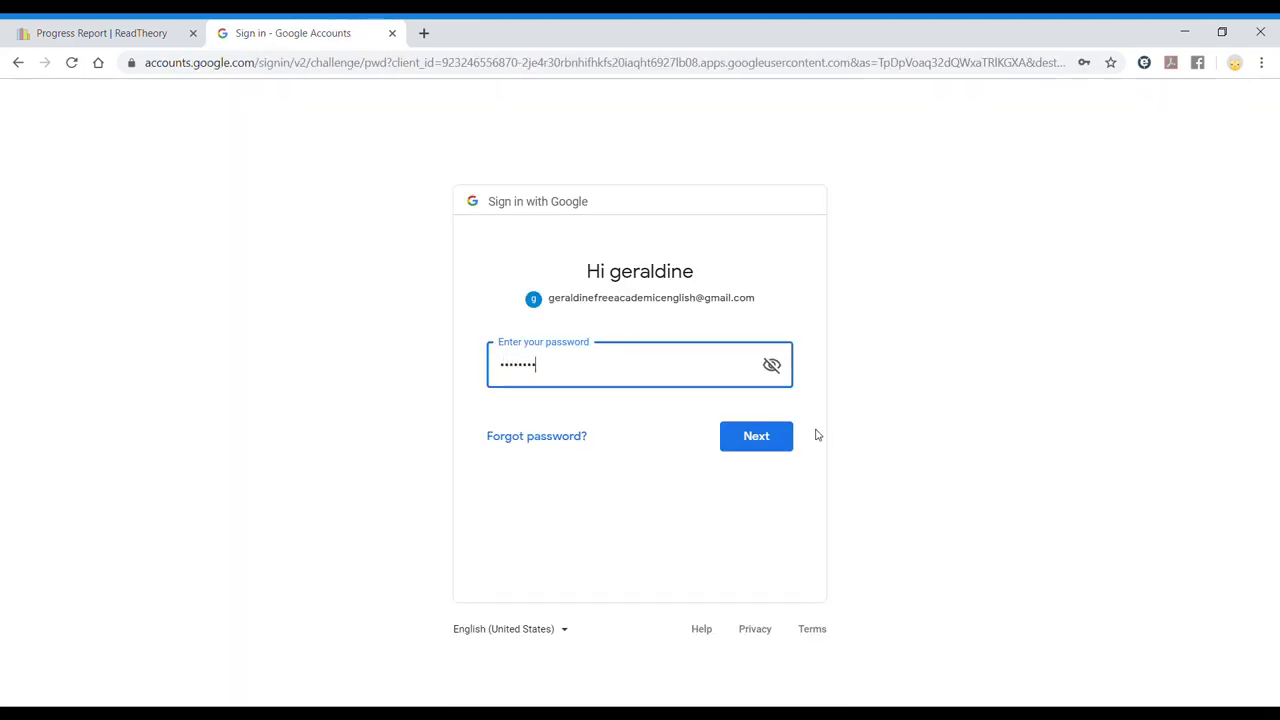
left_click(756, 436)
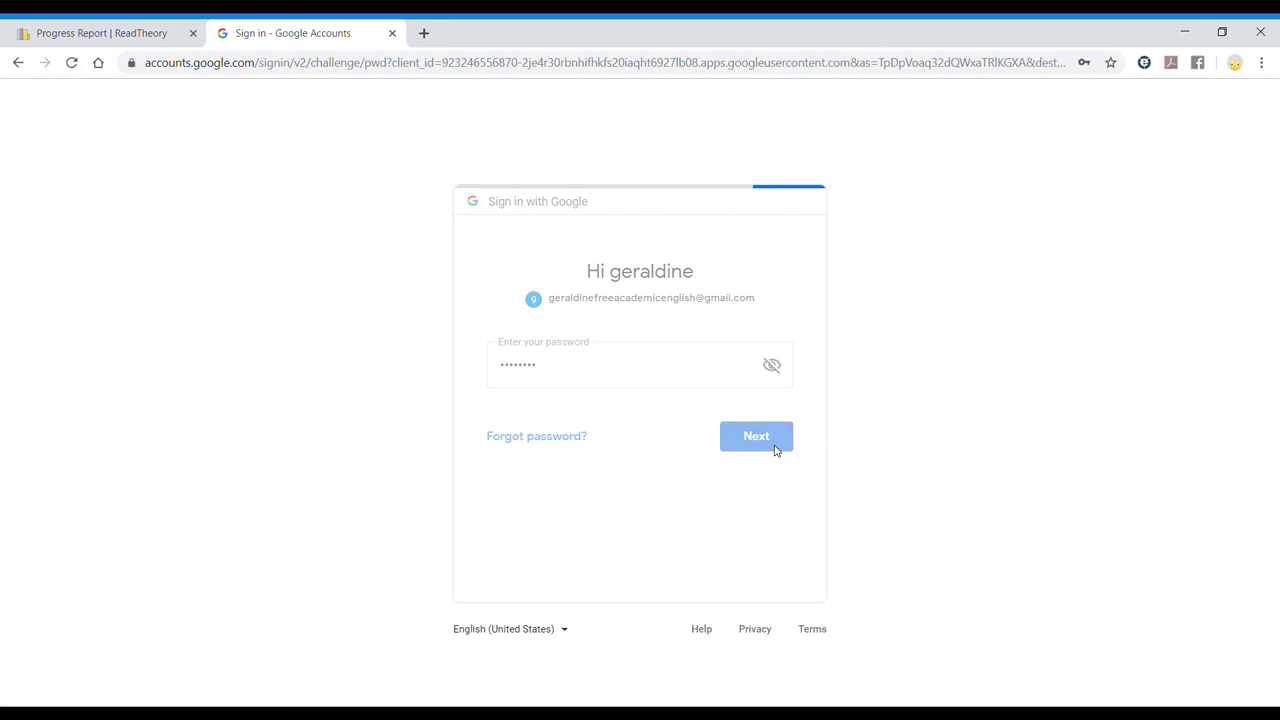
left_click(756, 436)
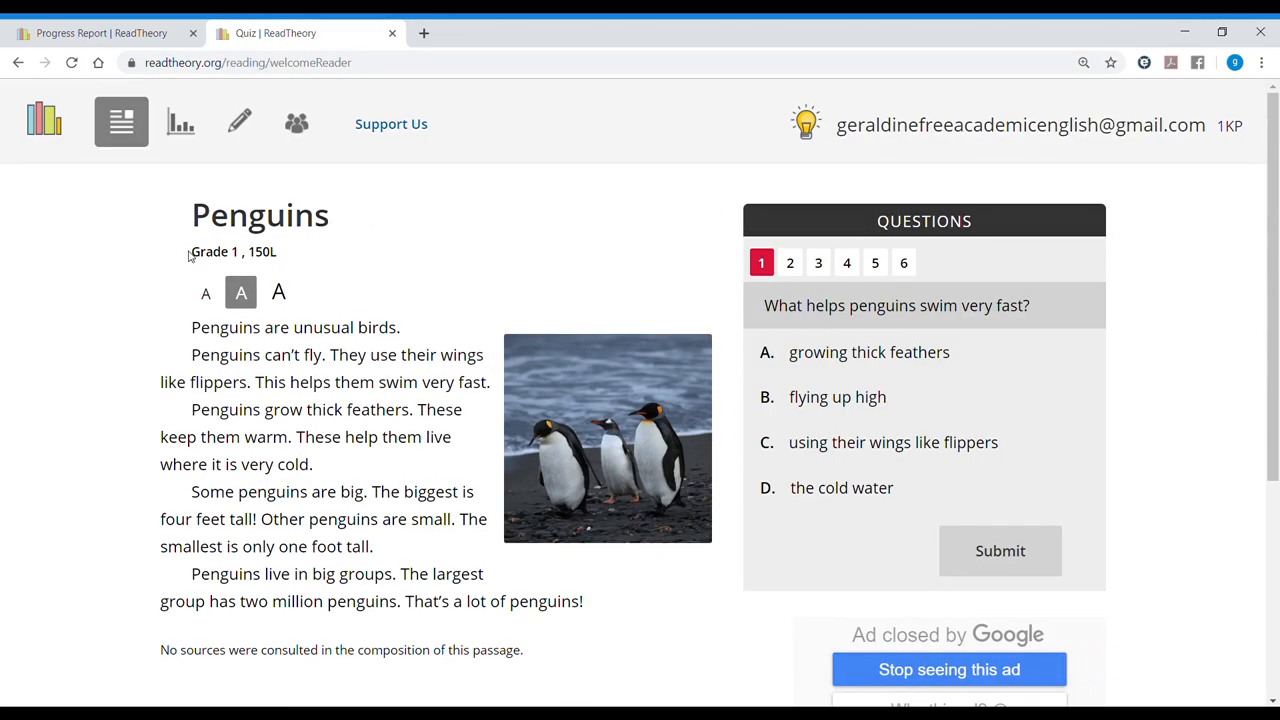
mouse_move(224, 340)
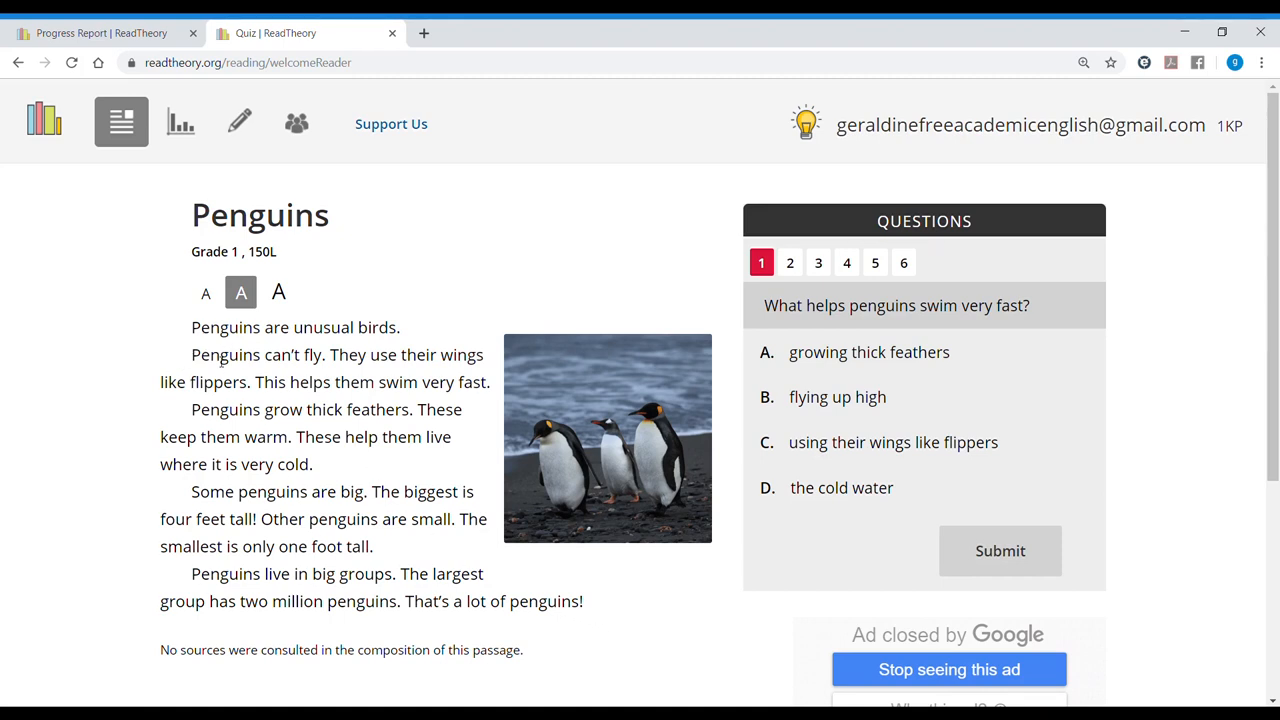
mouse_move(430, 552)
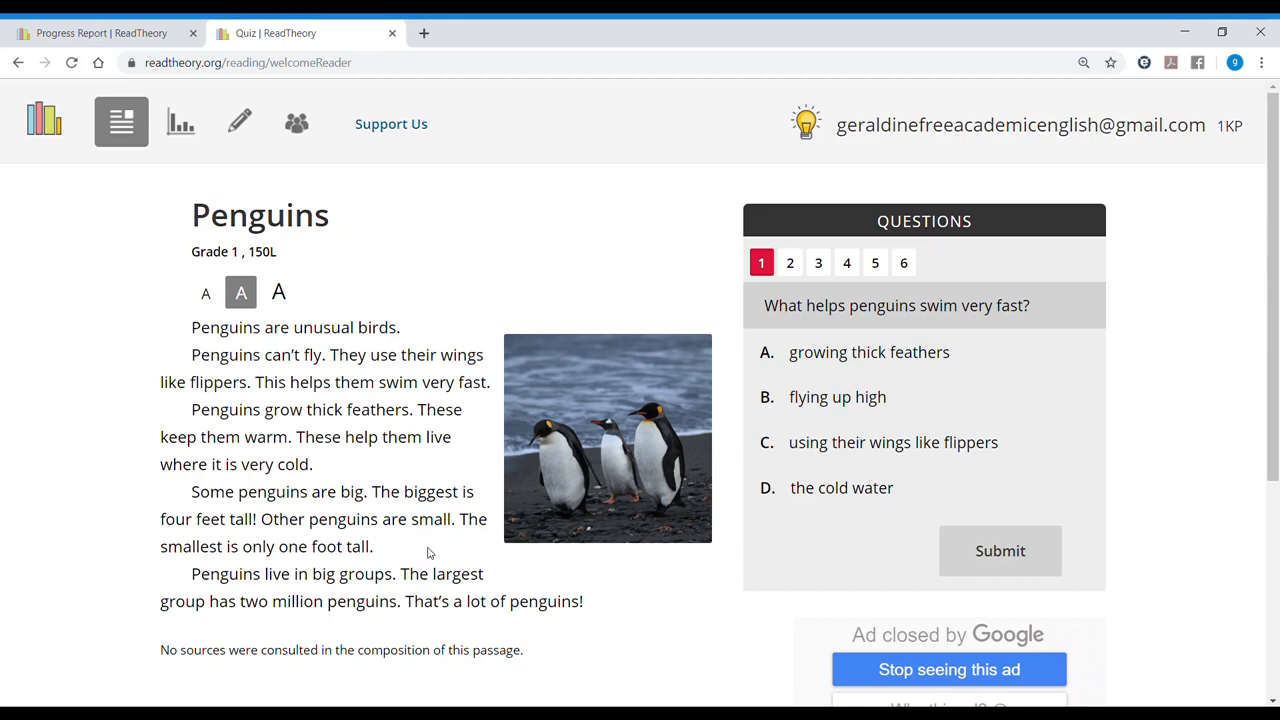
mouse_move(196, 536)
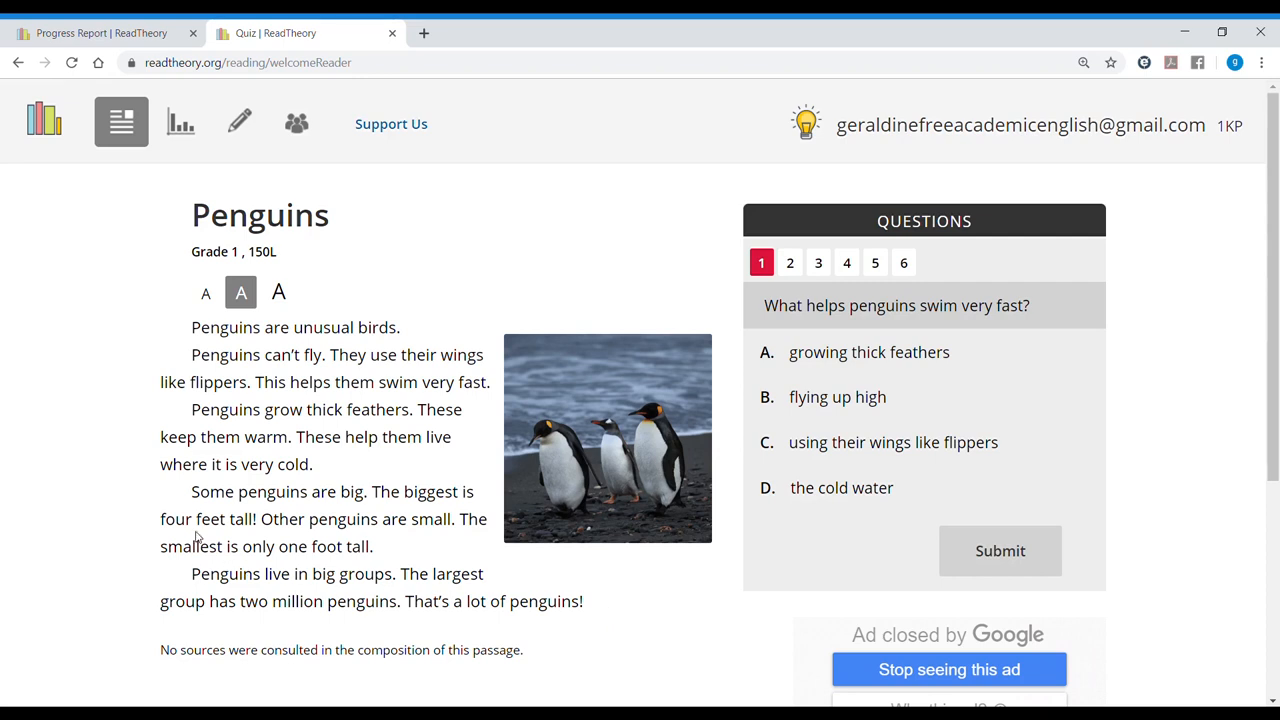
mouse_move(242, 334)
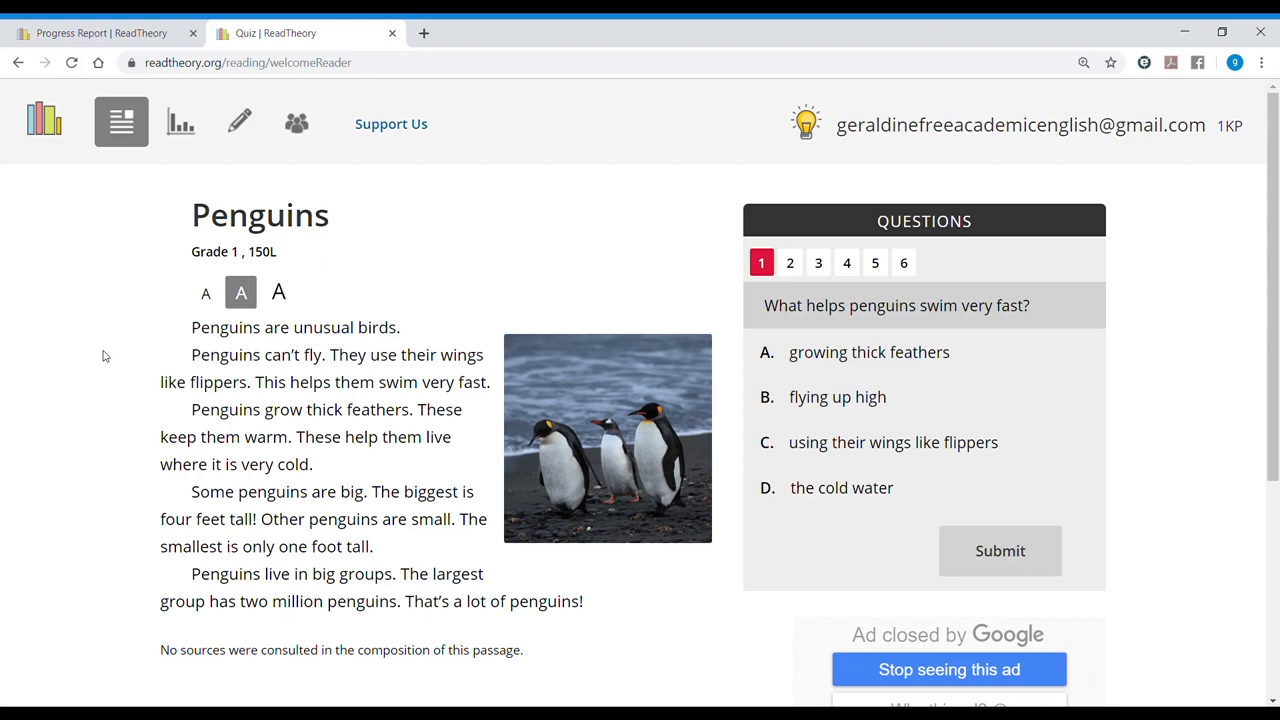
mouse_move(852, 544)
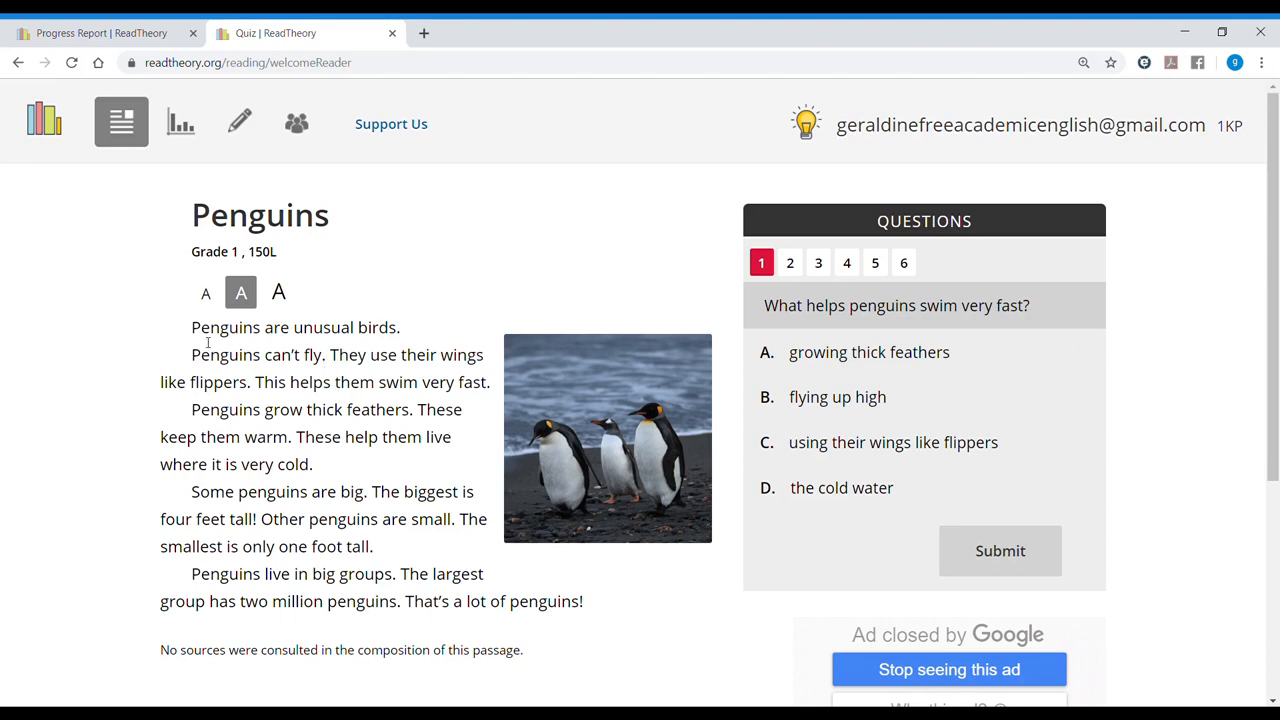
left_click_drag(192, 328, 584, 600)
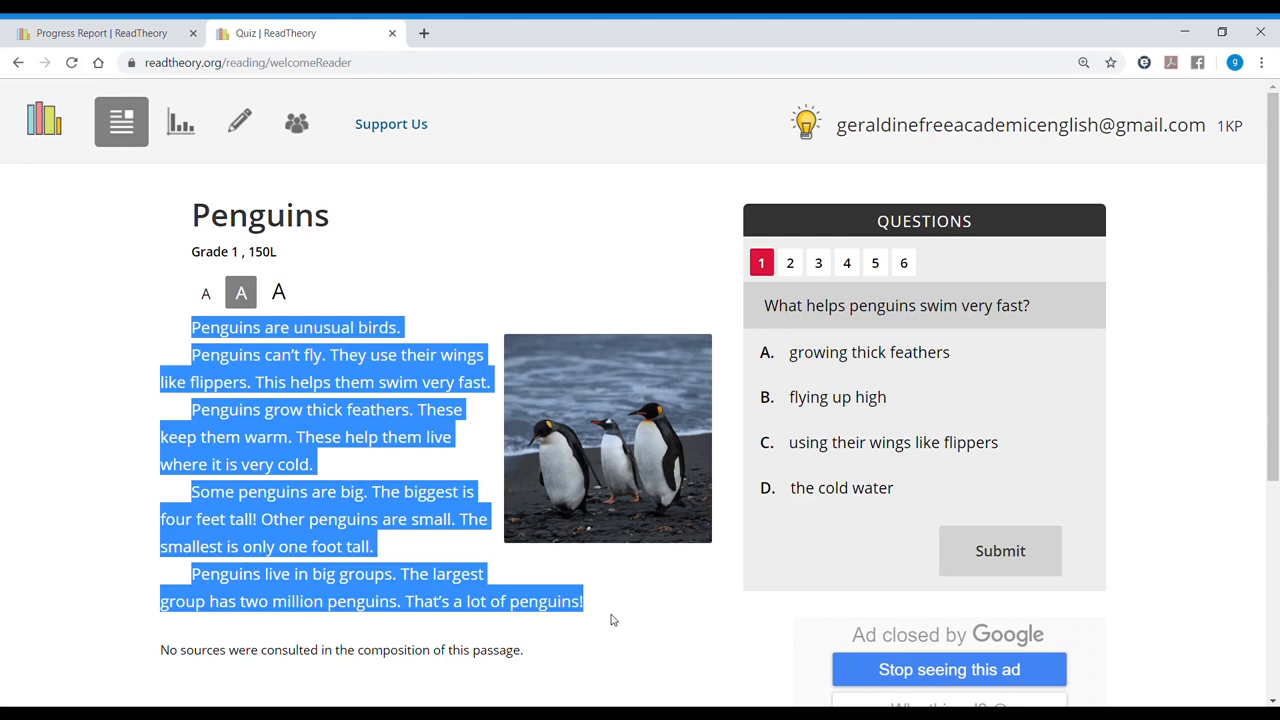
left_click(392, 472)
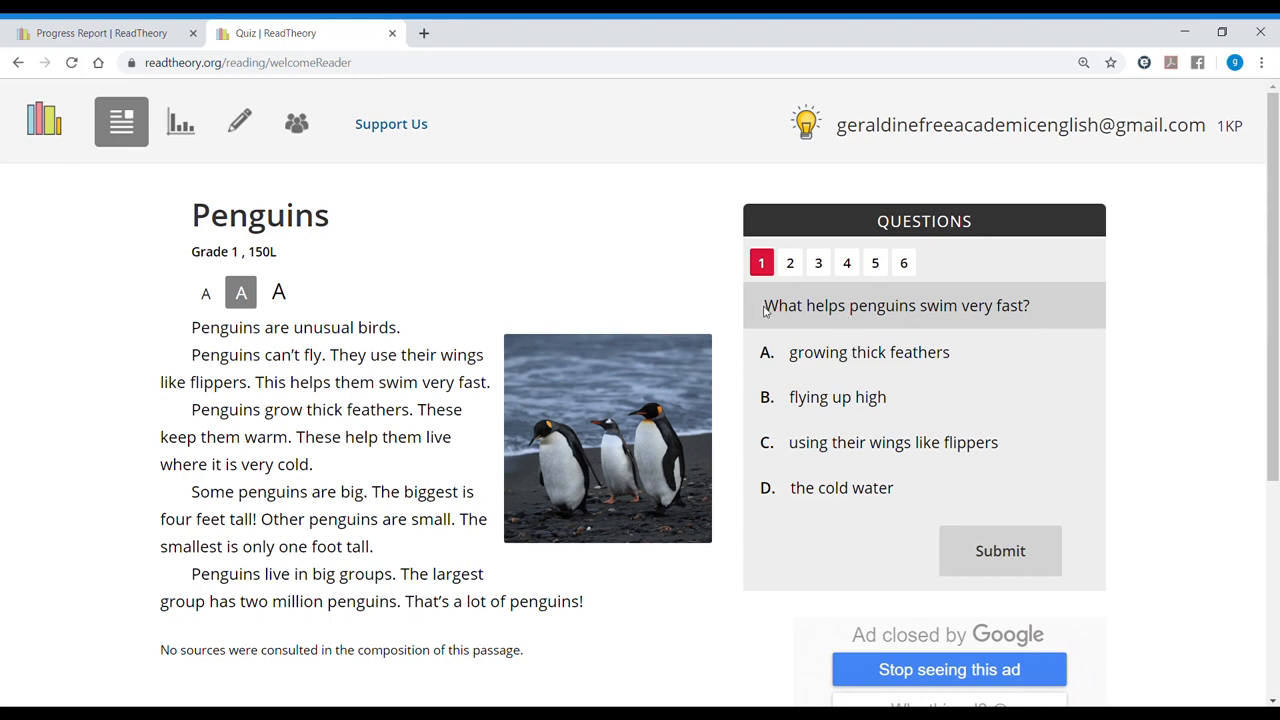
left_click(908, 442)
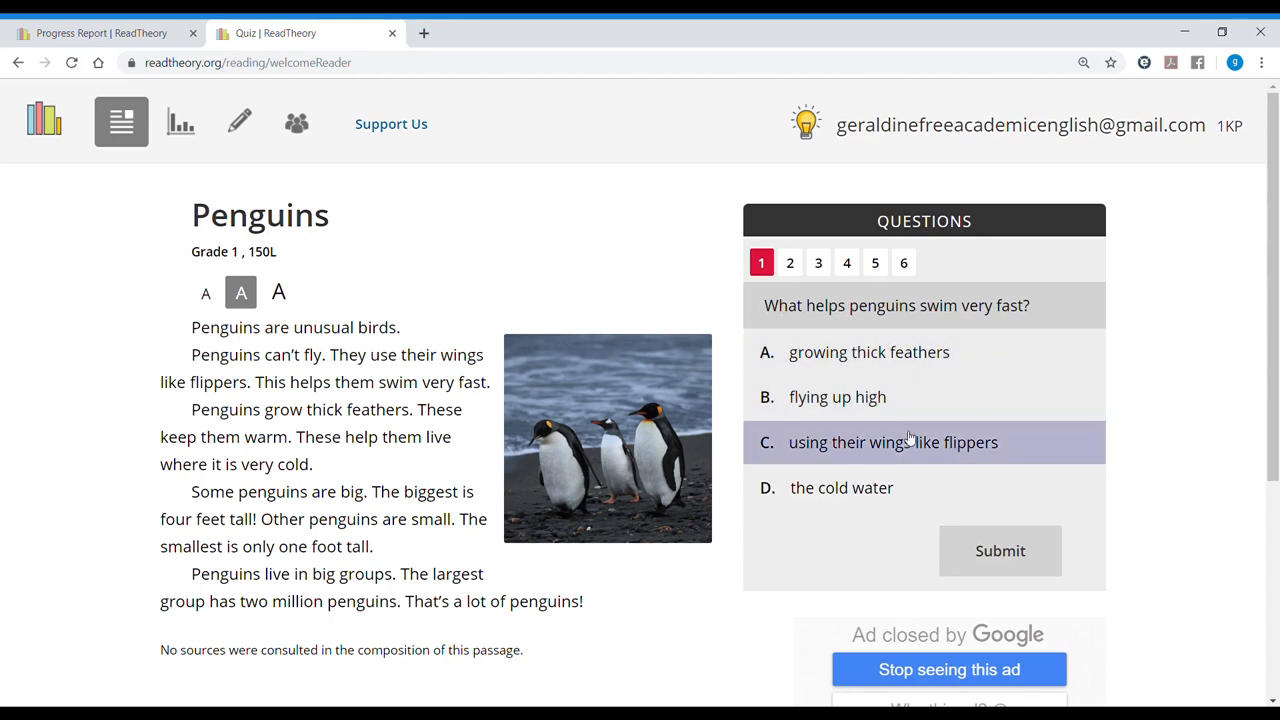
mouse_move(940, 452)
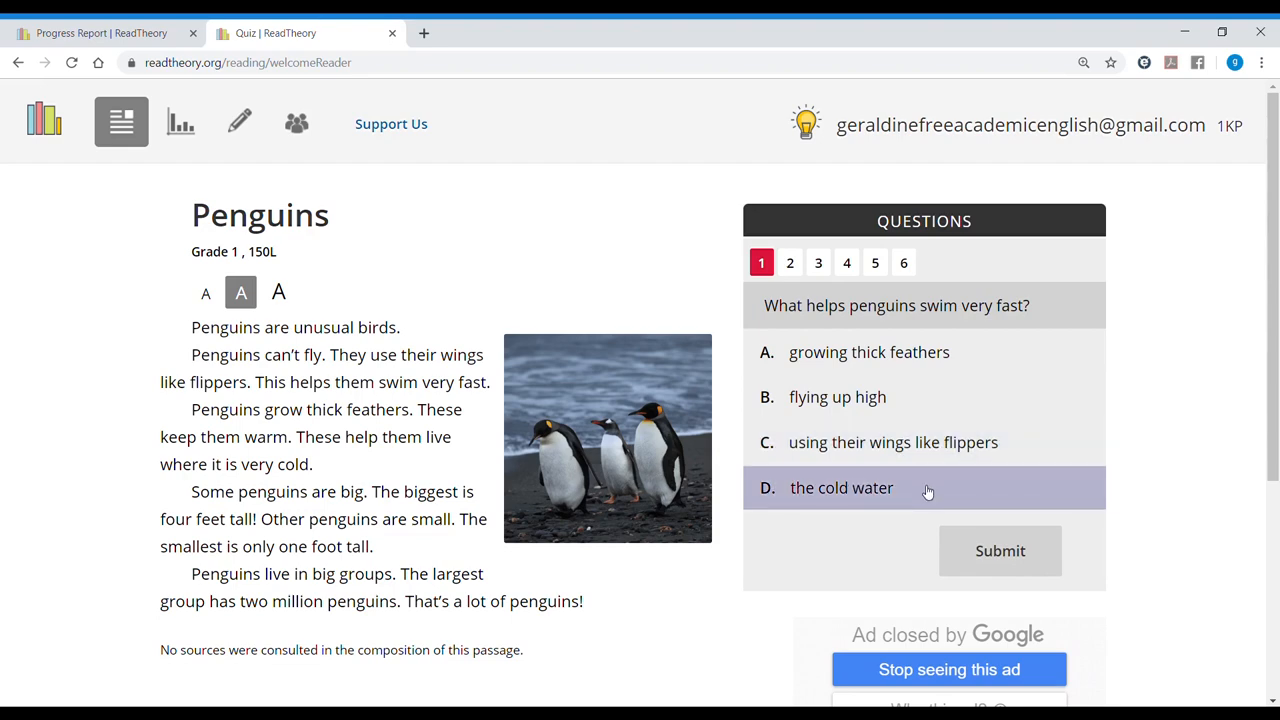
Answer the swimming question with D 'the cold water' and highlight the explanation that C, wings as flippers, is correct
left_click(1000, 552)
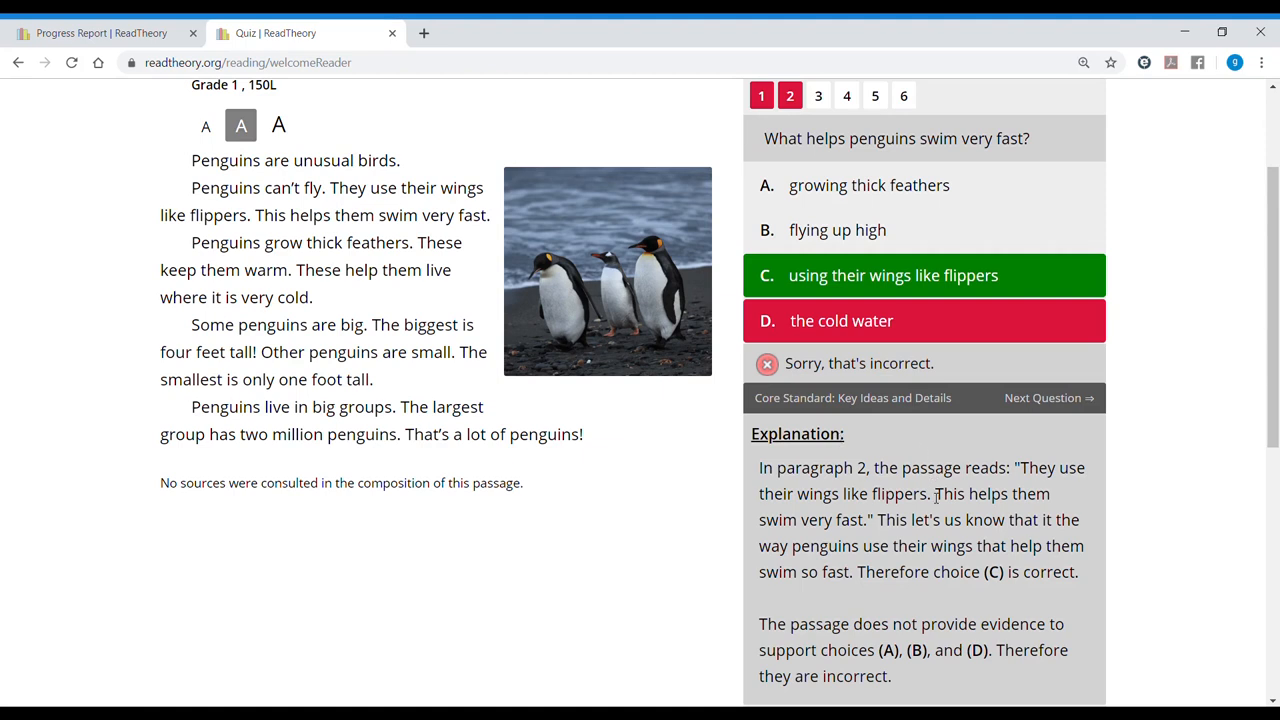
scroll("down", 3)
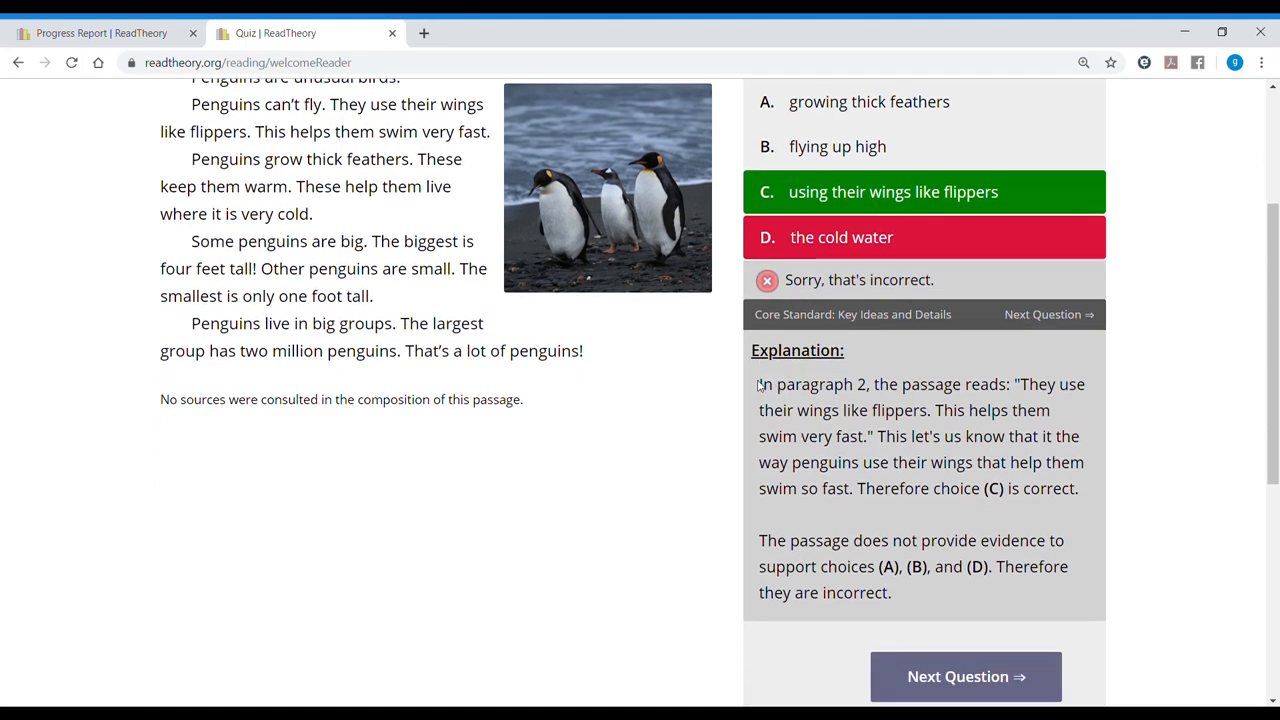
left_click_drag(760, 384, 1078, 488)
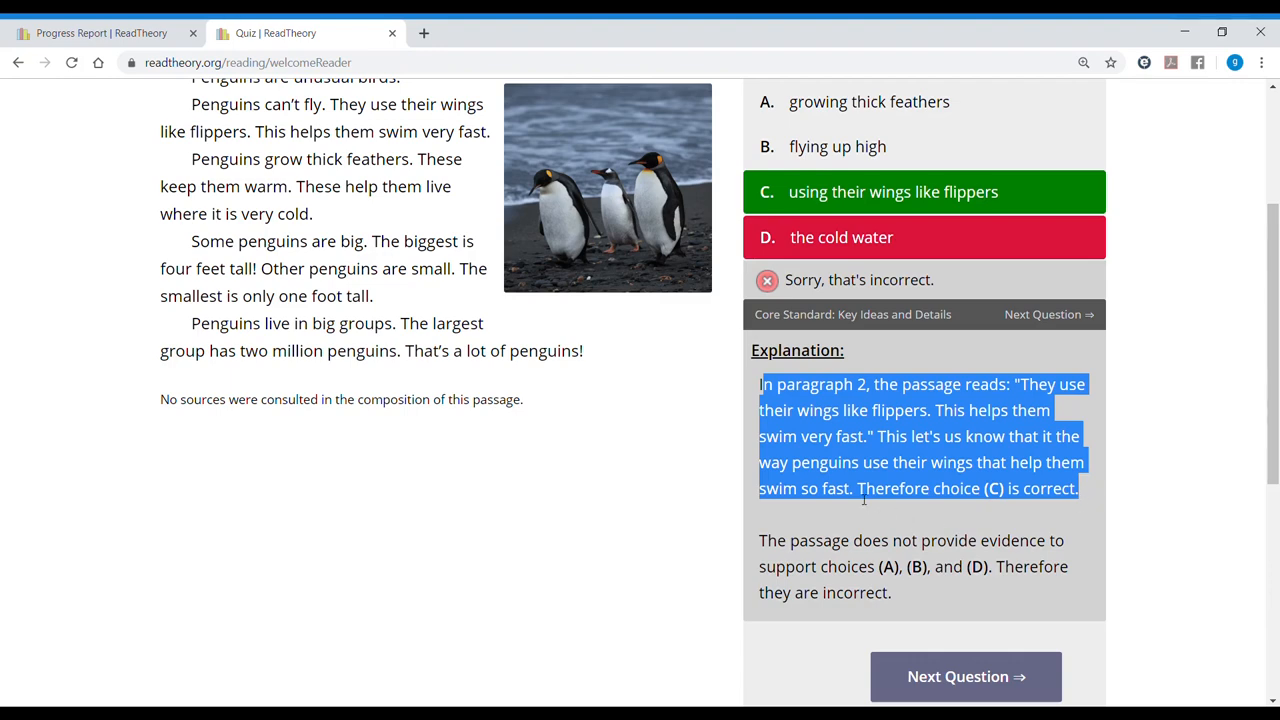
mouse_move(780, 558)
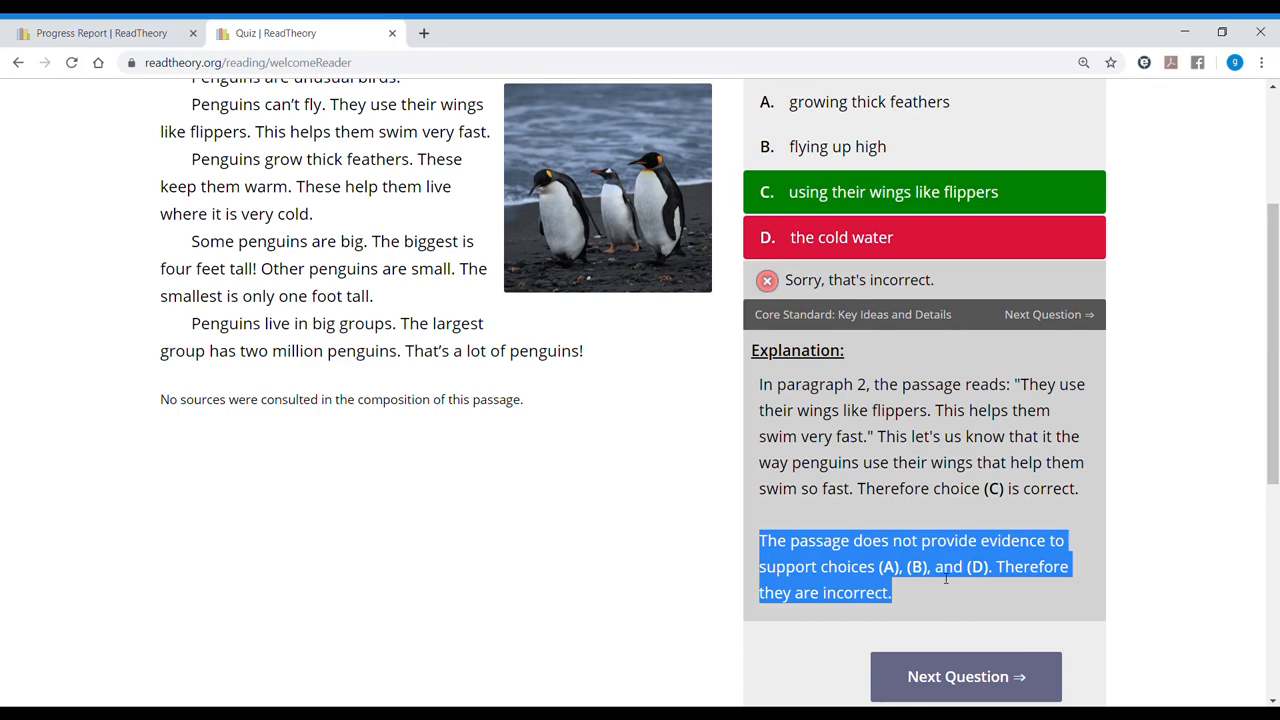
mouse_move(982, 528)
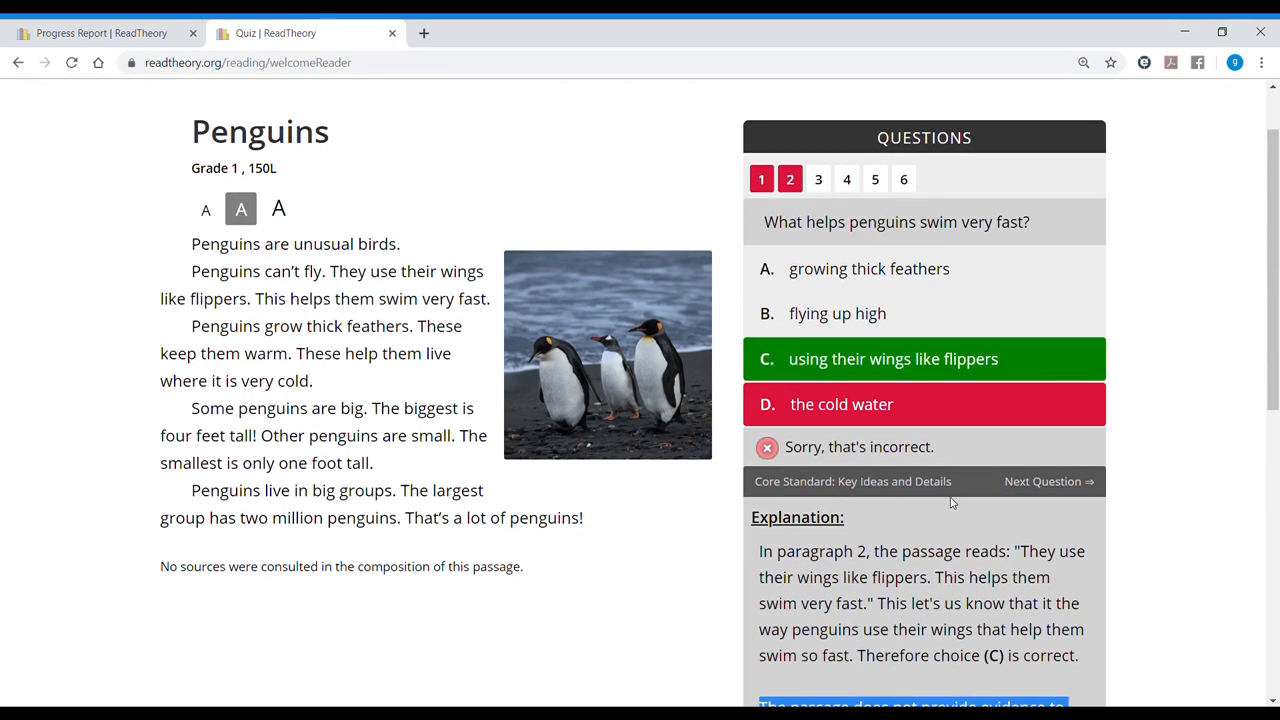
scroll("down", 3)
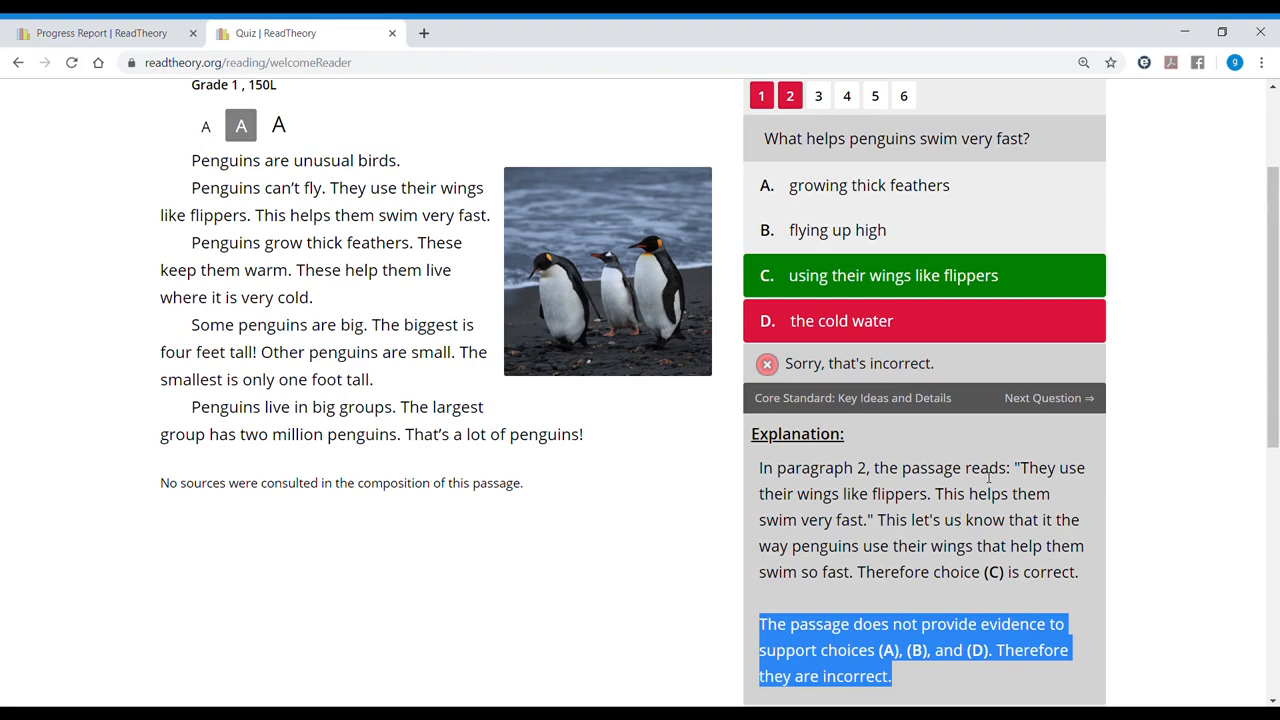
mouse_move(200, 176)
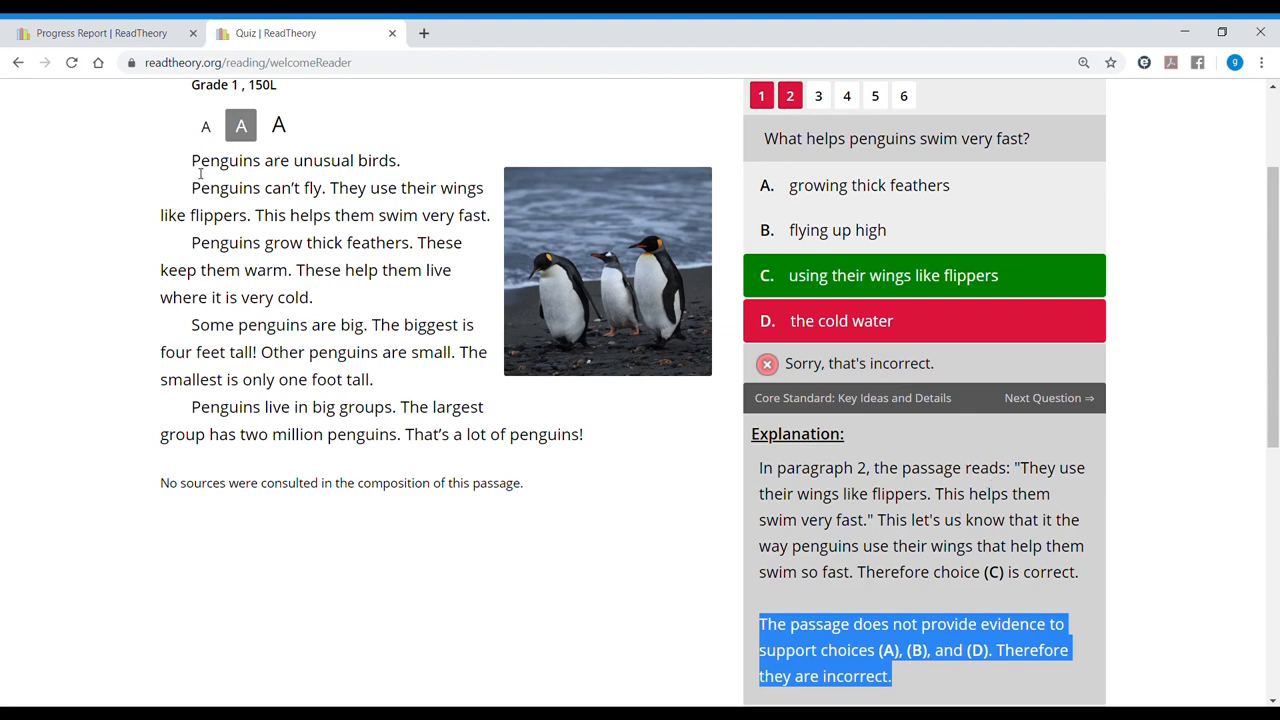
left_click_drag(192, 160, 562, 432)
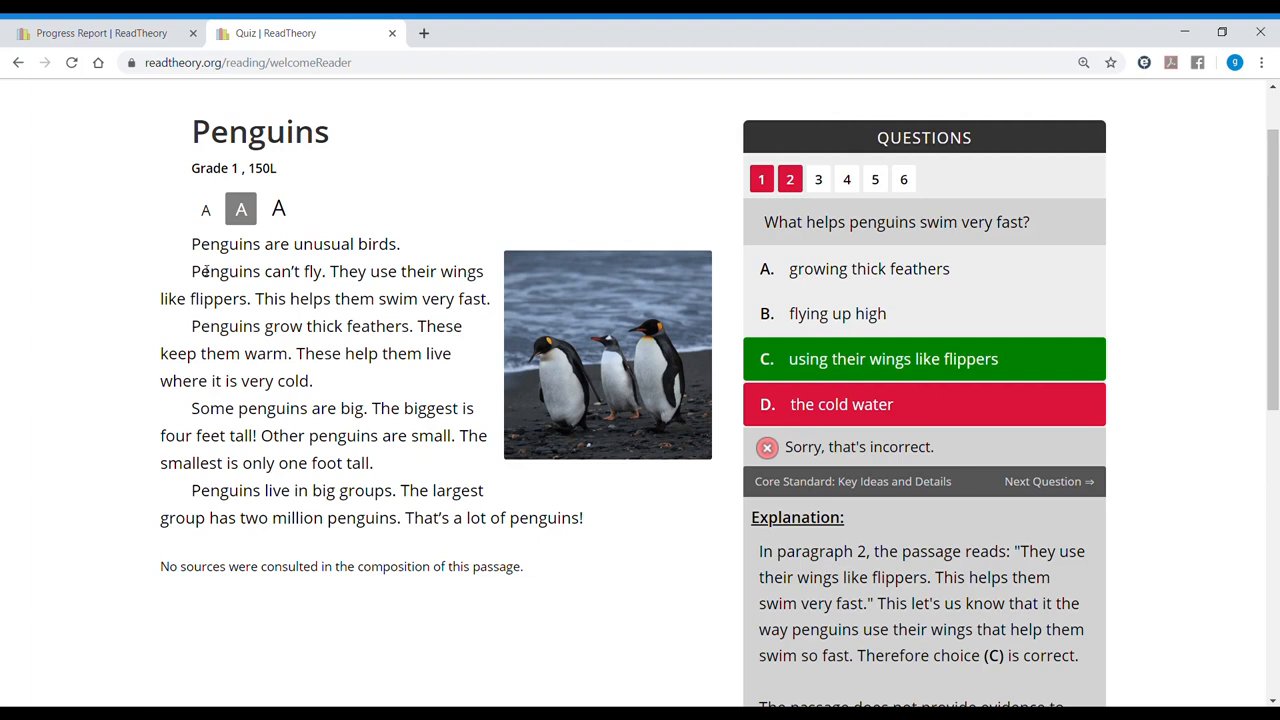
mouse_move(170, 268)
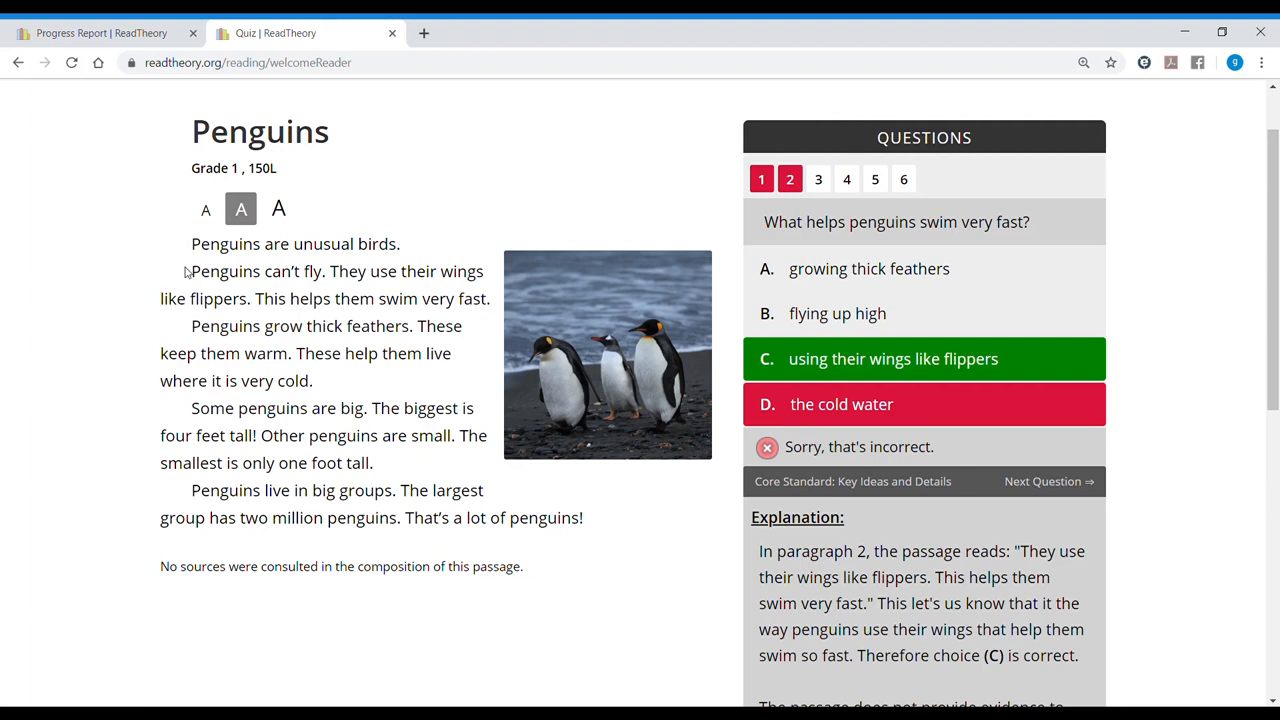
double_click(458, 272)
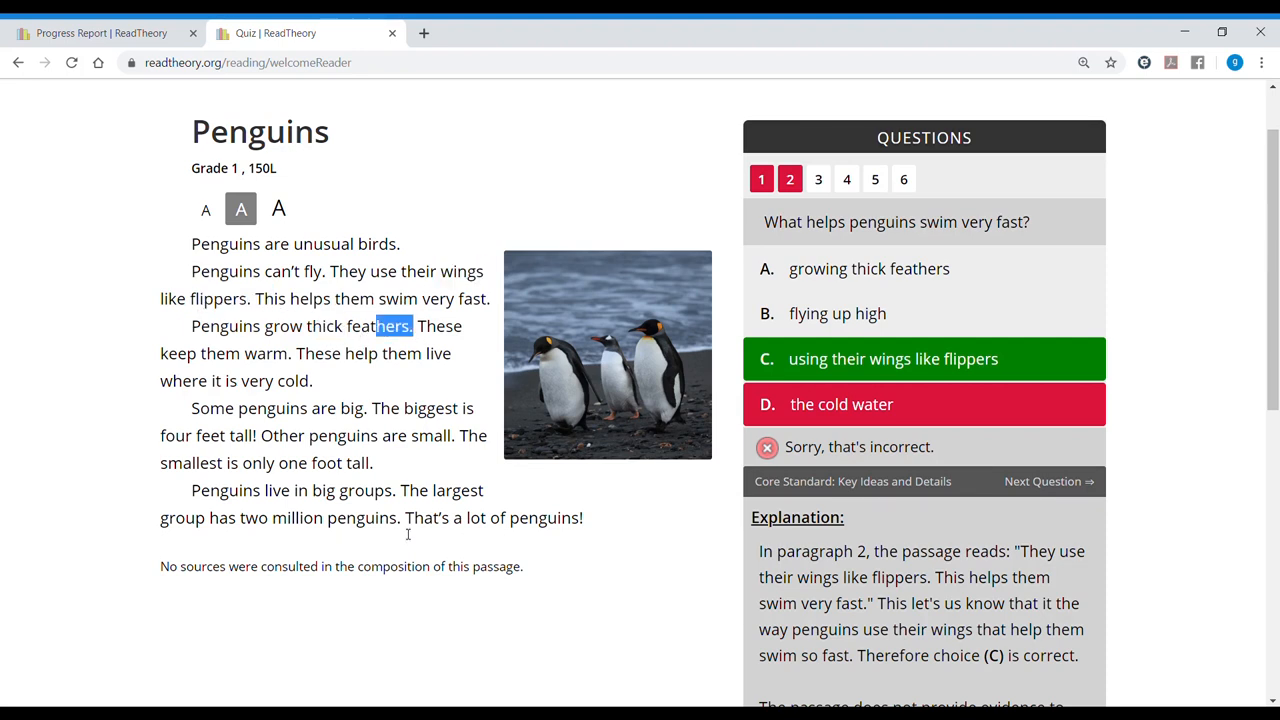
mouse_move(366, 424)
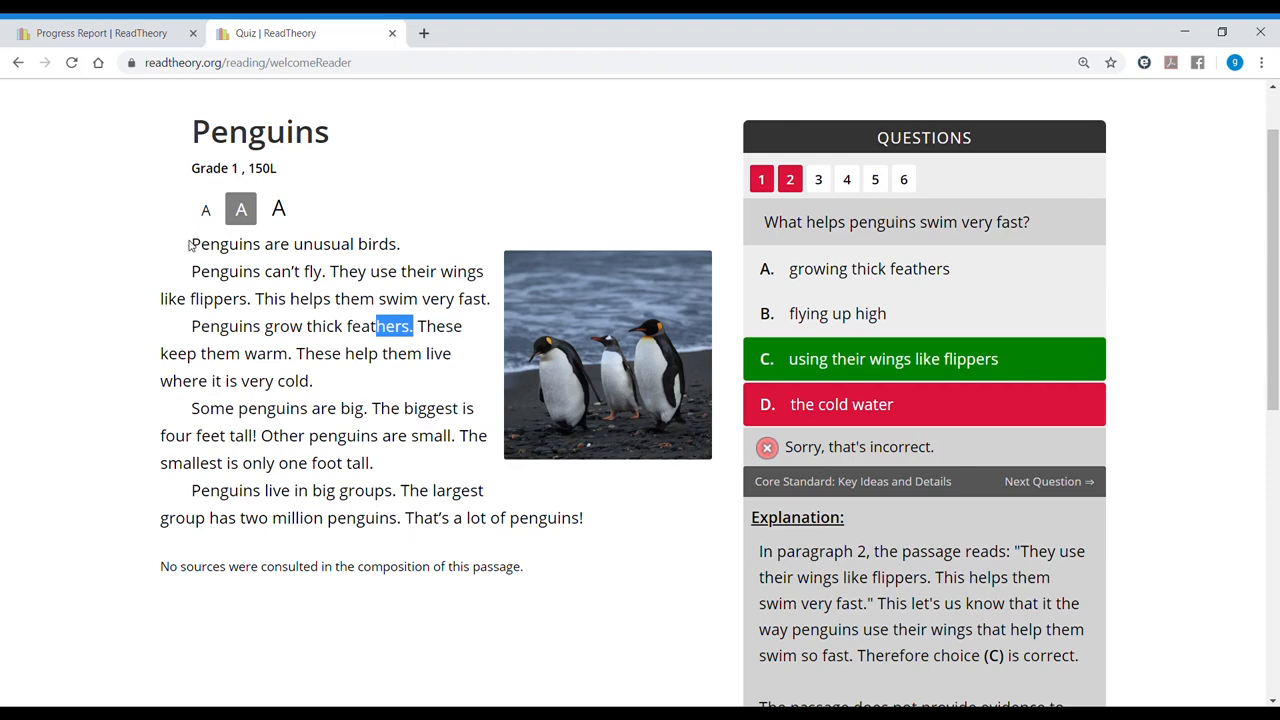
left_click_drag(190, 244, 584, 516)
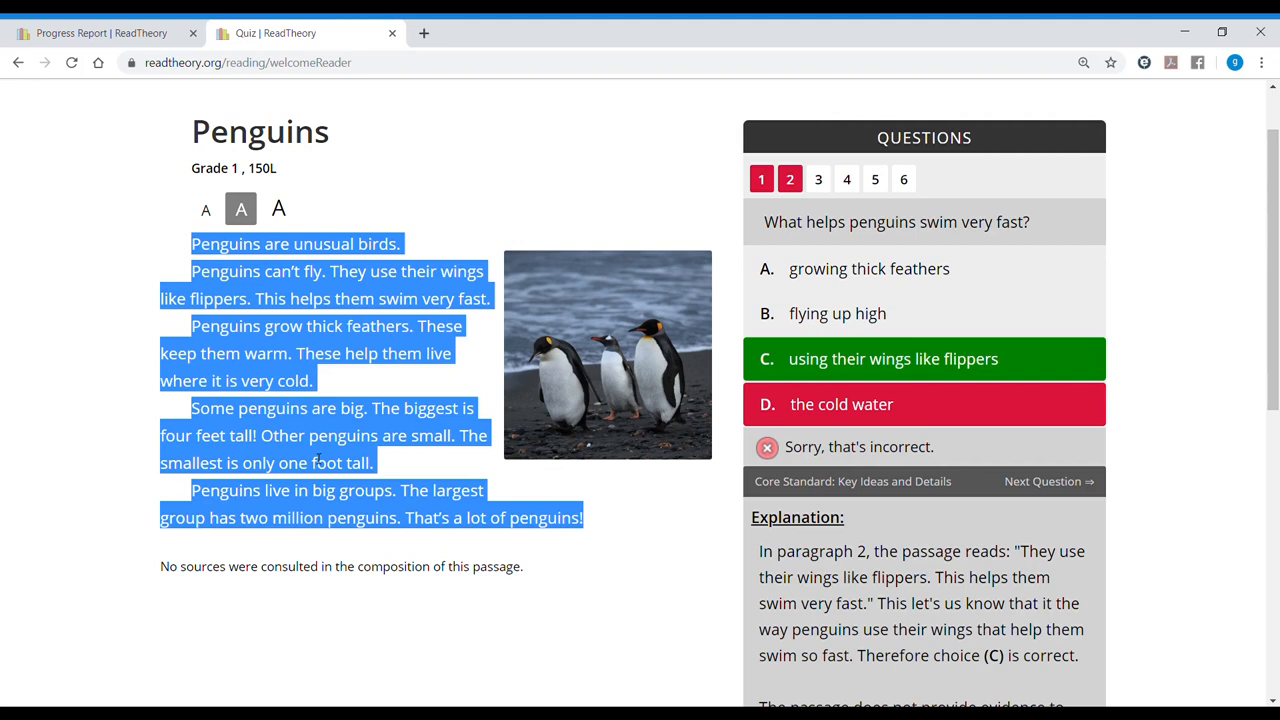
mouse_move(440, 442)
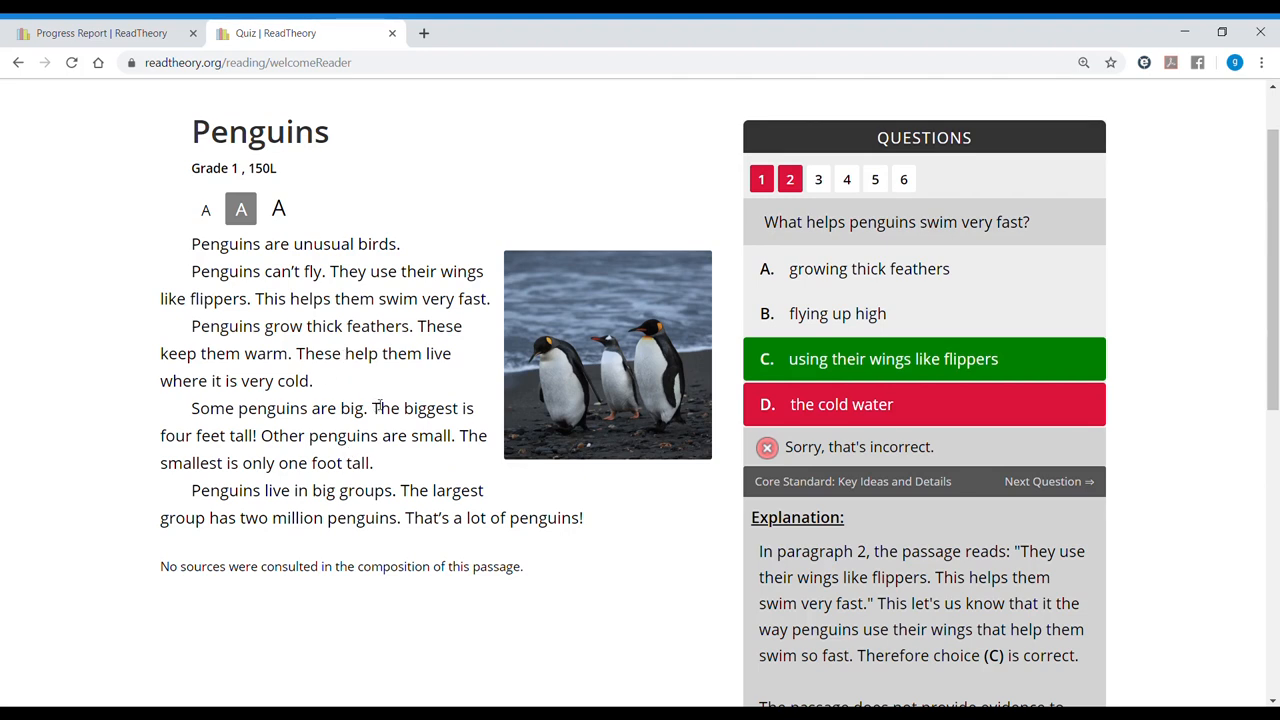
mouse_move(340, 312)
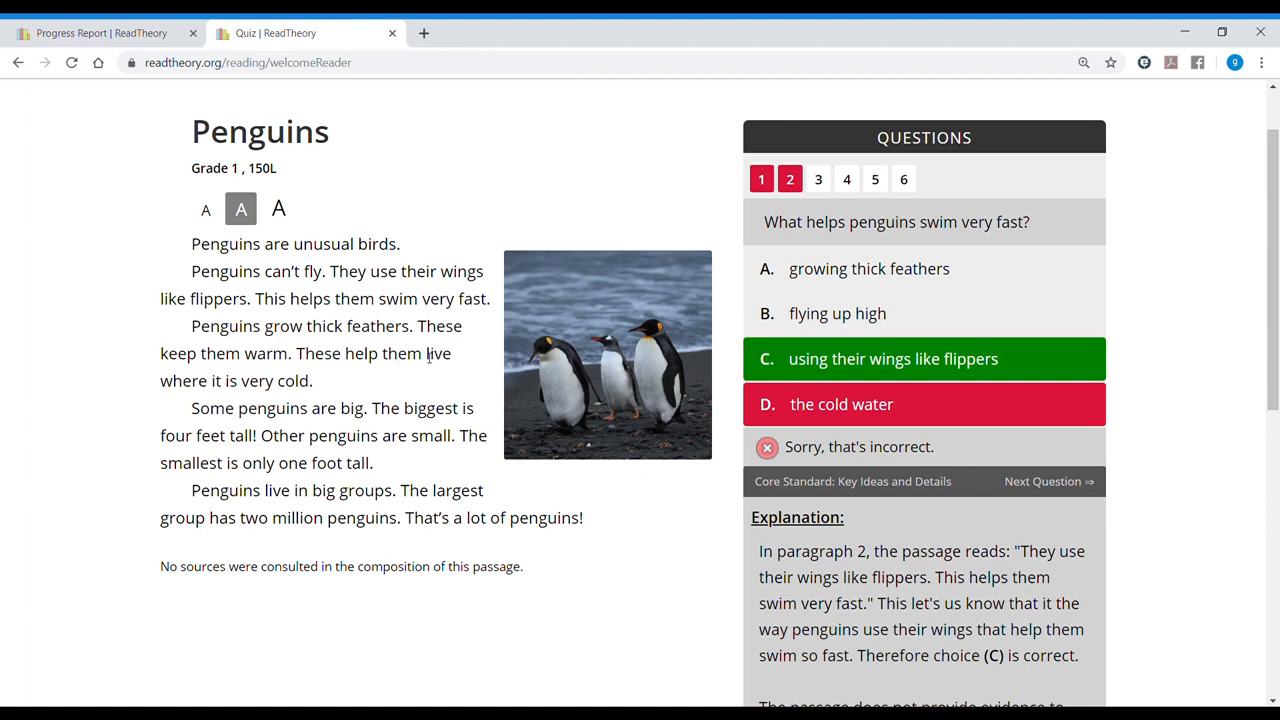
mouse_move(194, 260)
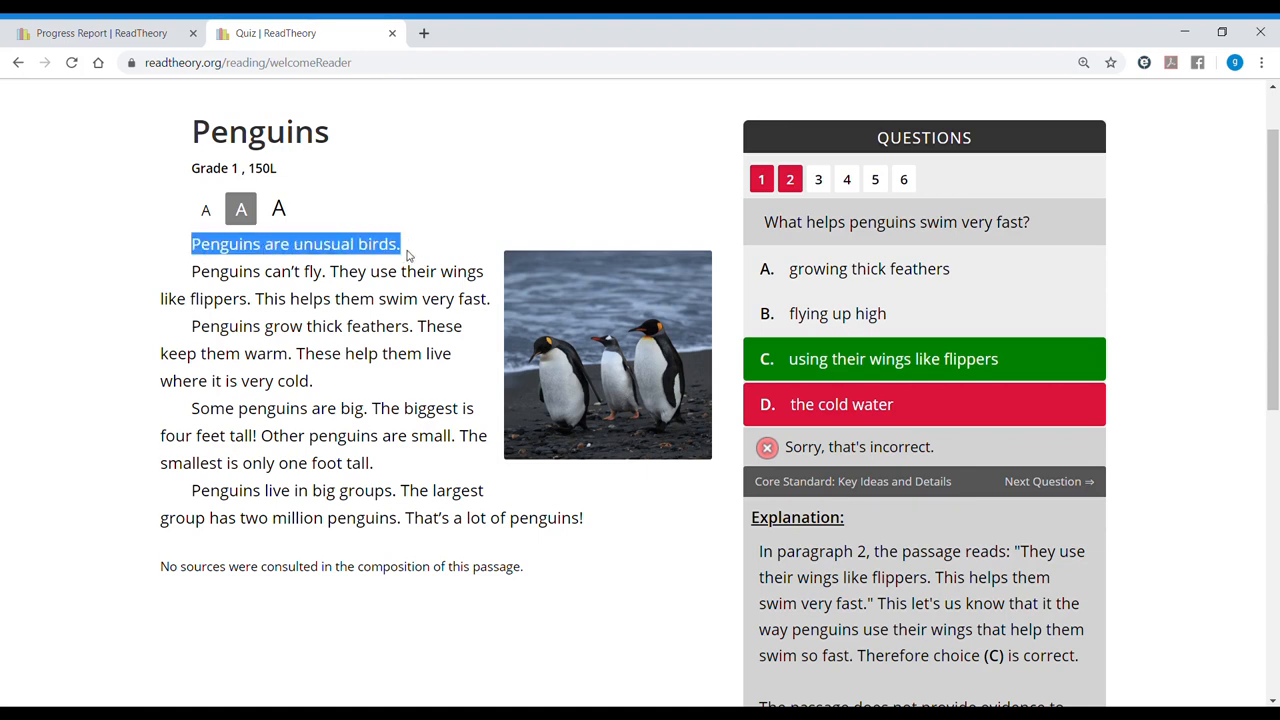
left_click(408, 250)
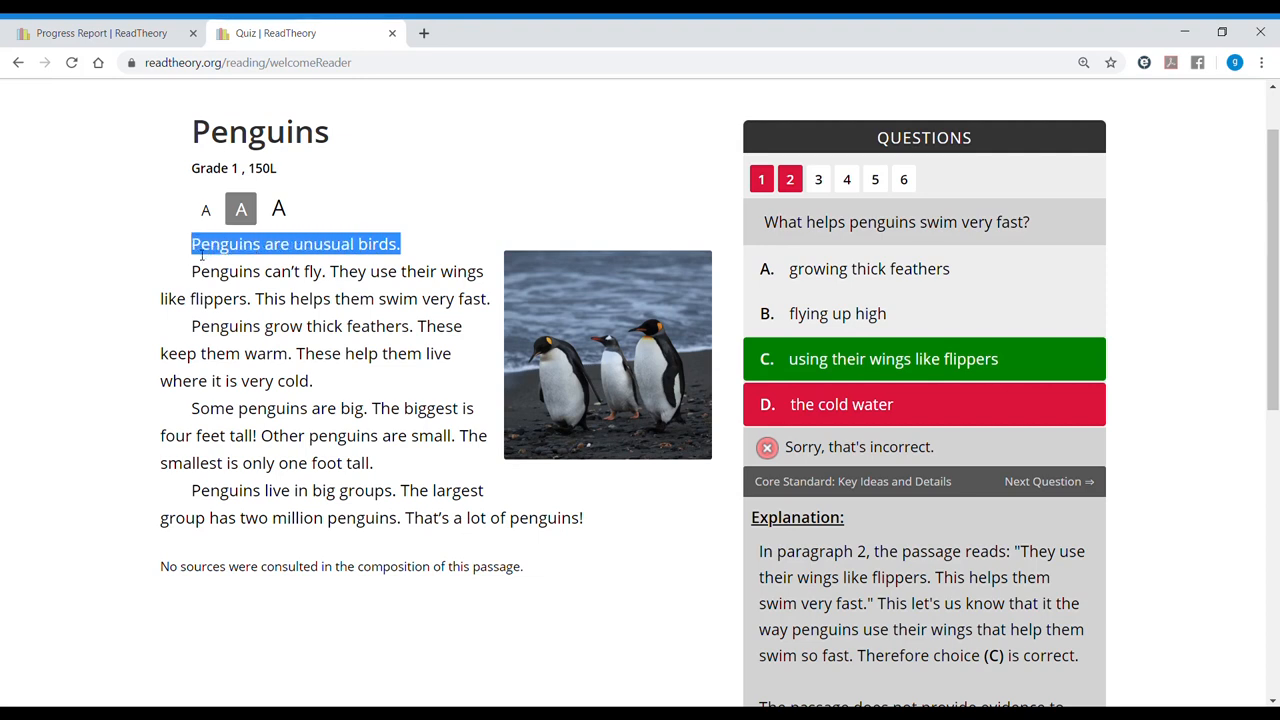
double_click(276, 244)
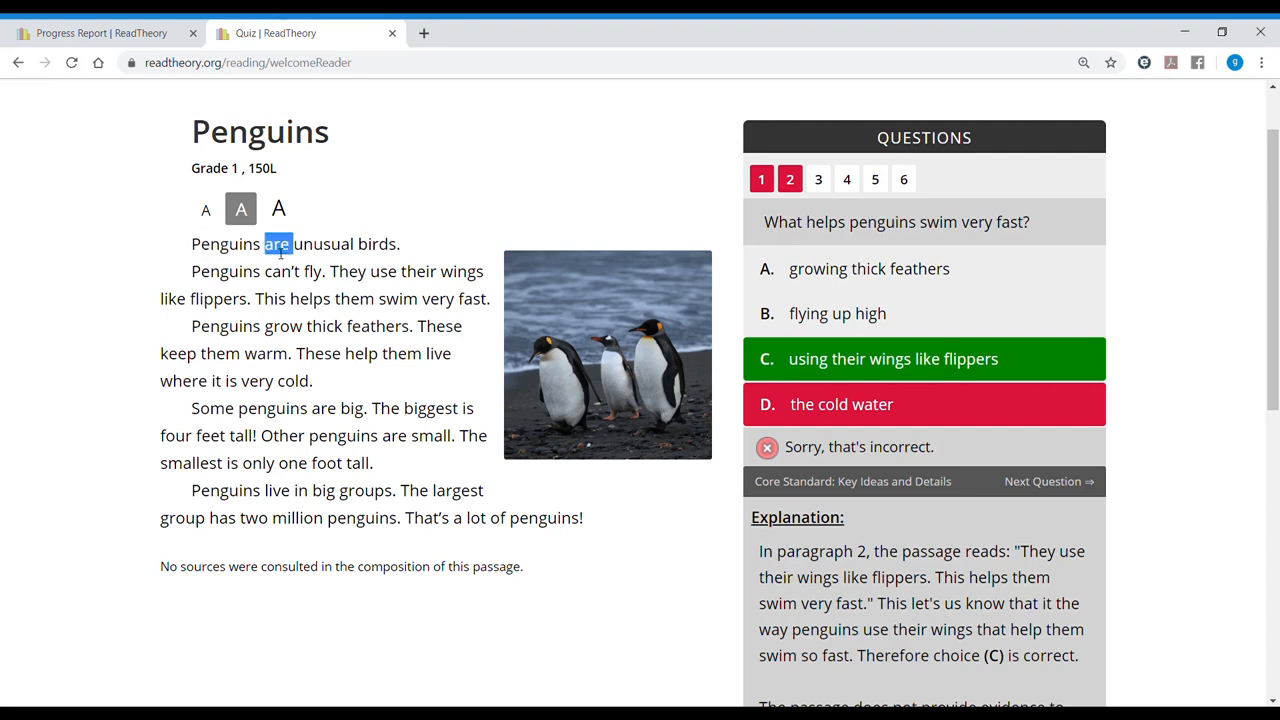
mouse_move(296, 256)
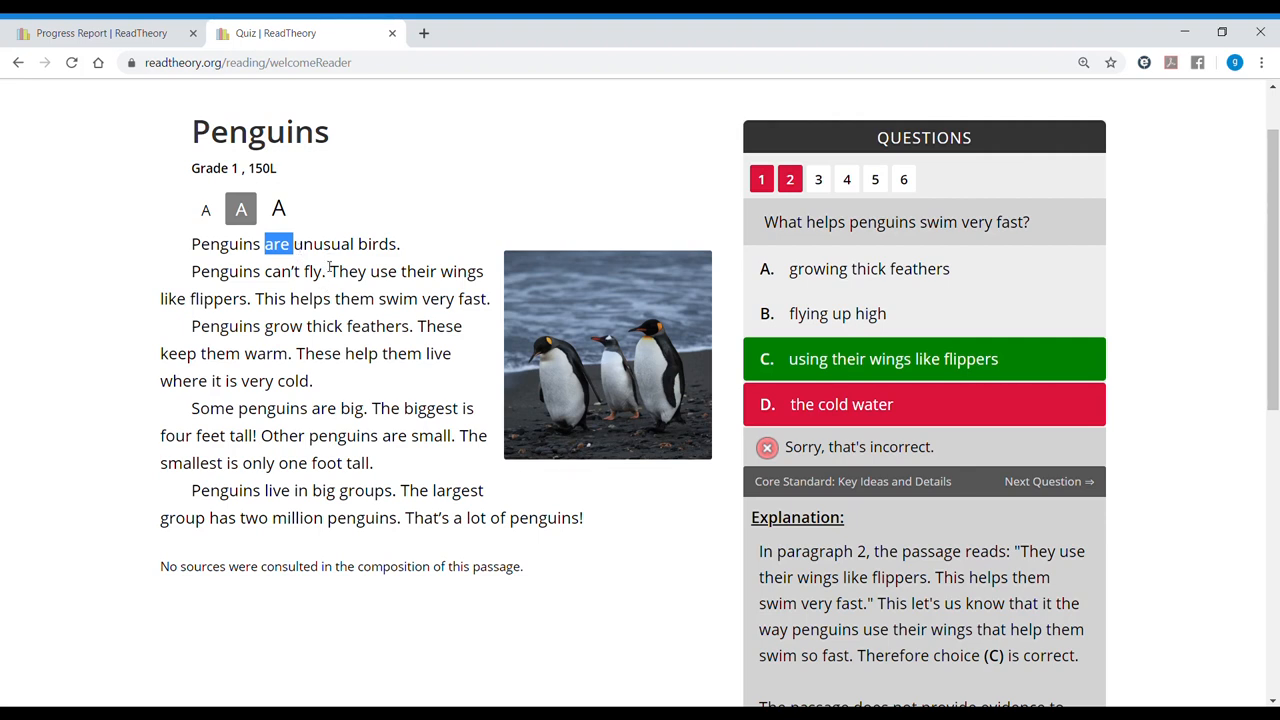
mouse_move(406, 252)
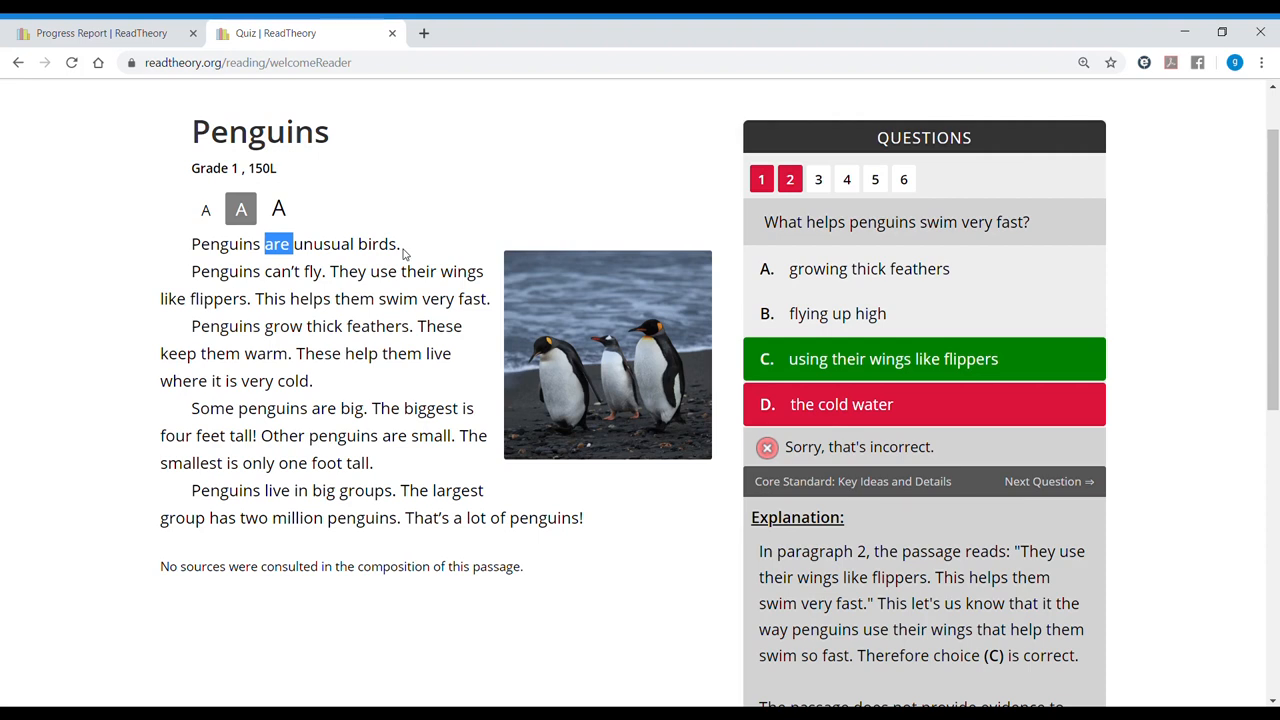
left_click_drag(296, 244, 400, 244)
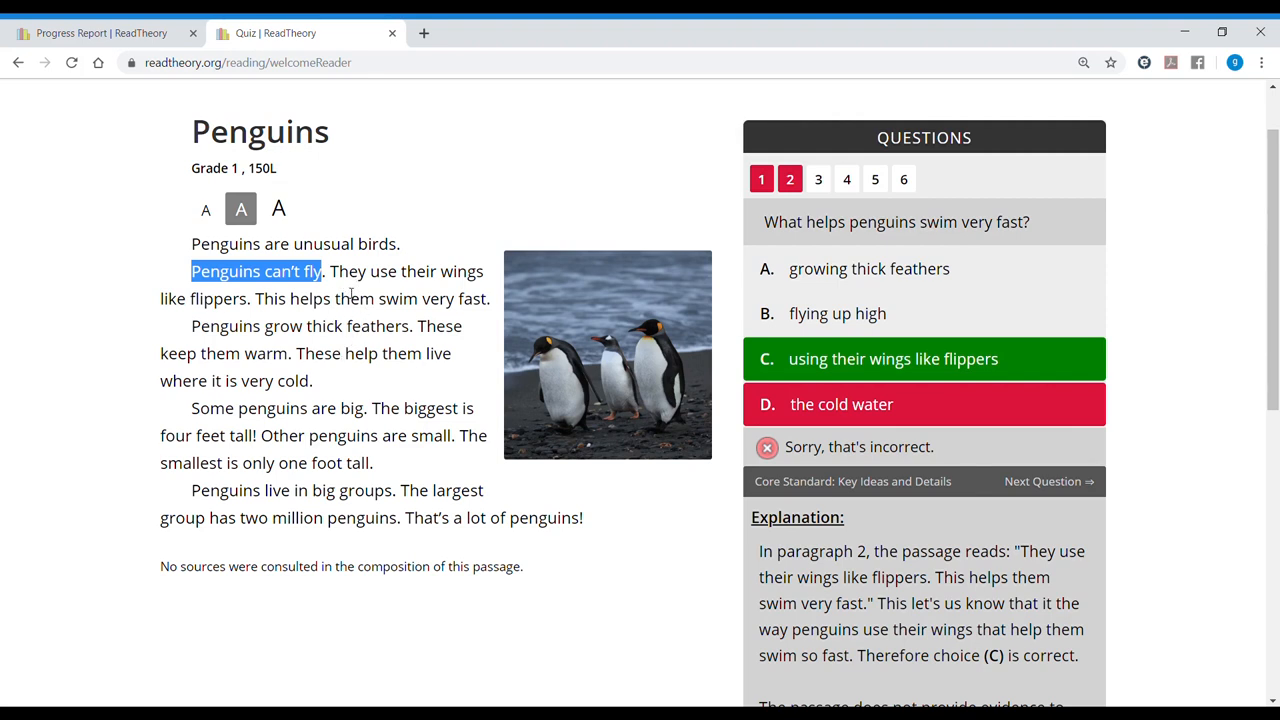
mouse_move(380, 392)
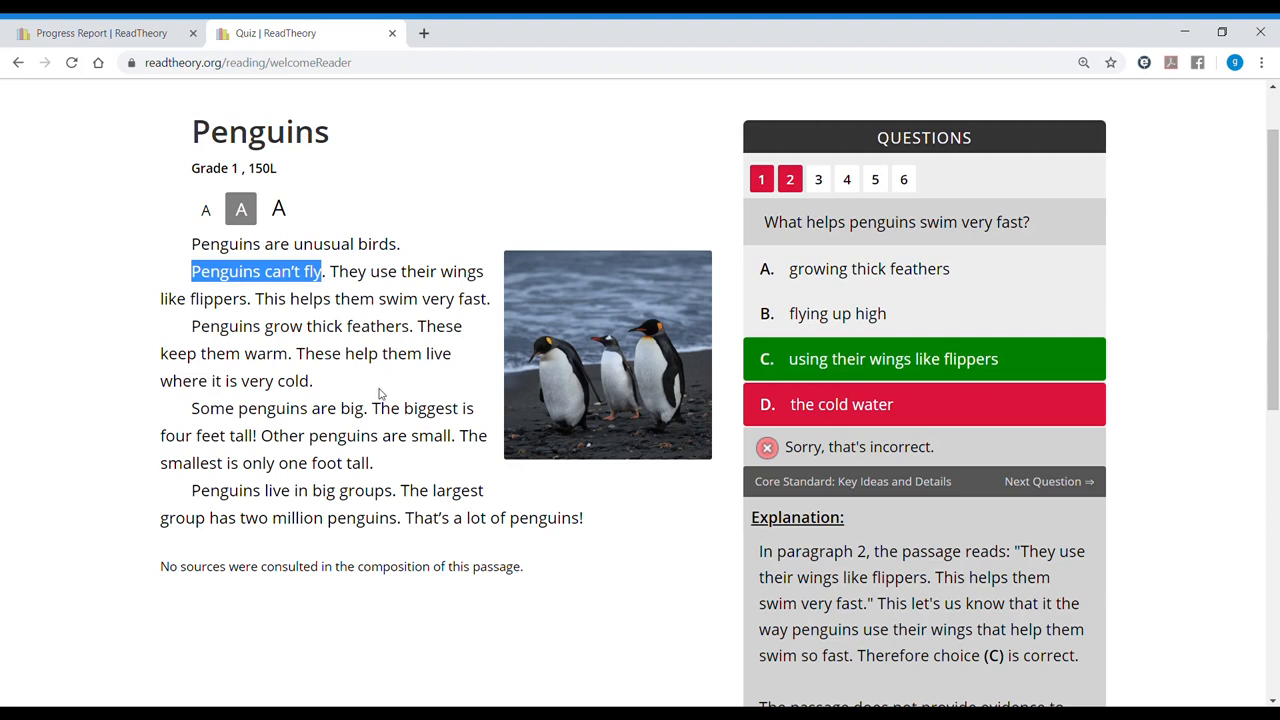
mouse_move(376, 370)
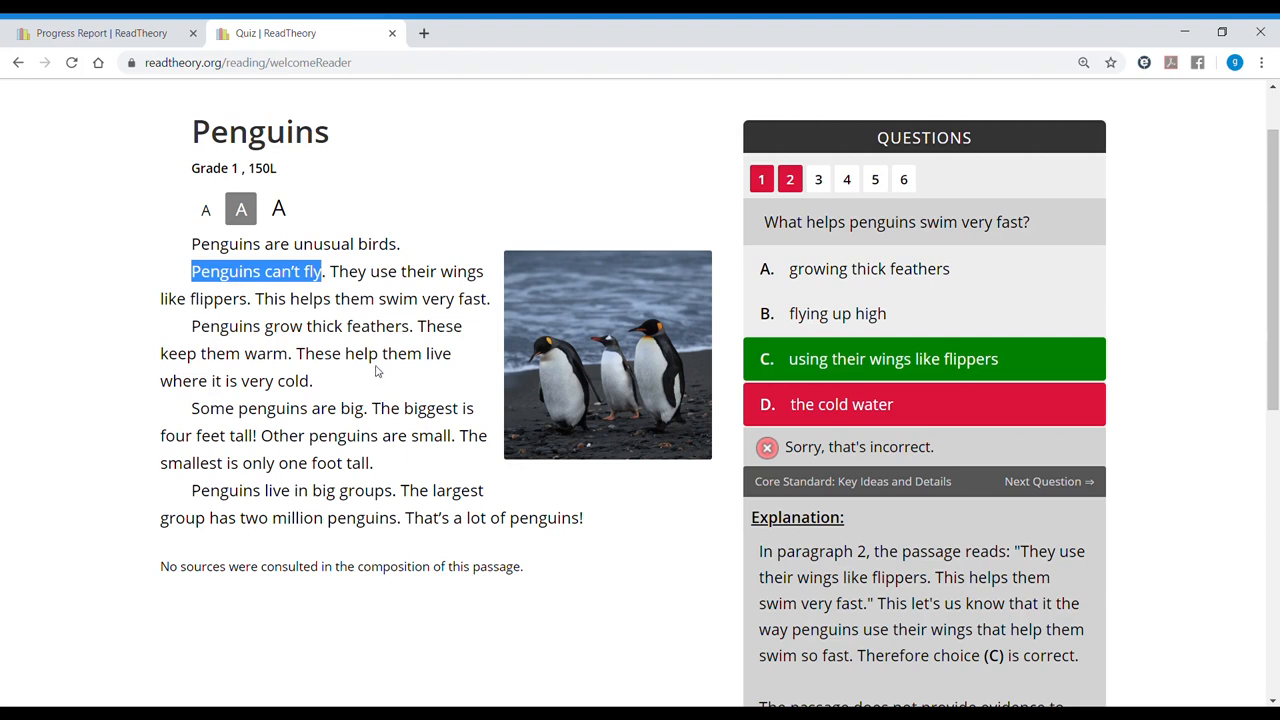
mouse_move(368, 390)
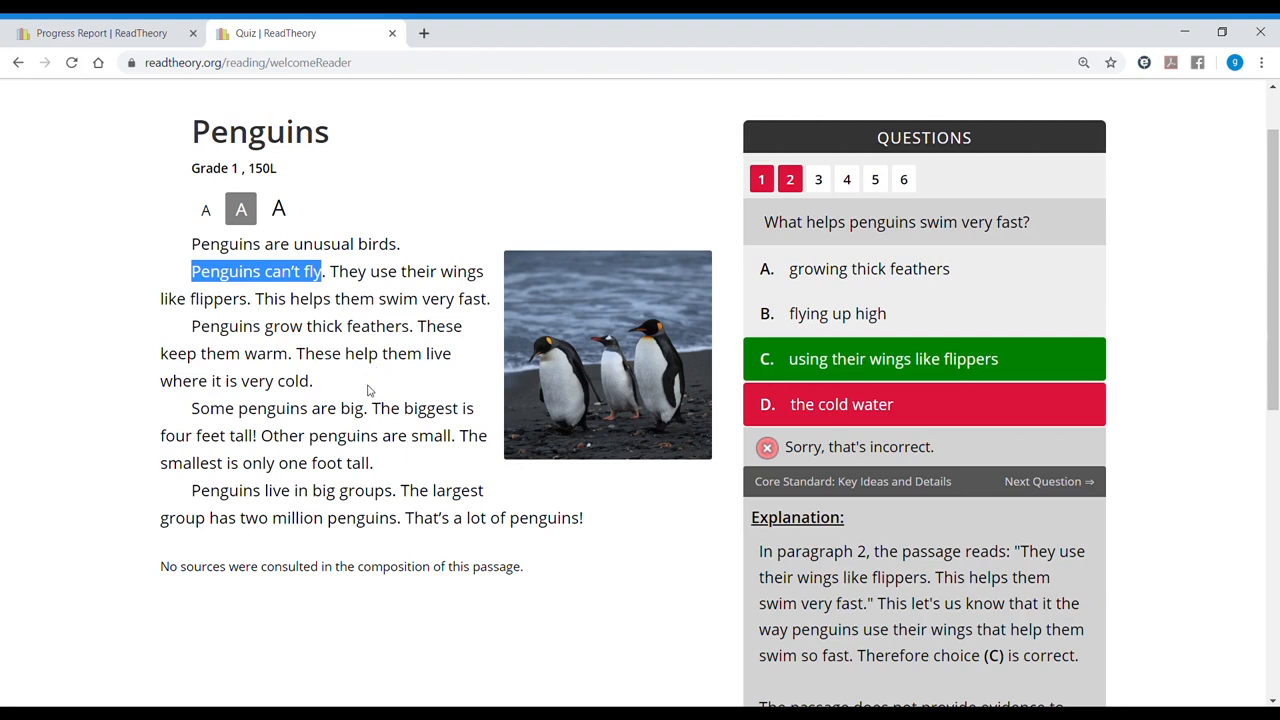
mouse_move(382, 374)
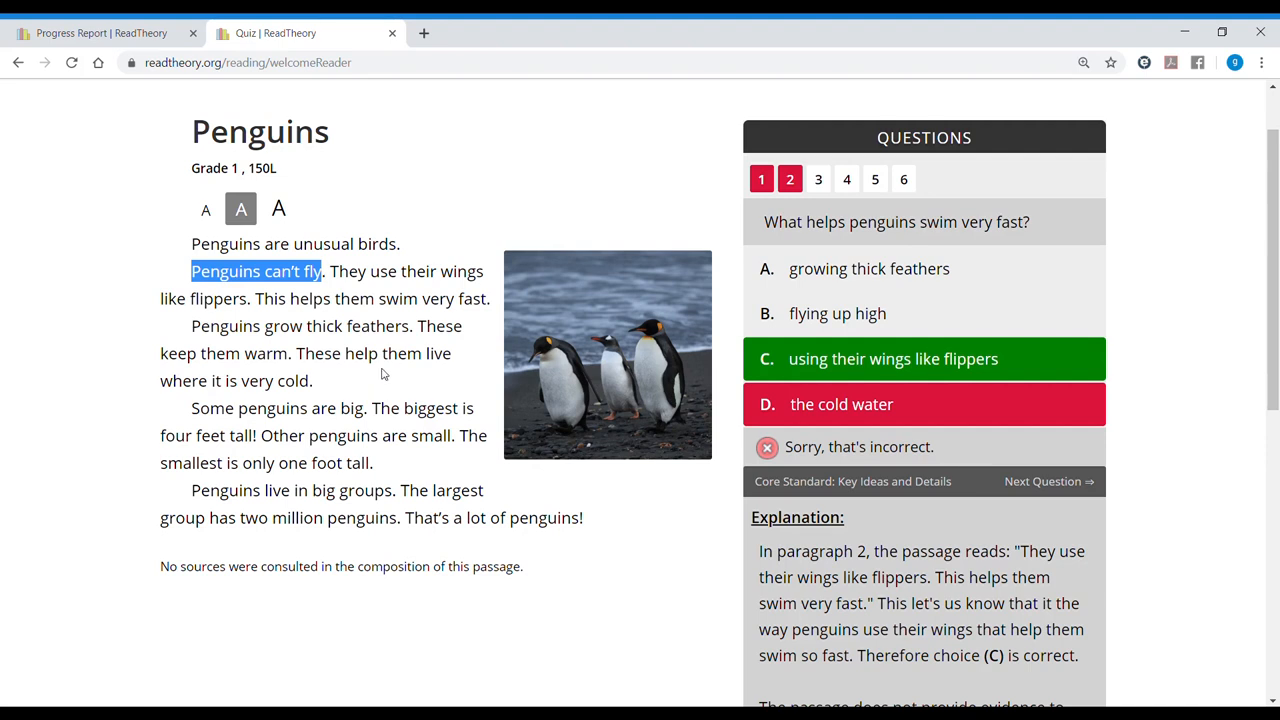